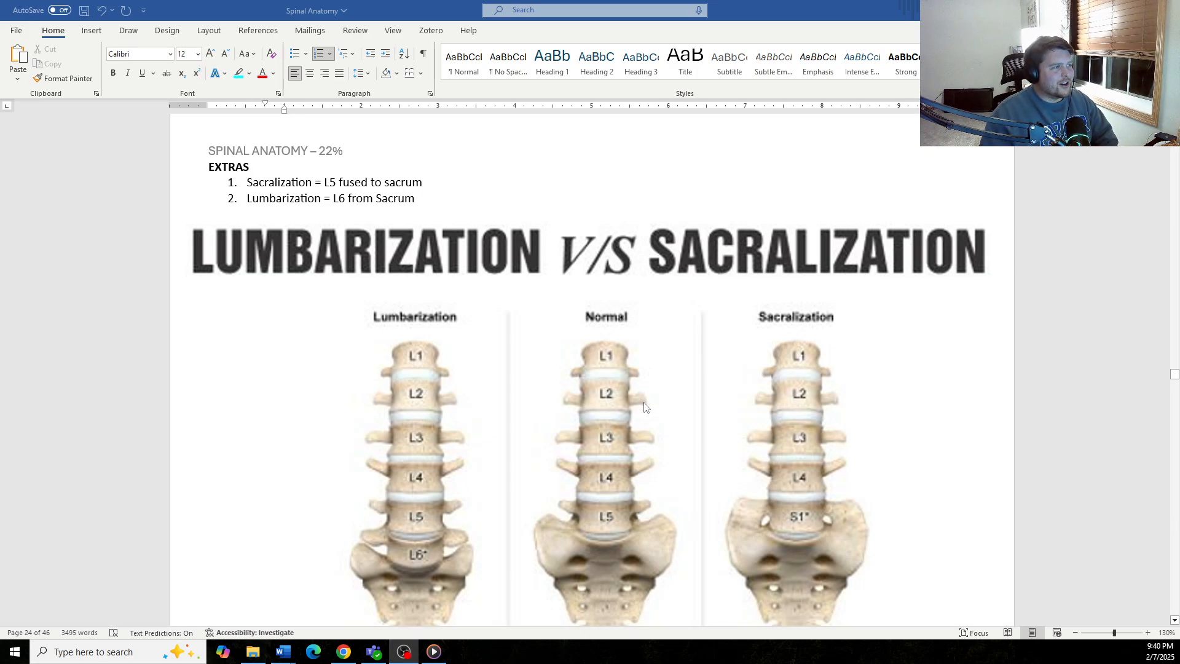
mouse_move(322, 302)
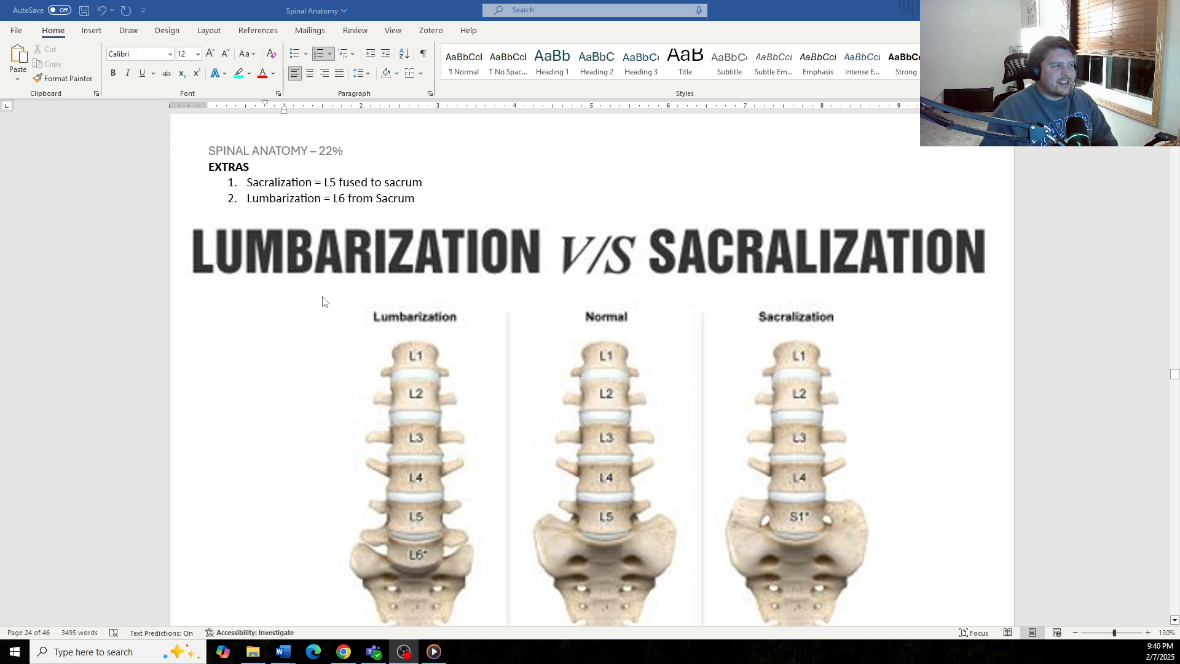
mouse_move(363, 278)
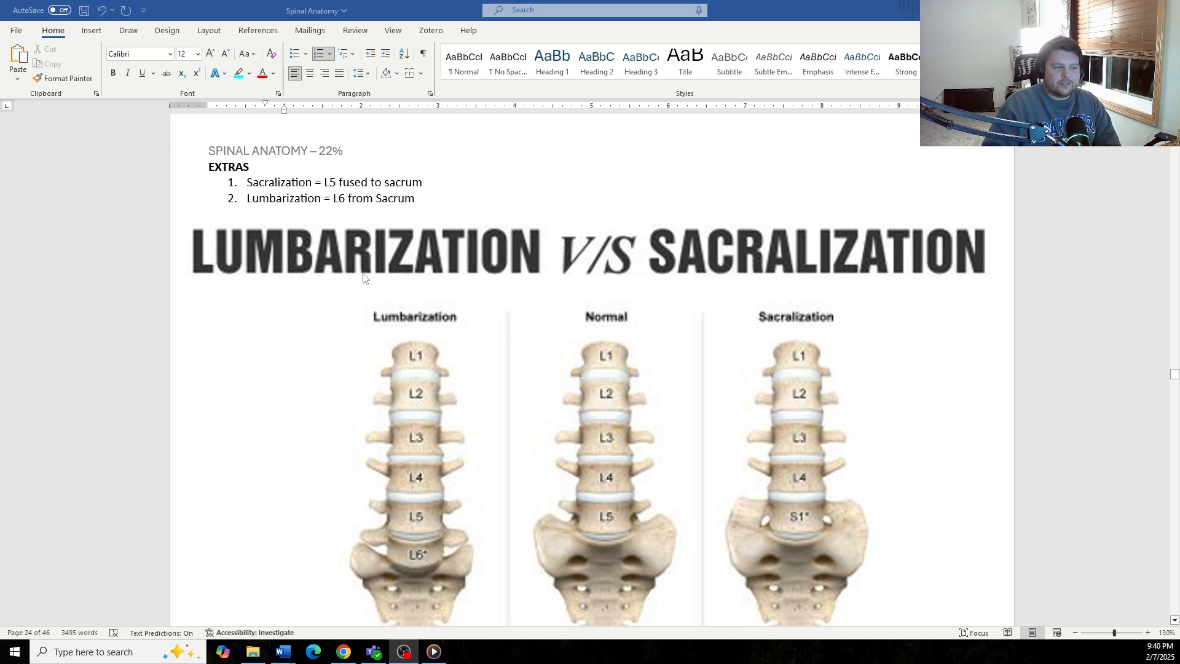
- Scroll past the Lumbarization vs Sacralization diagrams to the Ribs and Sternum heading and table
scroll("down", 3)
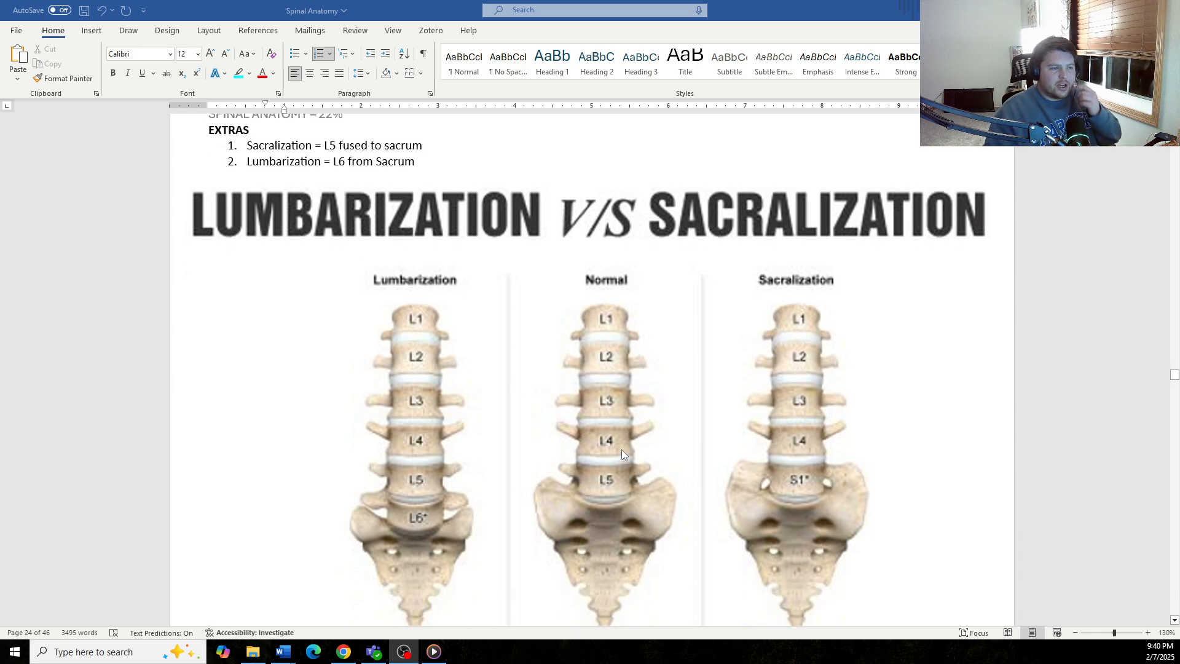
mouse_move(870, 411)
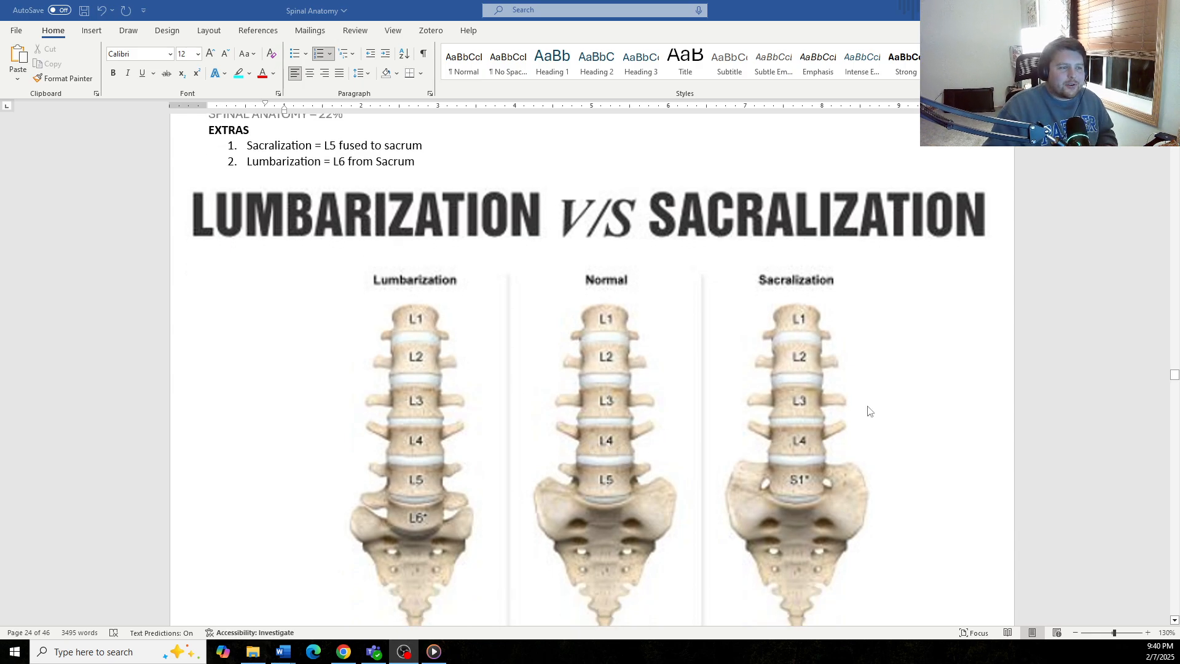
scroll("down", 3)
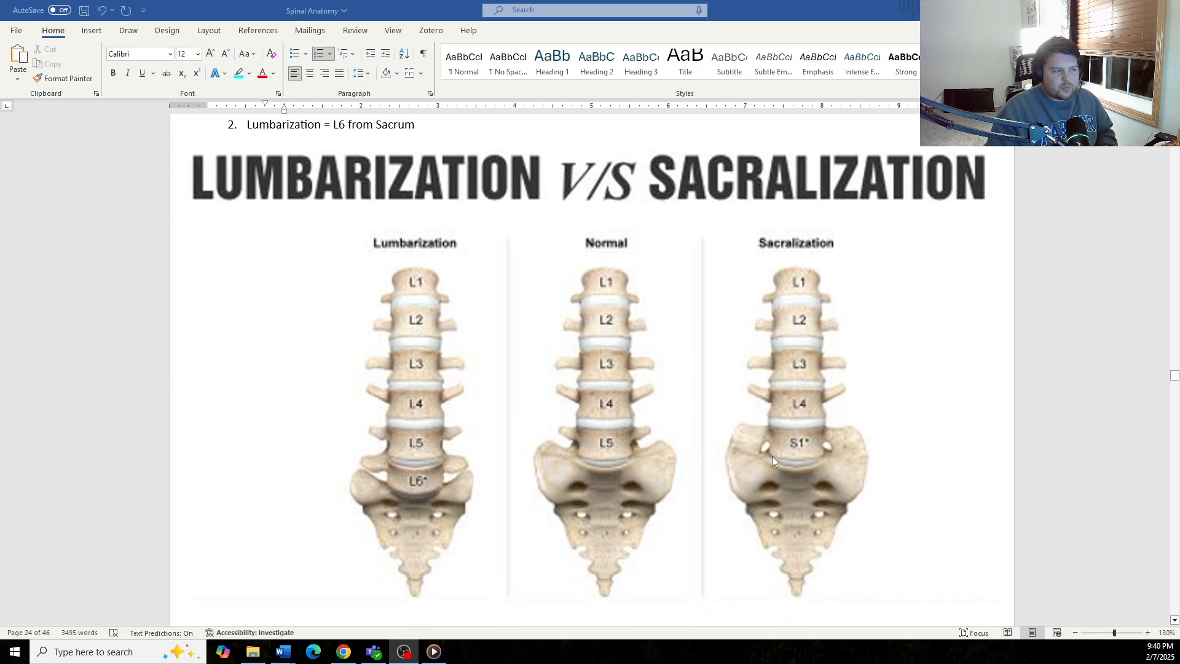
mouse_move(775, 441)
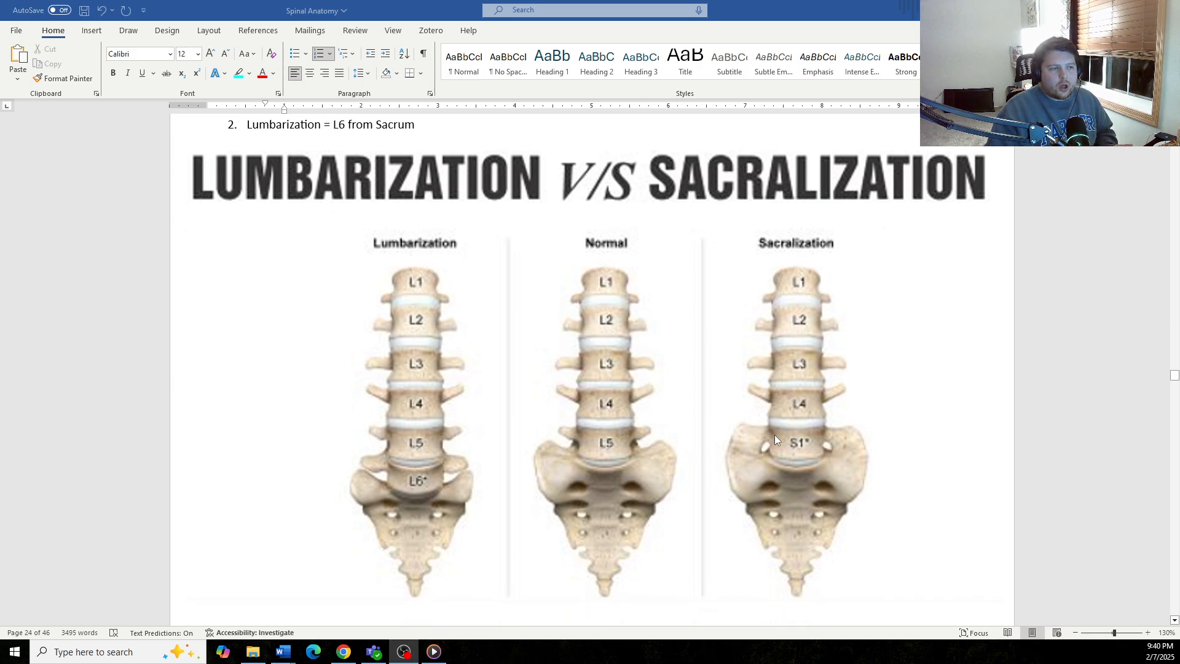
mouse_move(775, 446)
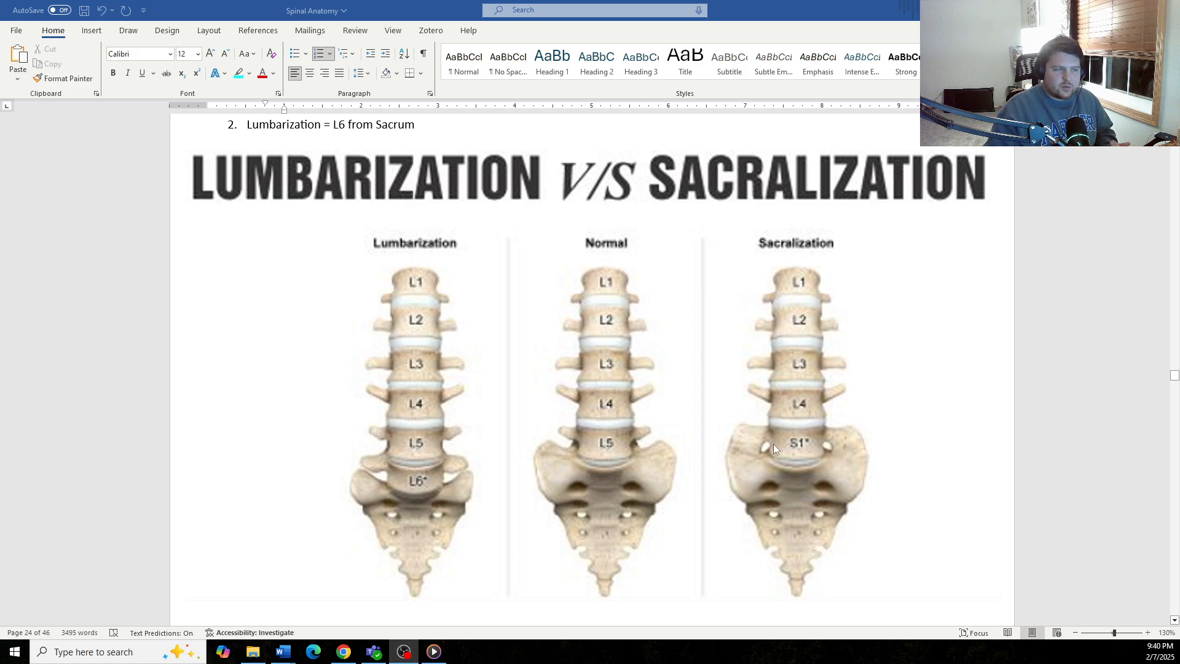
scroll("up", 3)
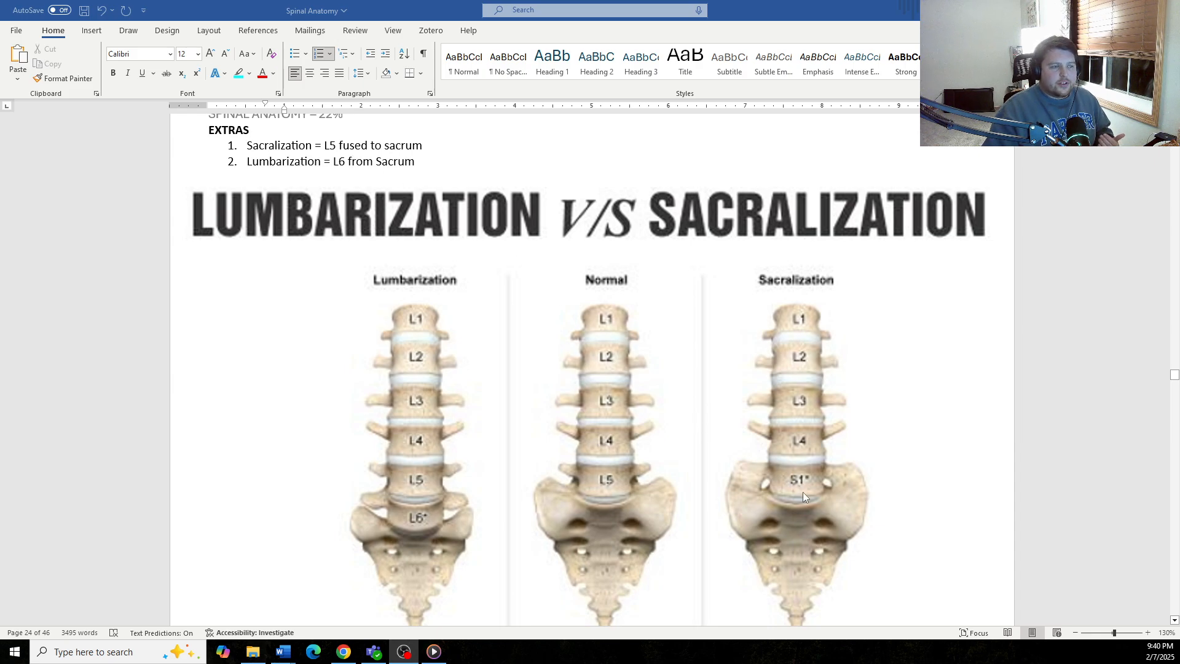
mouse_move(405, 243)
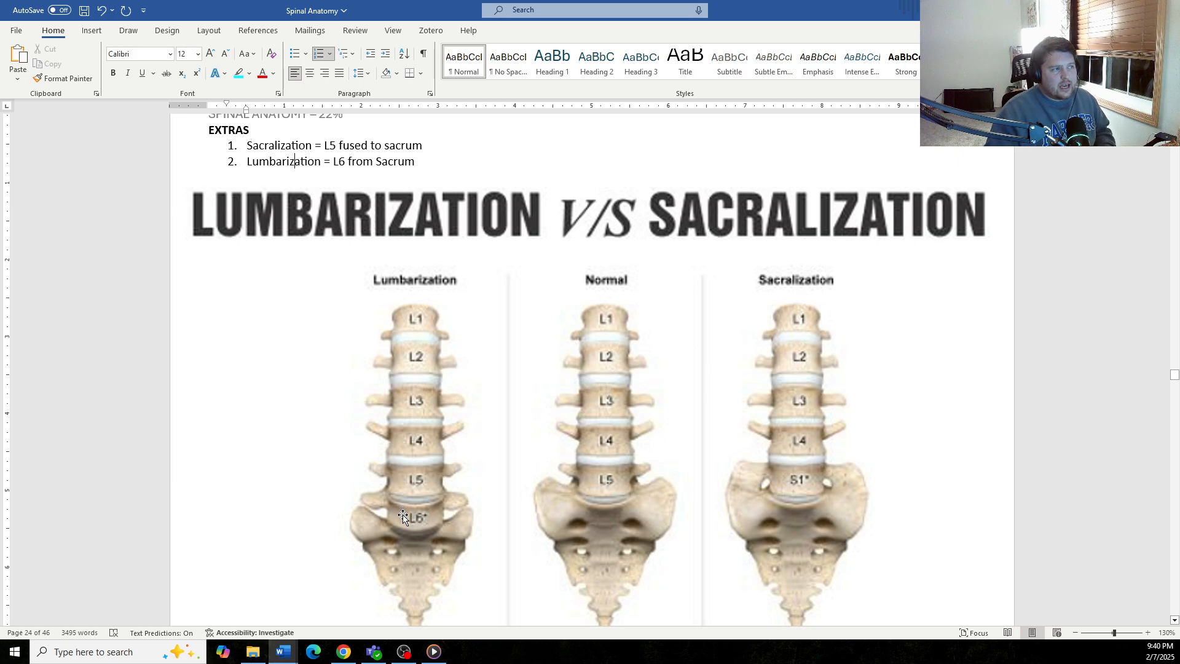
scroll("down", 3)
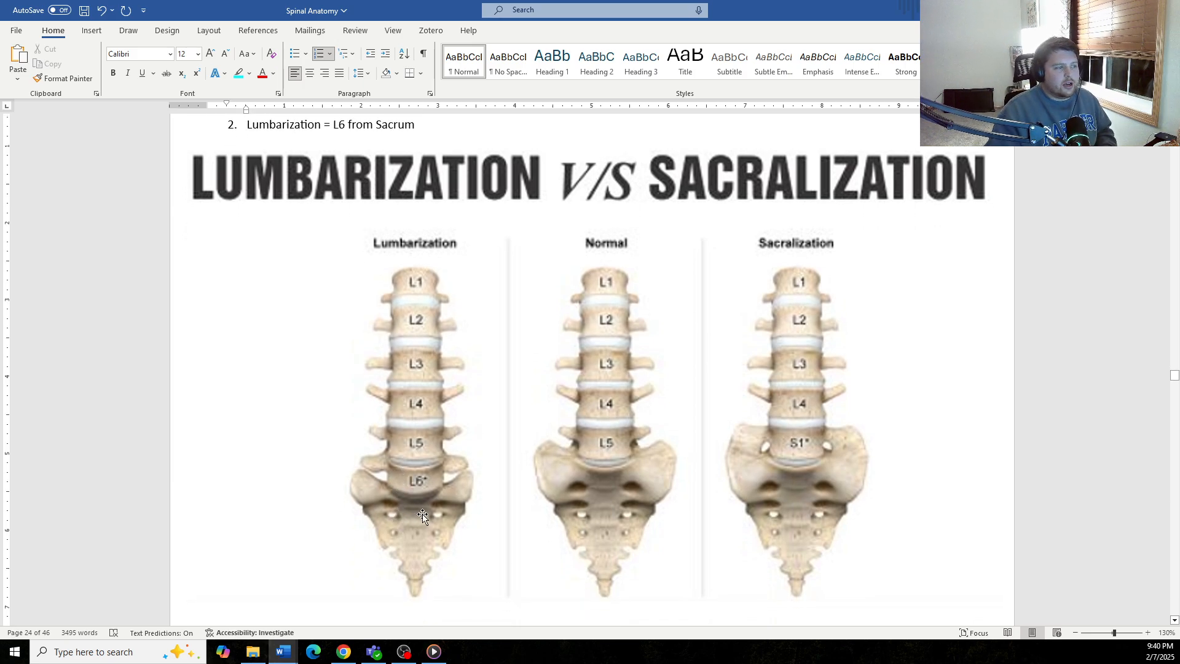
mouse_move(433, 488)
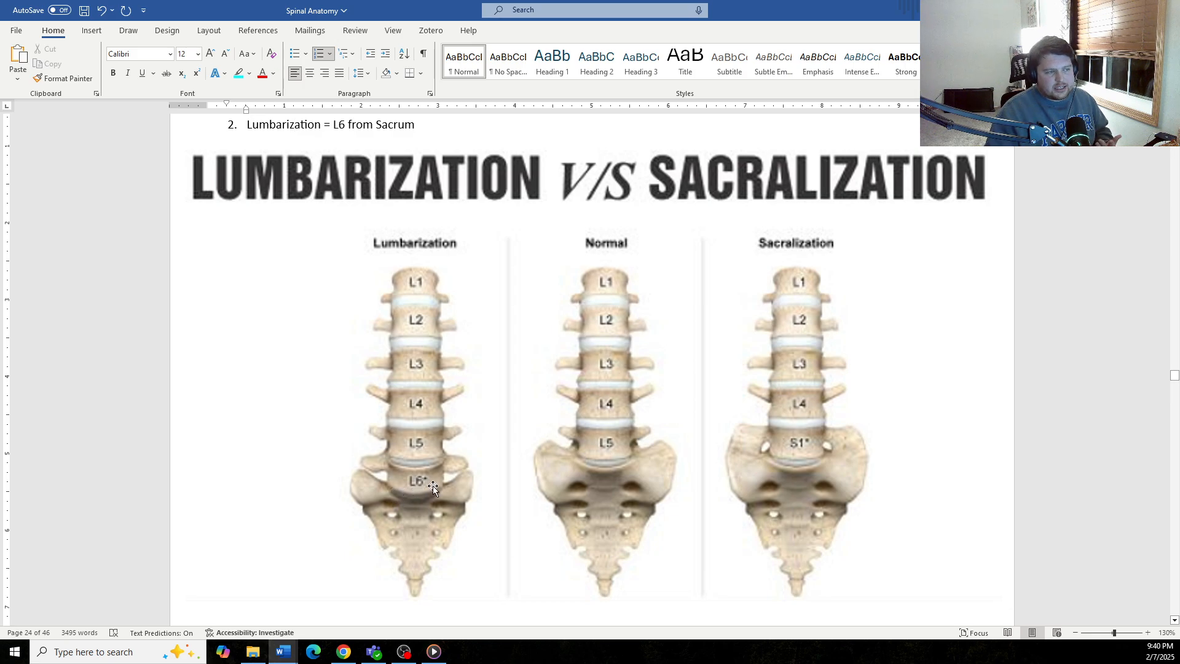
mouse_move(405, 500)
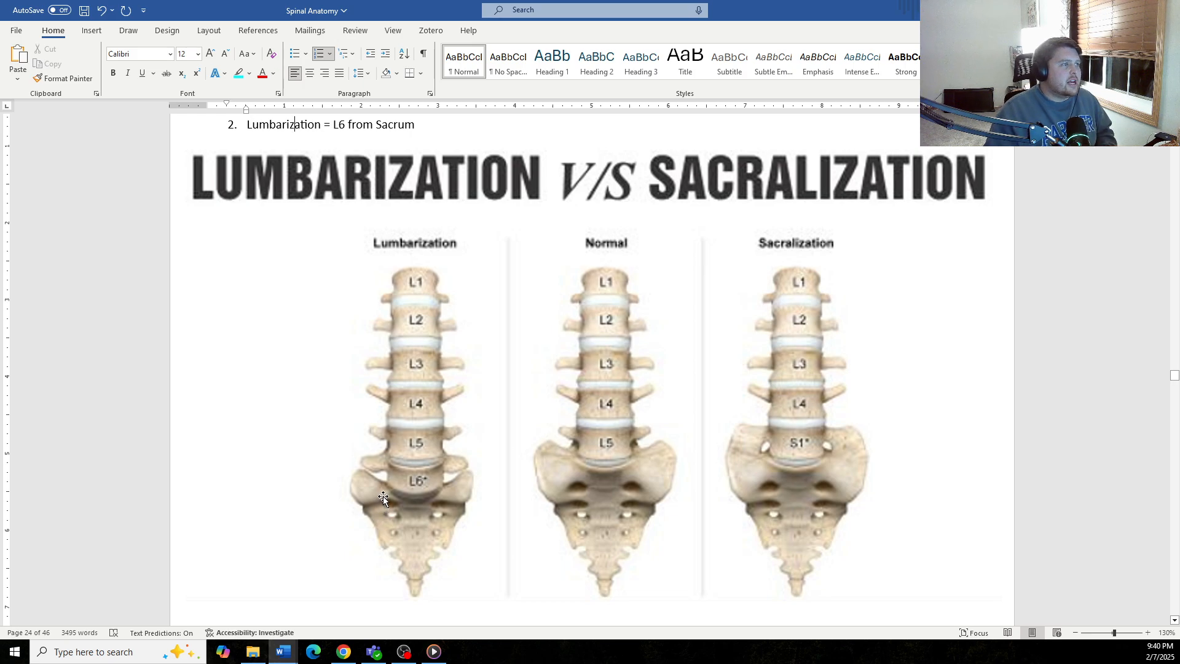
mouse_move(437, 502)
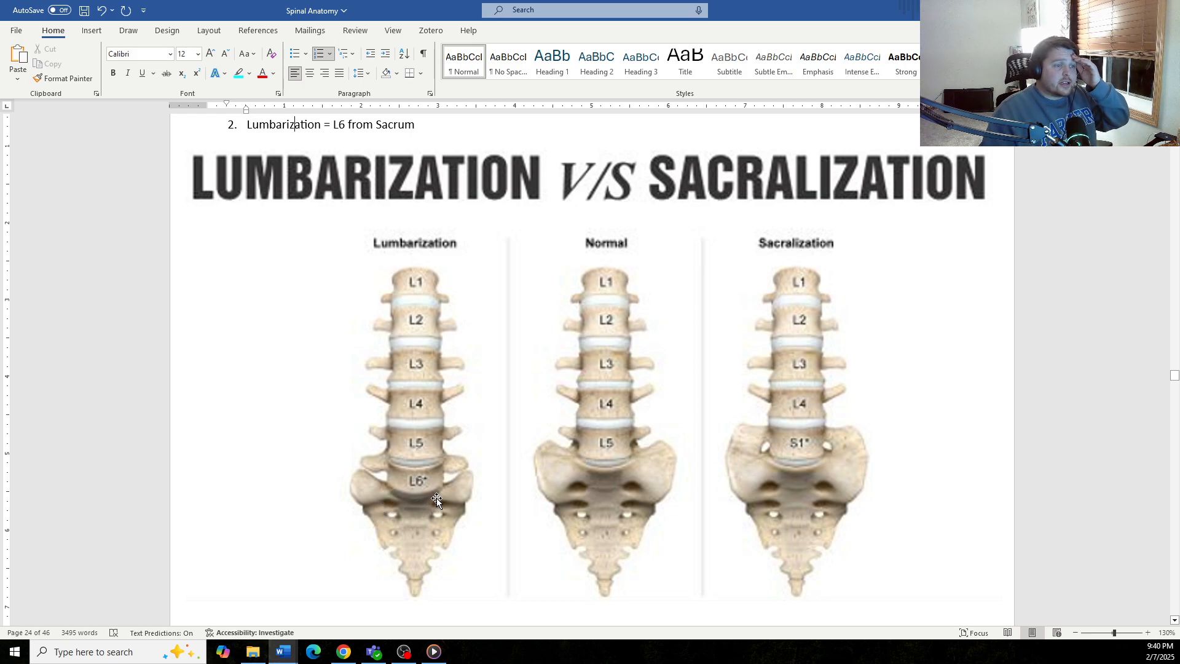
scroll("down", 3)
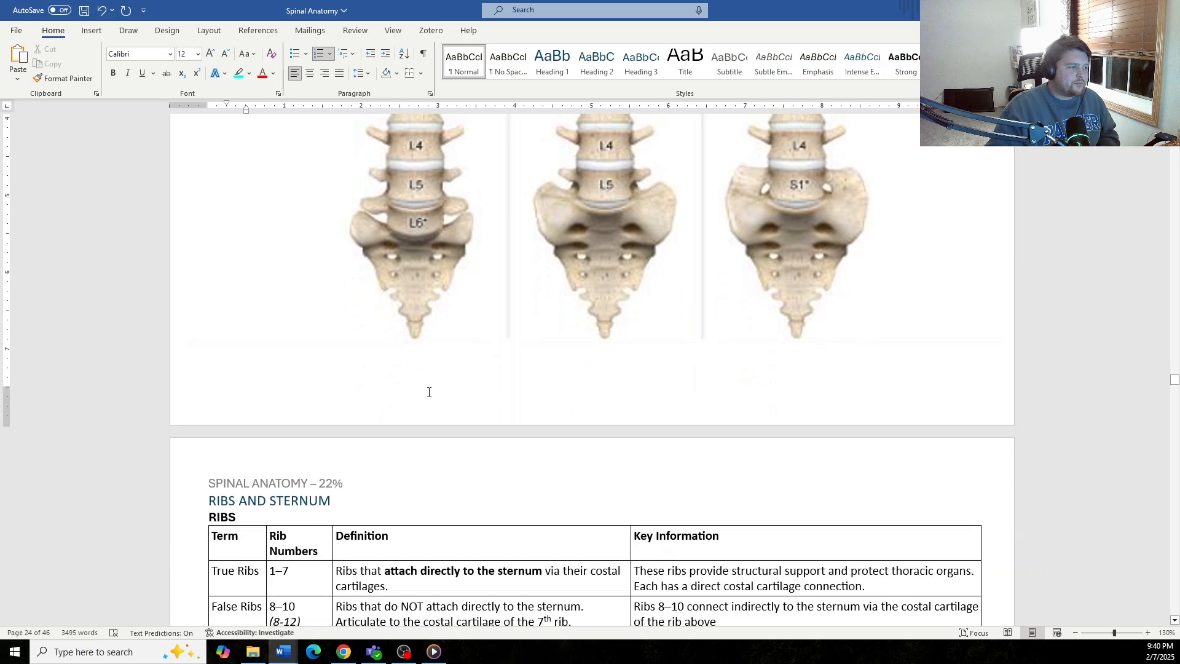
- Scroll to page 25 so the full RIBS table with true, false, floating, typical and atypical ribs is visible
scroll("down", 3)
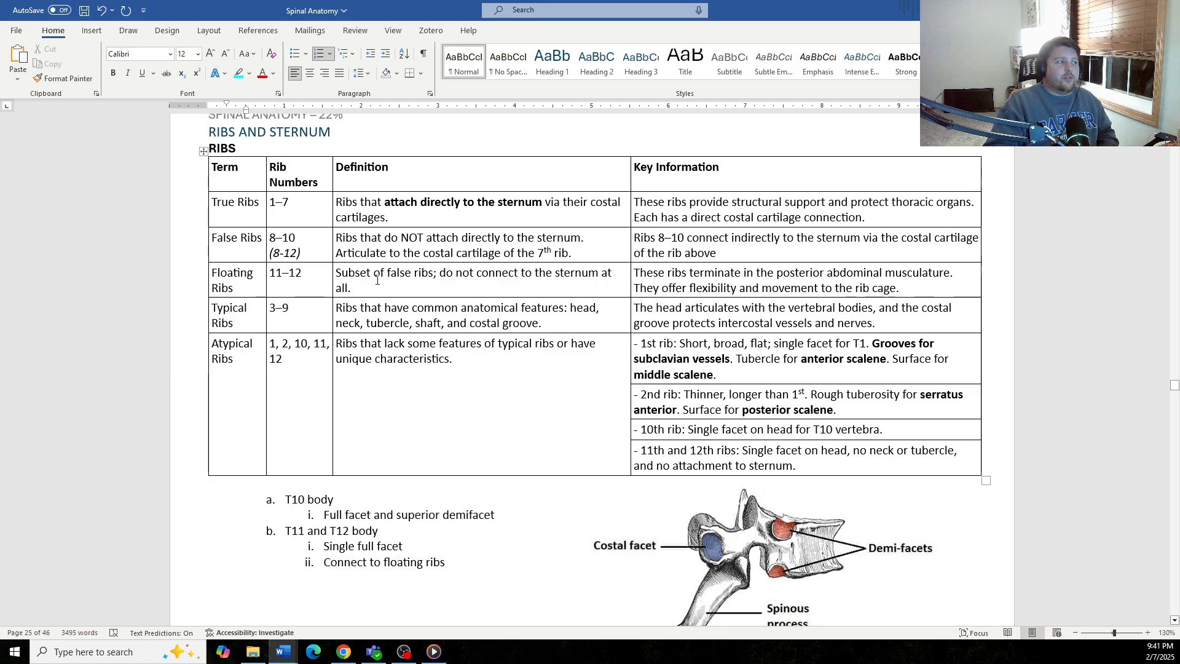
mouse_move(284, 261)
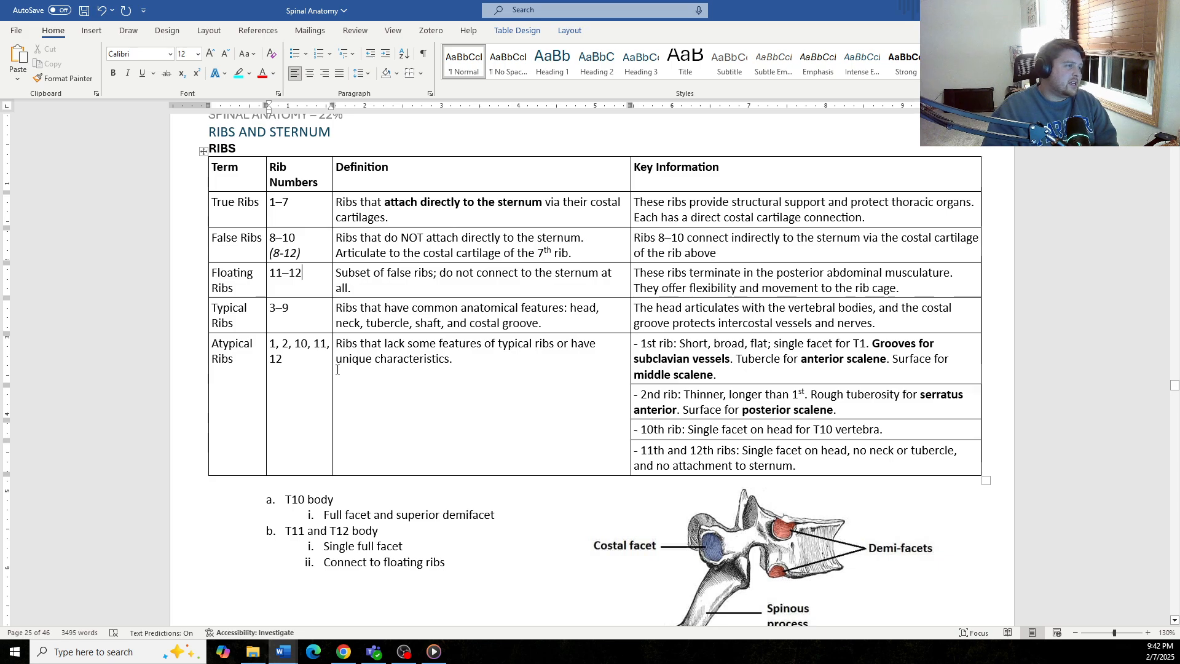
mouse_move(392, 412)
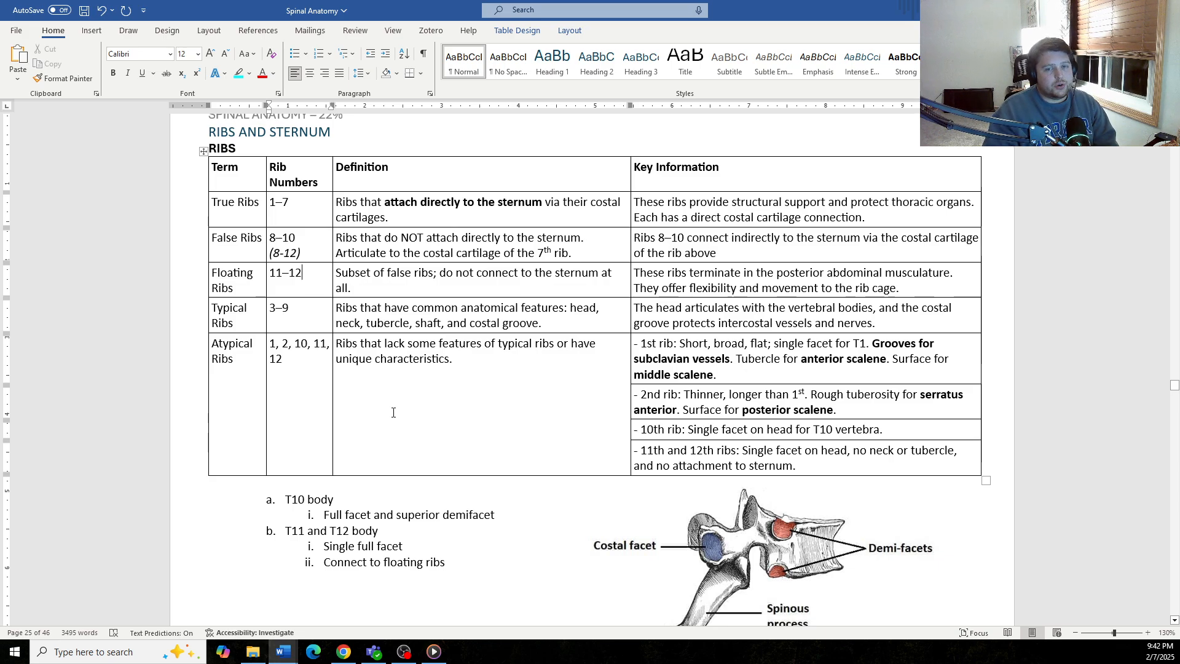
mouse_move(325, 359)
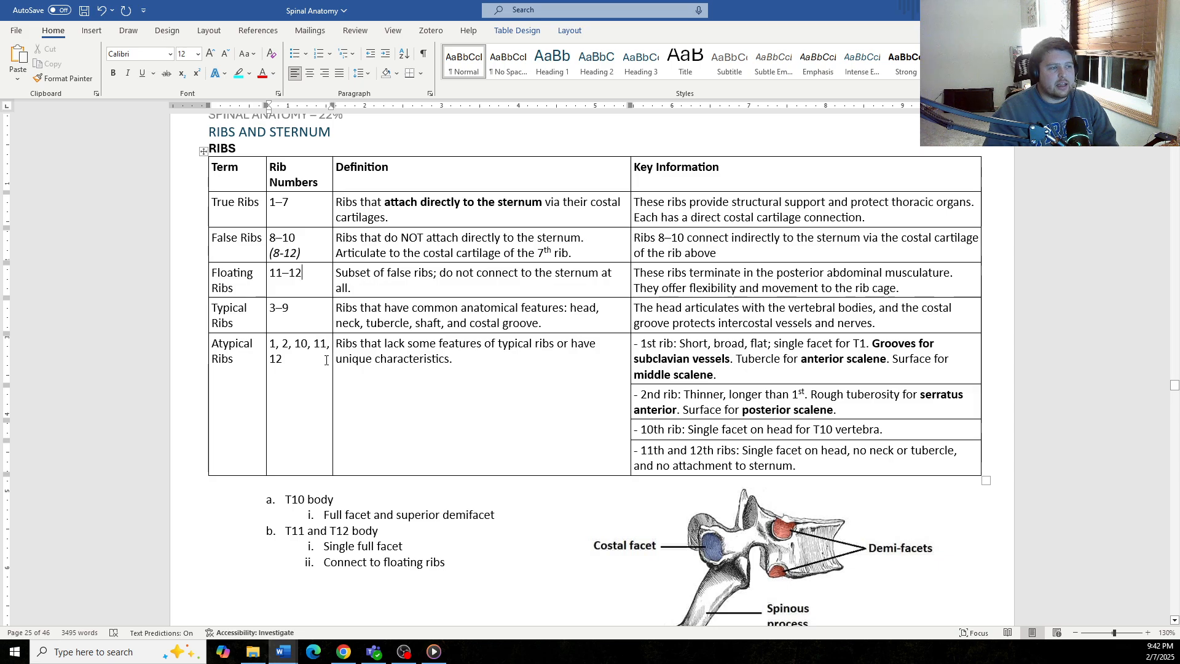
- Scroll to page 26 showing the colour-coded rib cage and the 1st, 2nd, 8th and 11th rib illustrations
scroll("down", 3)
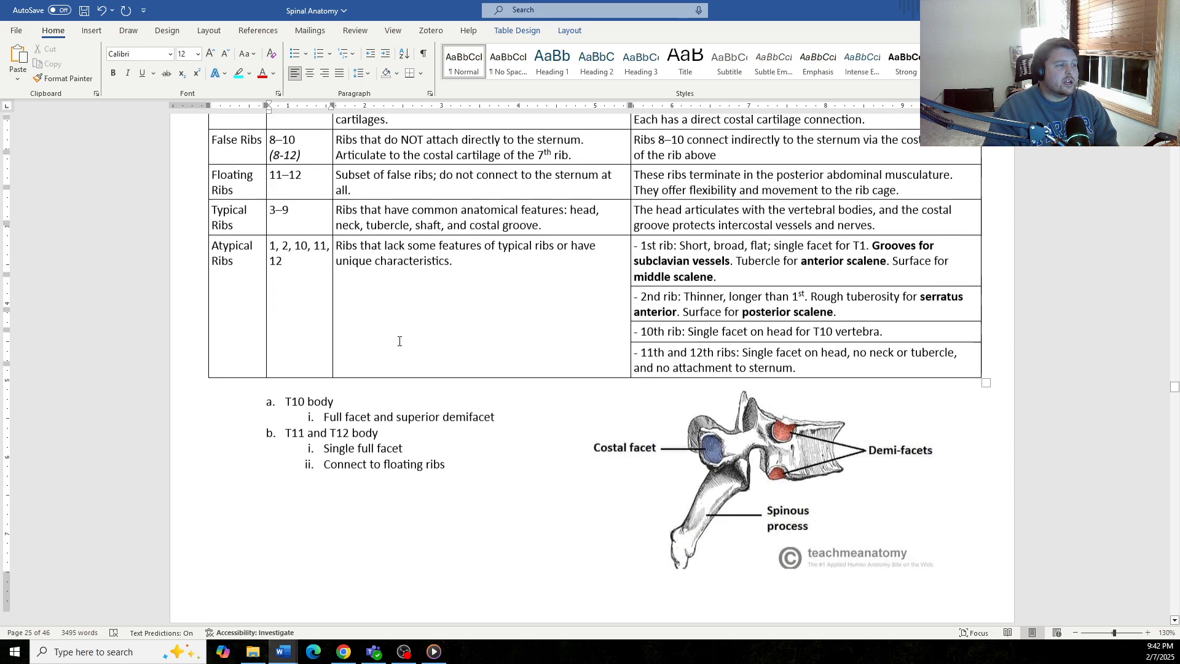
scroll("down", 3)
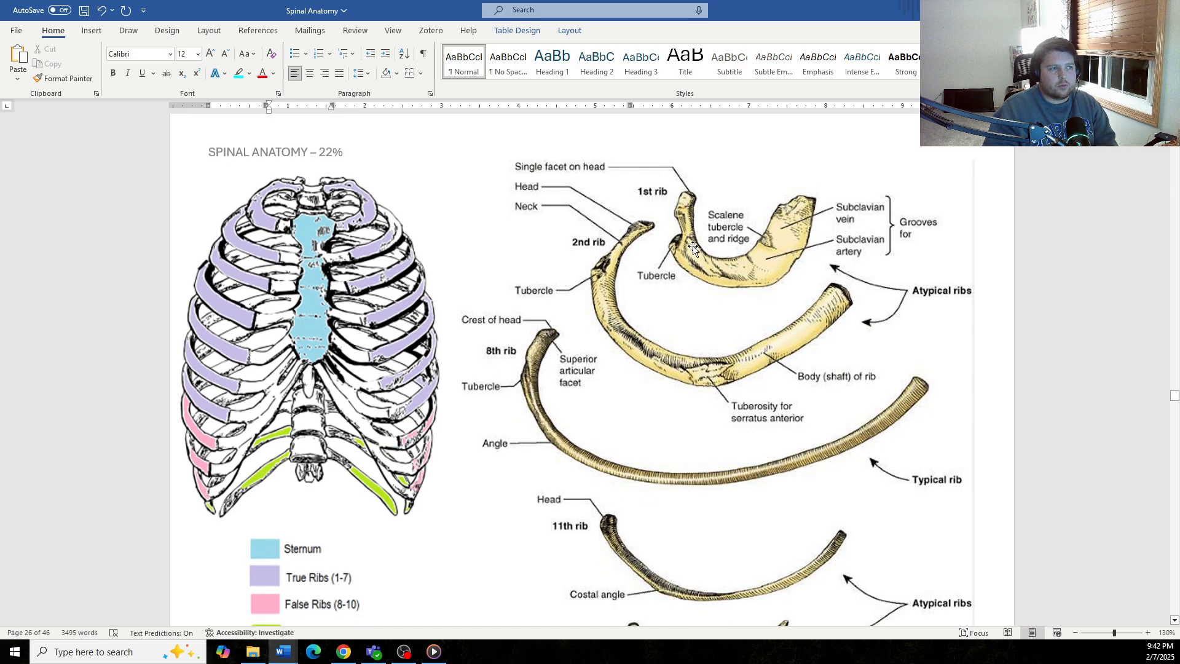
mouse_move(810, 225)
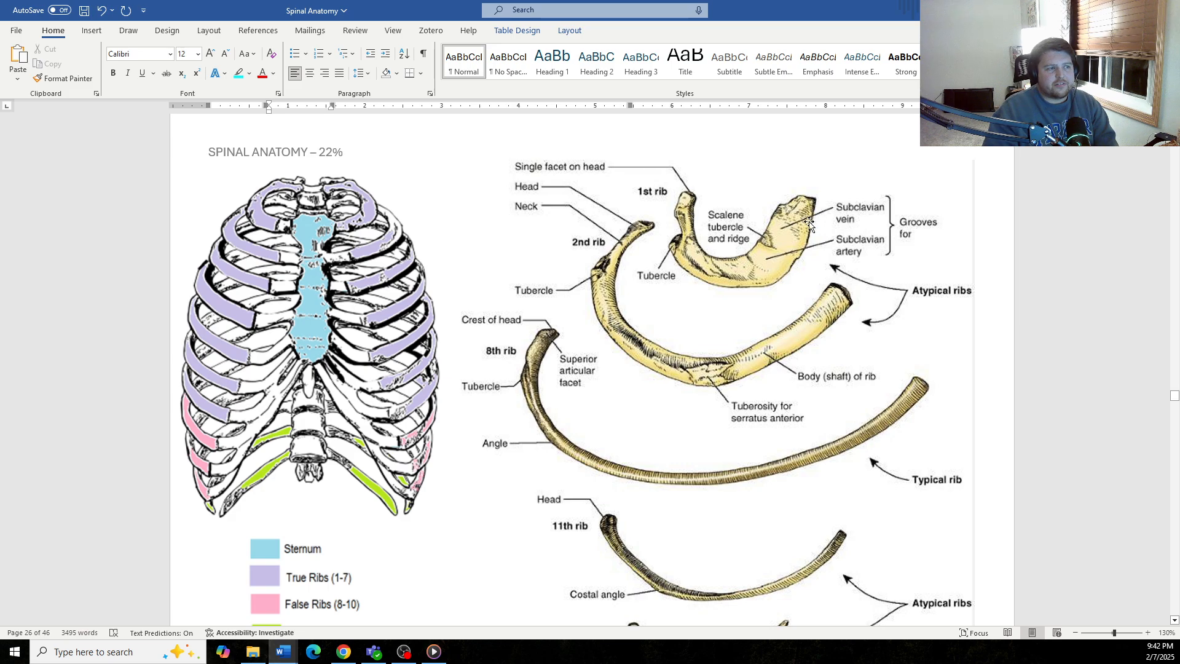
mouse_move(902, 255)
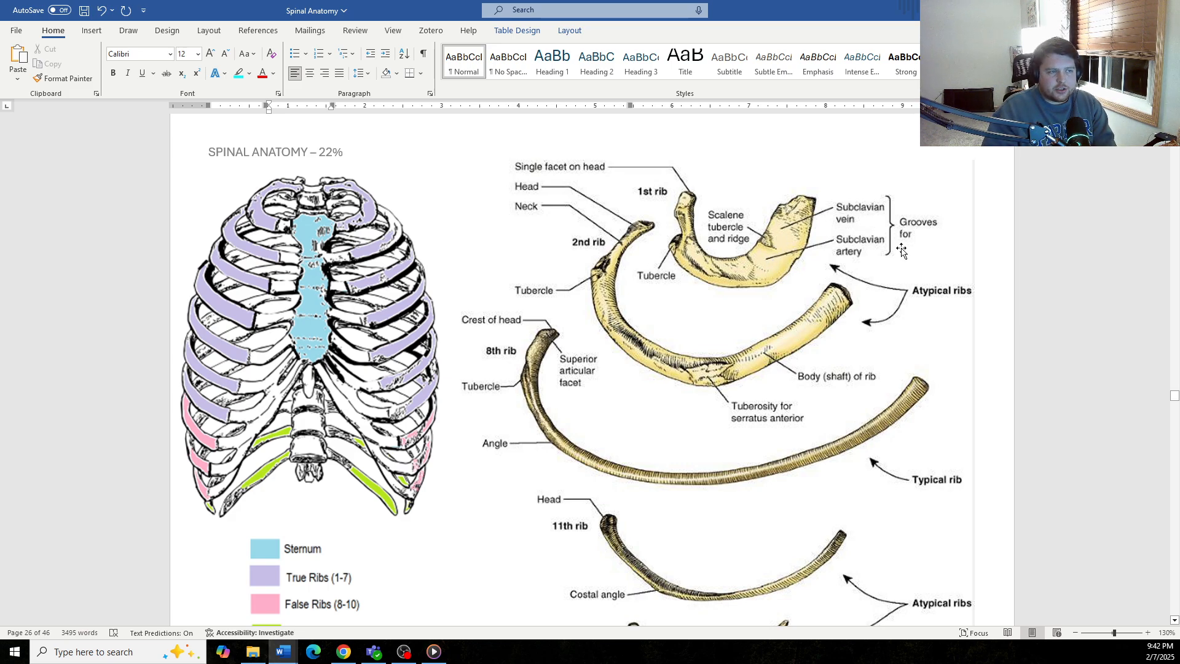
mouse_move(858, 200)
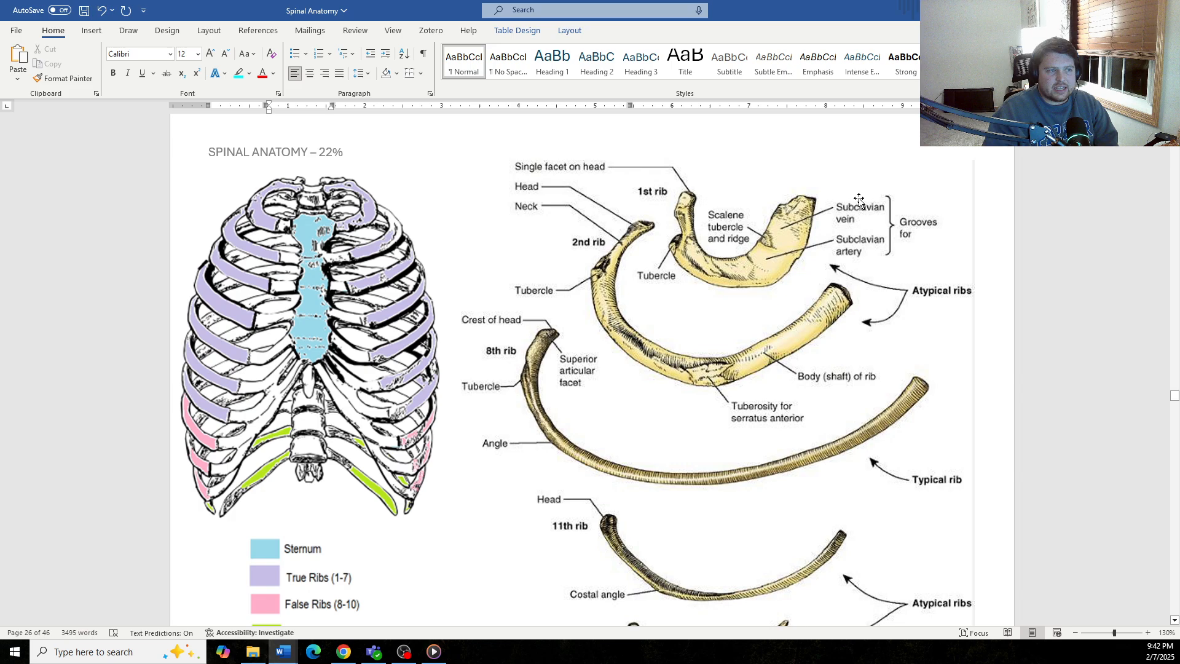
mouse_move(864, 268)
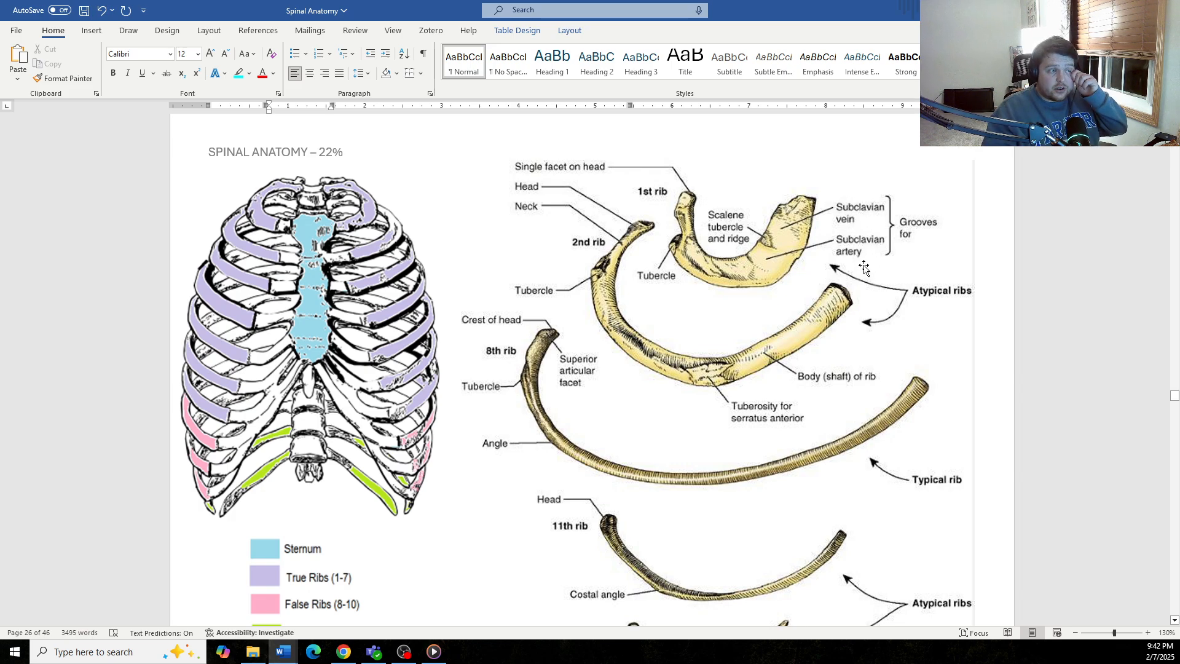
mouse_move(707, 386)
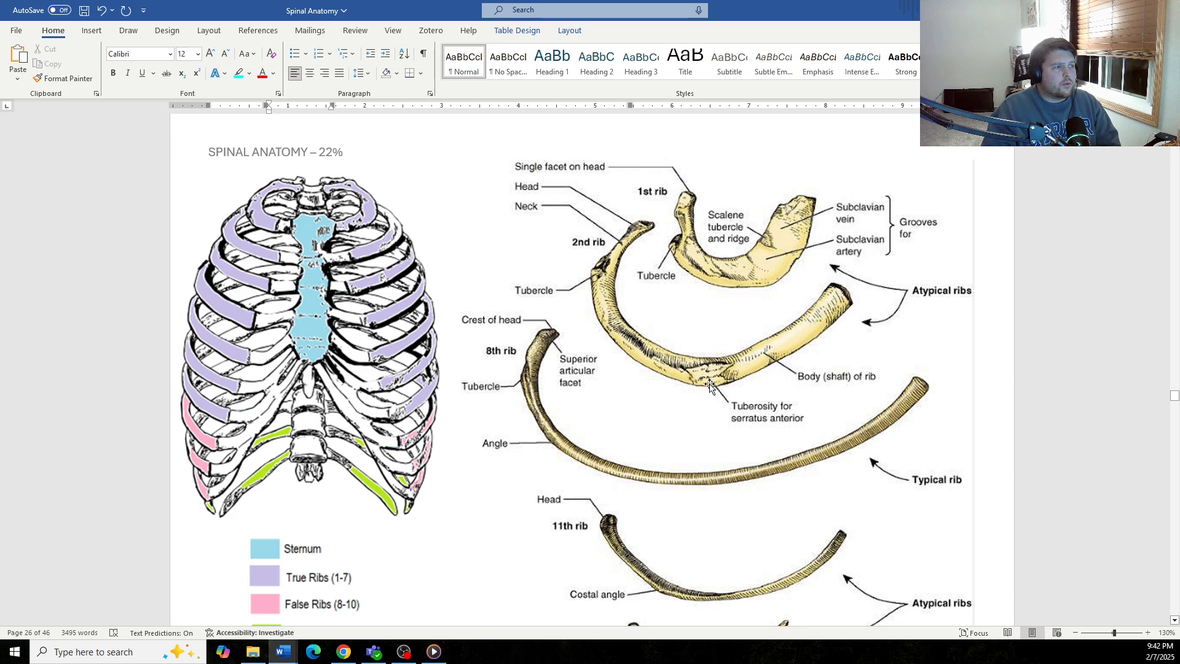
mouse_move(617, 294)
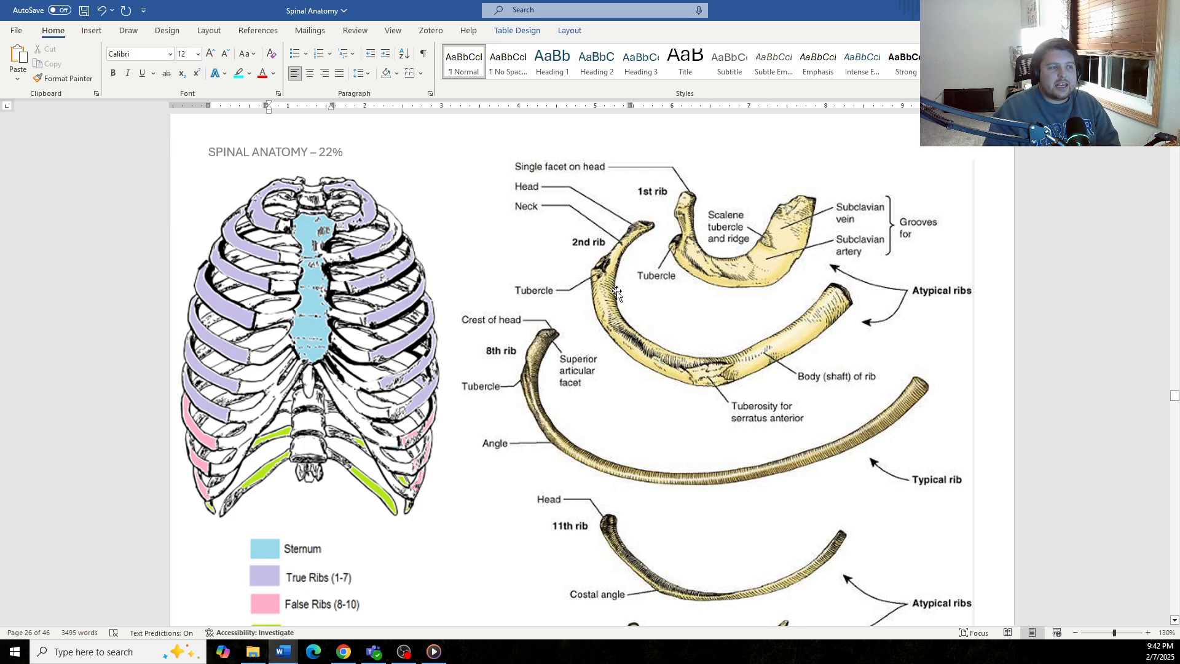
mouse_move(762, 319)
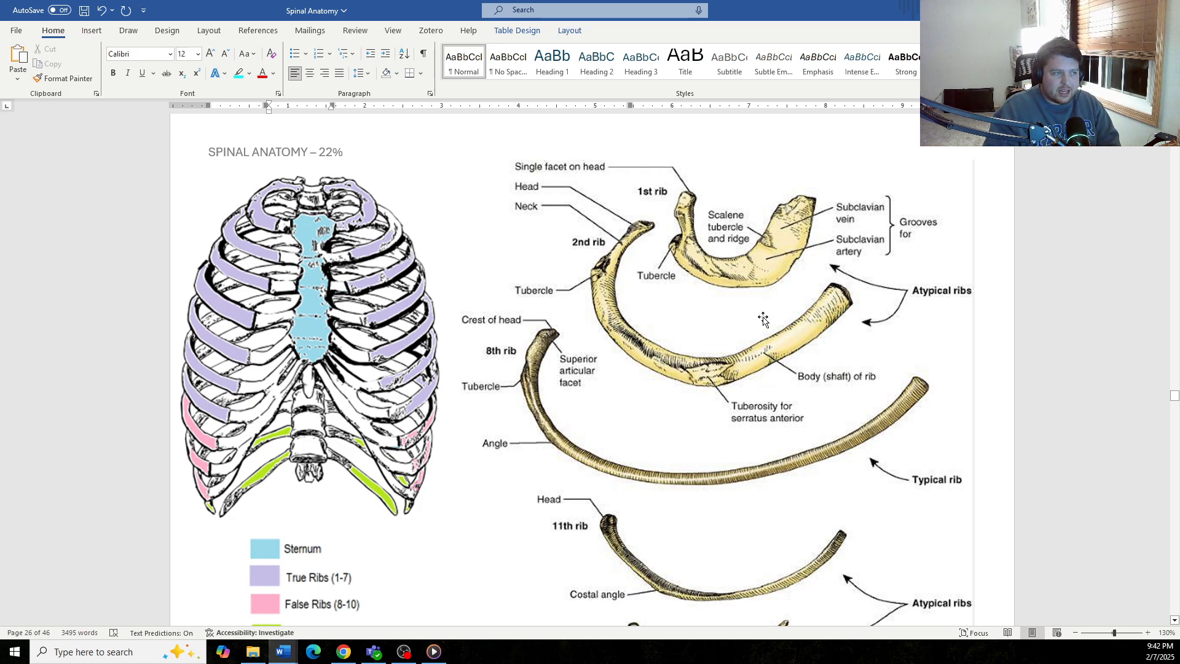
mouse_move(719, 251)
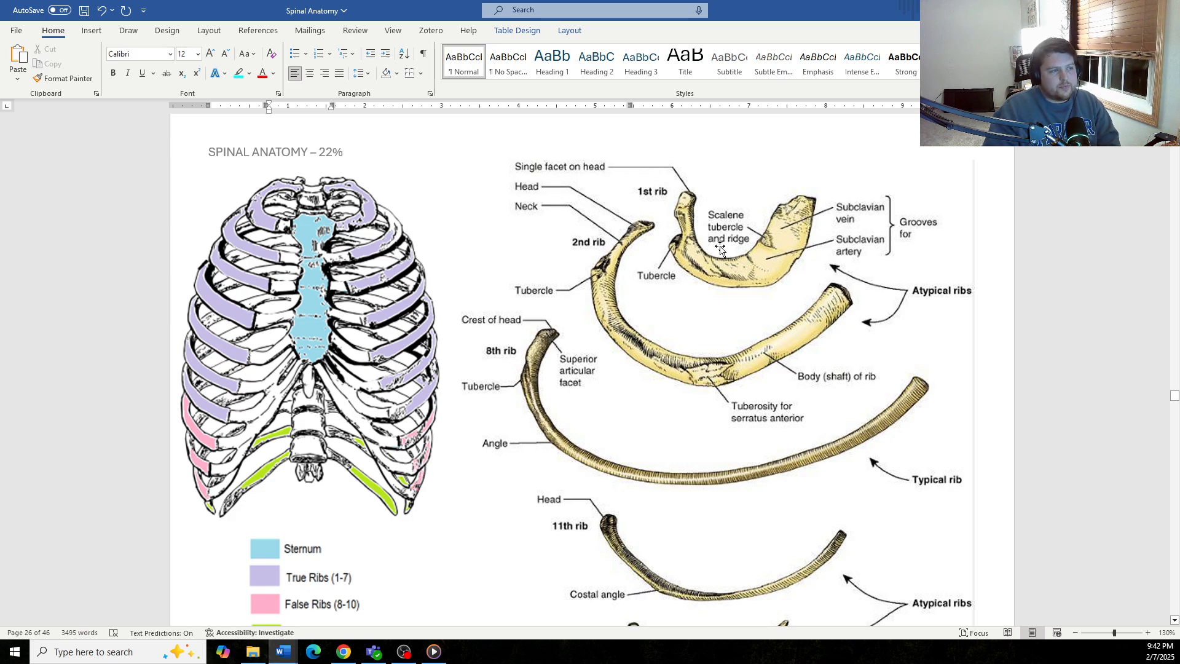
mouse_move(783, 264)
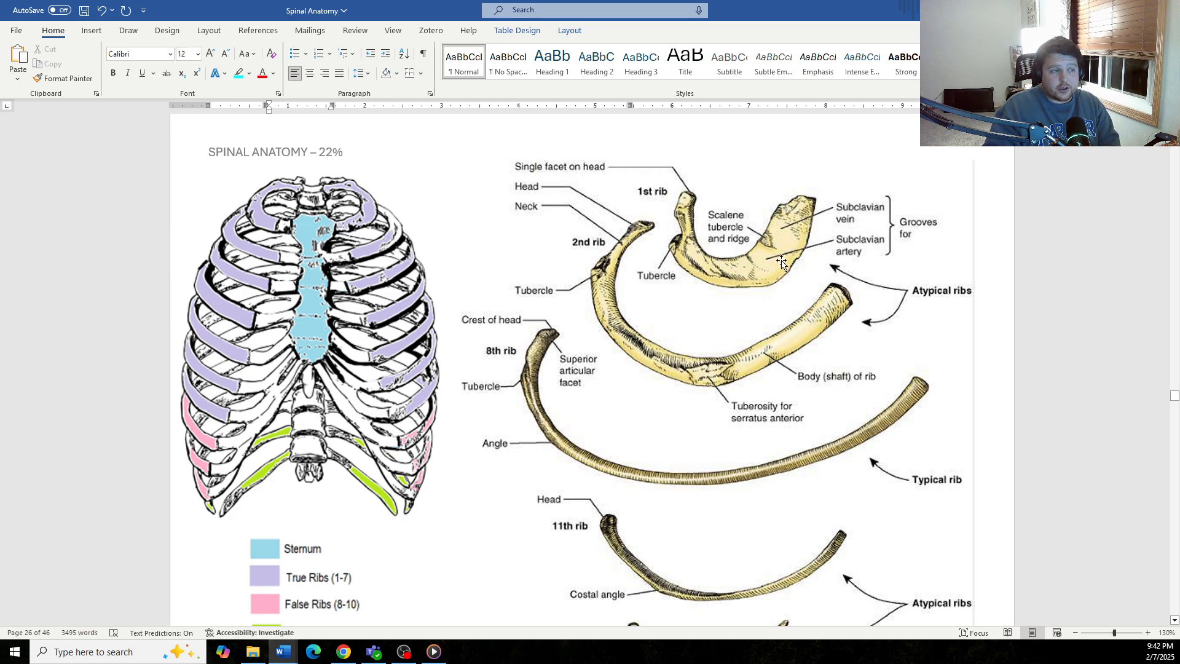
mouse_move(826, 339)
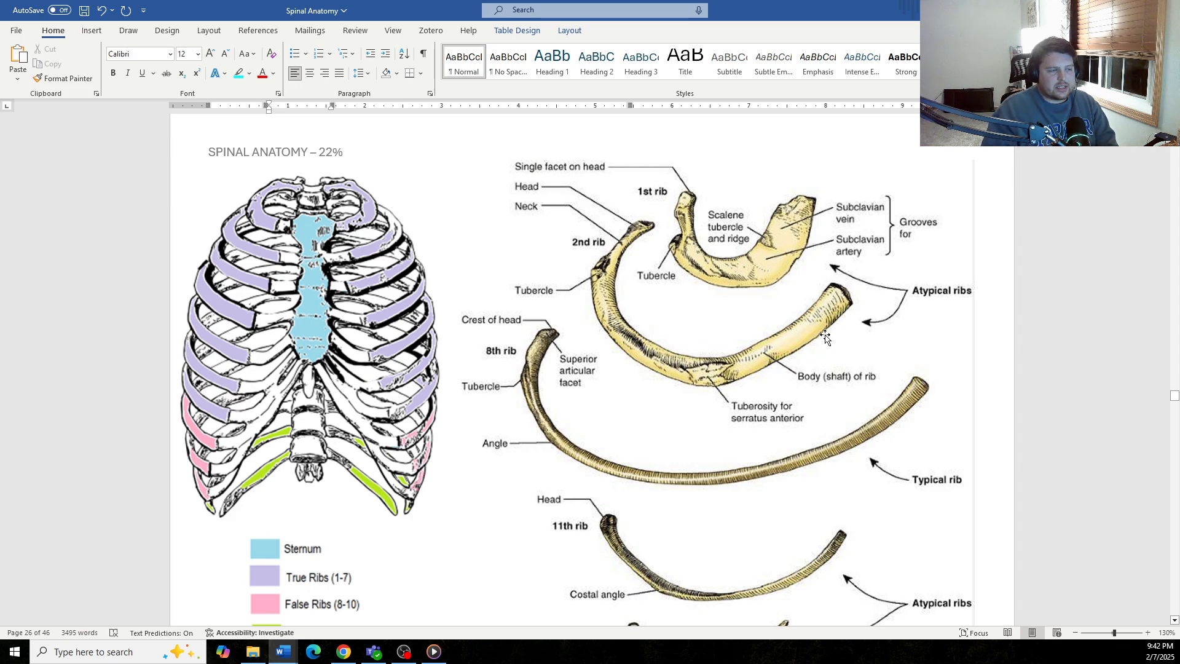
- Scroll down through the rib cage and individual rib diagrams
scroll("down", 3)
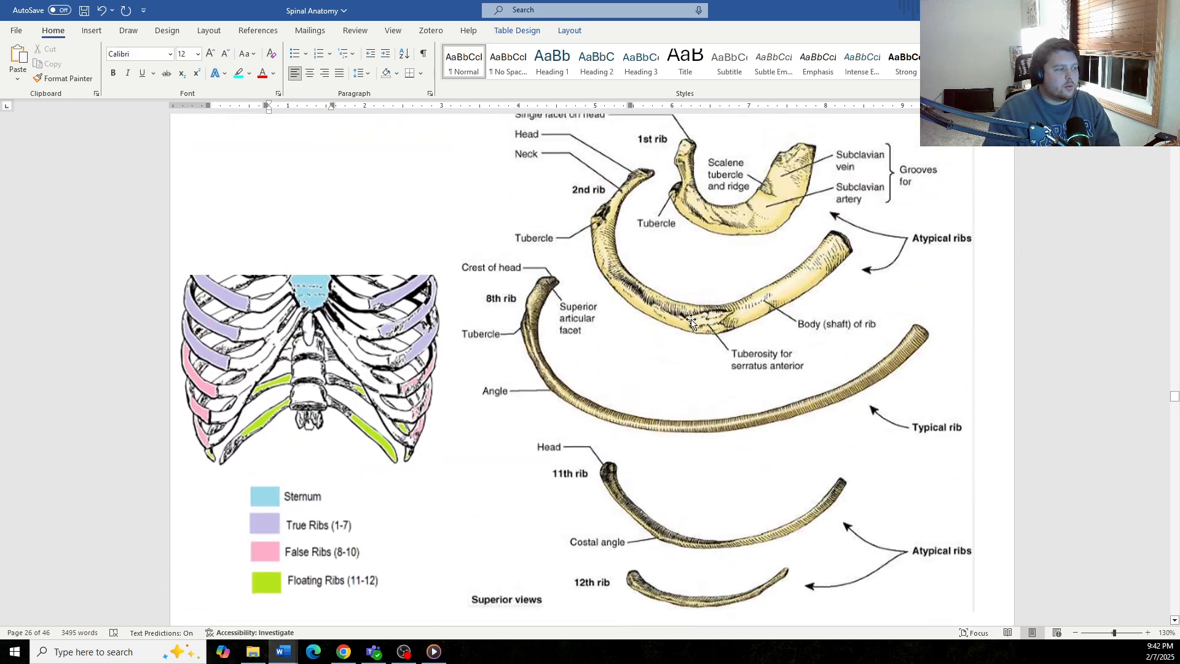
scroll("up", 3)
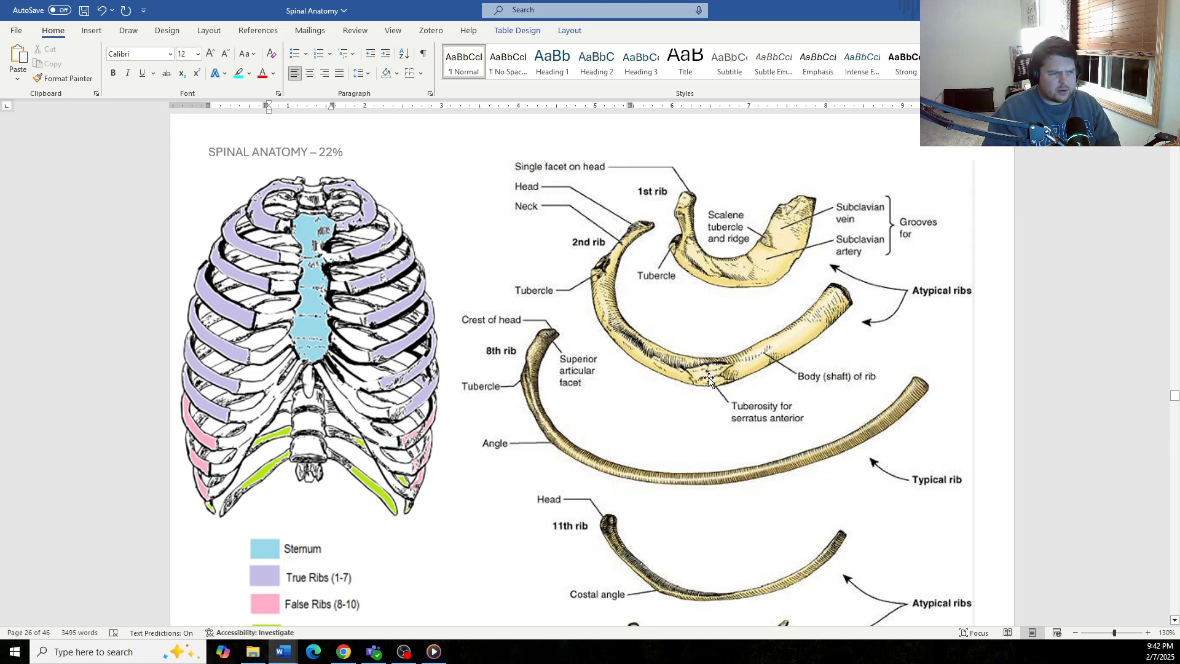
mouse_move(699, 369)
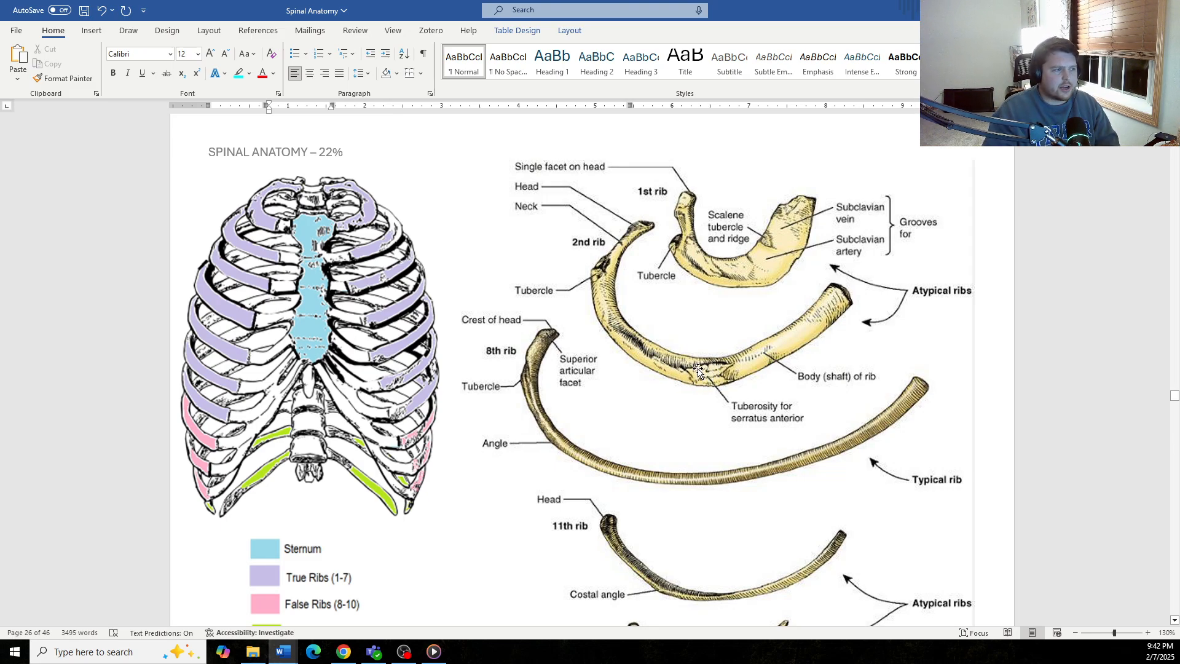
scroll("down", 3)
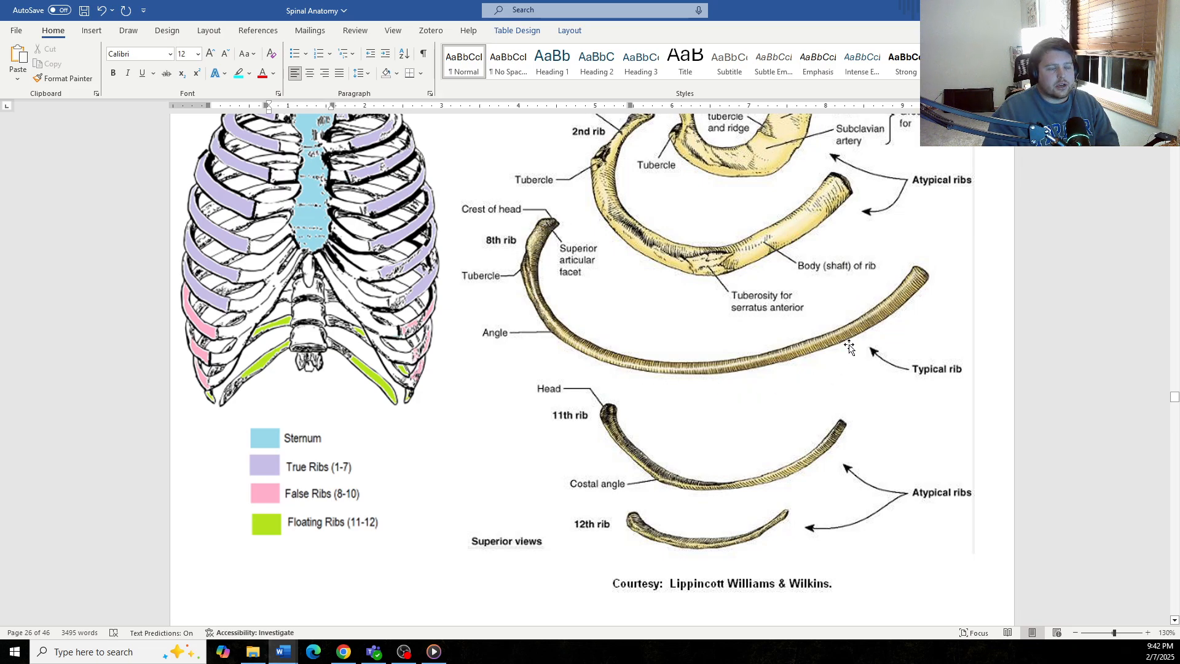
mouse_move(905, 320)
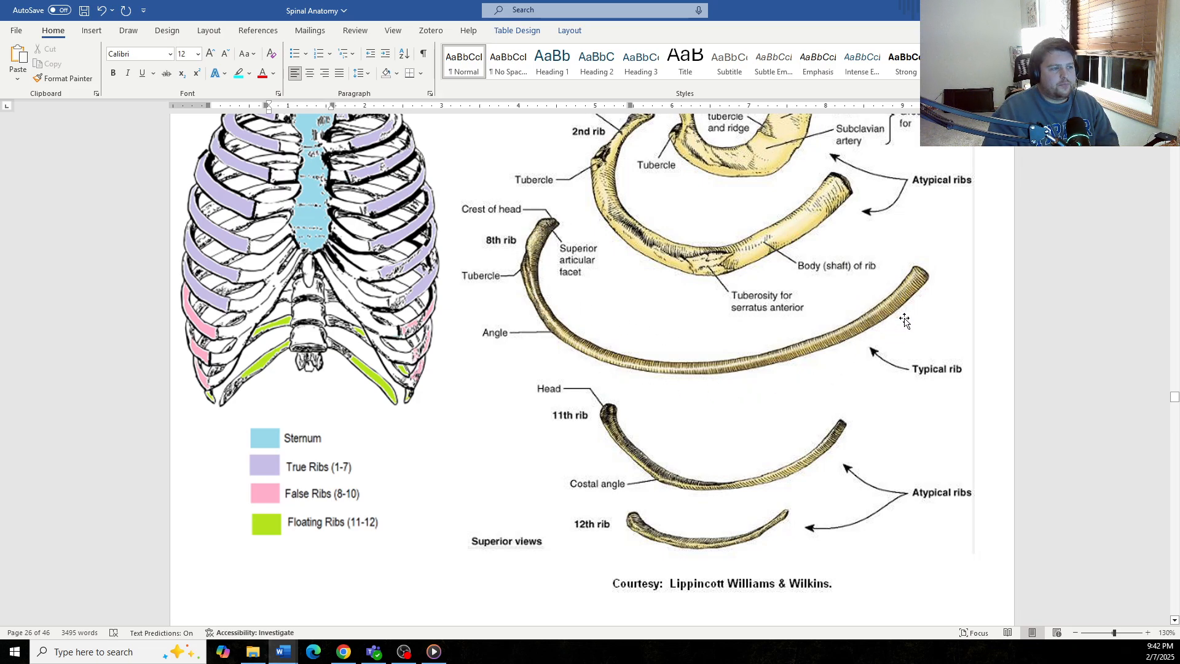
scroll("down", 3)
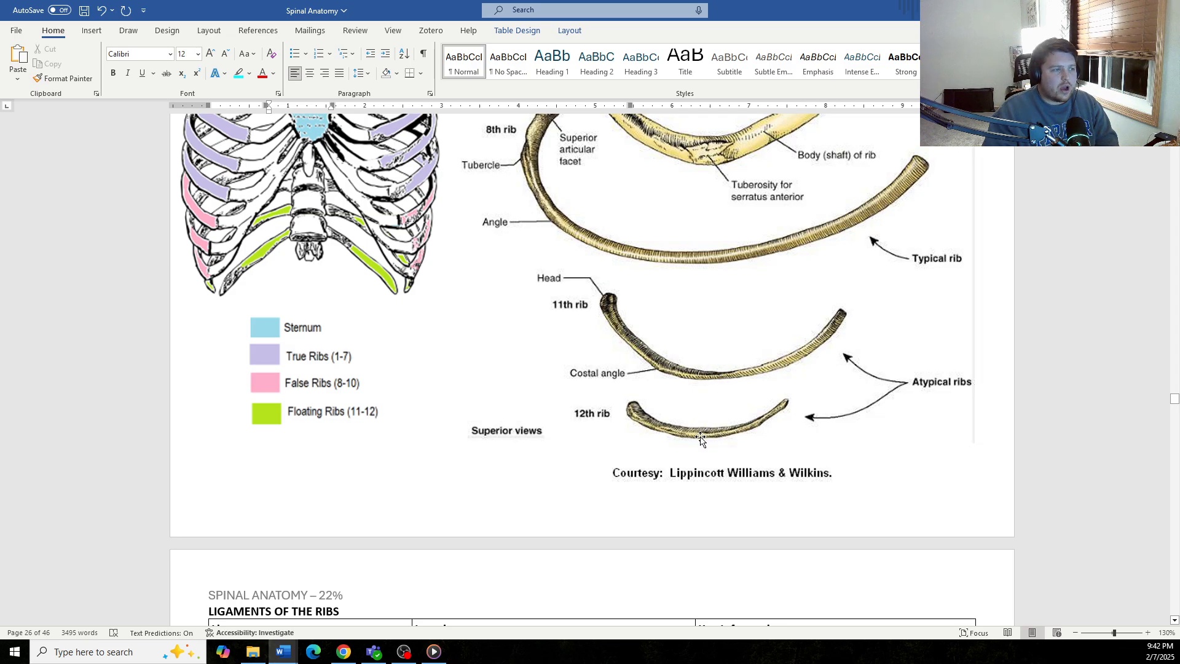
mouse_move(733, 382)
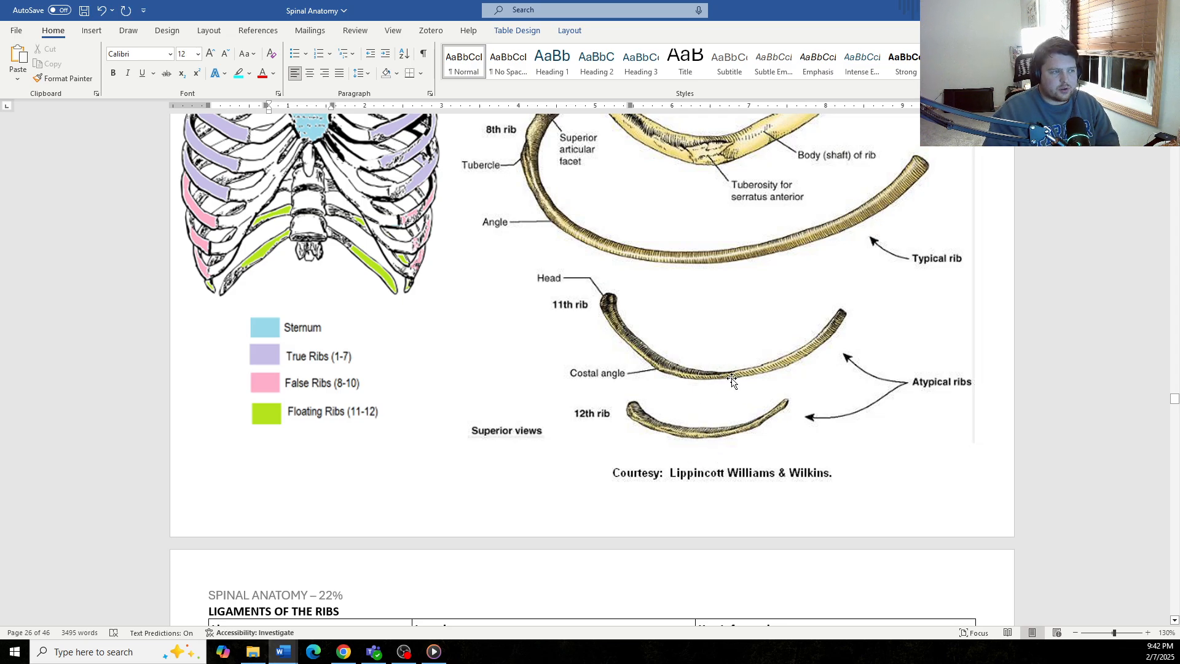
mouse_move(598, 320)
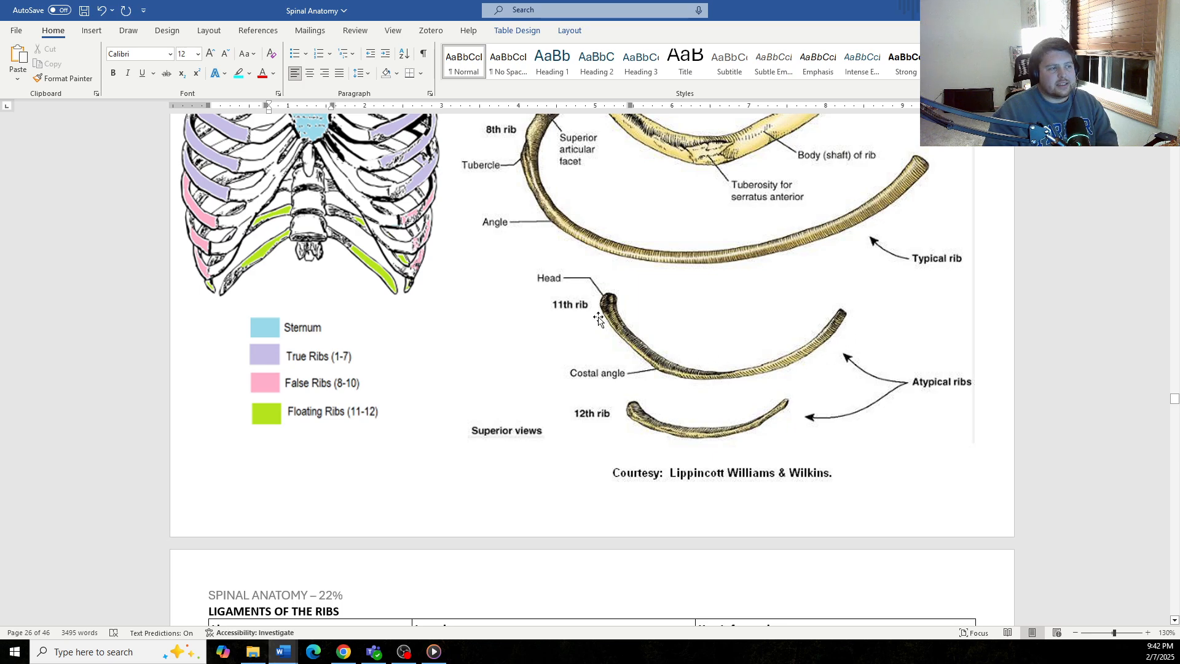
mouse_move(594, 290)
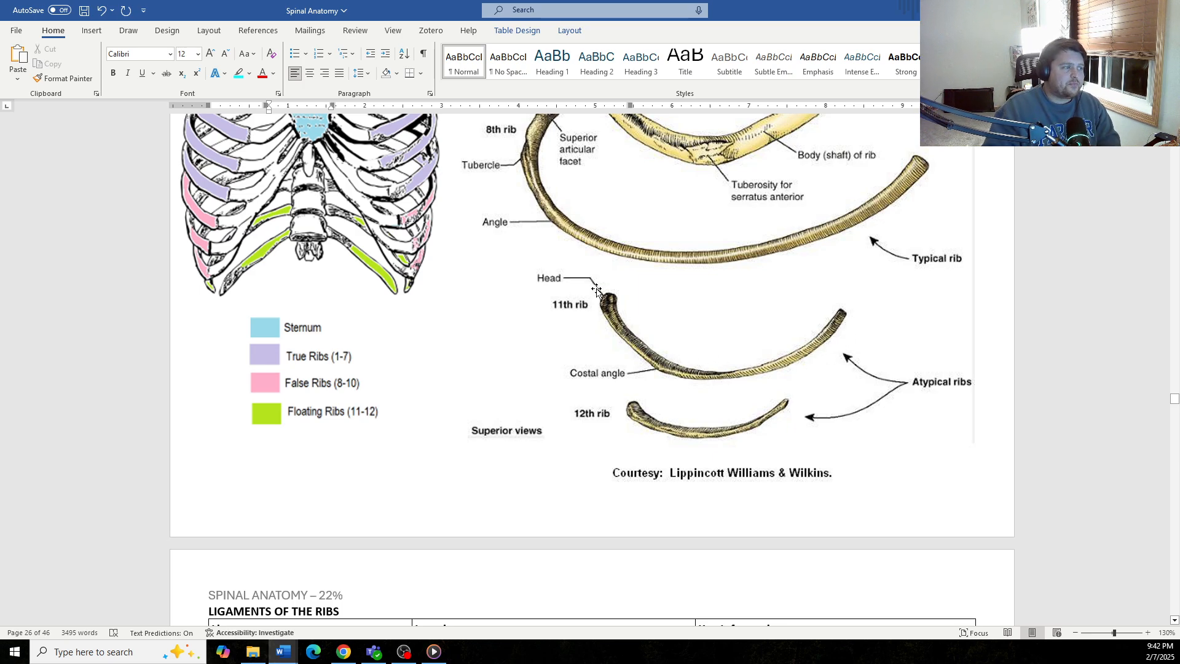
mouse_move(606, 325)
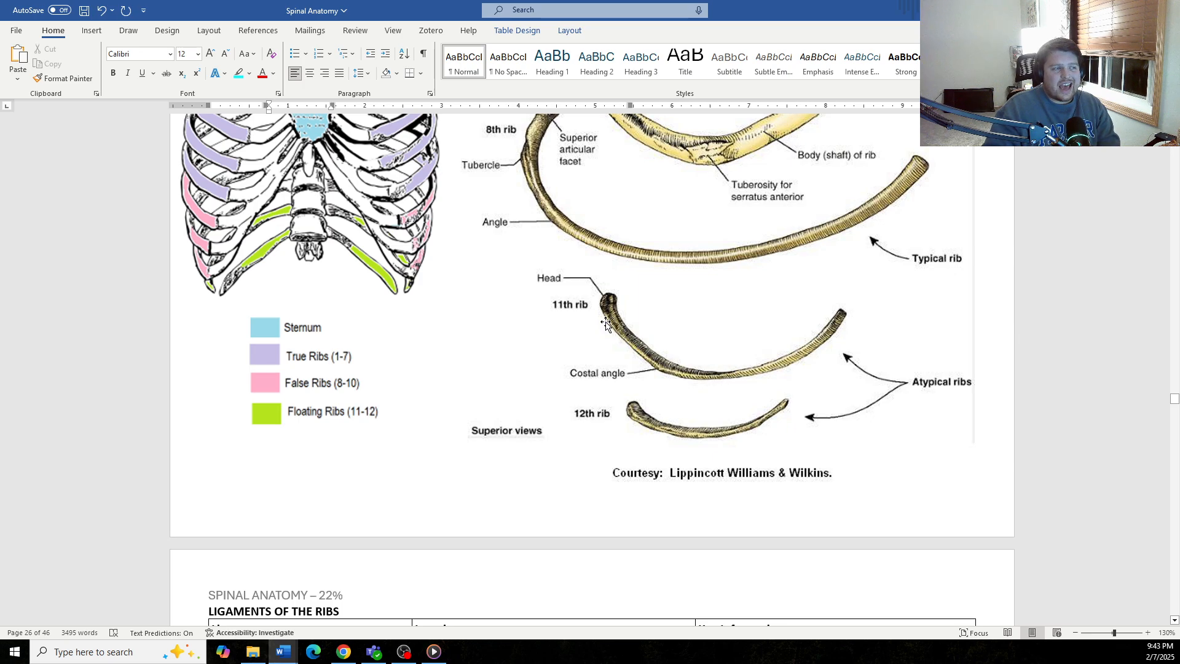
mouse_move(610, 328)
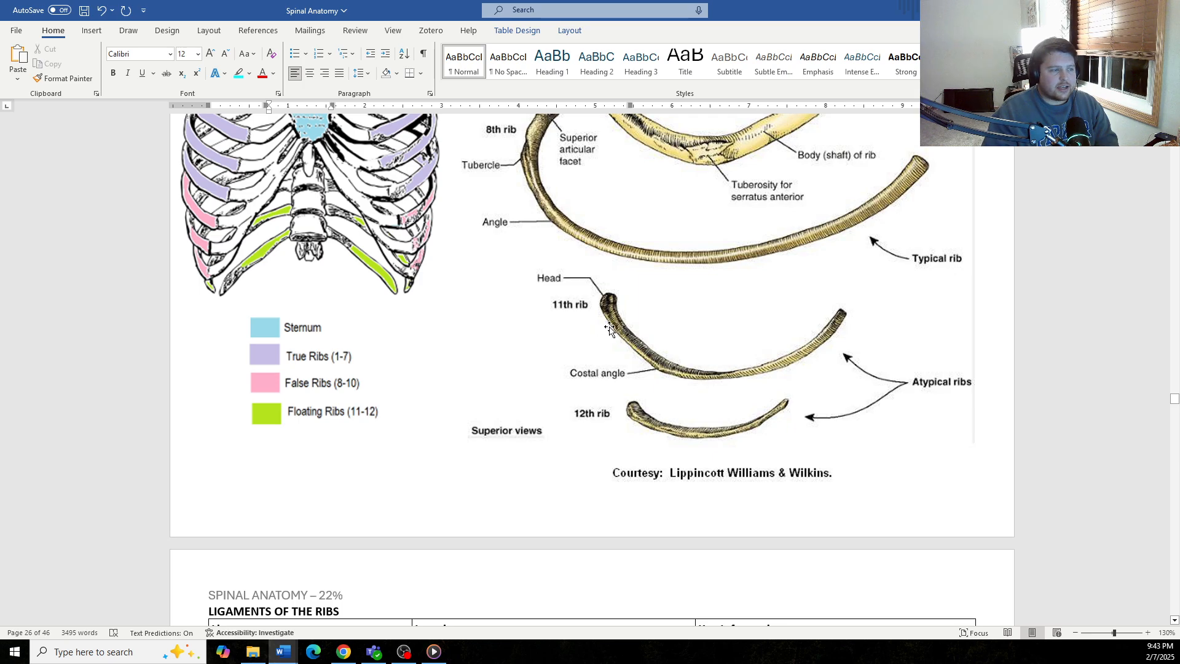
- Scroll back up to the Atypical Ribs table and the T10–T12 vertebra figure with costal facet labels
scroll("up", 3)
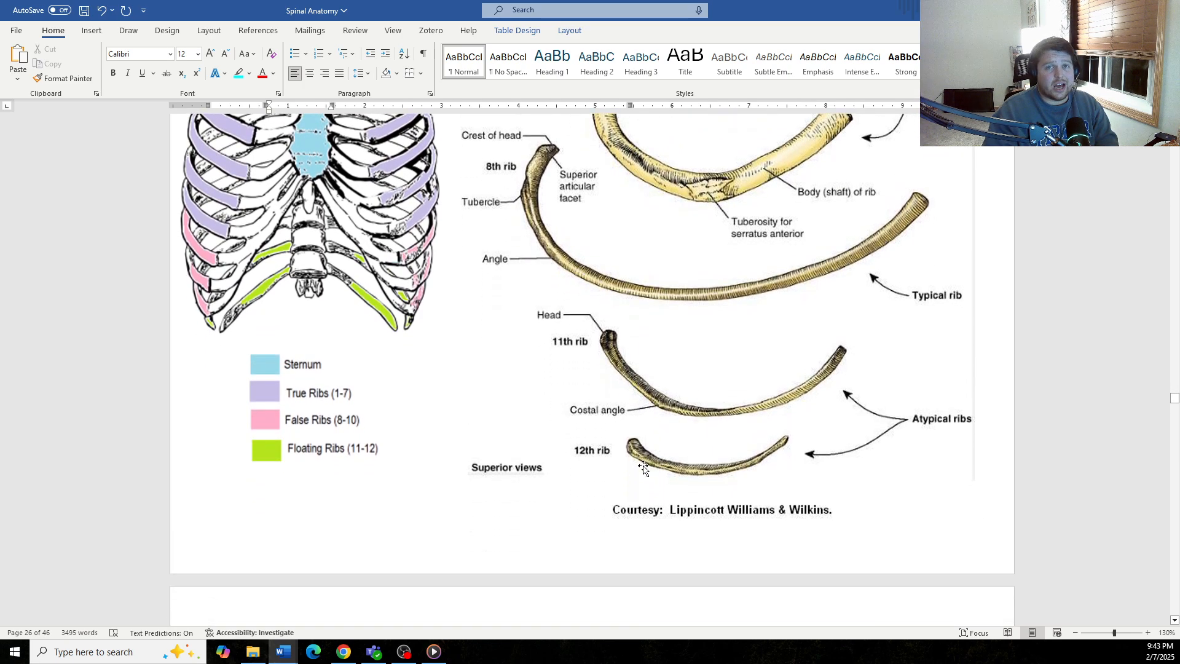
mouse_move(713, 452)
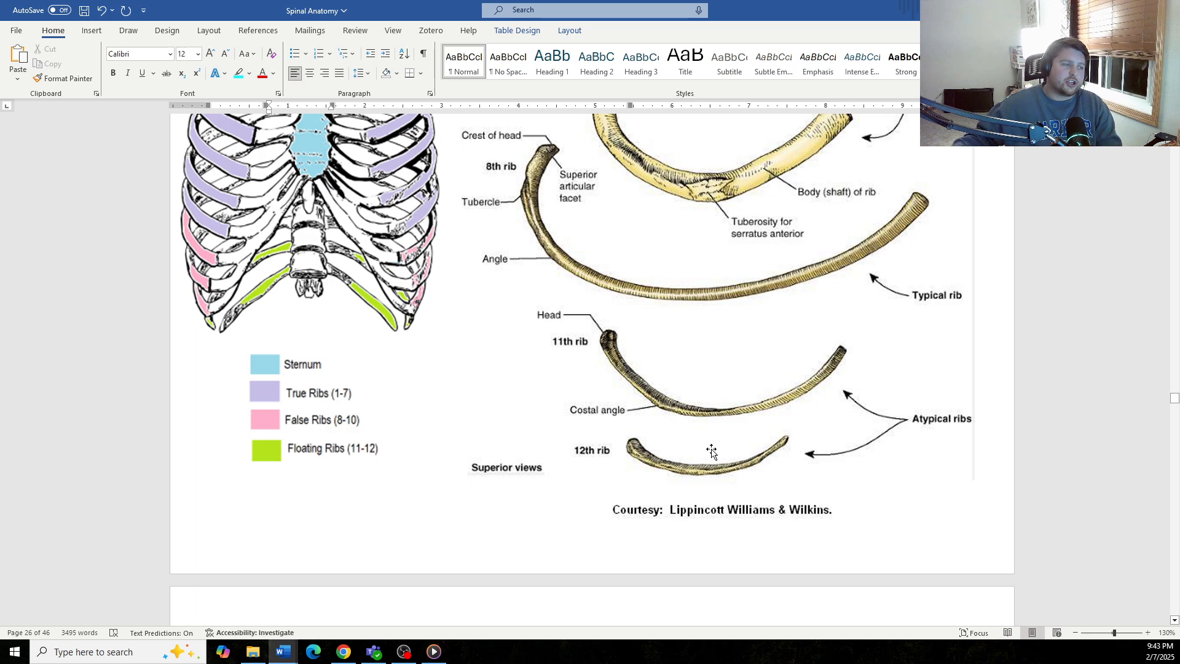
mouse_move(752, 420)
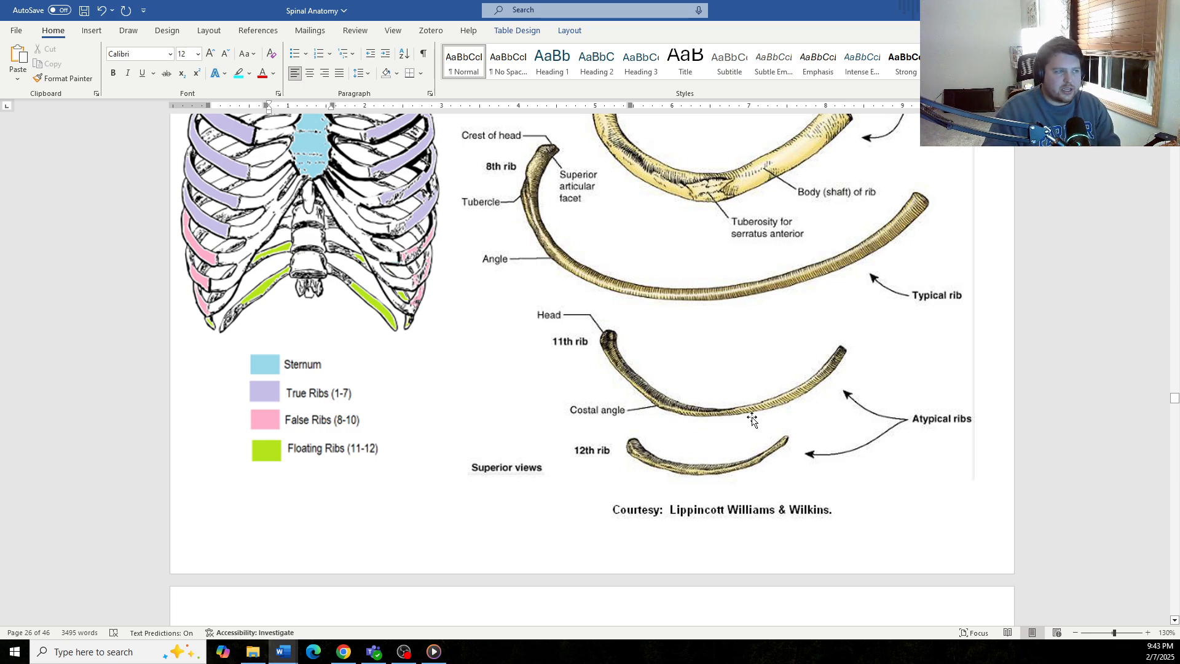
mouse_move(757, 419)
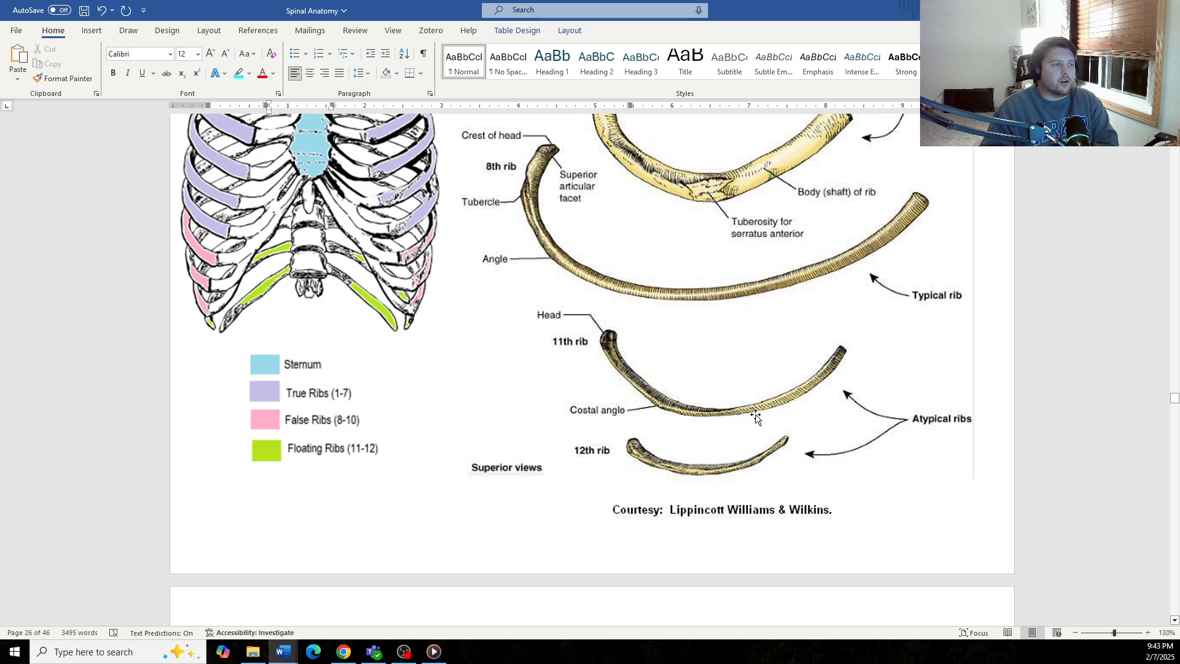
mouse_move(754, 400)
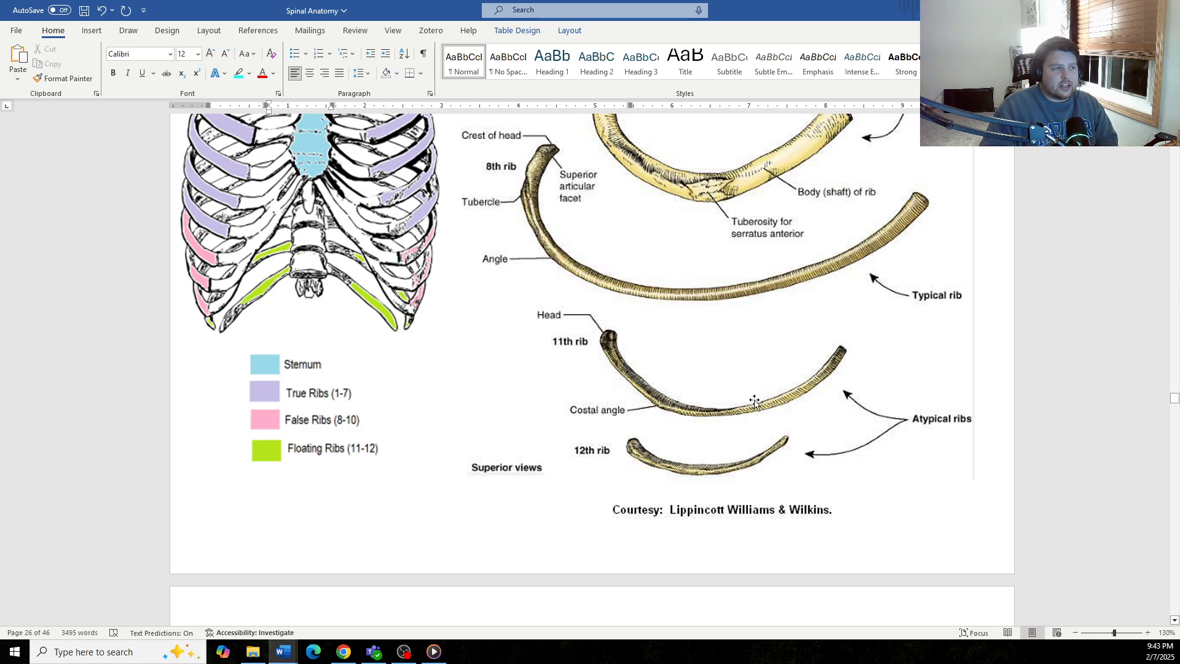
scroll("up", 3)
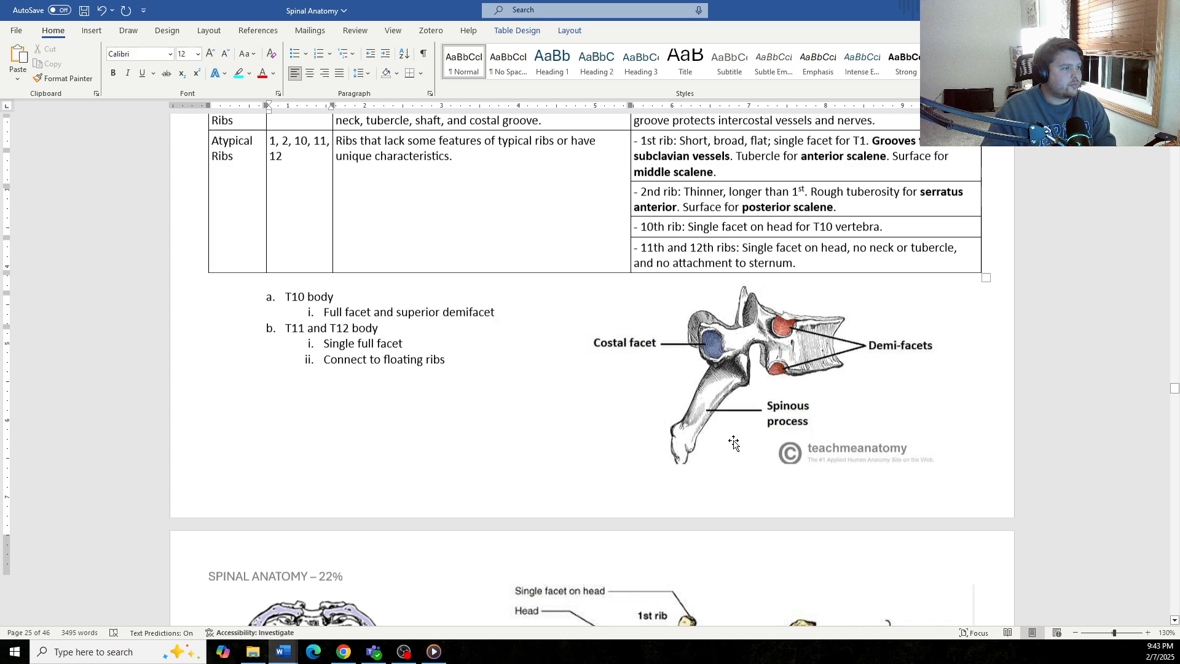
scroll("up", 3)
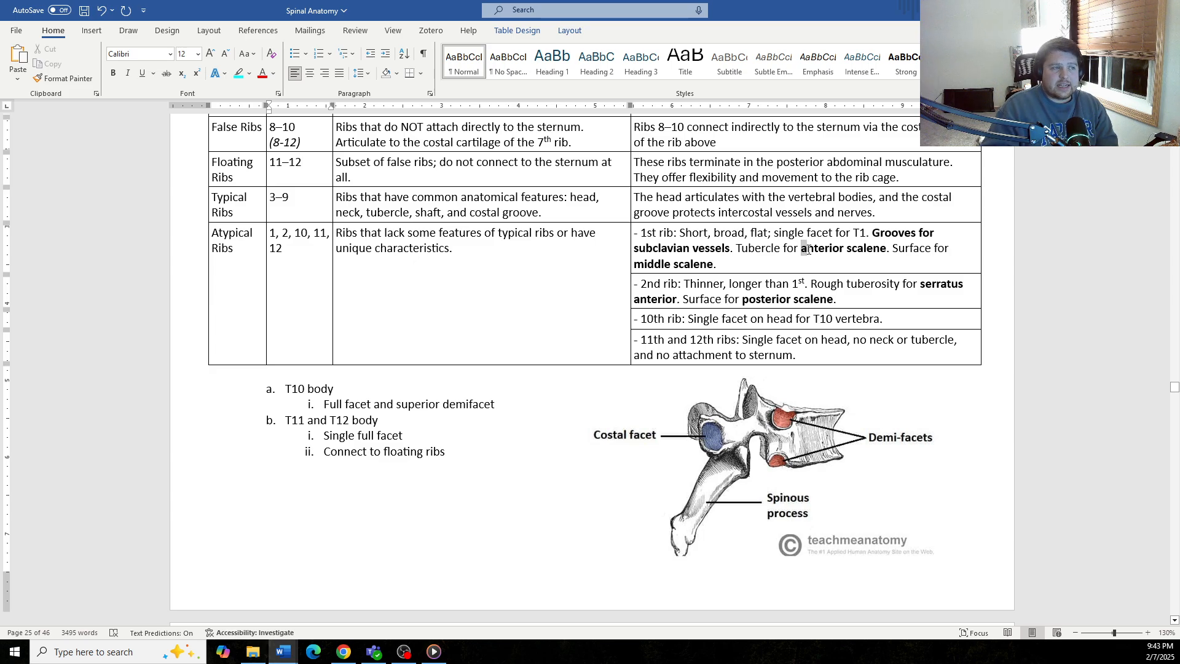
double_click(843, 248)
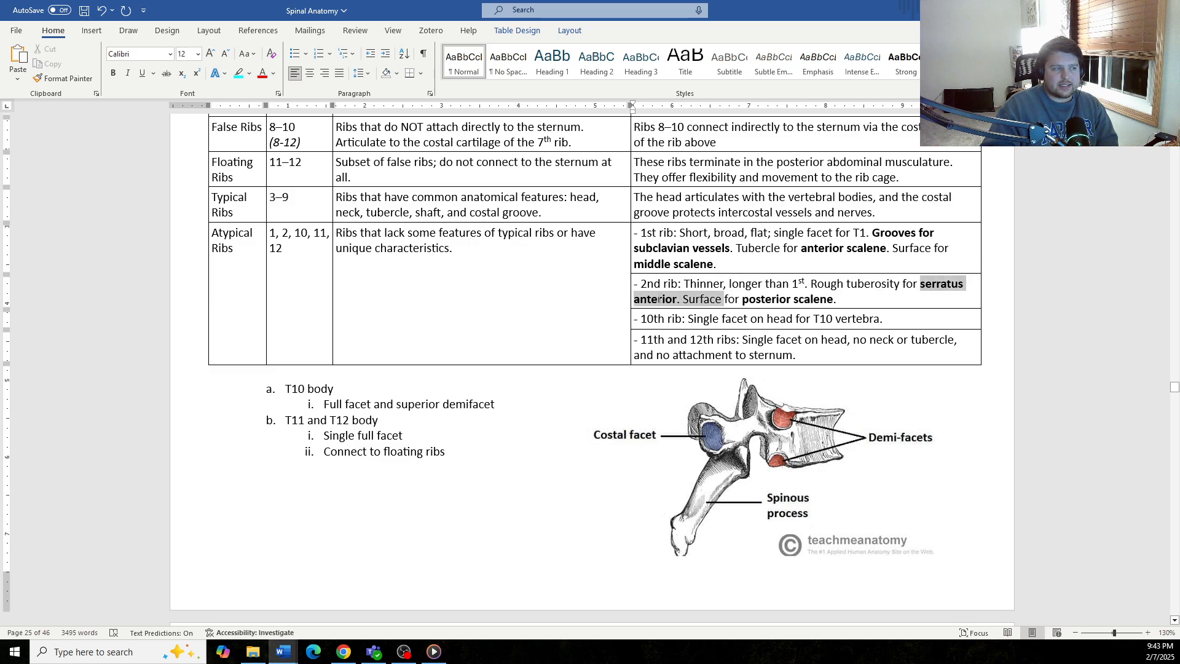
right_click(741, 299)
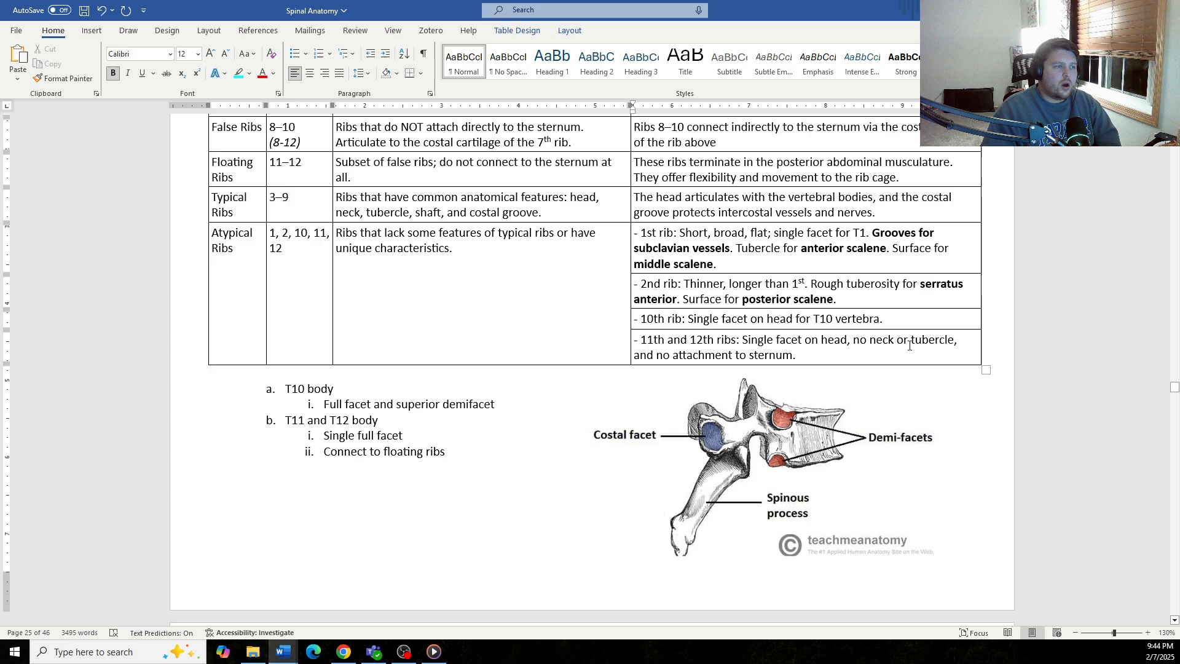
mouse_move(727, 352)
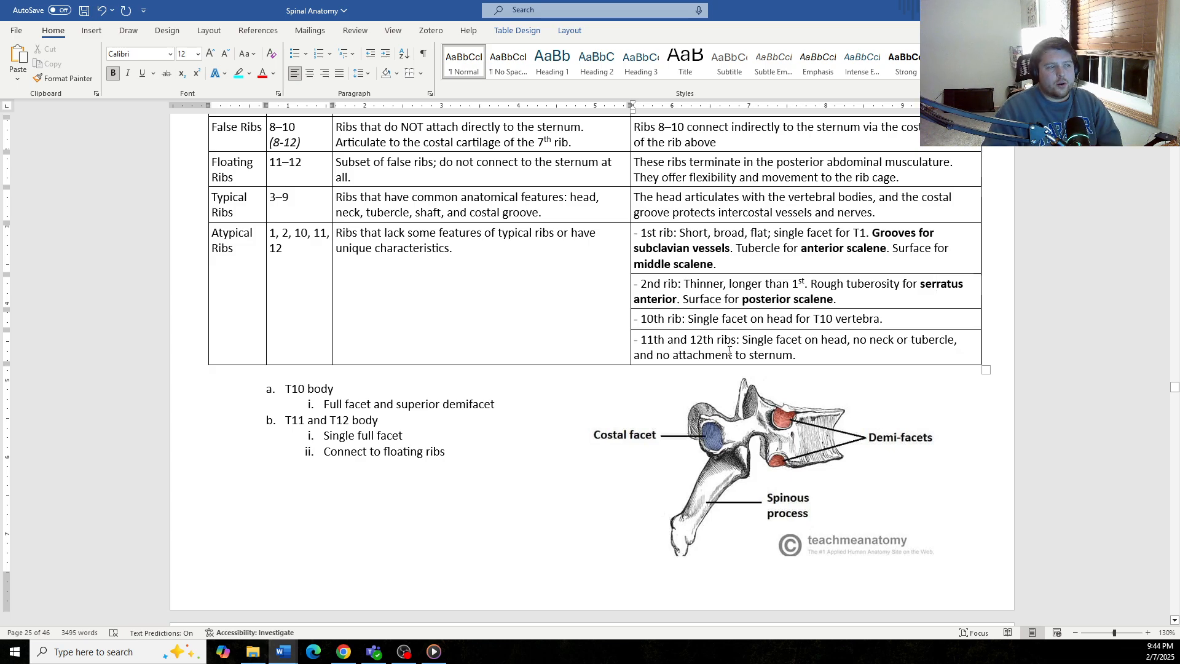
scroll("down", 3)
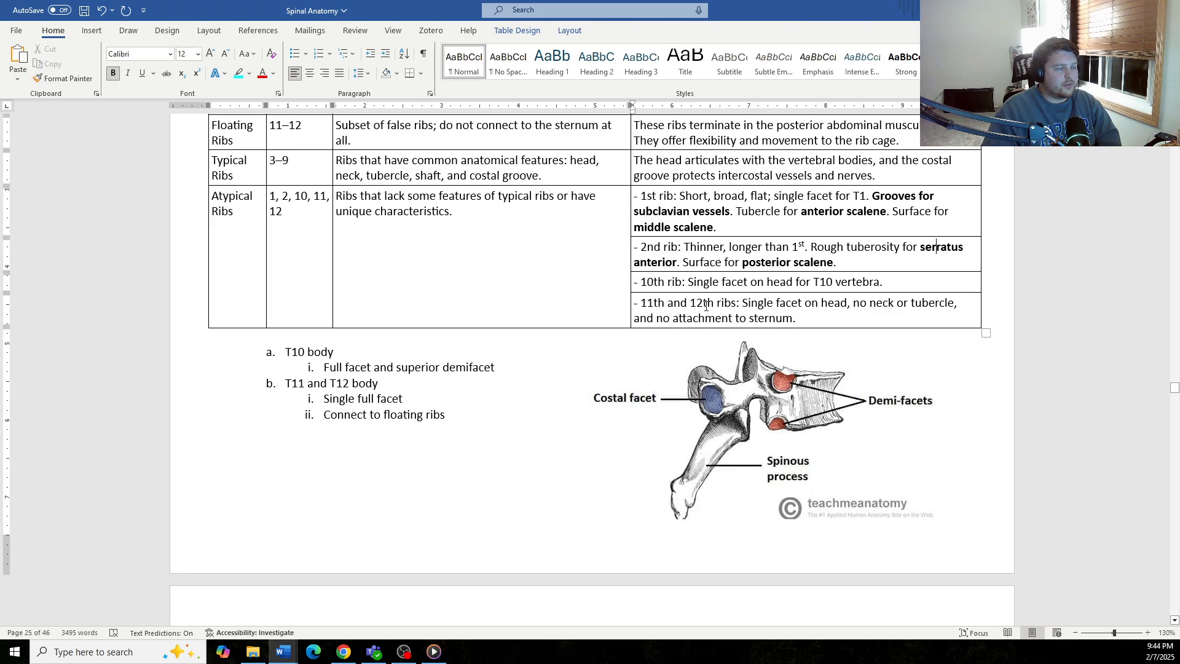
scroll("down", 3)
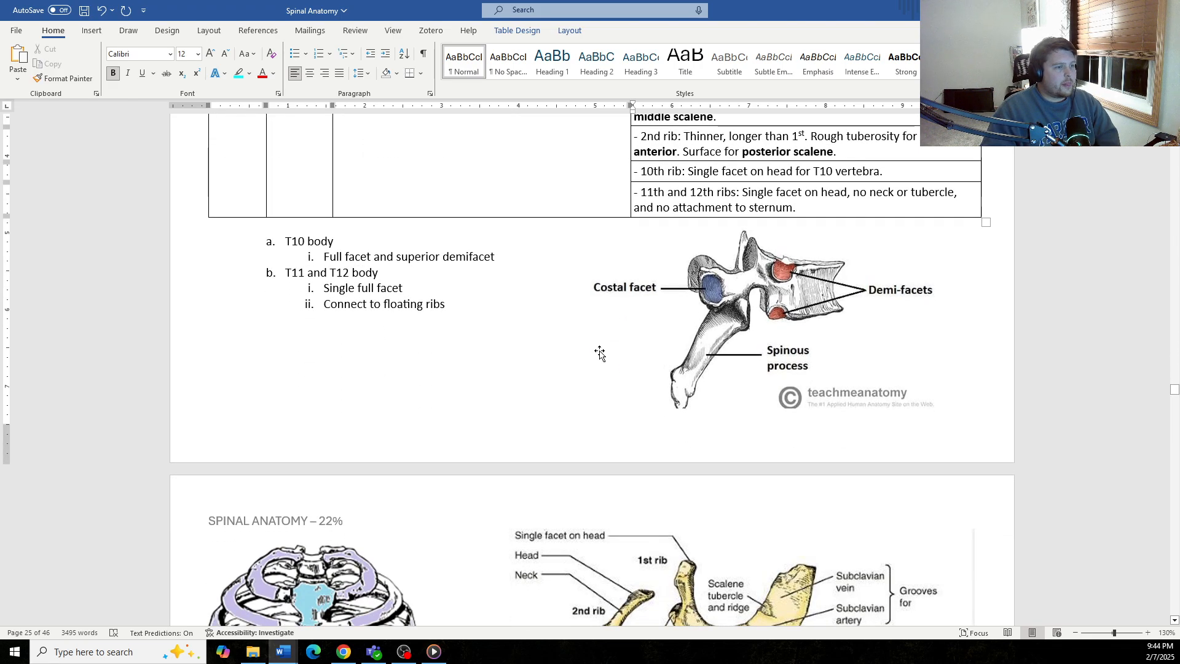
- Scroll from the costotransverse ligament diagrams up to the Ligaments of the Ribs table on page 27
scroll("down", 3)
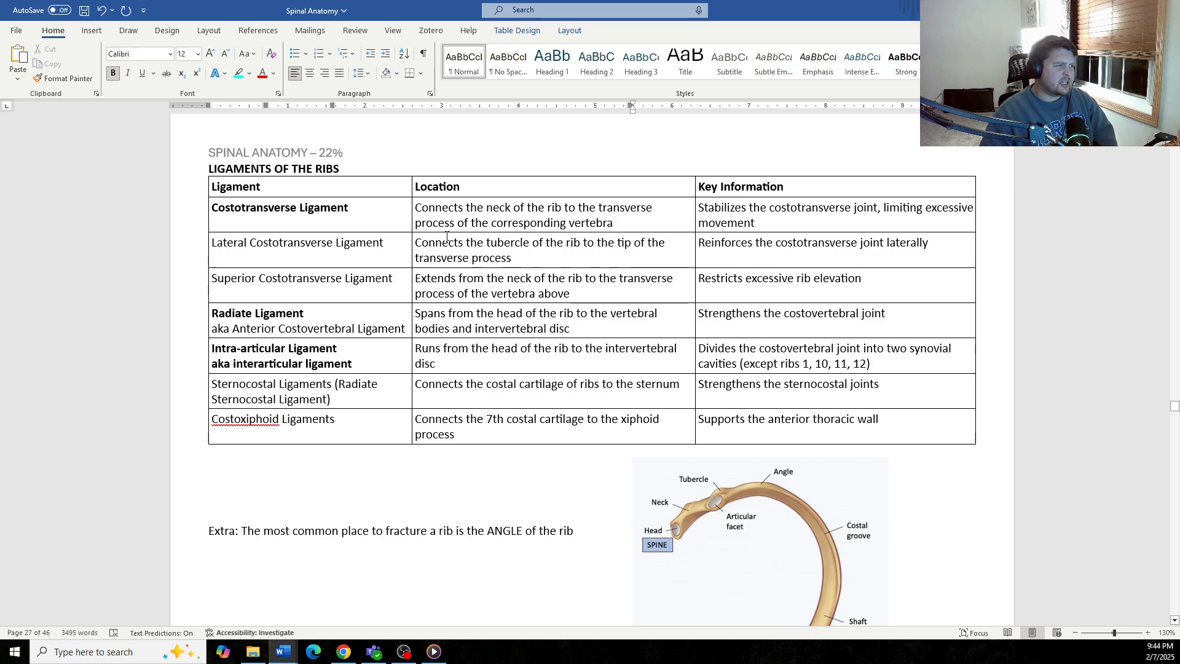
scroll("down", 3)
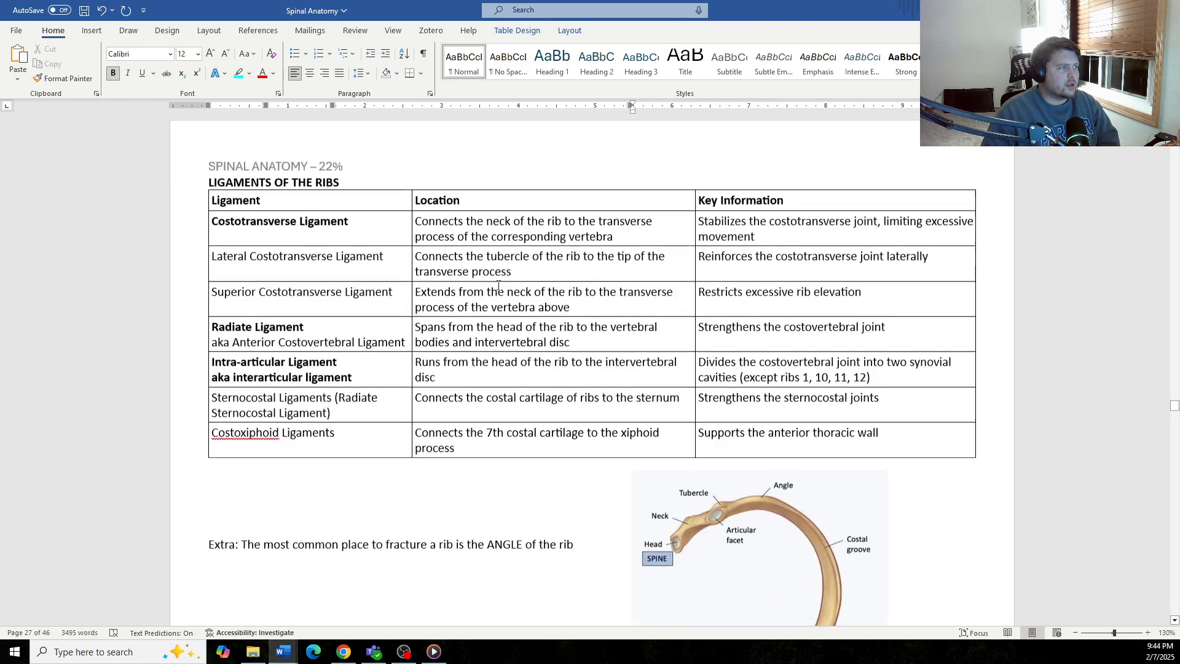
scroll("up", 3)
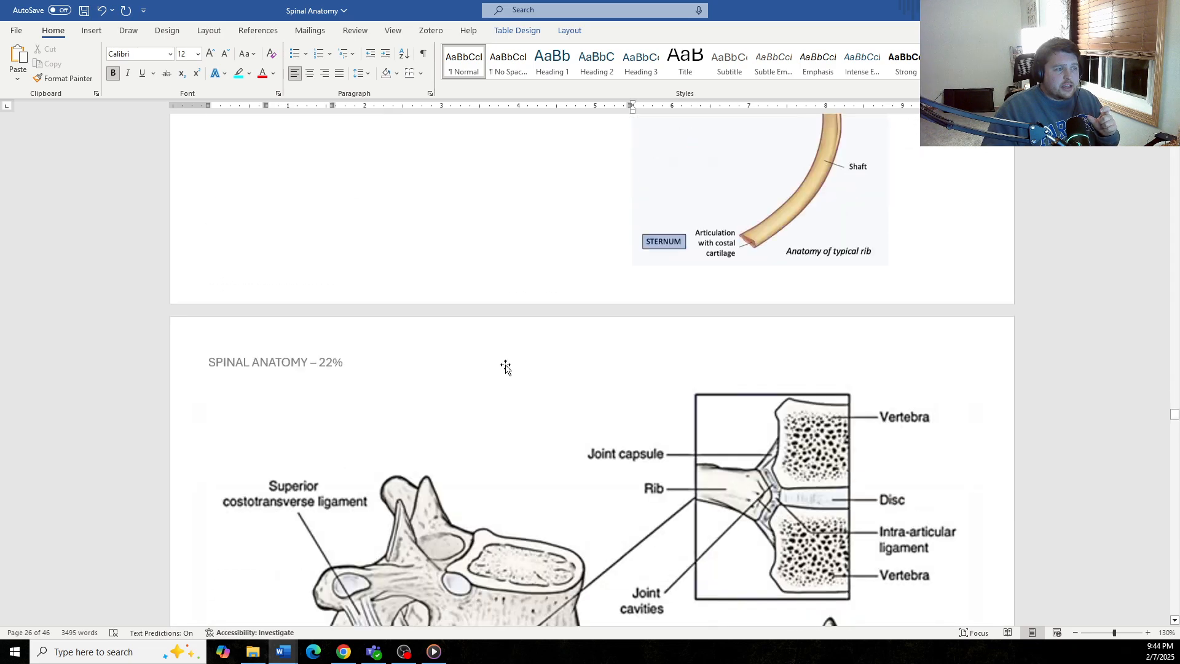
scroll("down", 3)
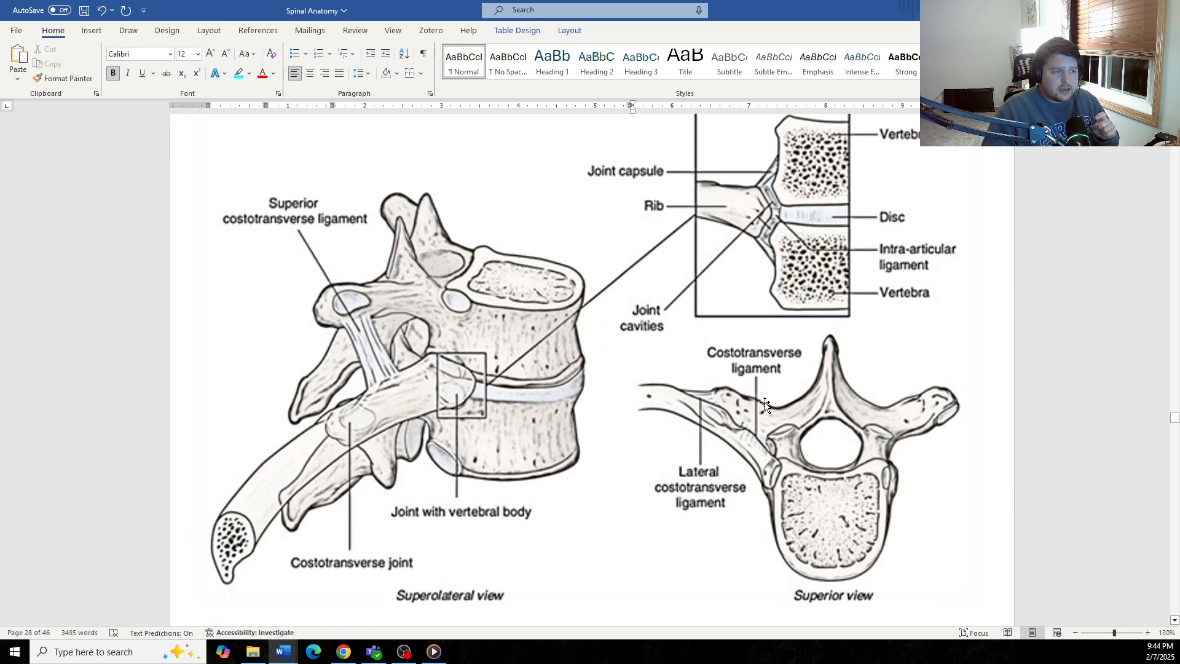
mouse_move(375, 340)
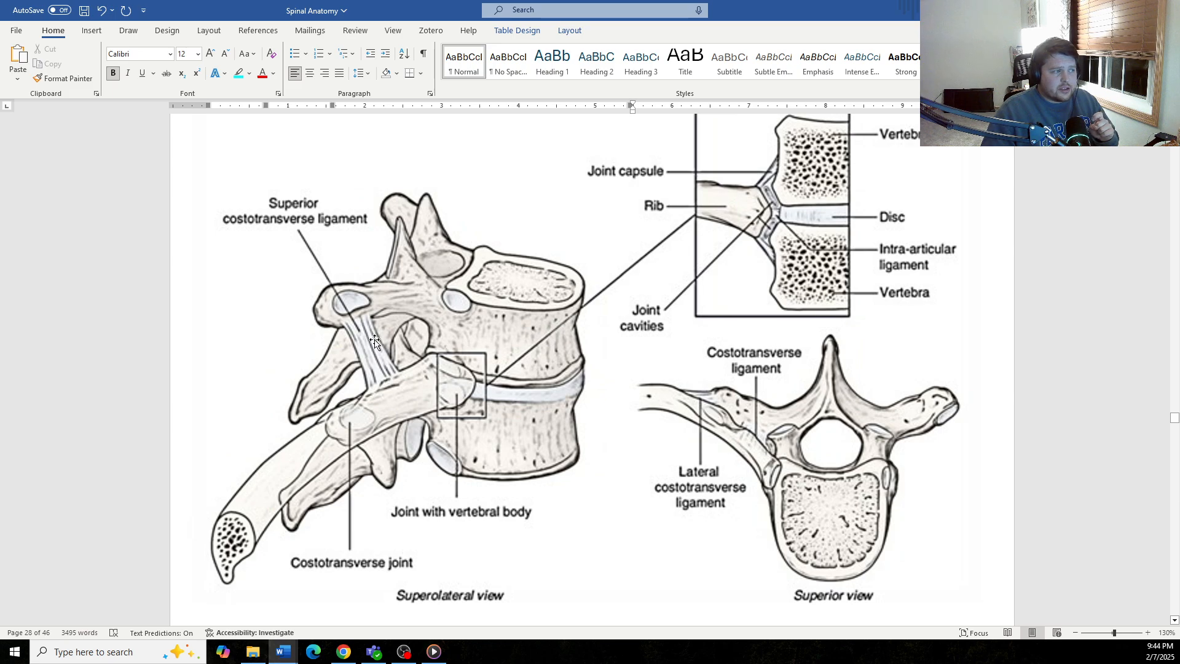
mouse_move(388, 410)
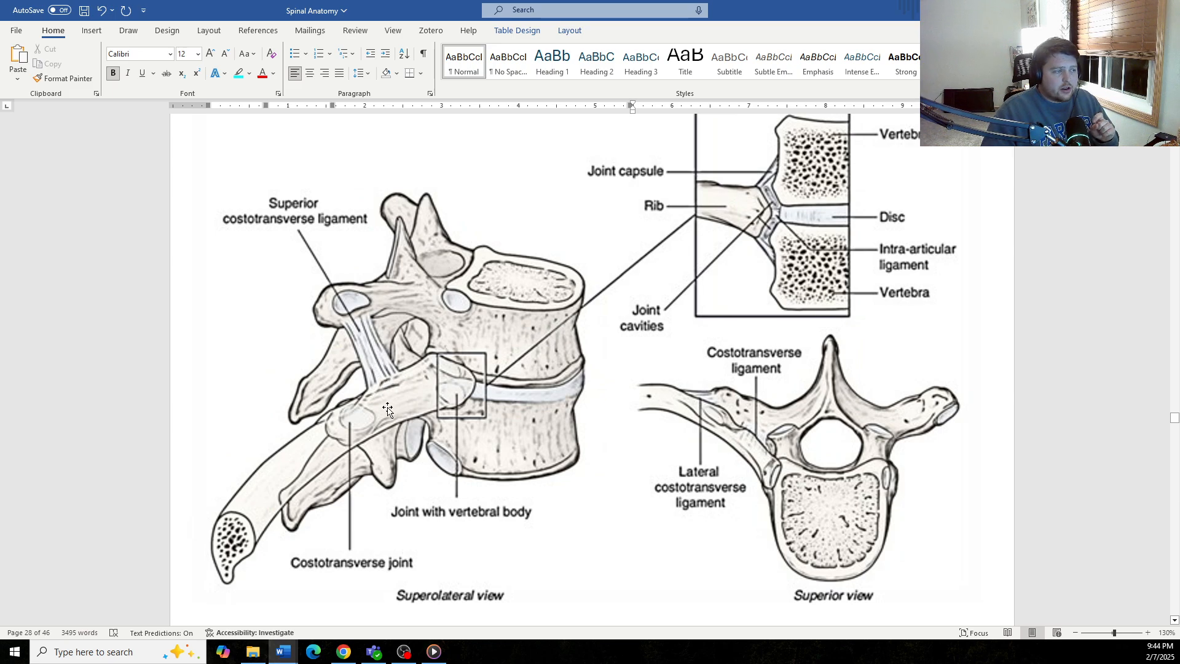
mouse_move(380, 376)
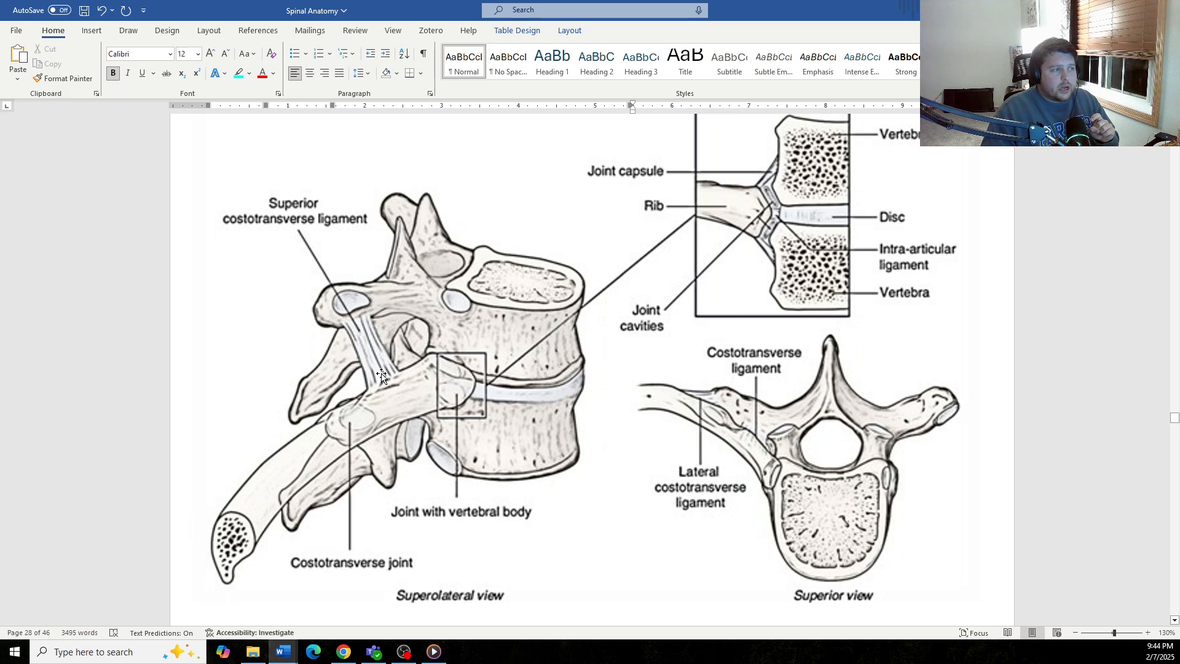
mouse_move(342, 315)
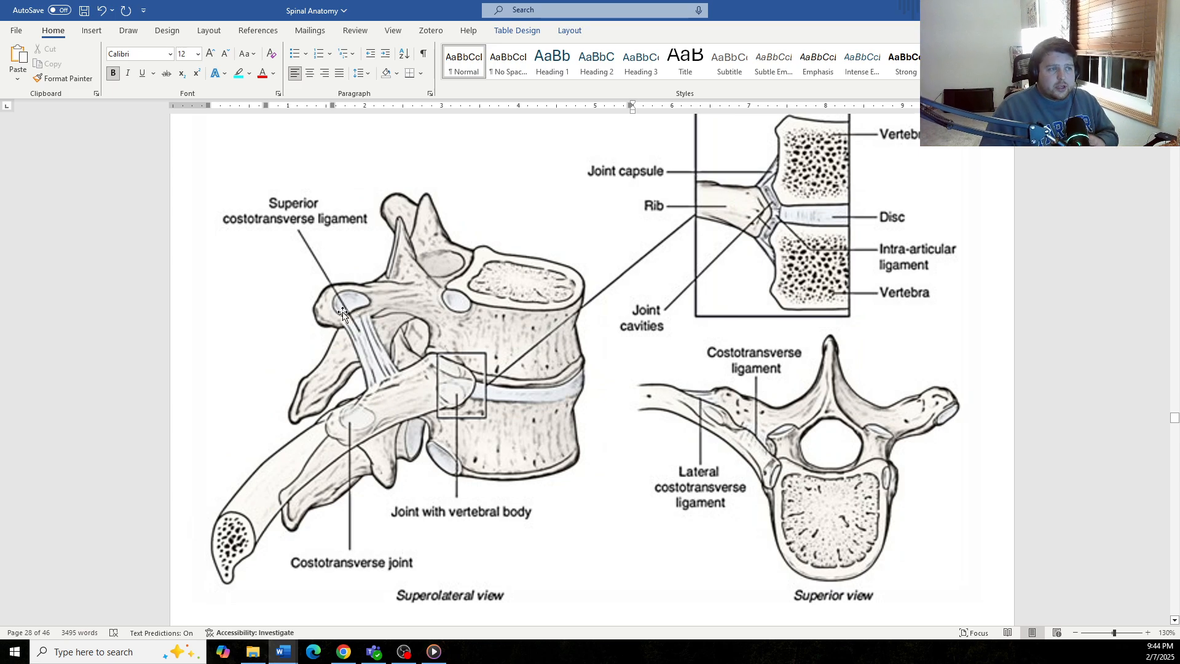
mouse_move(354, 296)
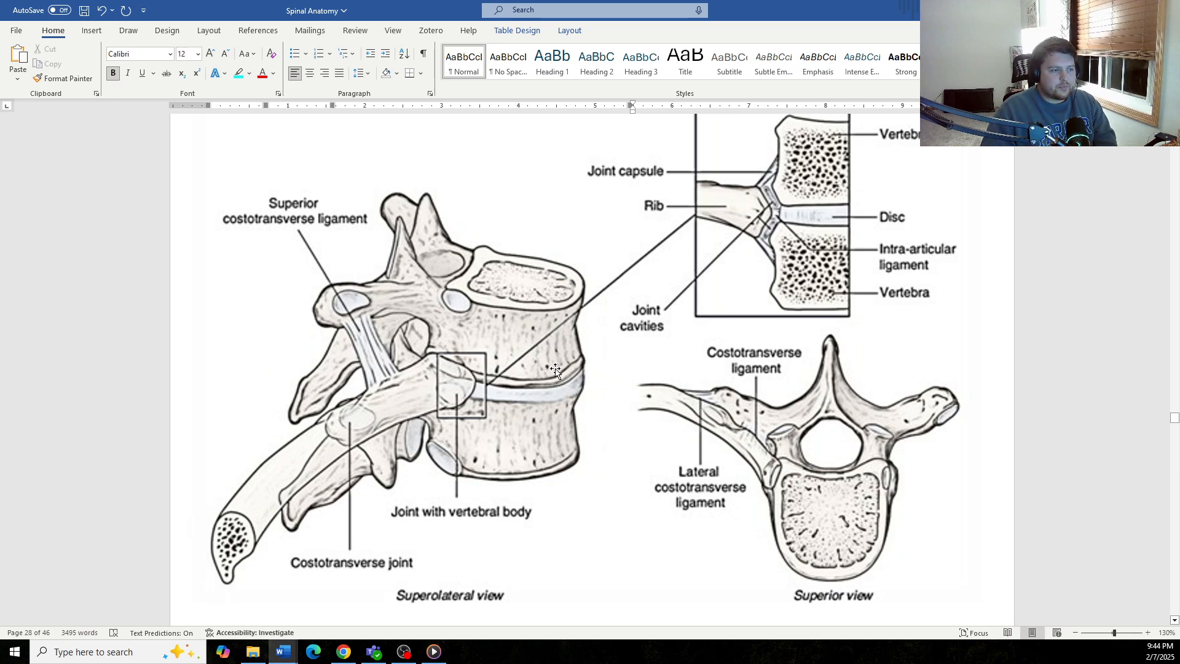
scroll("up", 3)
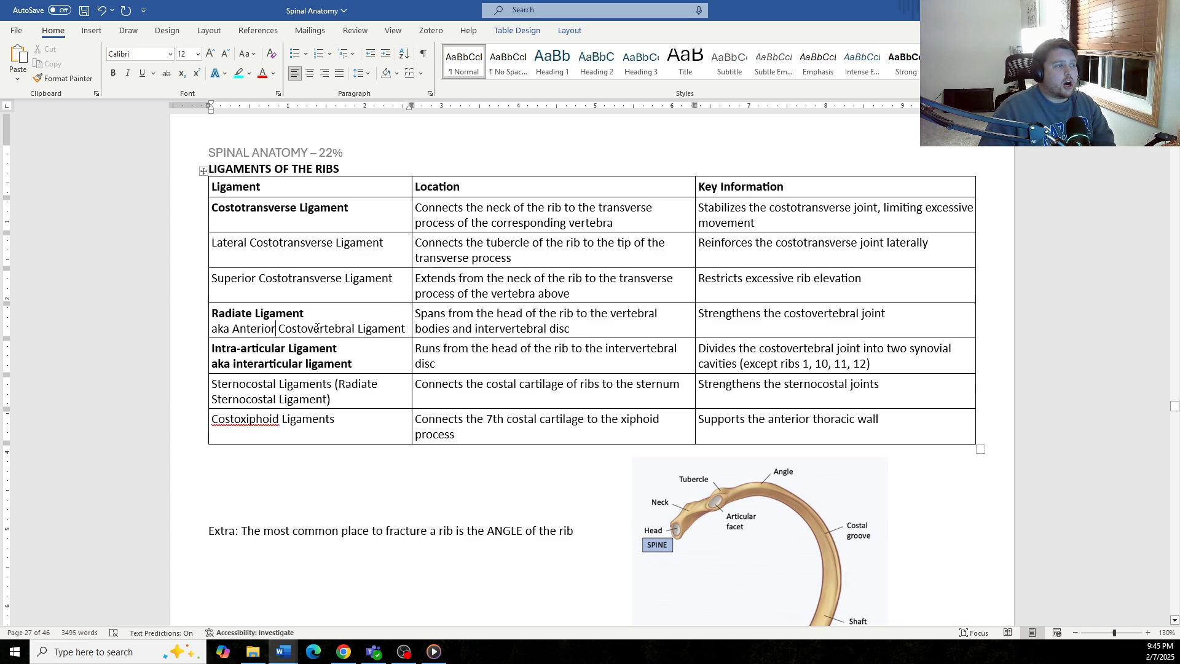
scroll("down", 3)
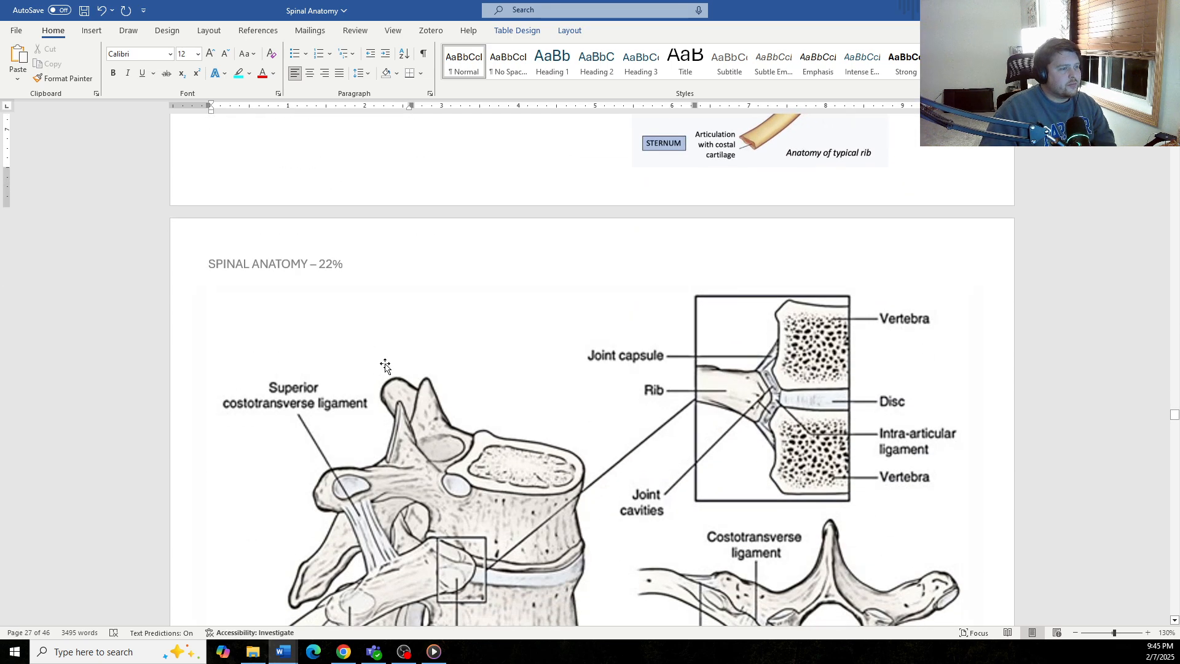
scroll("down", 3)
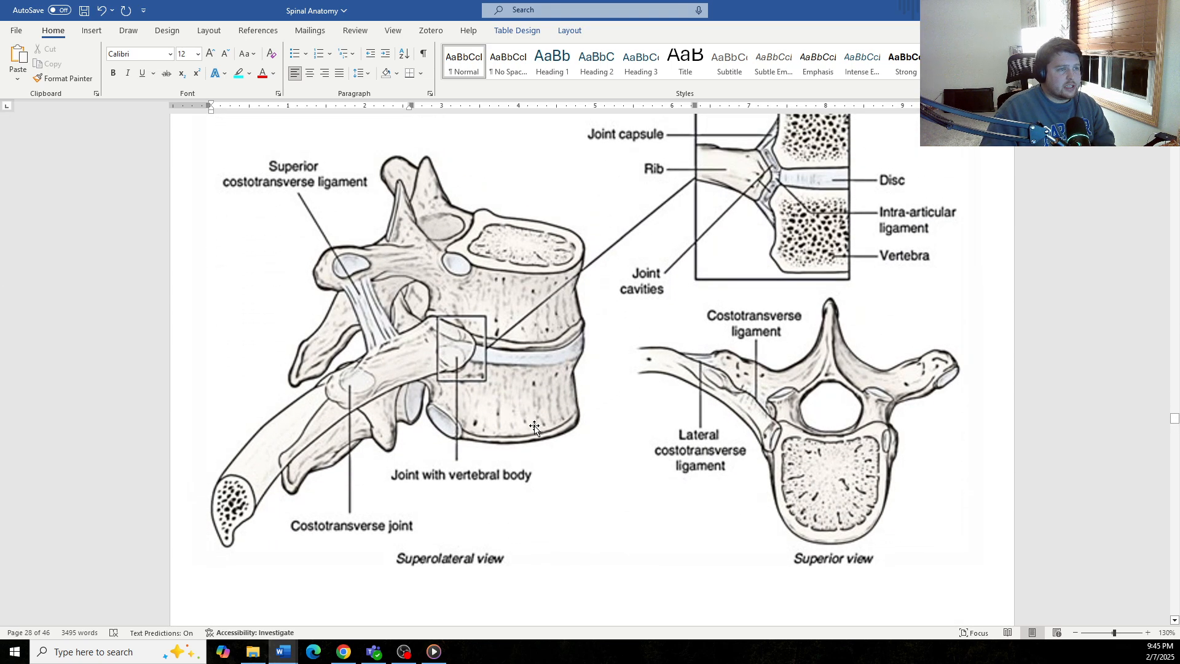
scroll("up", 3)
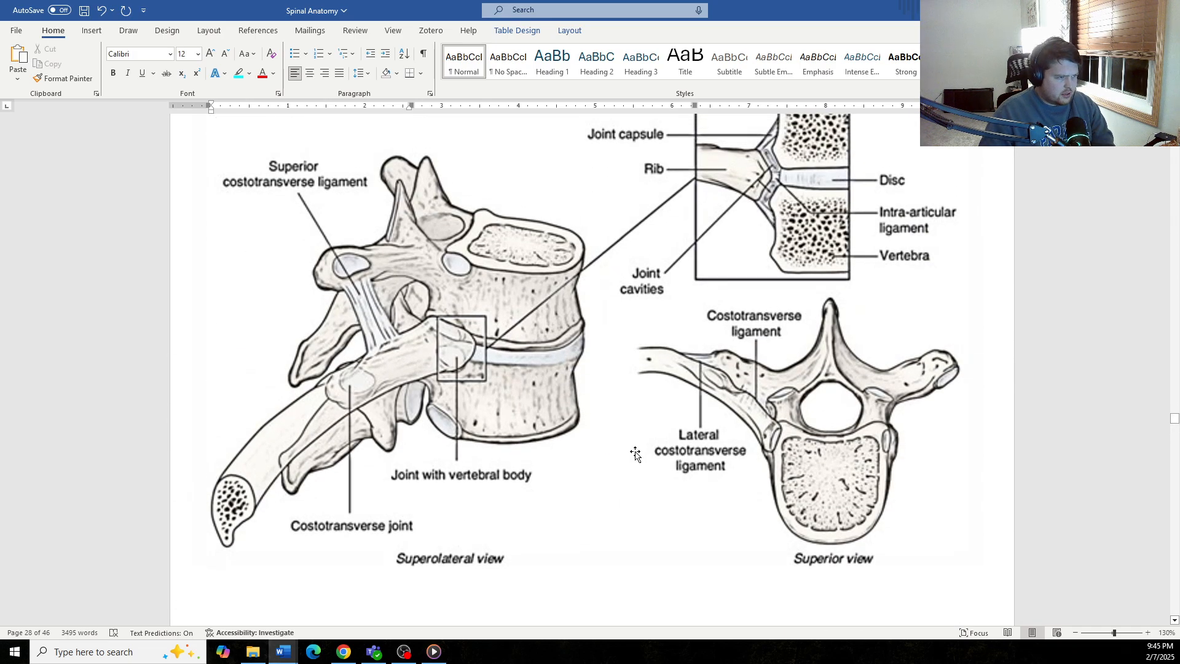
mouse_move(507, 382)
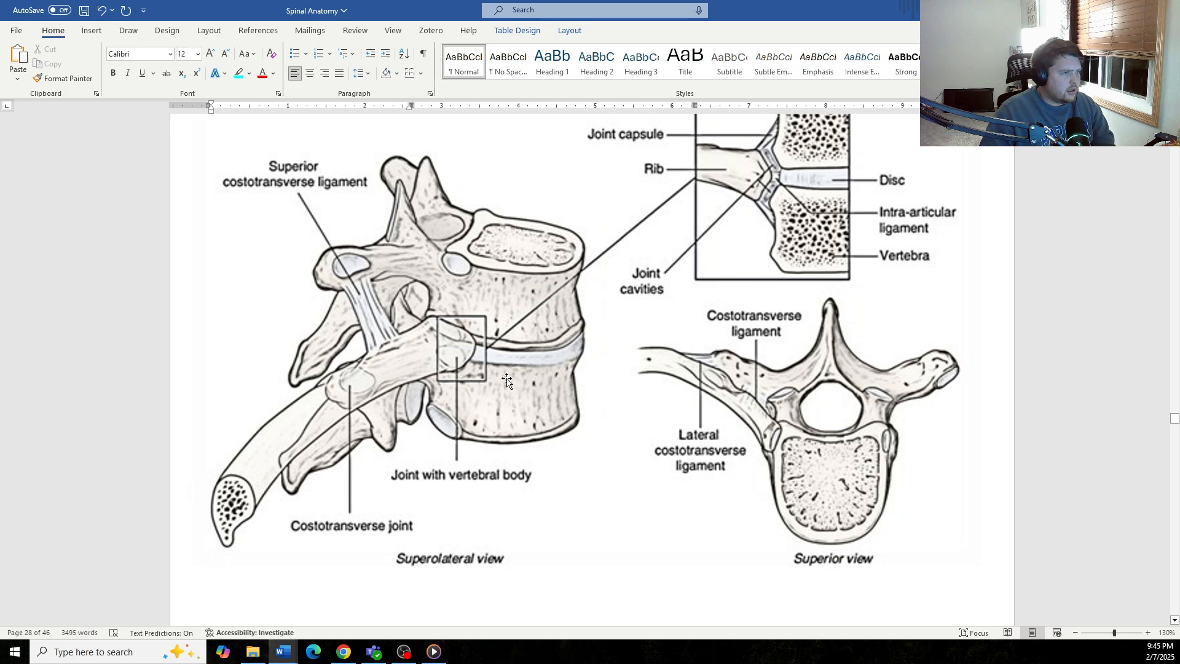
scroll("down", 3)
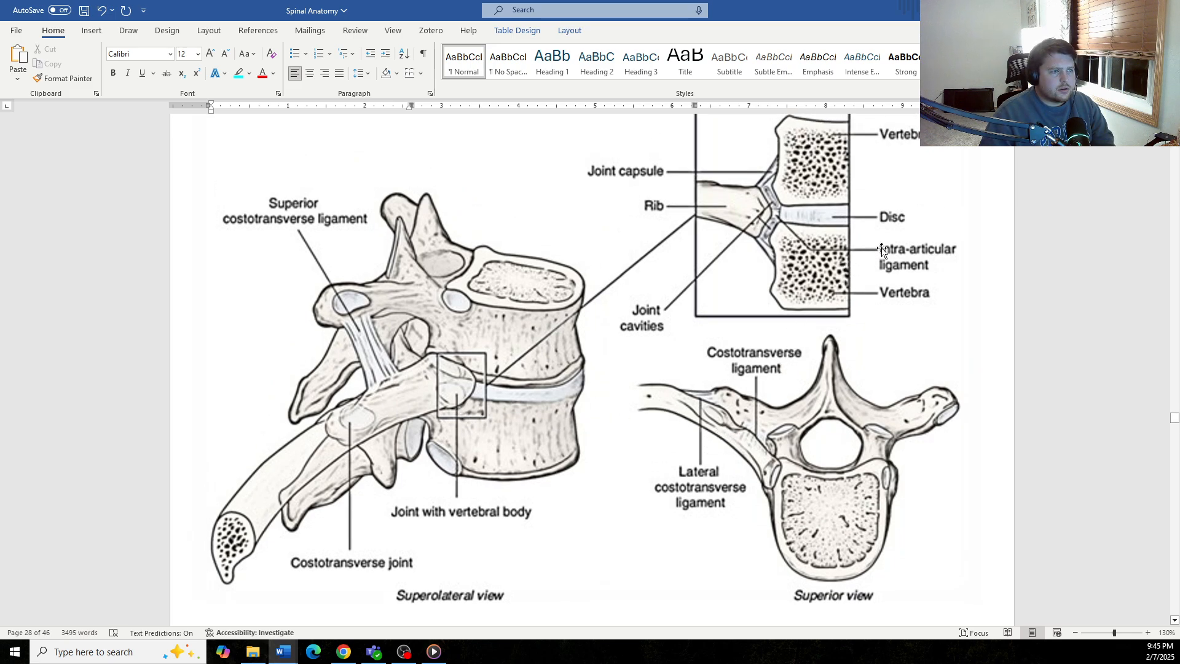
scroll("up", 3)
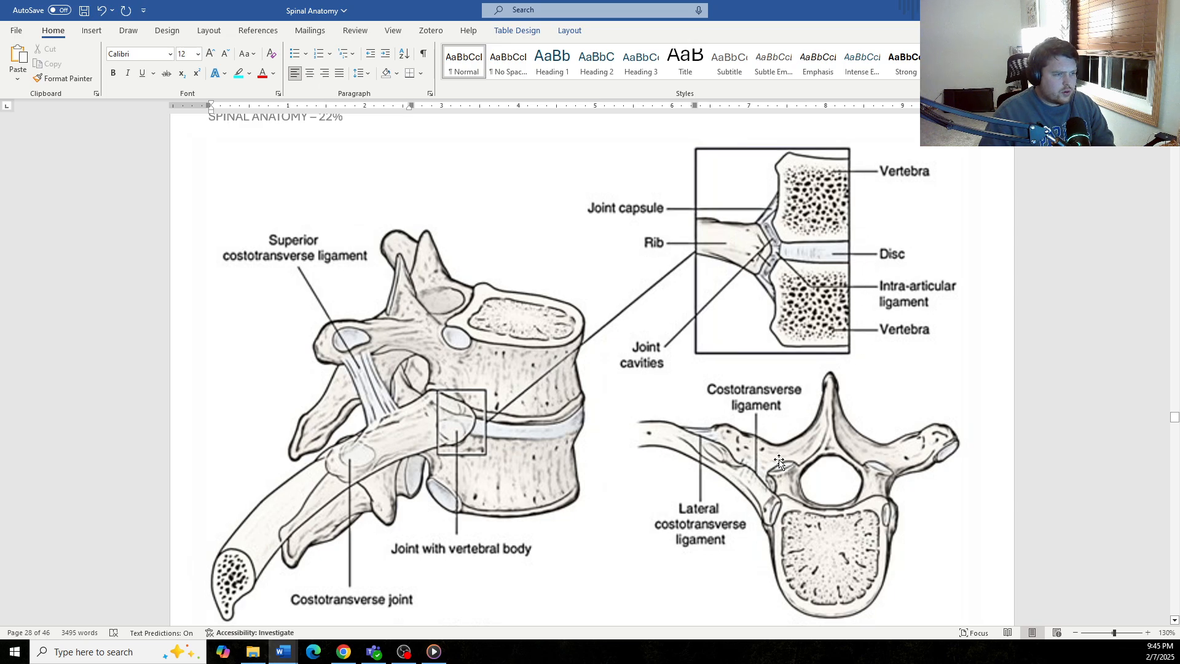
scroll("down", 3)
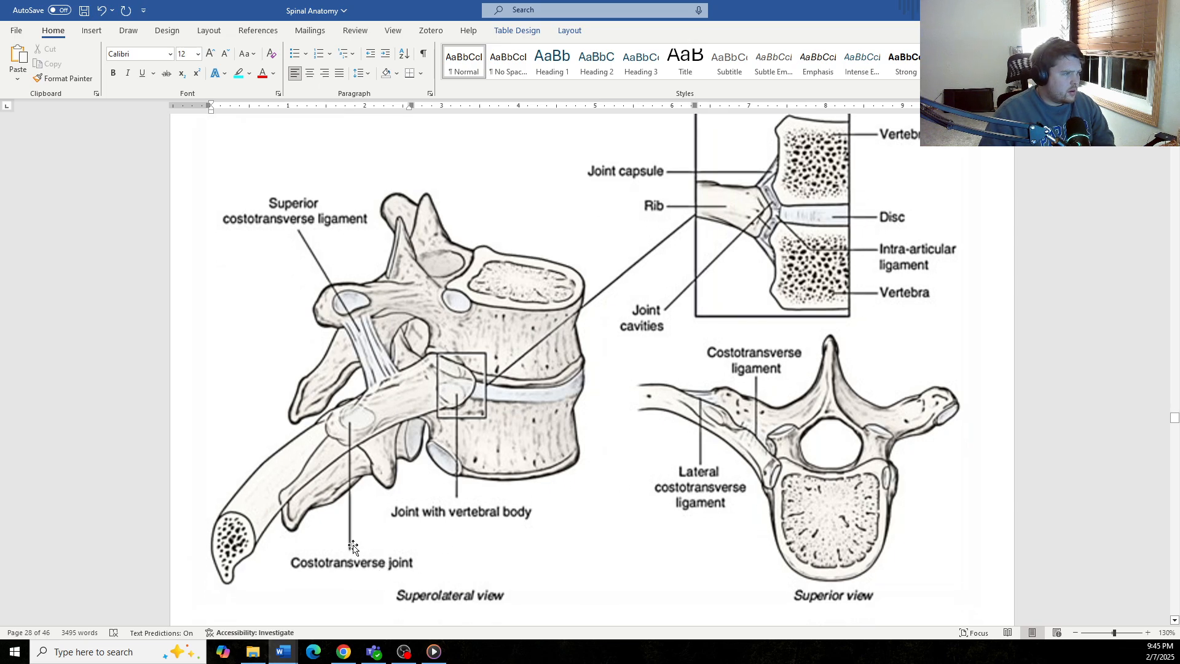
scroll("down", 3)
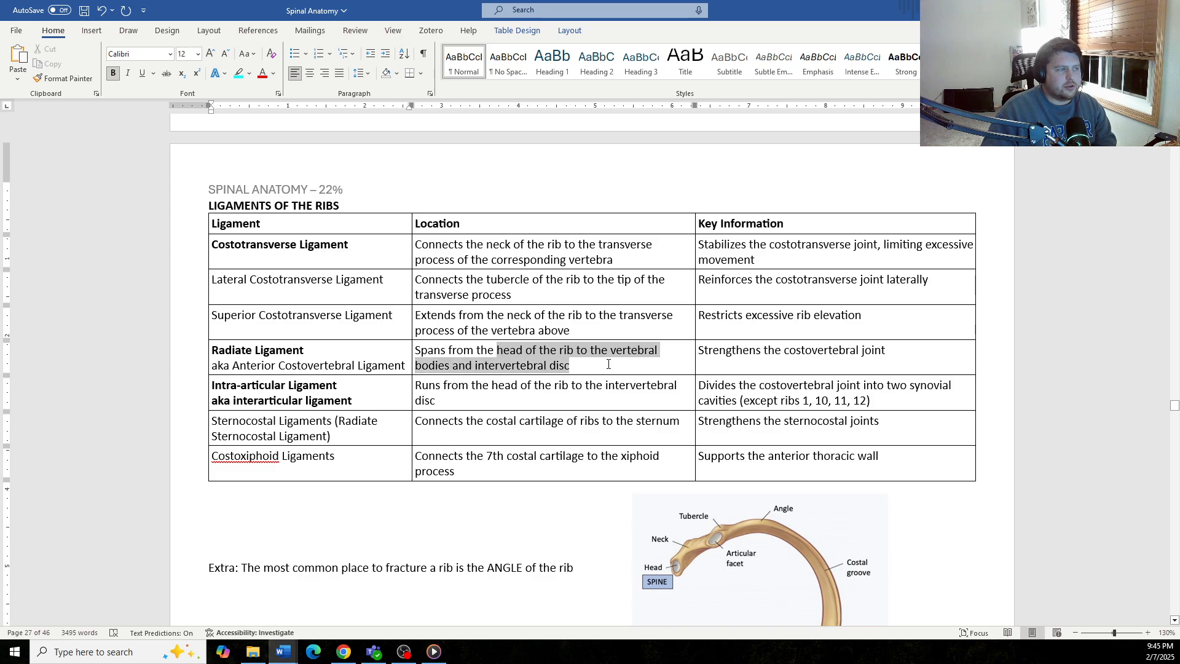
left_click(631, 400)
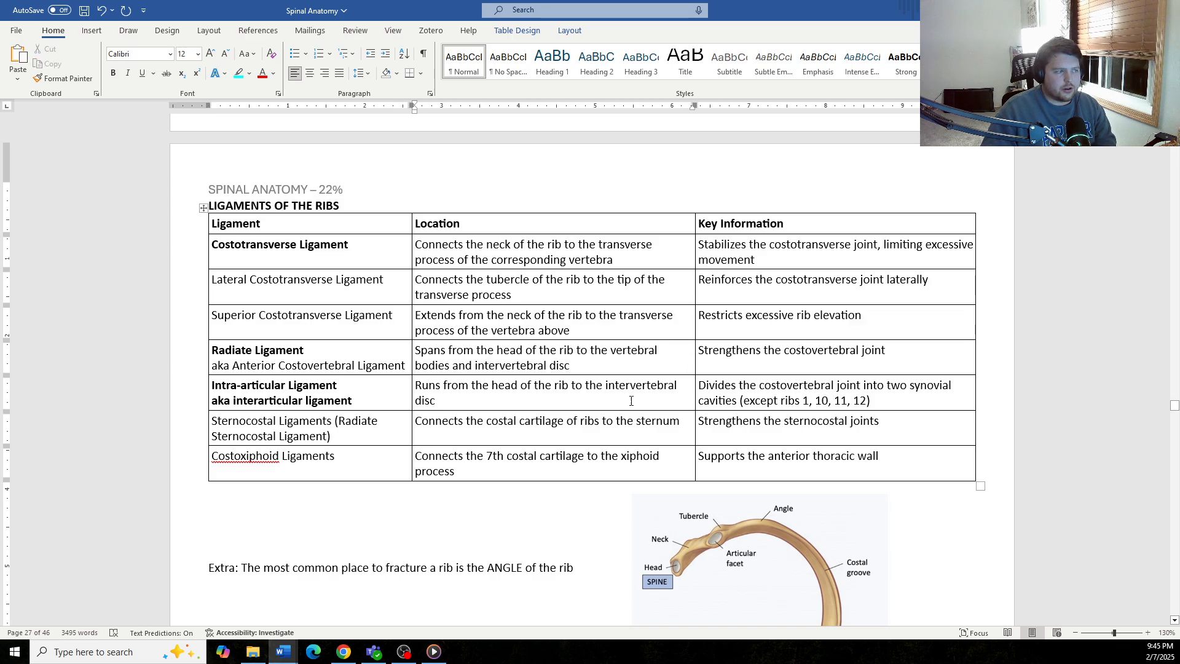
scroll("down", 3)
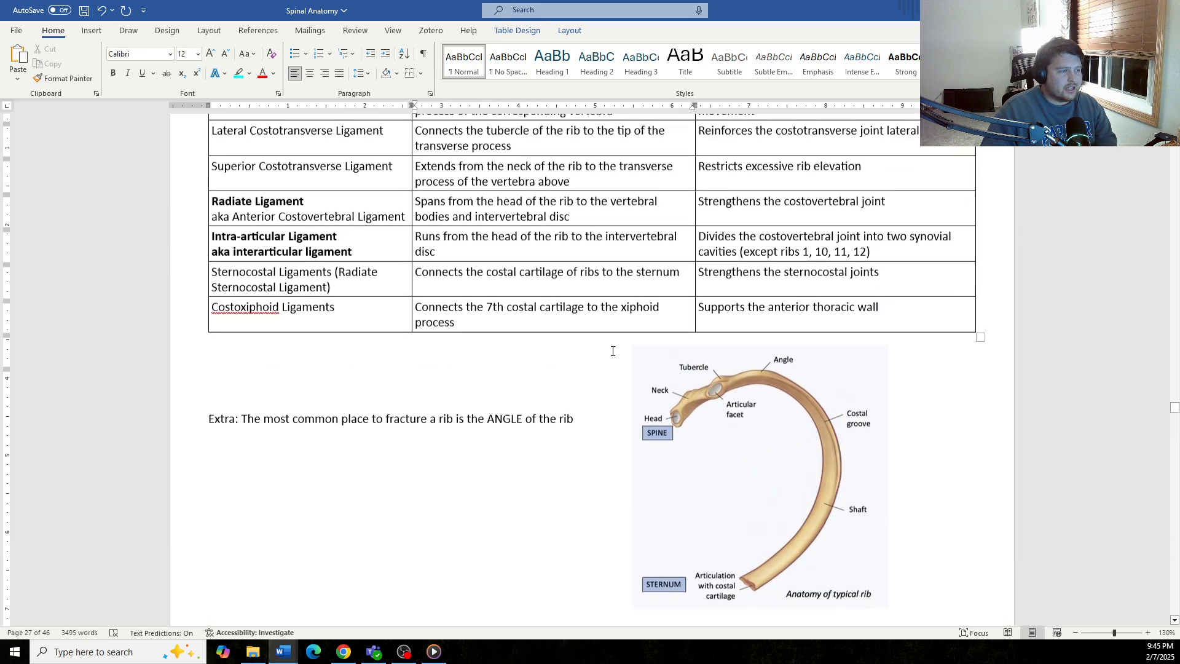
scroll("up", 3)
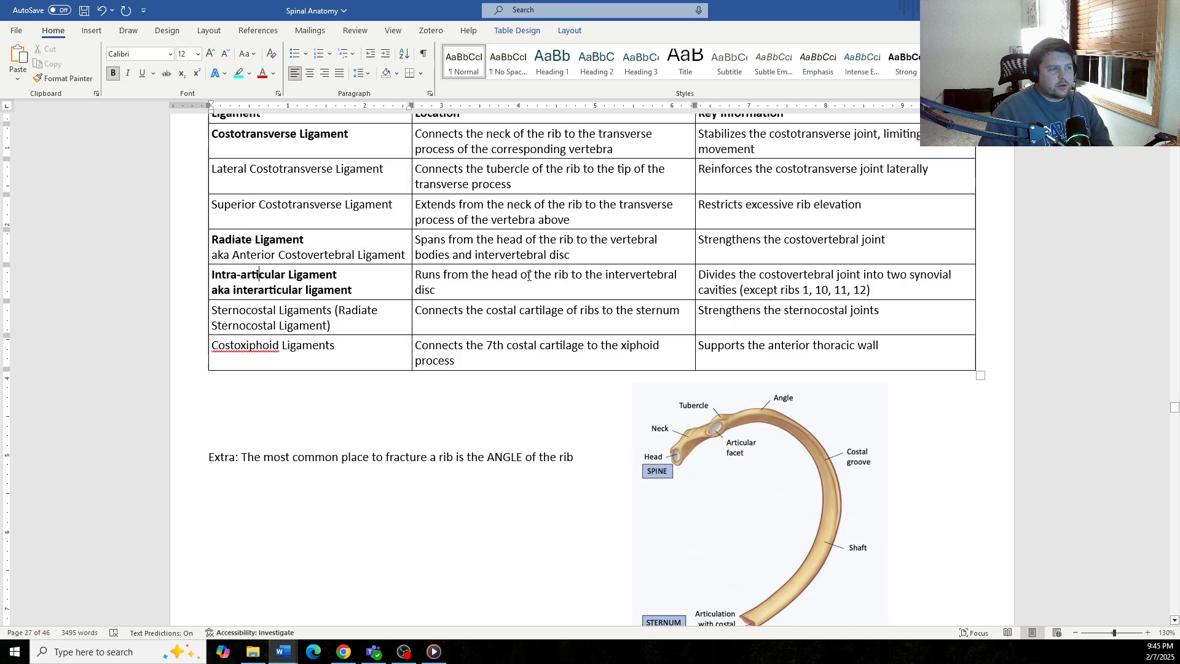
scroll("down", 3)
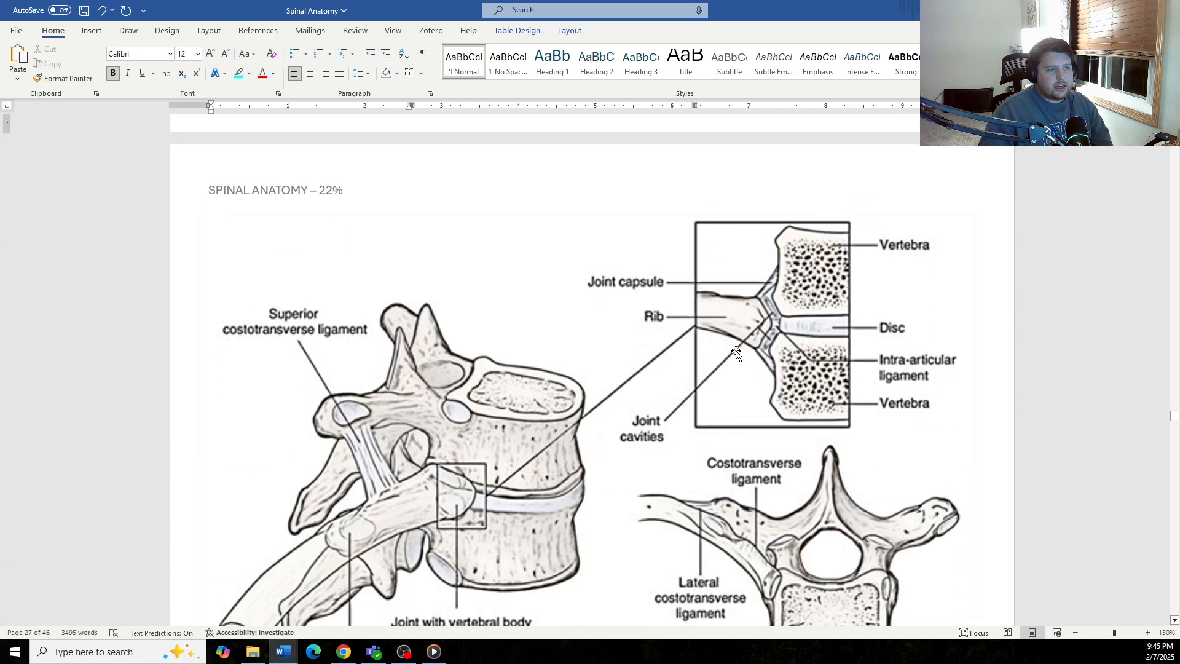
mouse_move(939, 358)
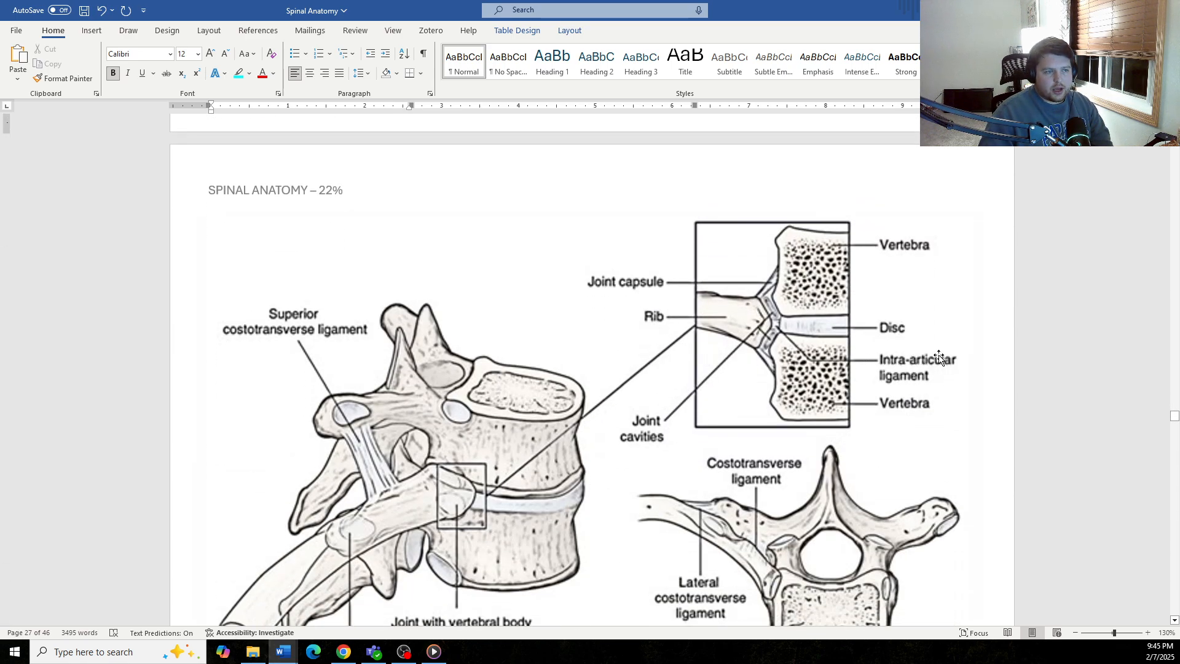
mouse_move(761, 312)
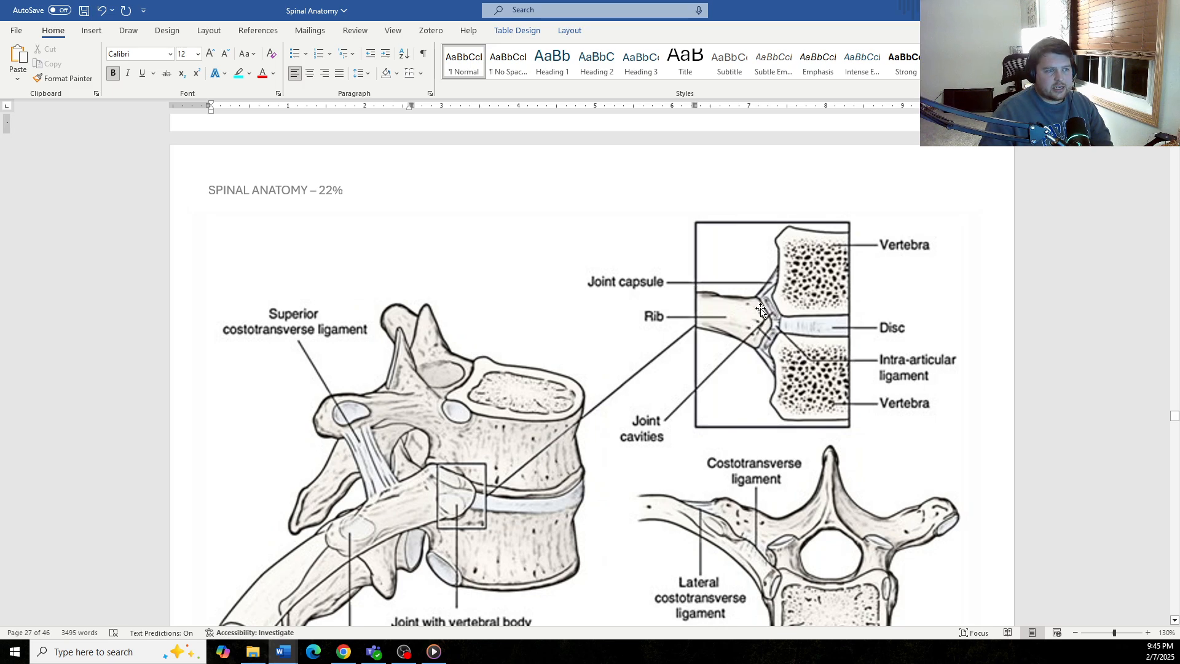
mouse_move(778, 330)
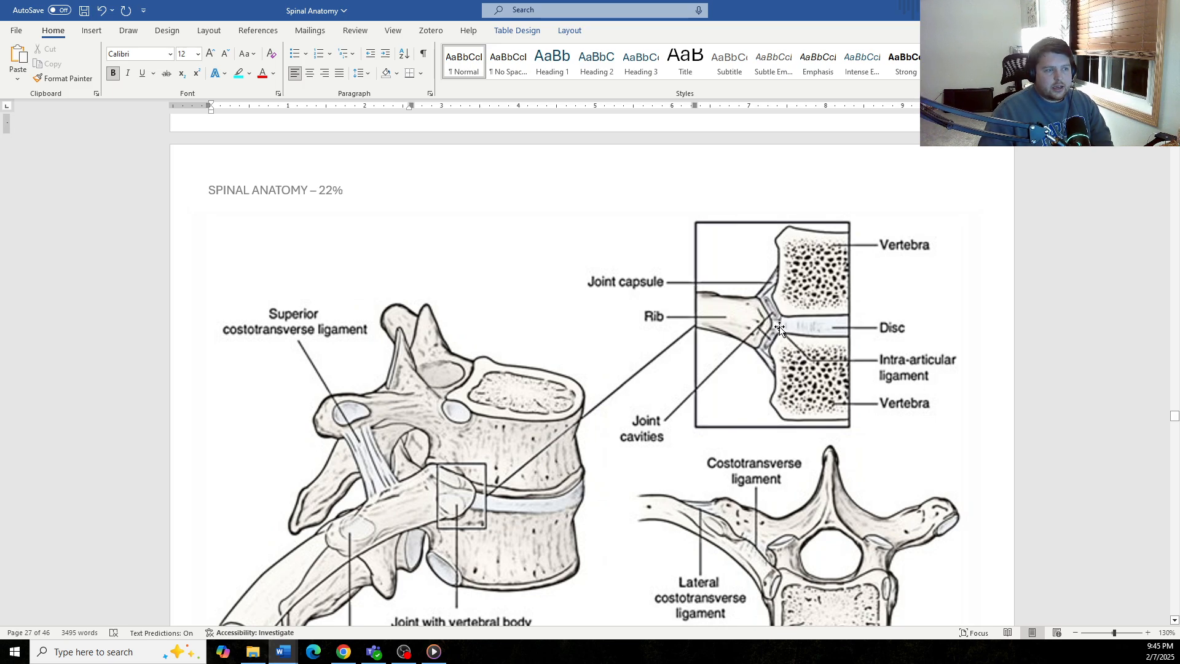
mouse_move(798, 325)
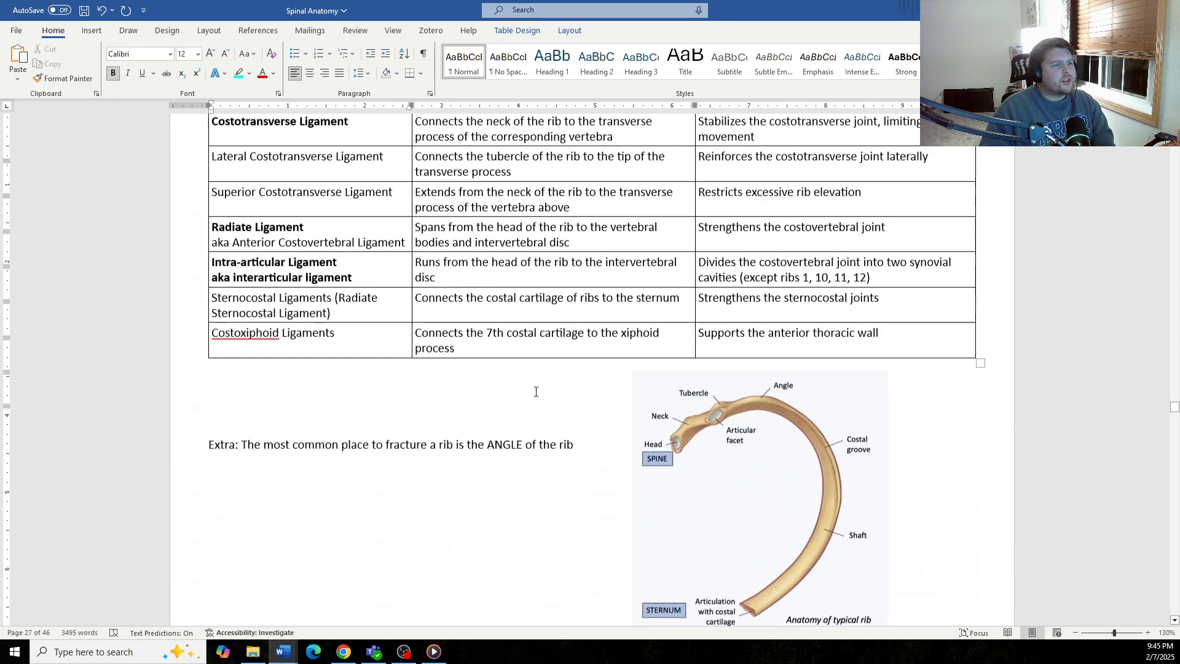
scroll("up", 3)
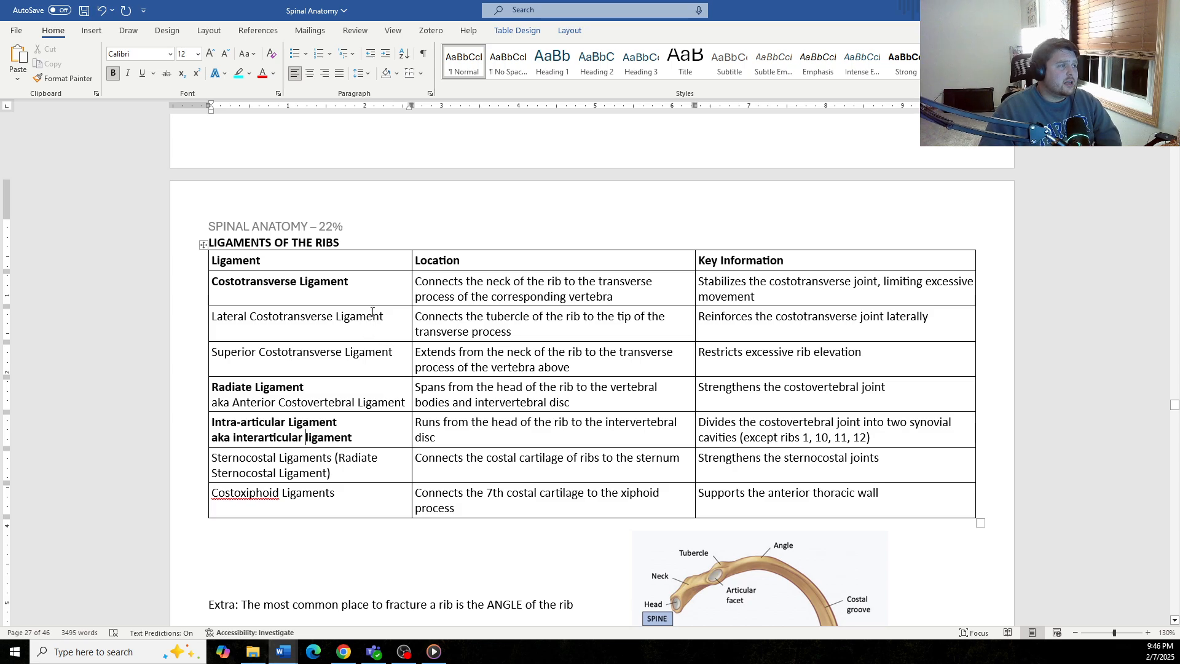
scroll("up", 3)
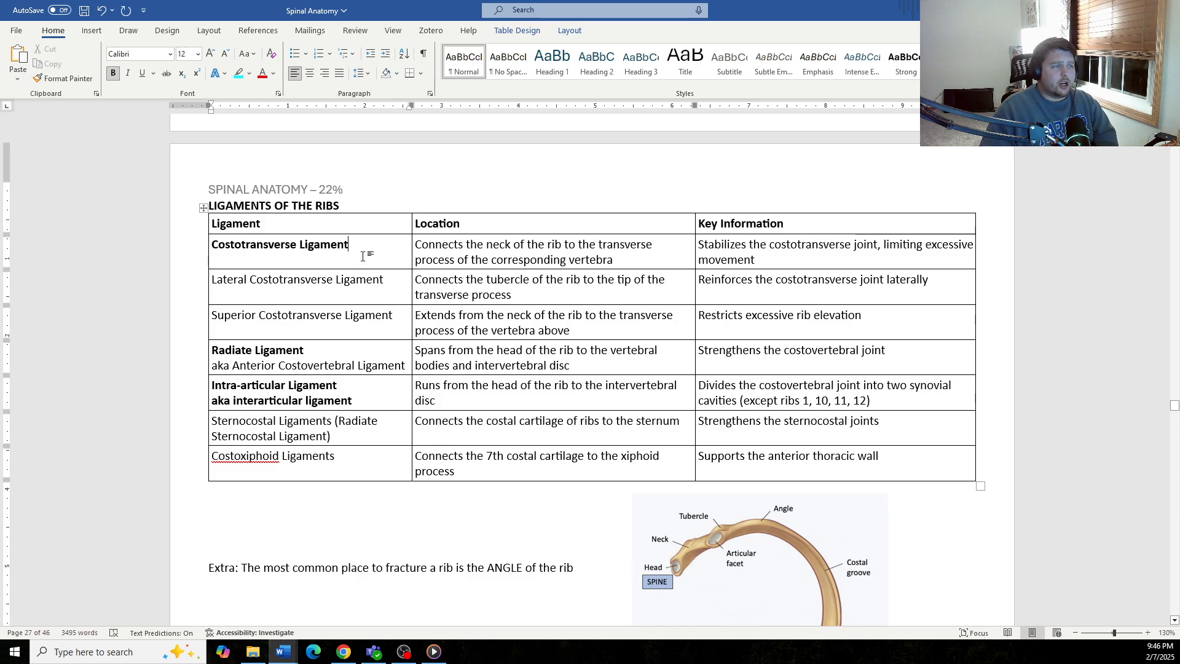
scroll("down", 3)
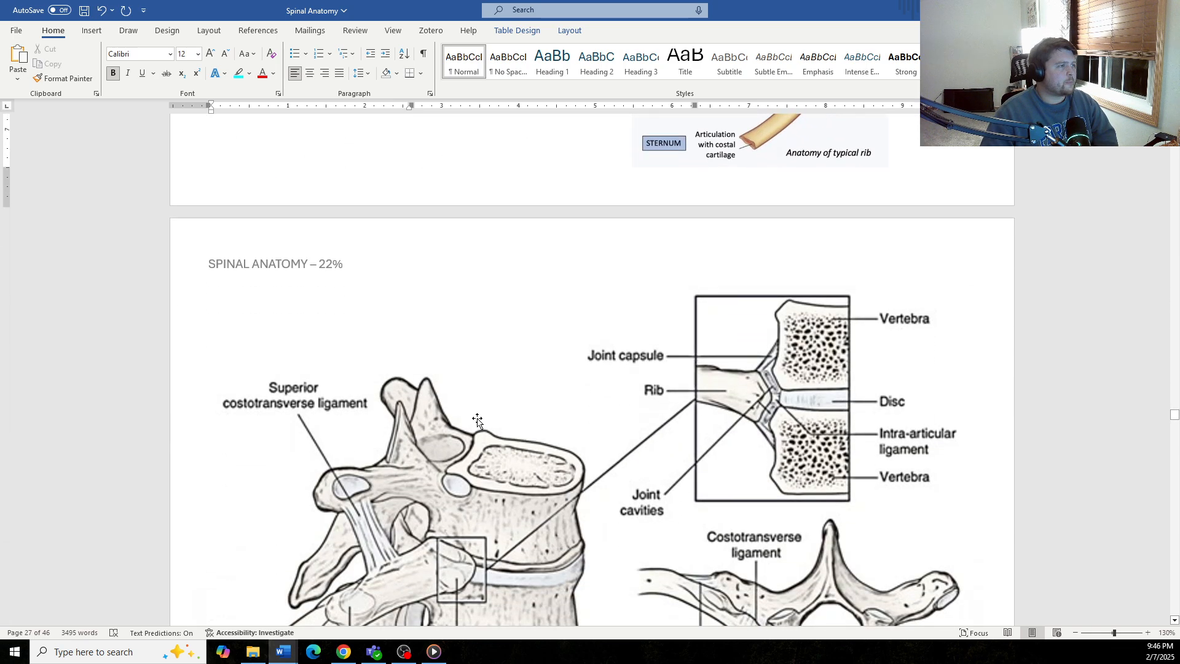
scroll("up", 3)
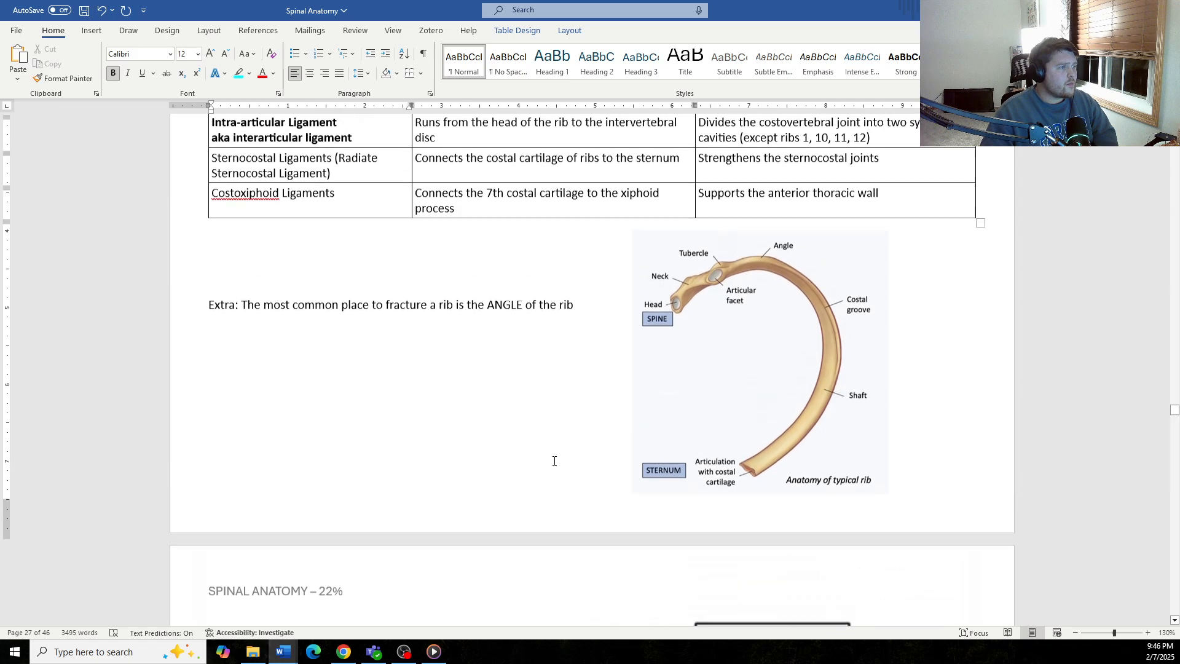
scroll("up", 3)
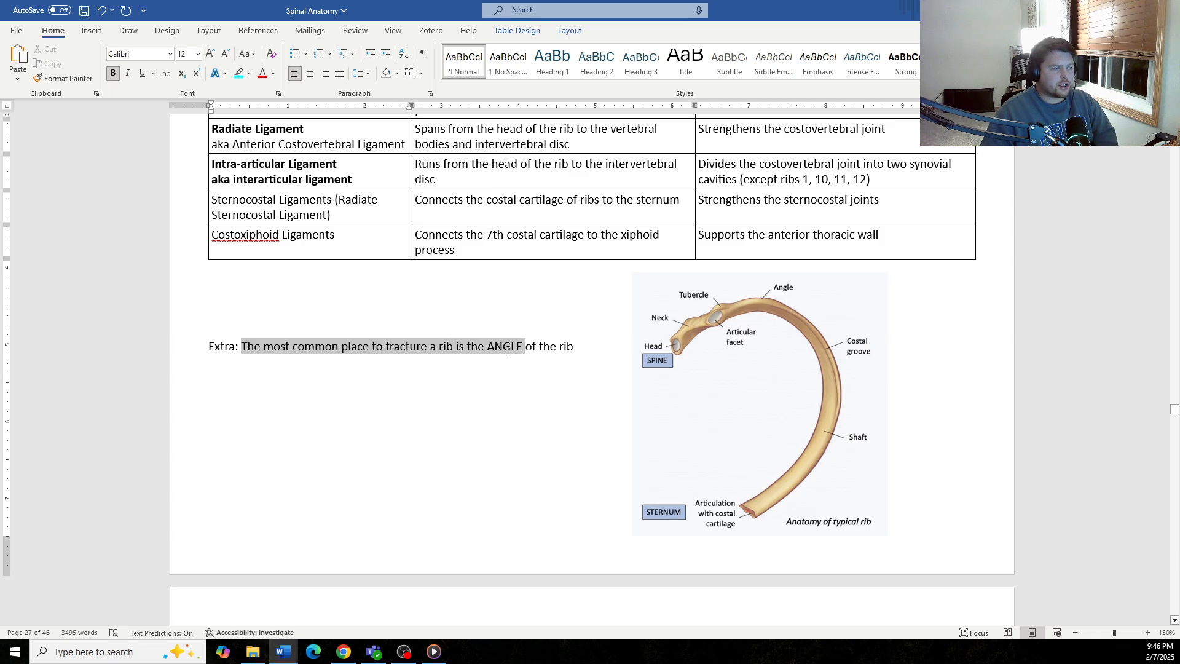
left_click(470, 345)
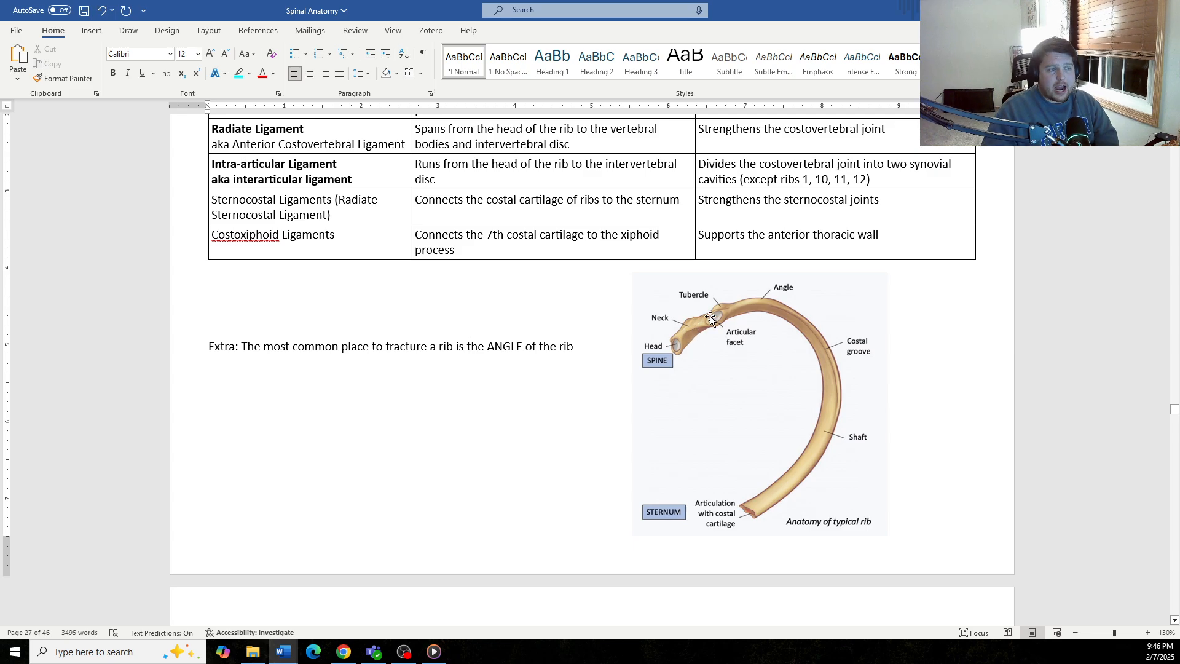
mouse_move(678, 339)
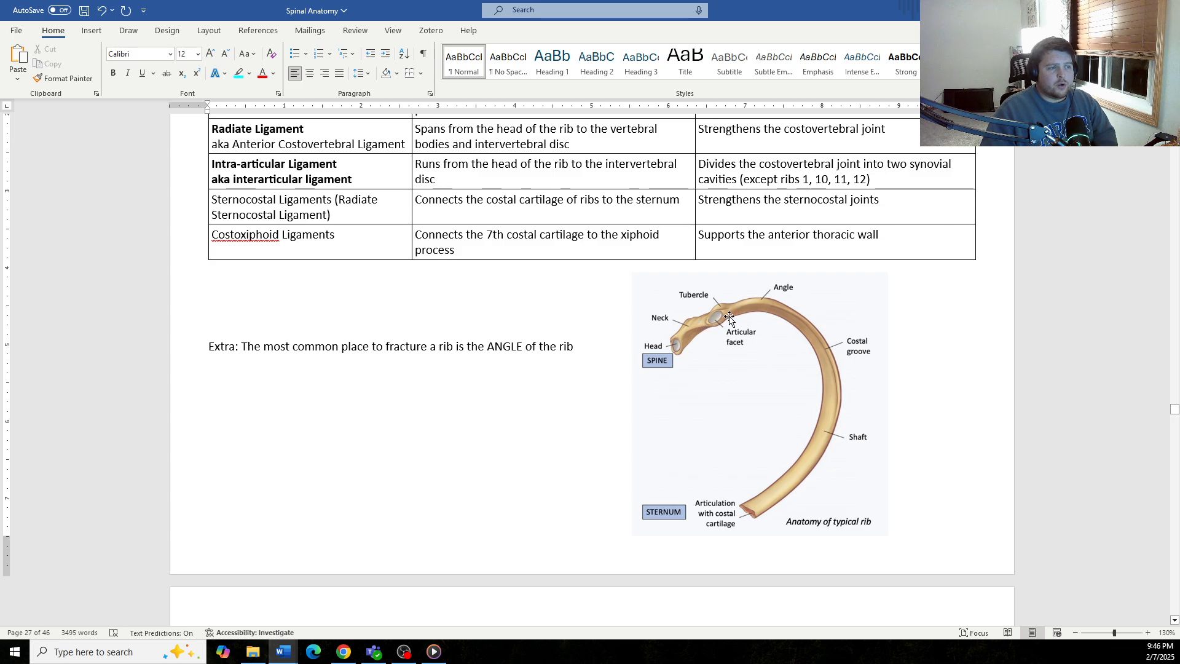
mouse_move(670, 346)
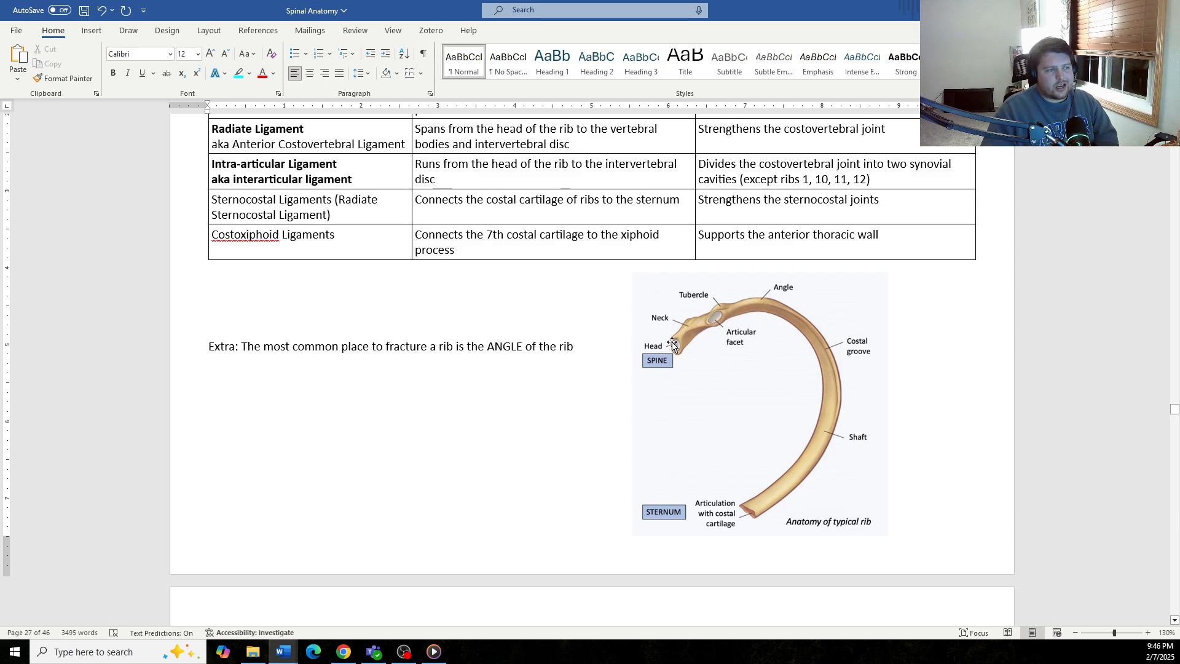
mouse_move(725, 310)
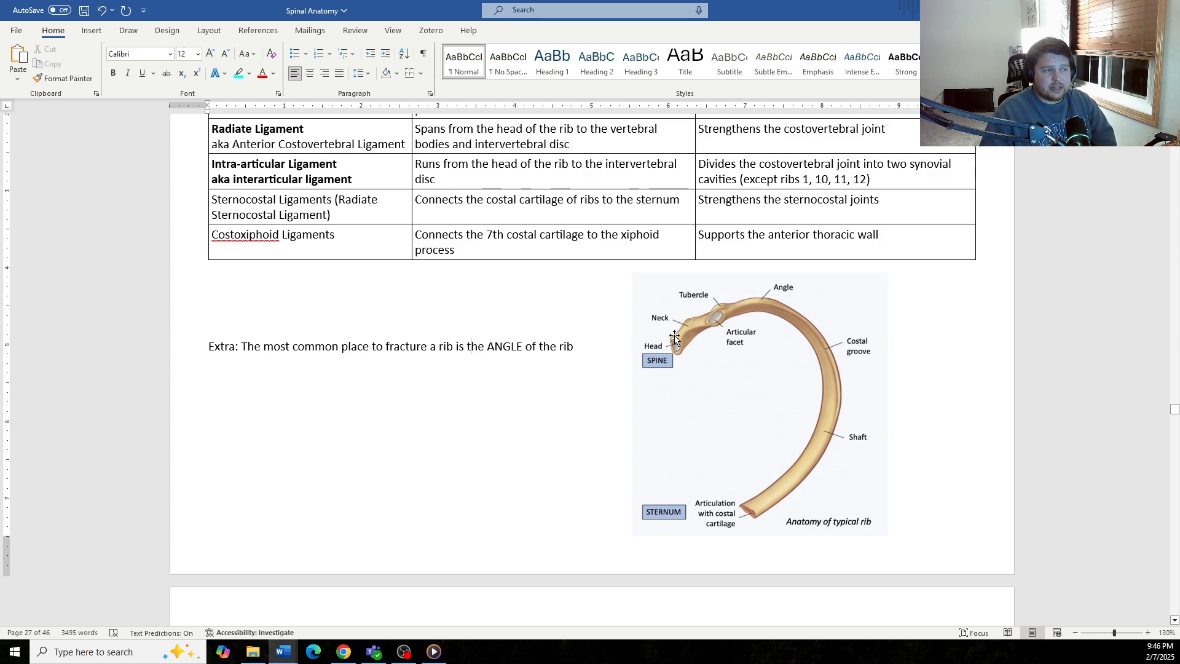
mouse_move(716, 314)
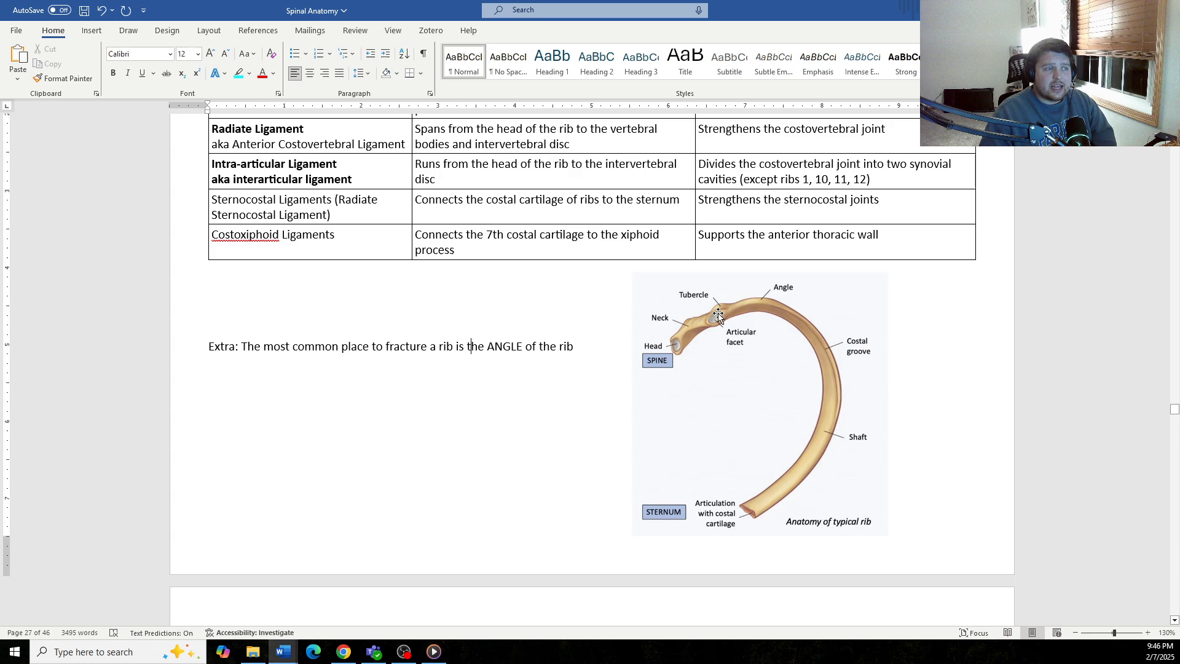
mouse_move(758, 306)
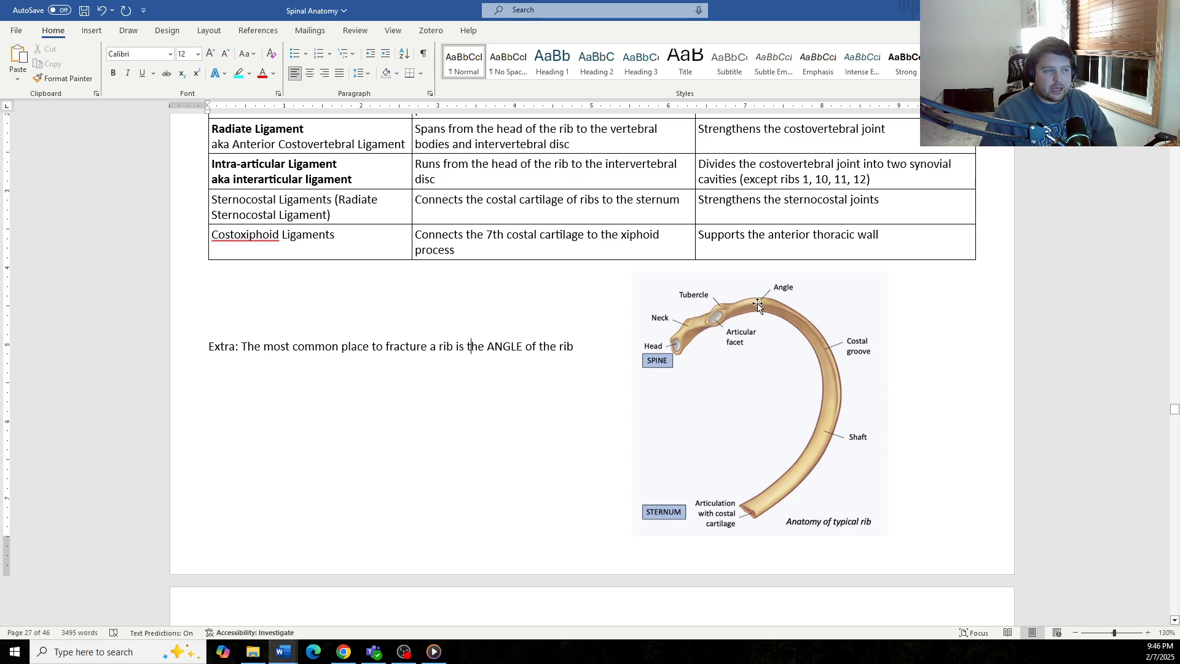
mouse_move(782, 309)
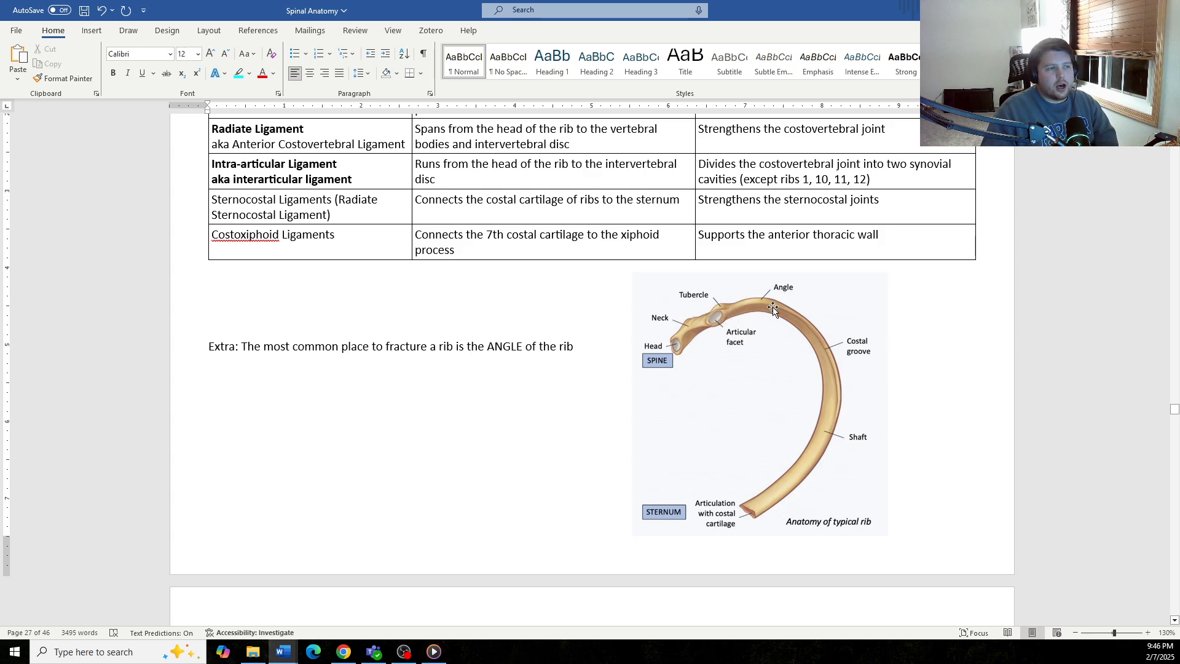
mouse_move(717, 316)
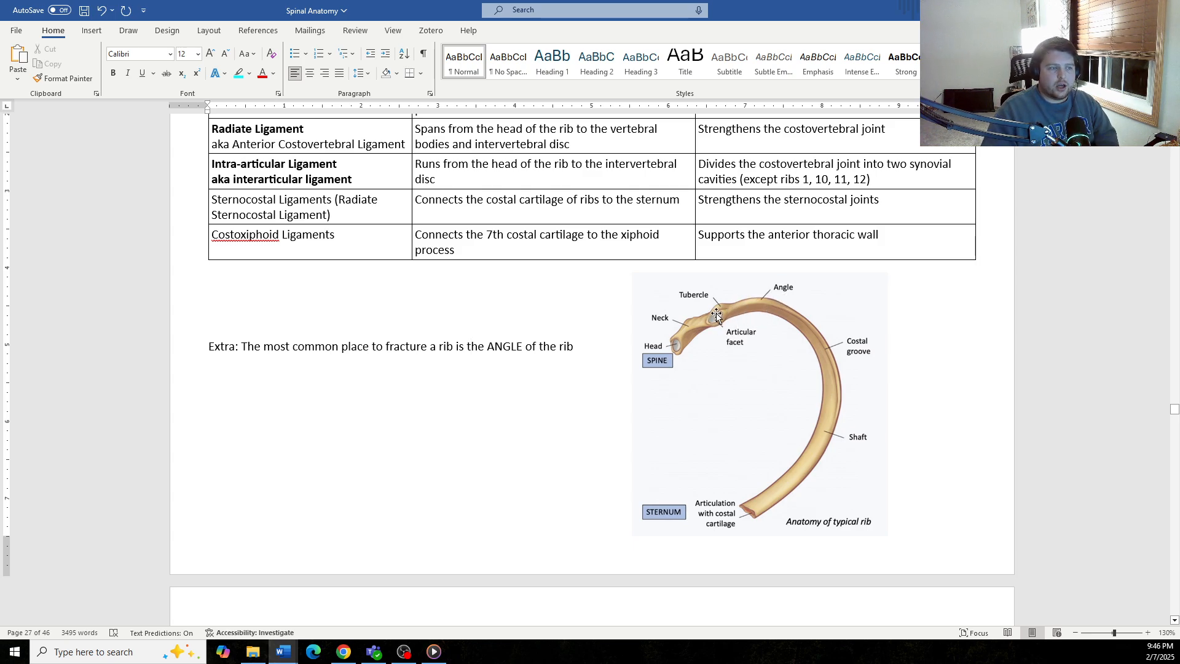
- Scroll down to the STERNUM notes page with its labelled anterior-view sternum diagram
scroll("down", 3)
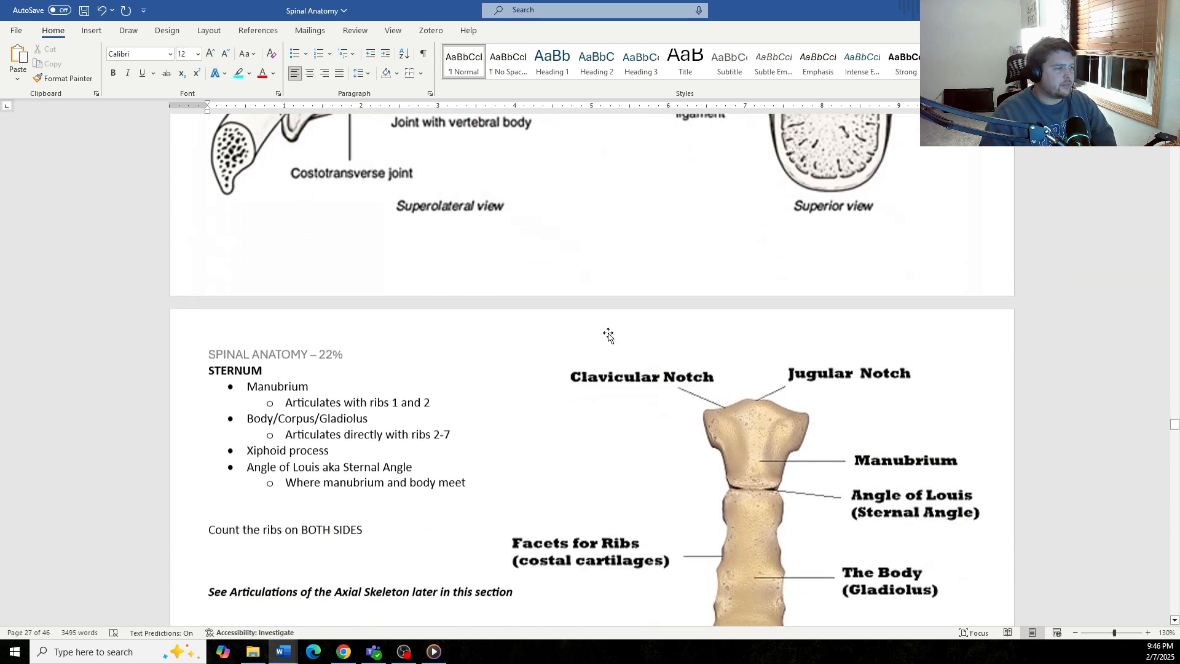
scroll("down", 3)
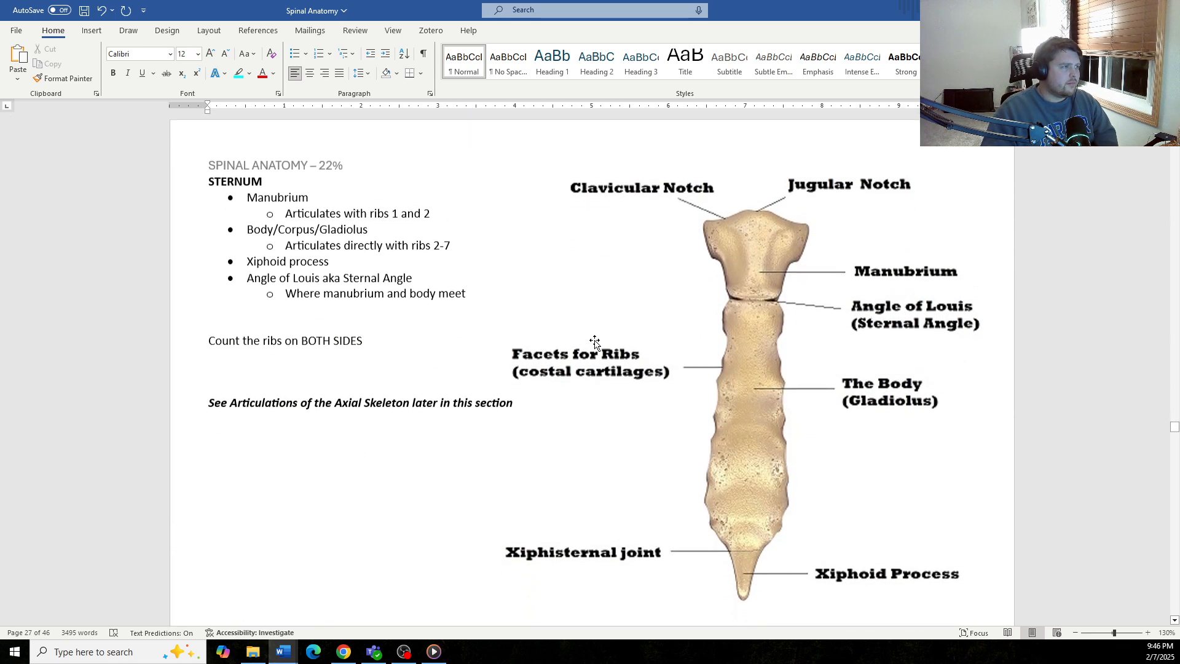
scroll("up", 3)
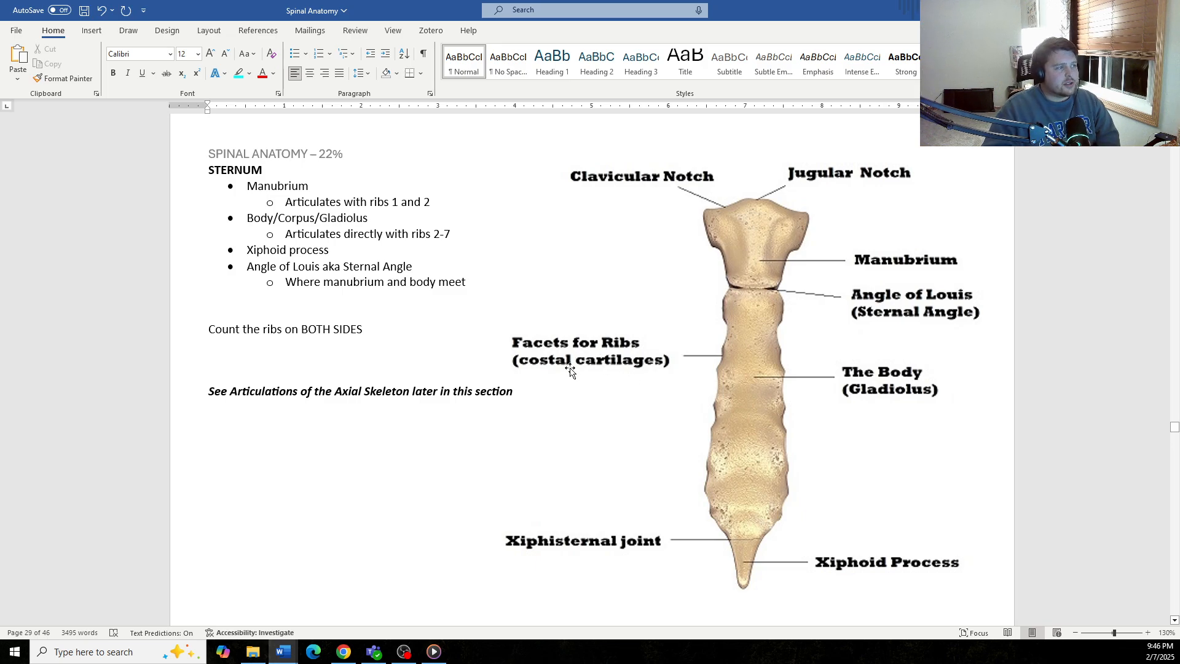
mouse_move(610, 318)
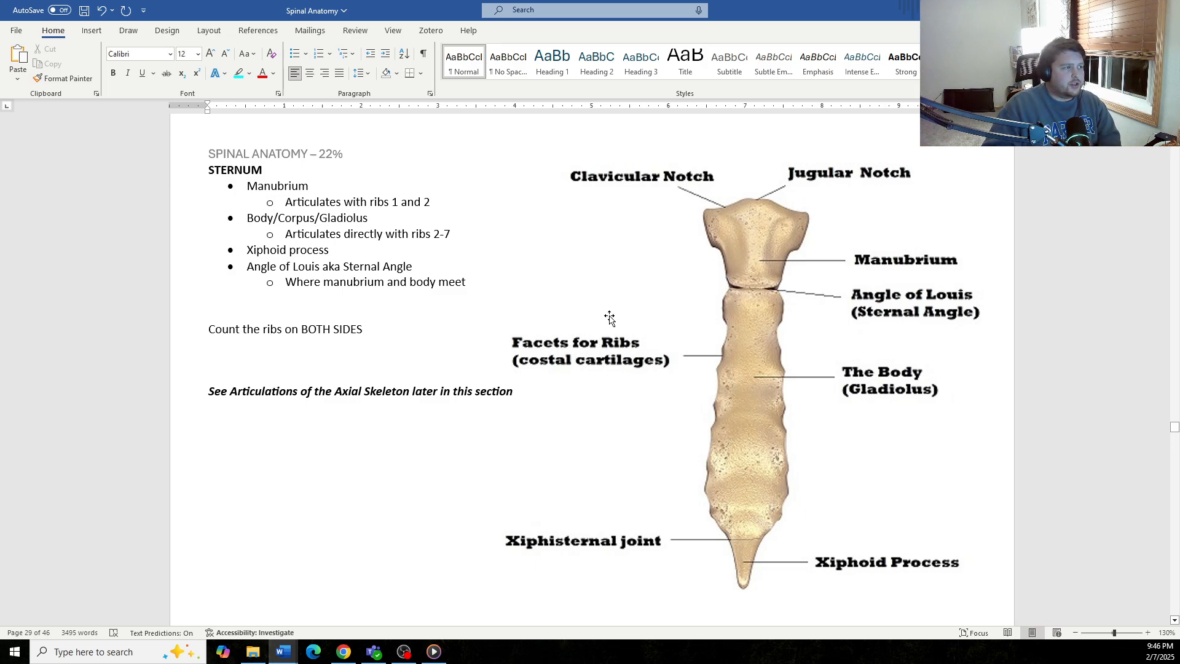
mouse_move(751, 248)
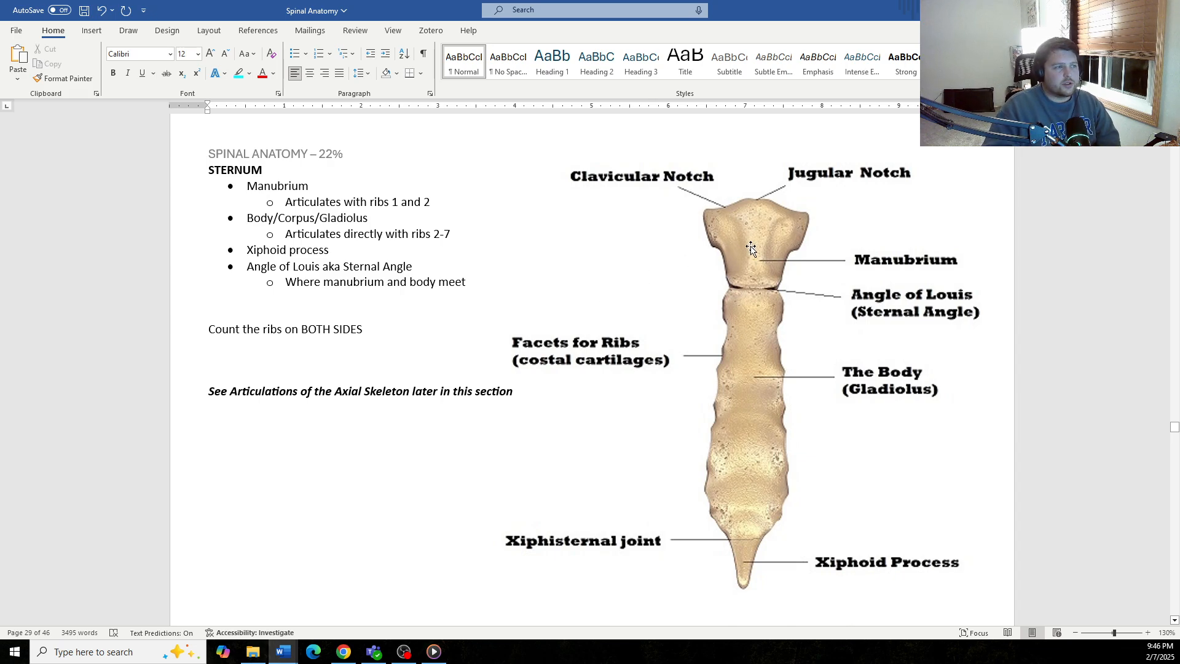
mouse_move(719, 243)
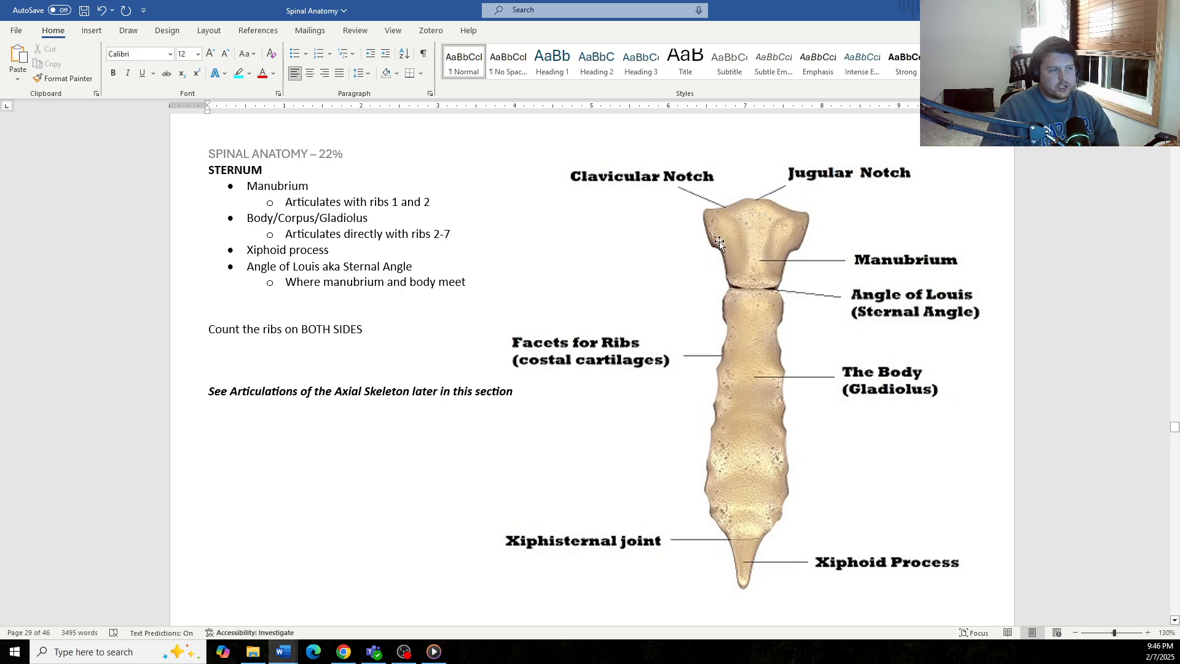
mouse_move(728, 293)
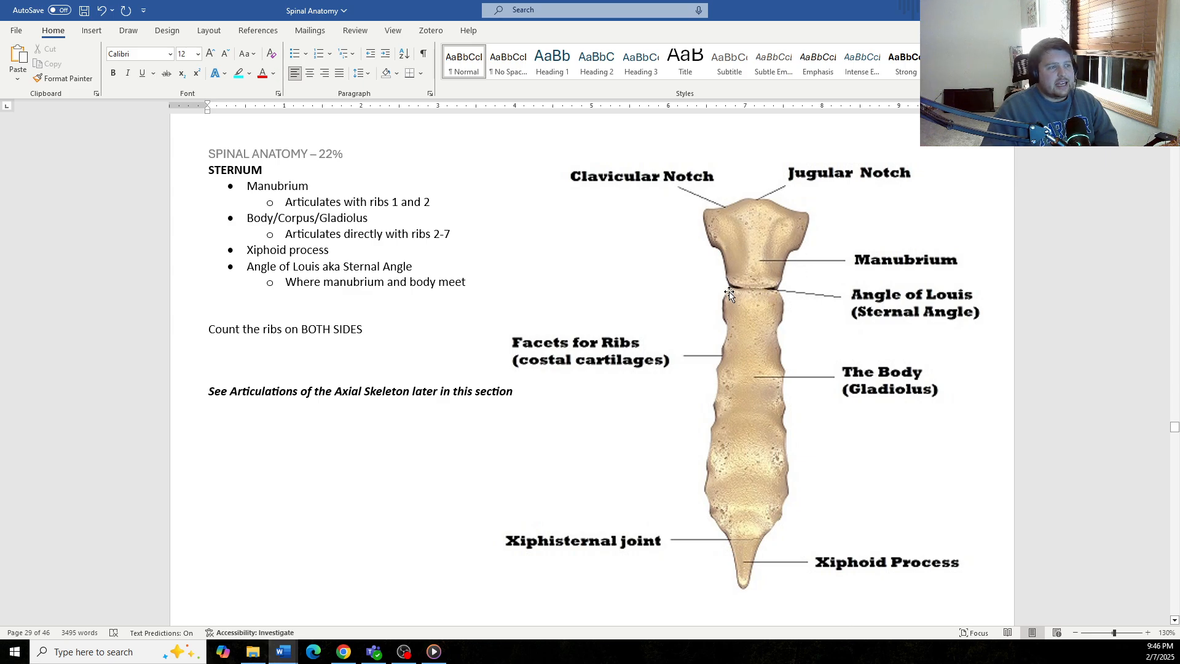
mouse_move(760, 289)
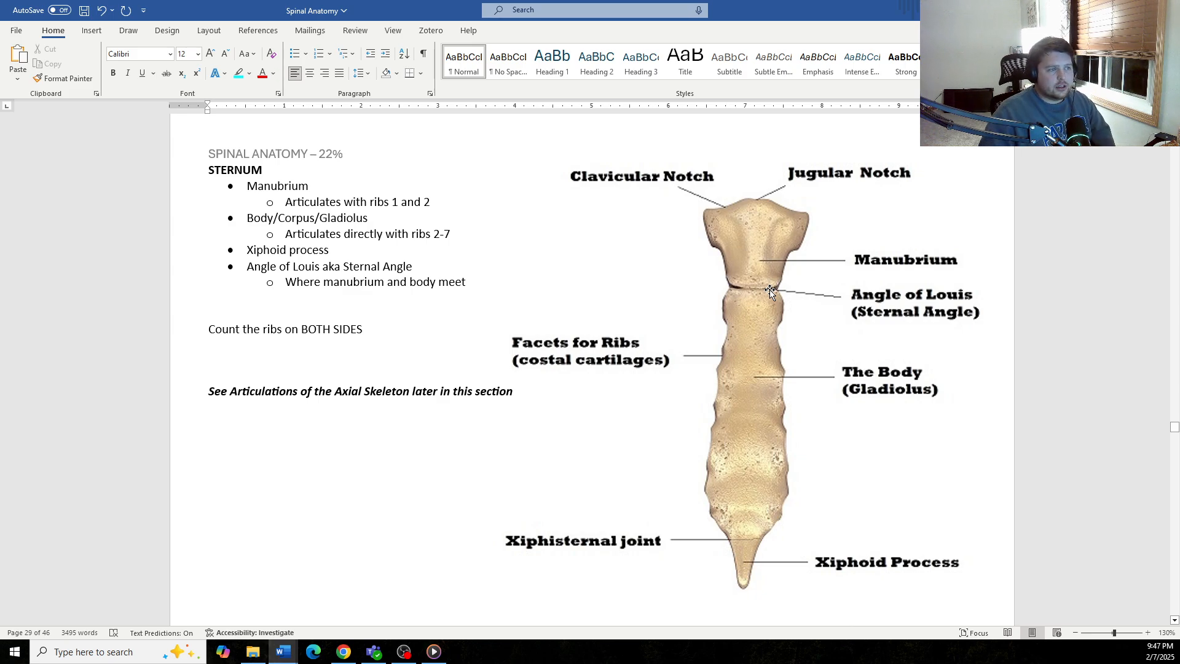
mouse_move(744, 288)
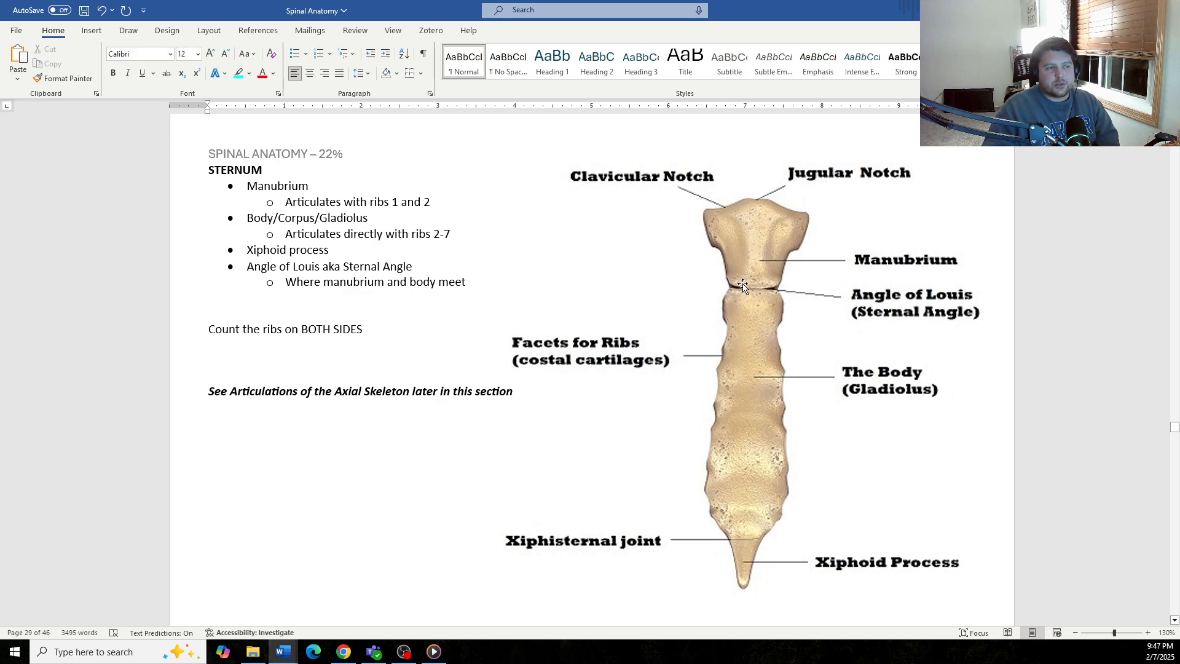
mouse_move(781, 290)
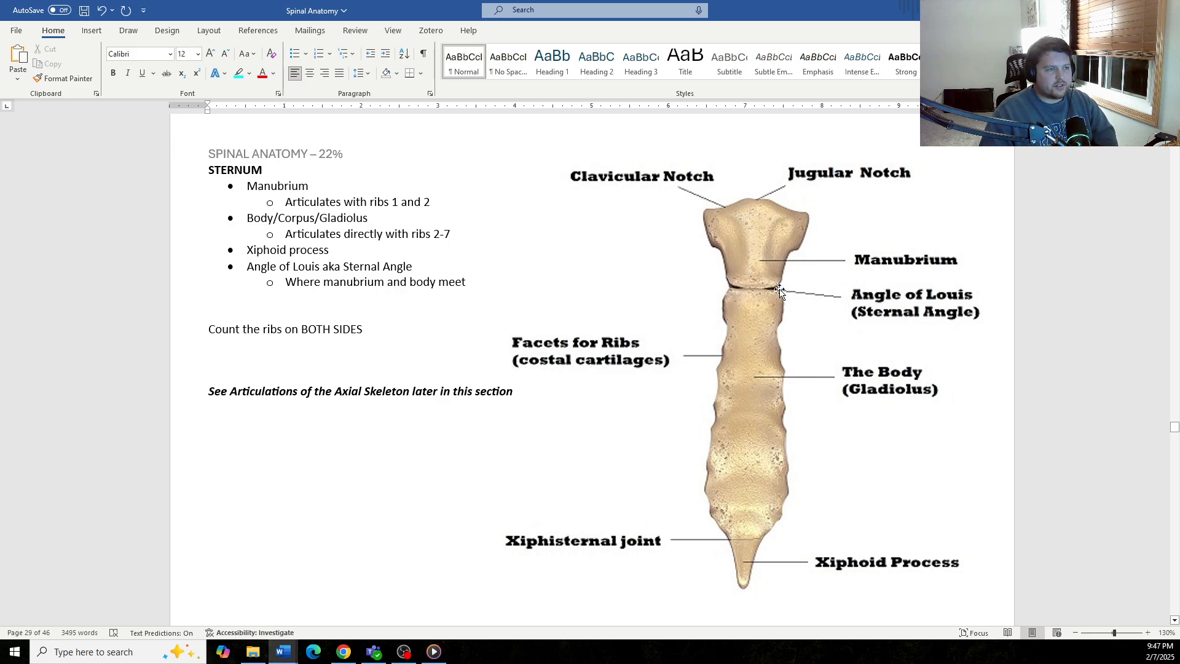
mouse_move(768, 296)
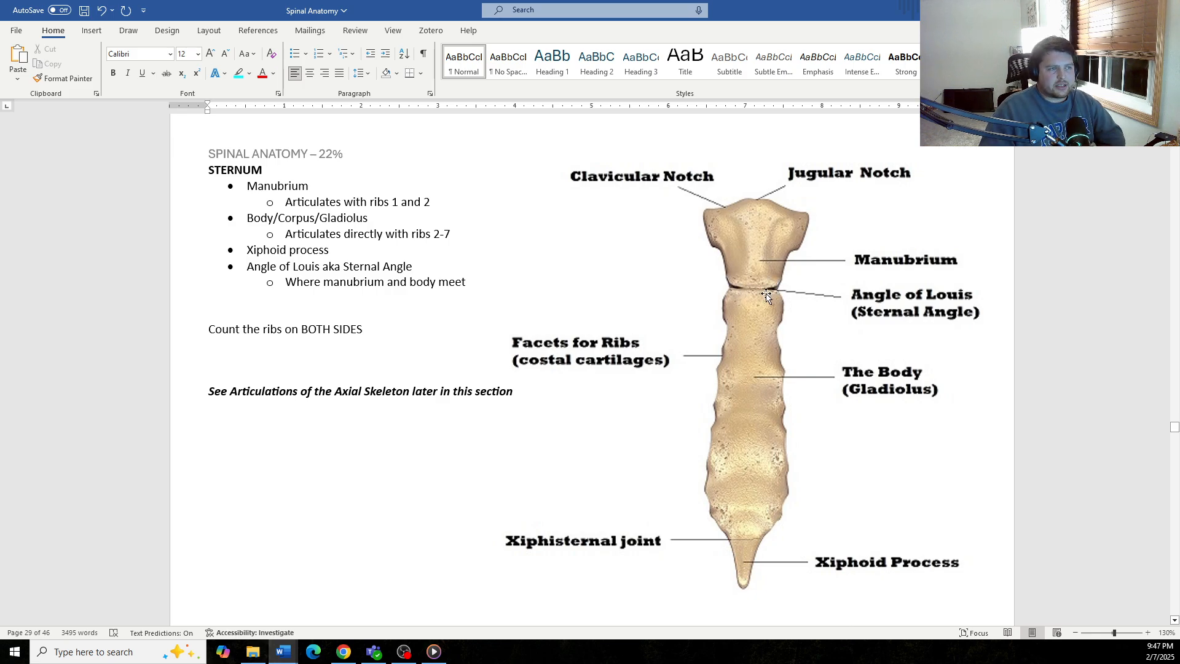
mouse_move(736, 281)
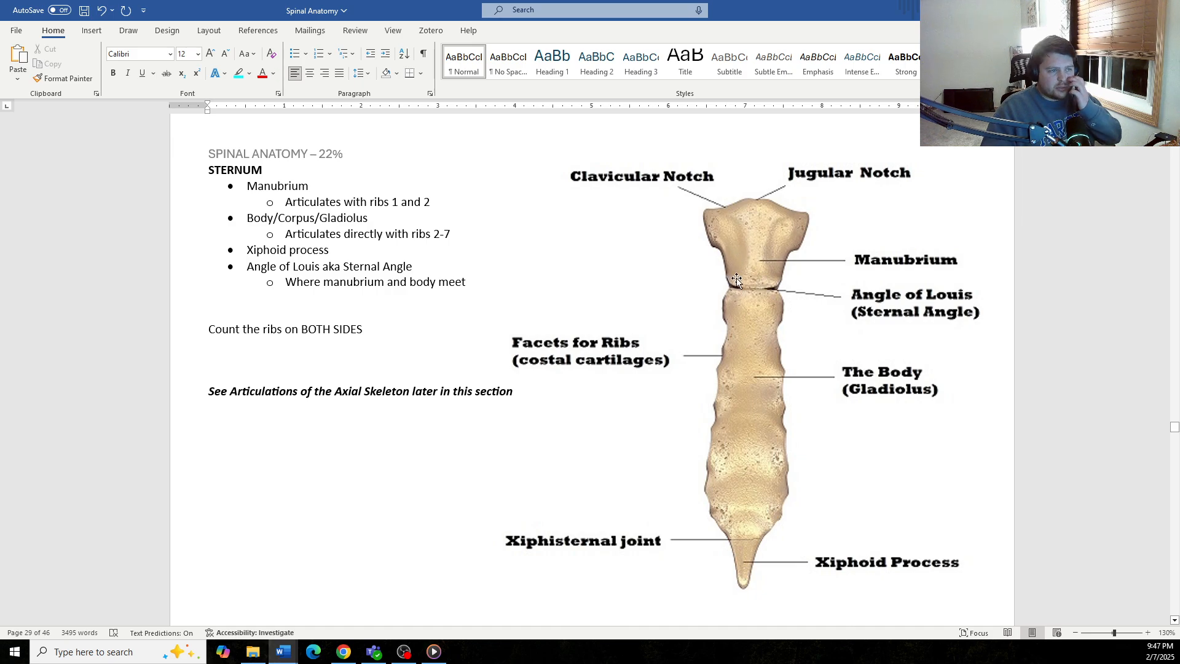
mouse_move(771, 283)
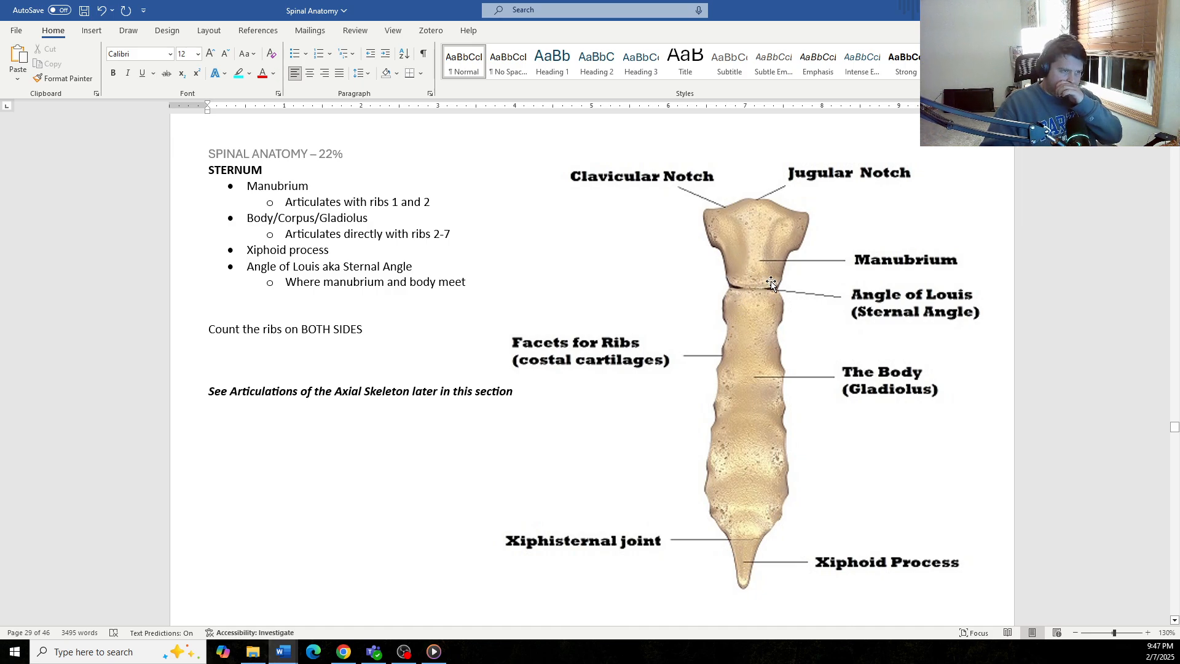
mouse_move(753, 289)
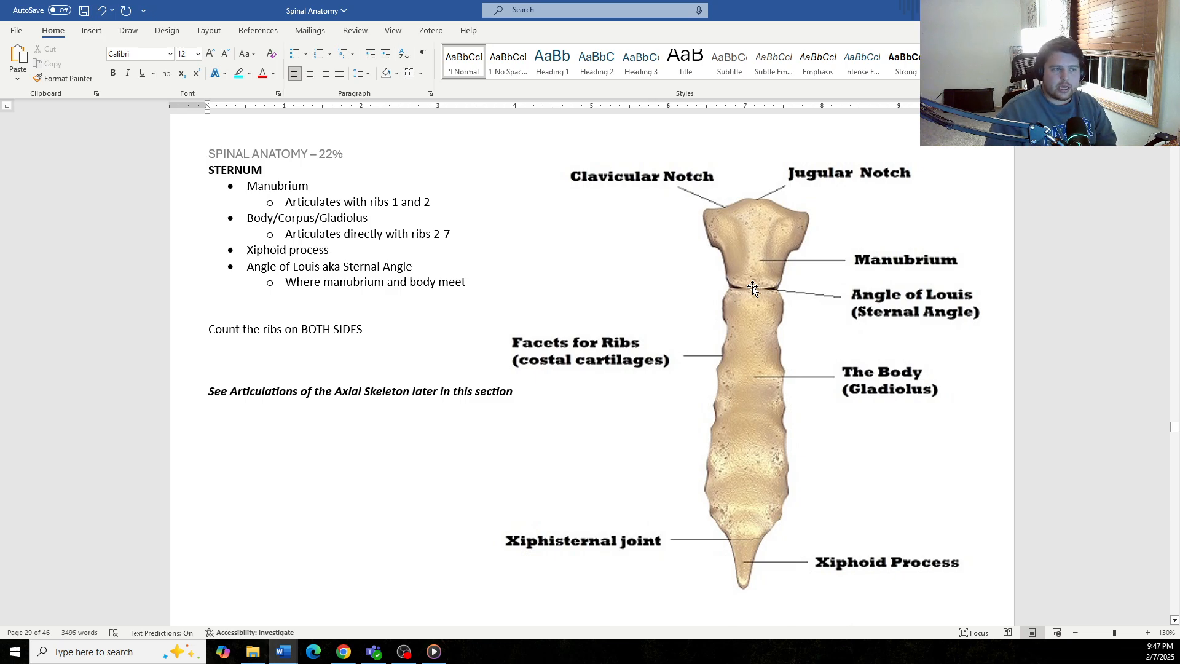
mouse_move(322, 233)
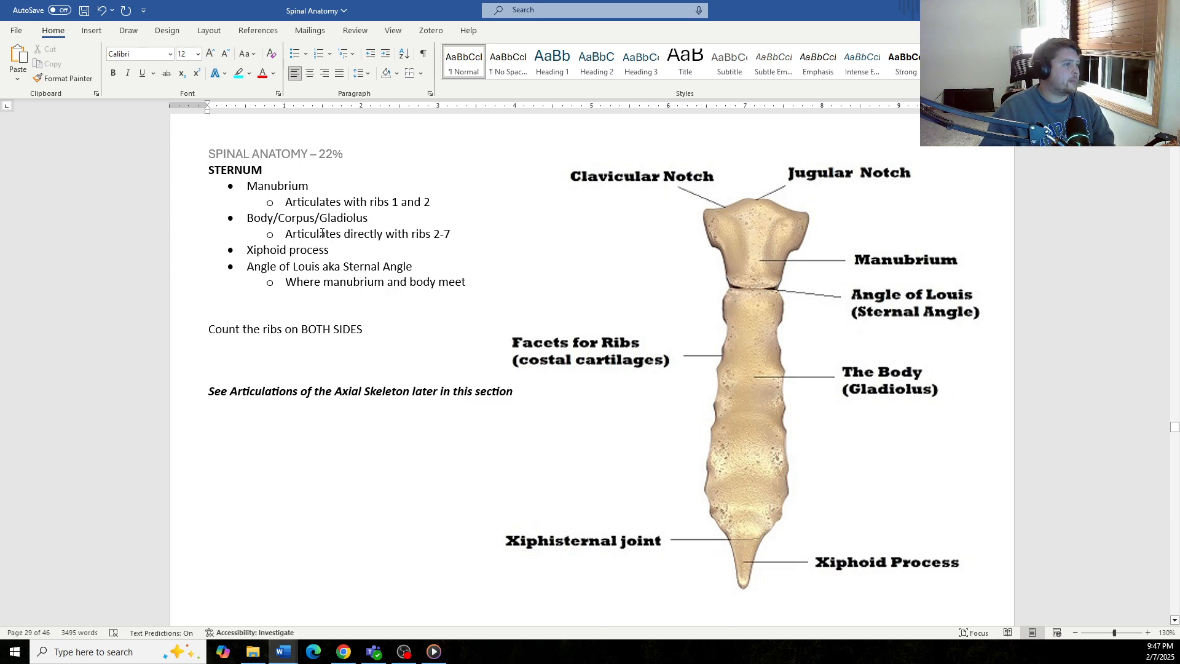
mouse_move(783, 194)
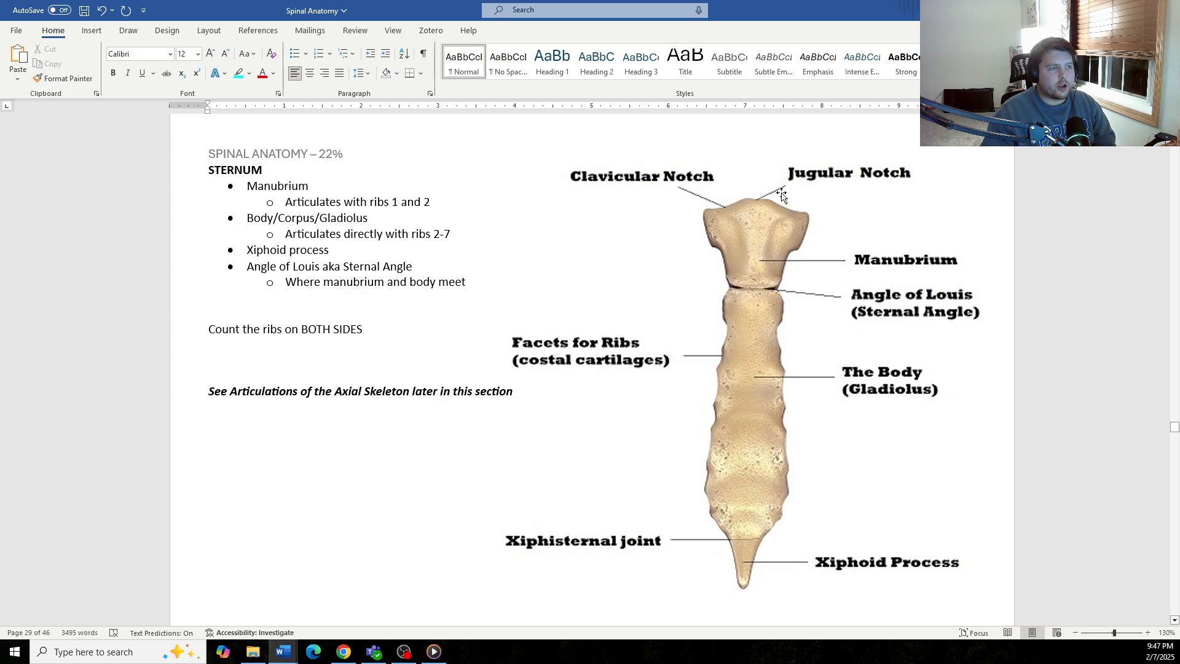
mouse_move(665, 186)
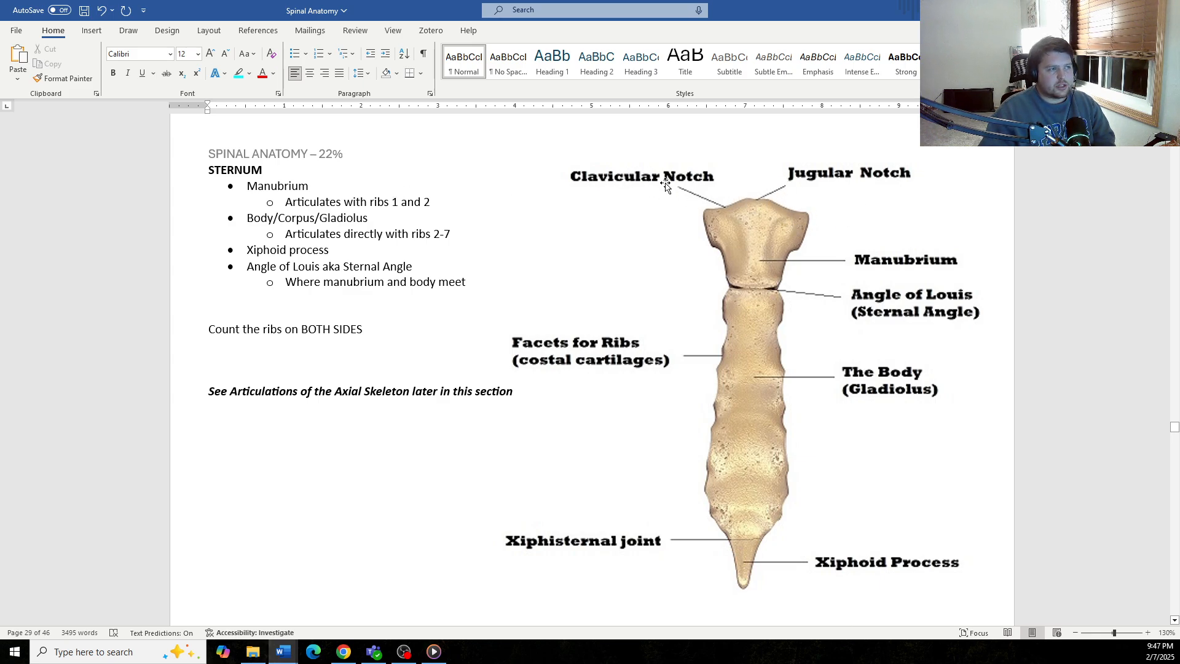
mouse_move(734, 244)
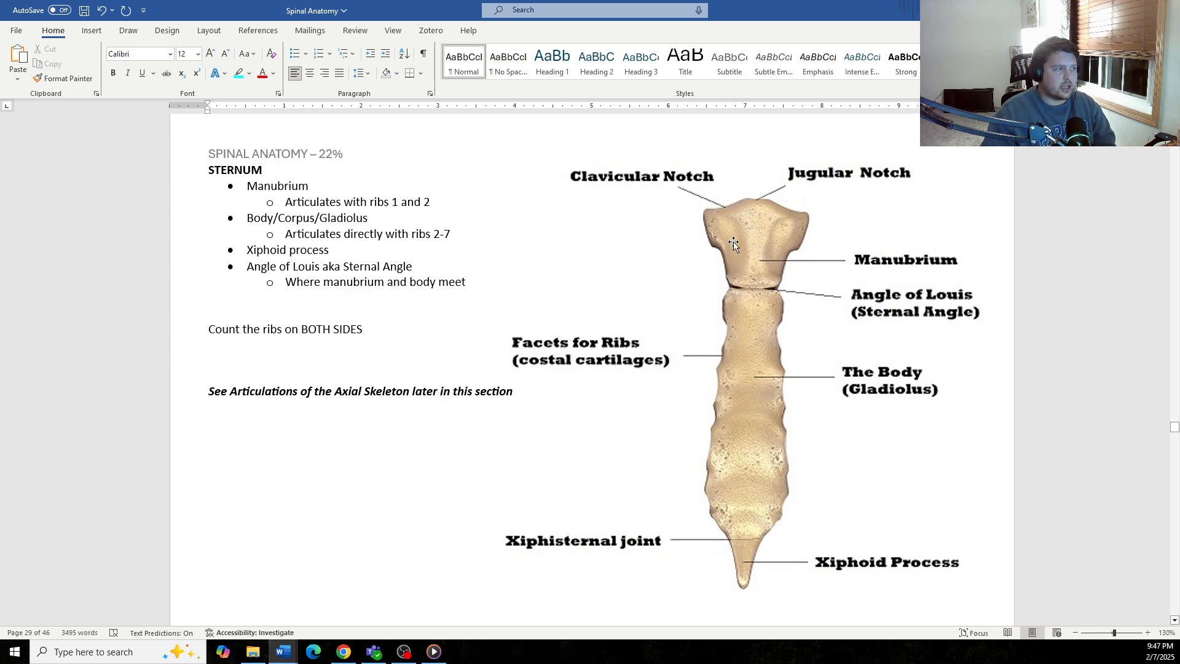
scroll("down", 3)
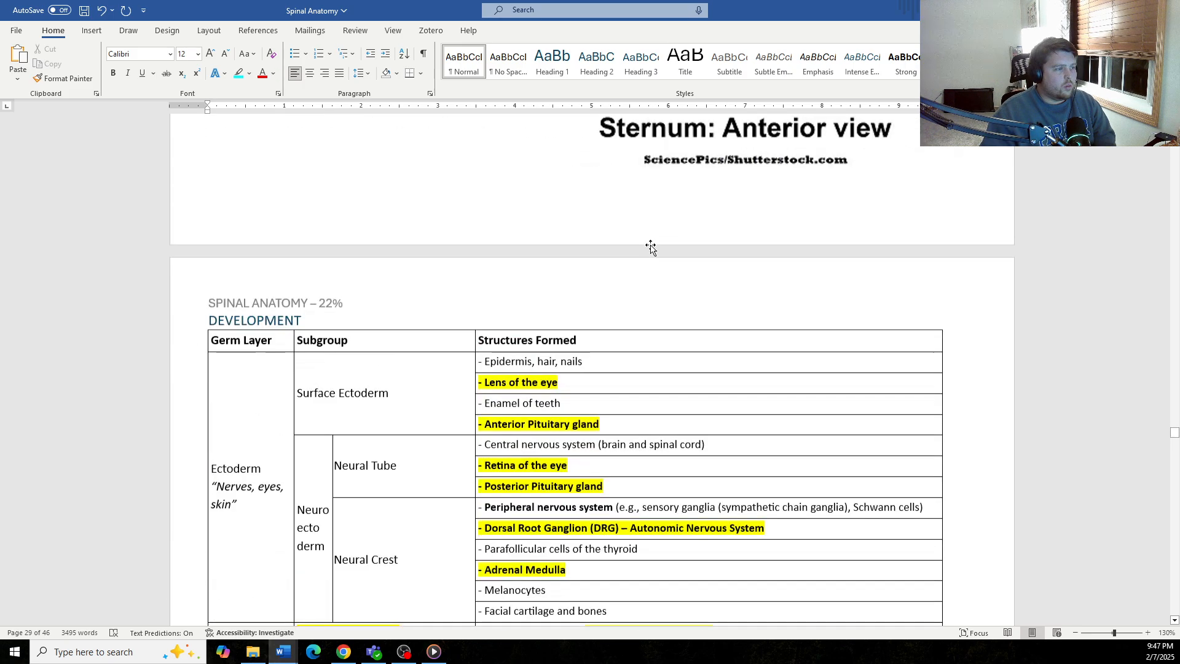
scroll("up", 3)
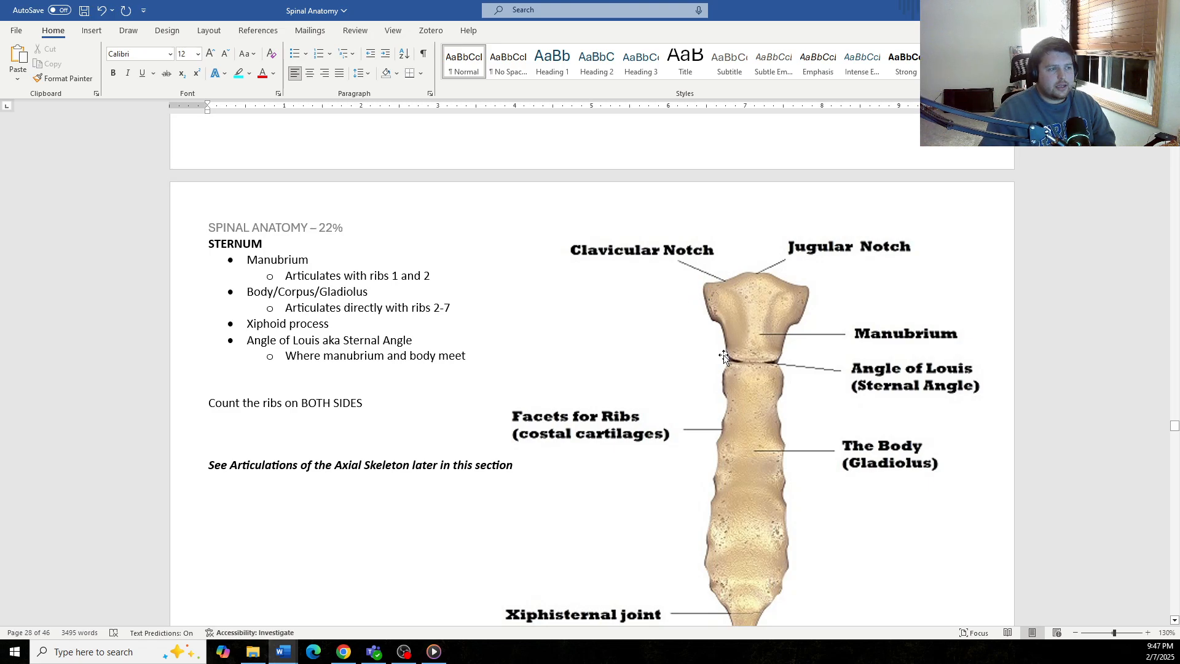
mouse_move(743, 347)
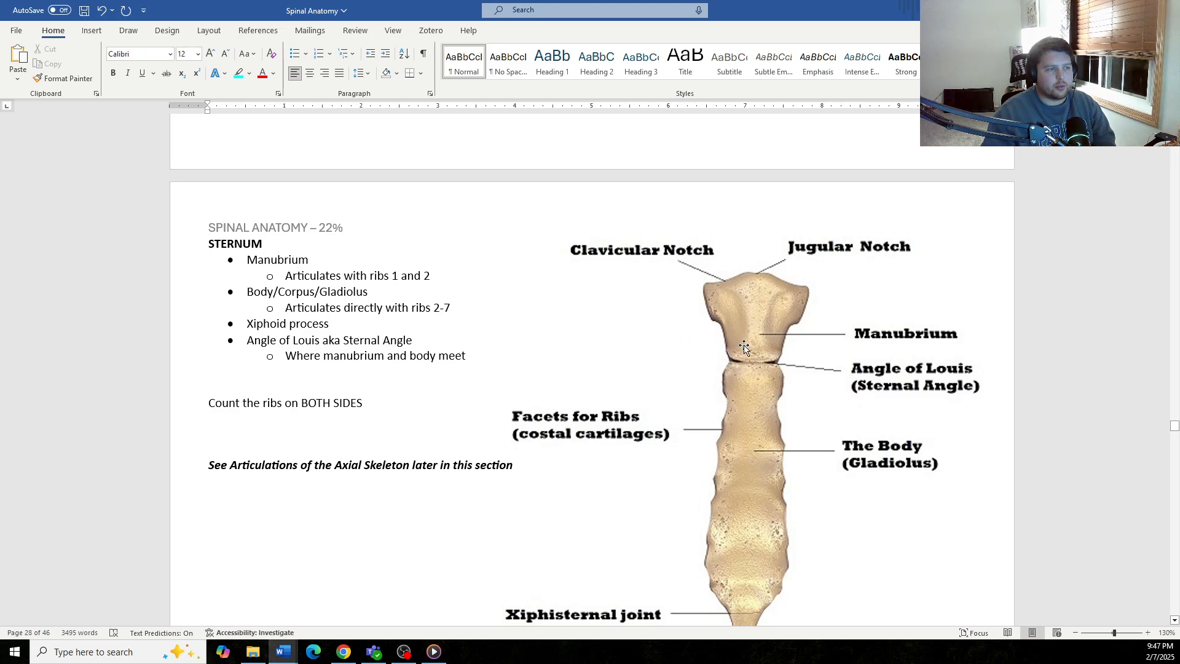
mouse_move(695, 307)
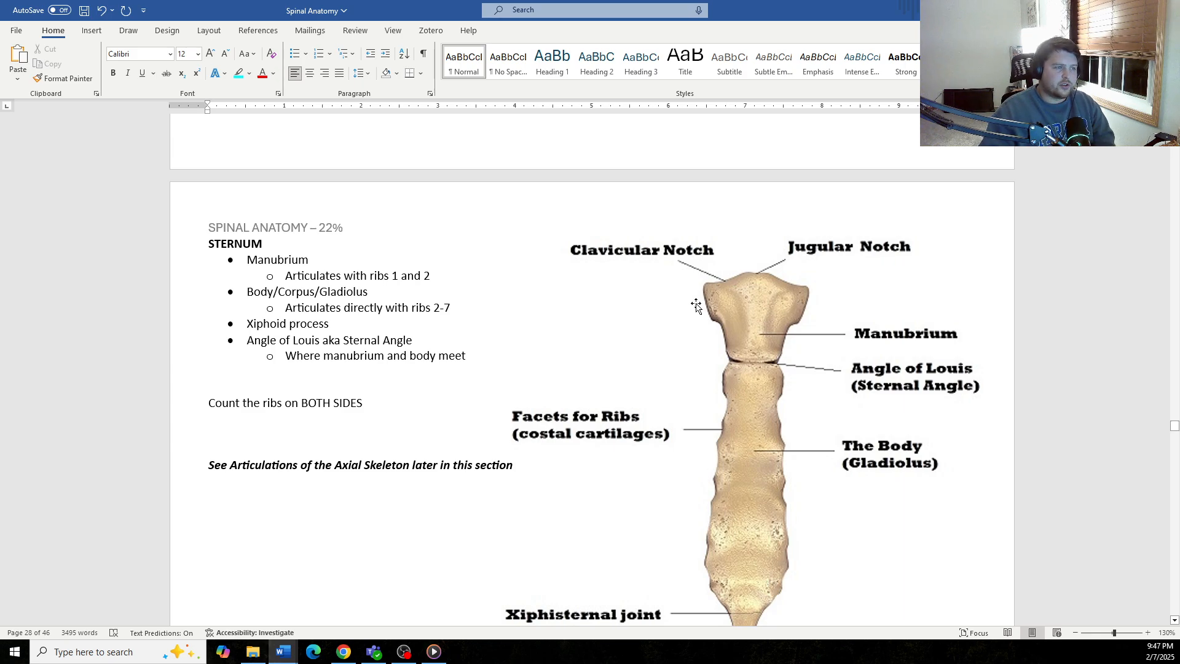
mouse_move(692, 306)
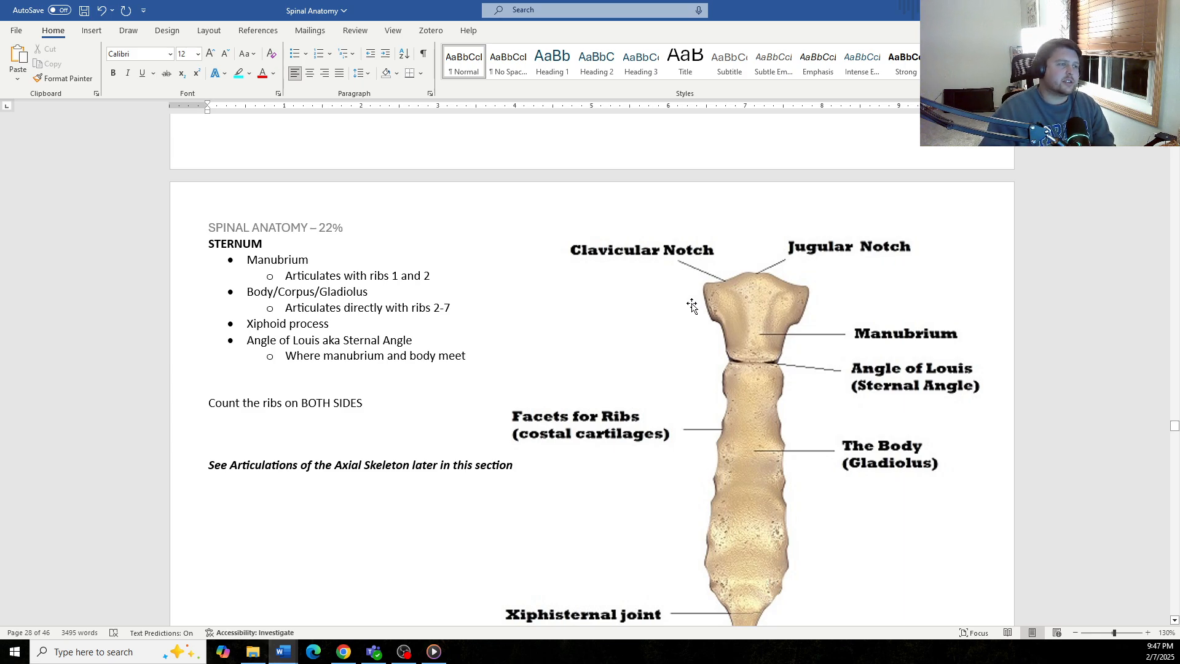
mouse_move(706, 312)
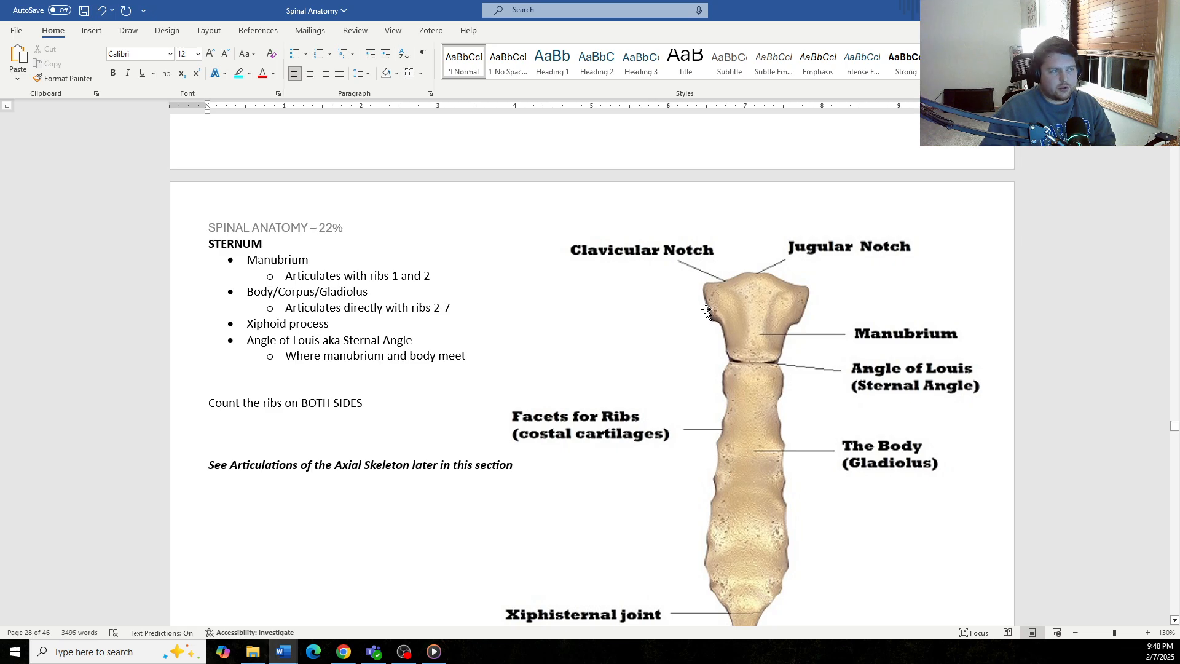
mouse_move(686, 311)
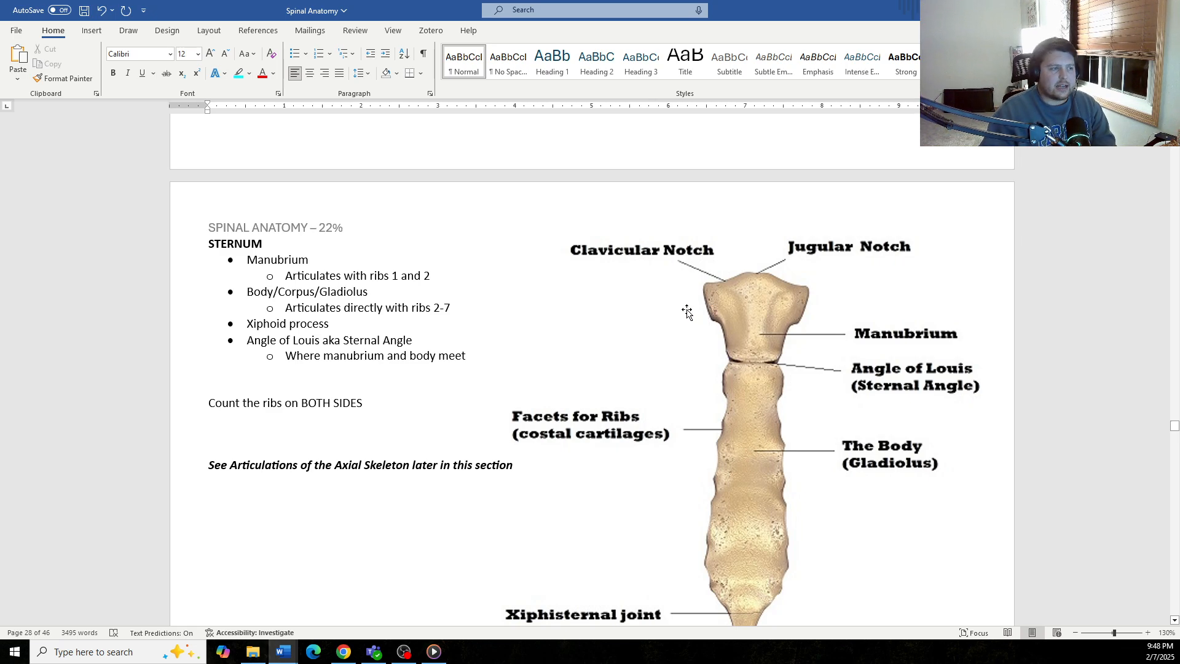
mouse_move(812, 300)
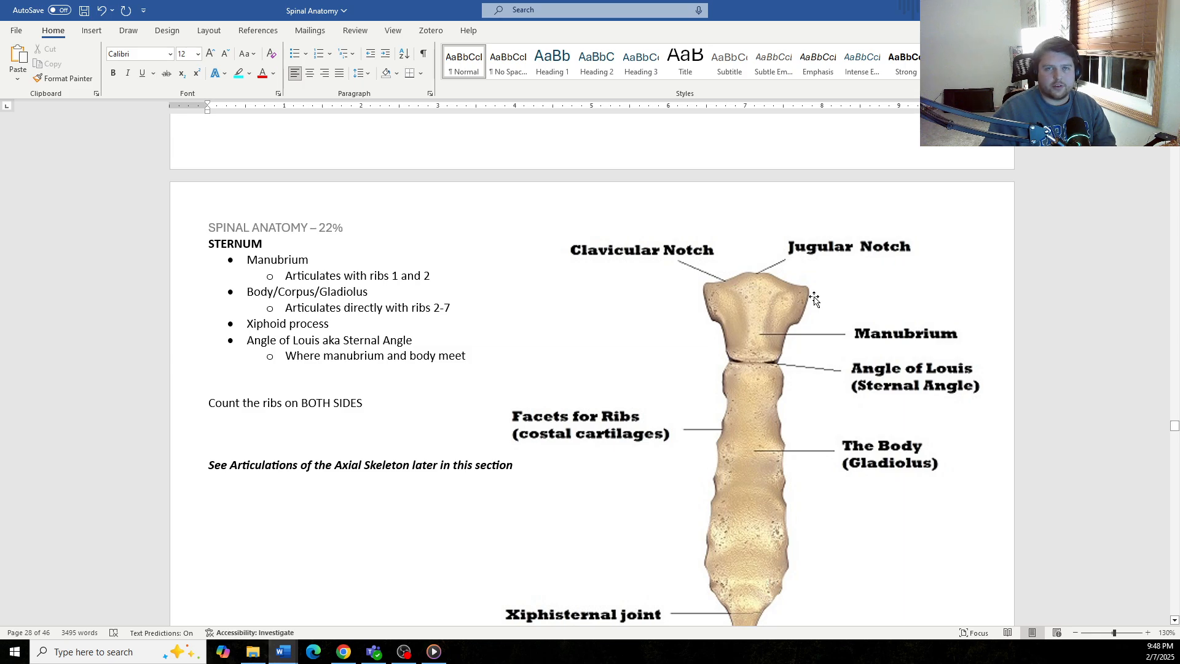
mouse_move(790, 357)
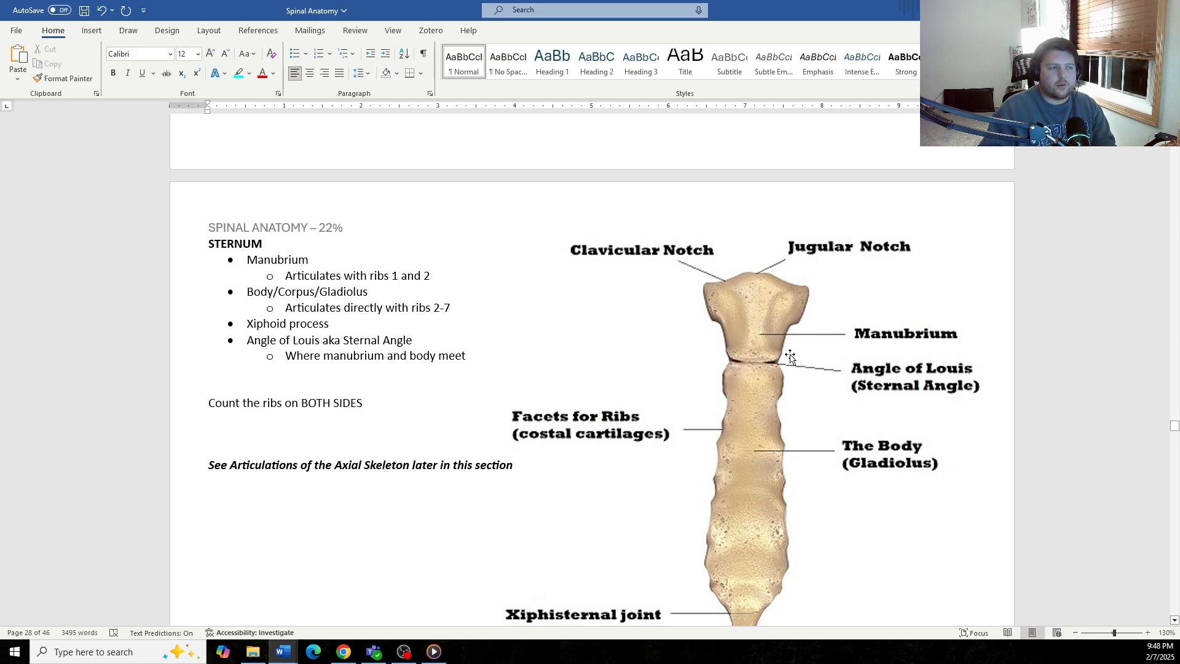
mouse_move(750, 406)
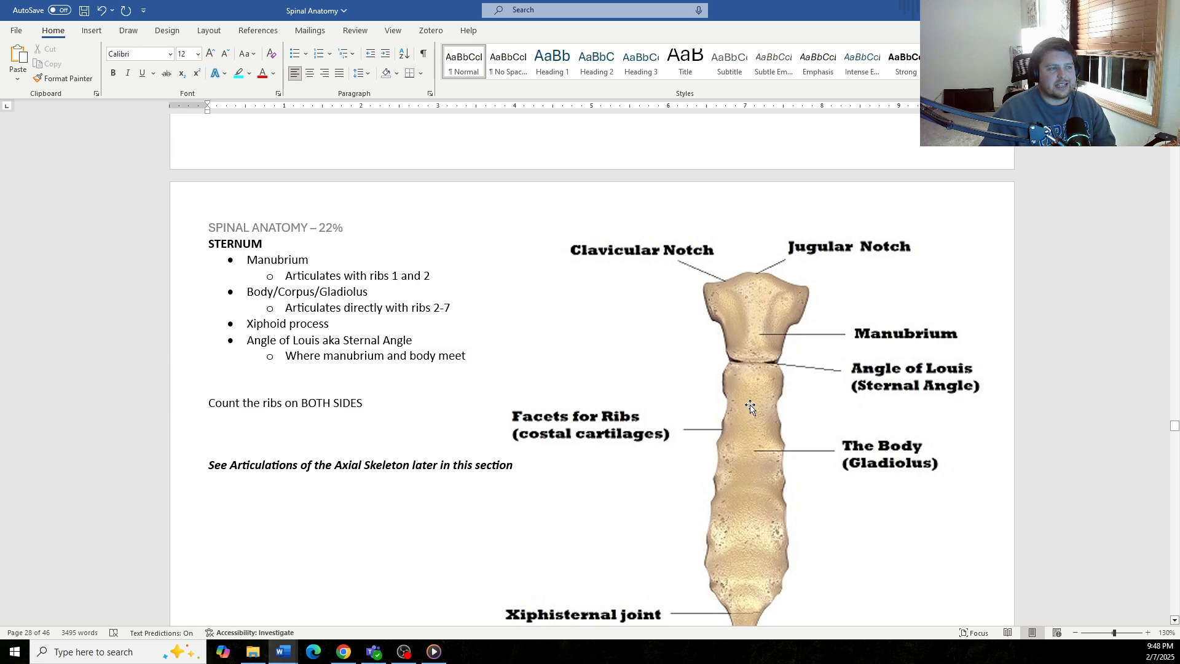
mouse_move(728, 362)
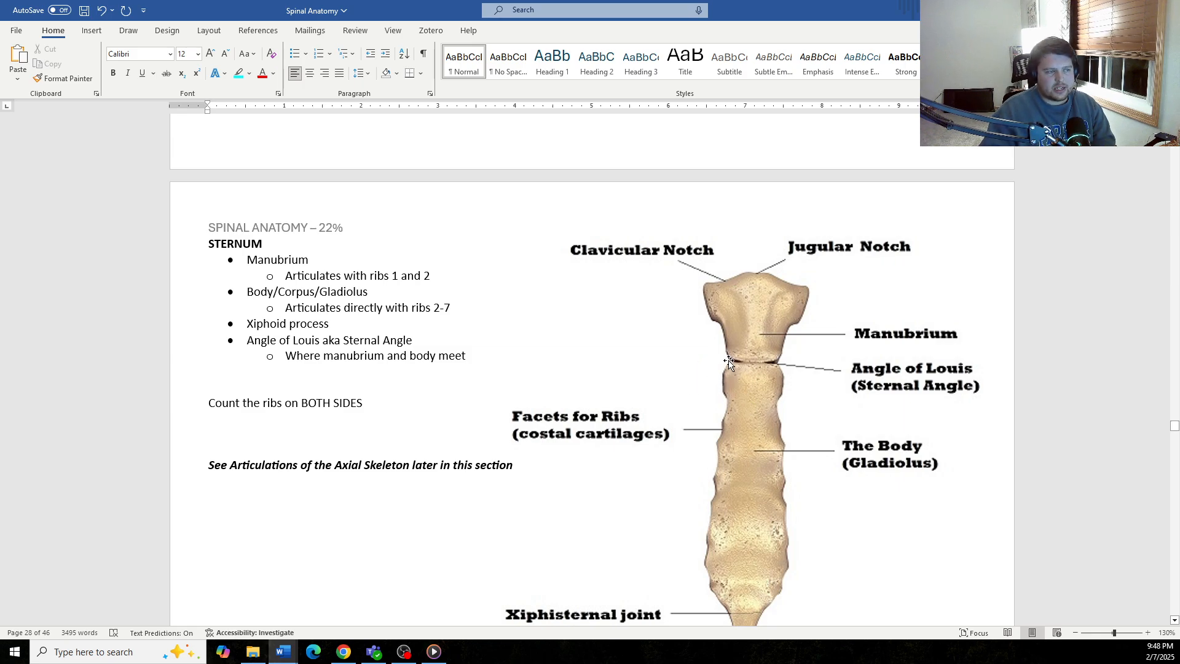
mouse_move(724, 354)
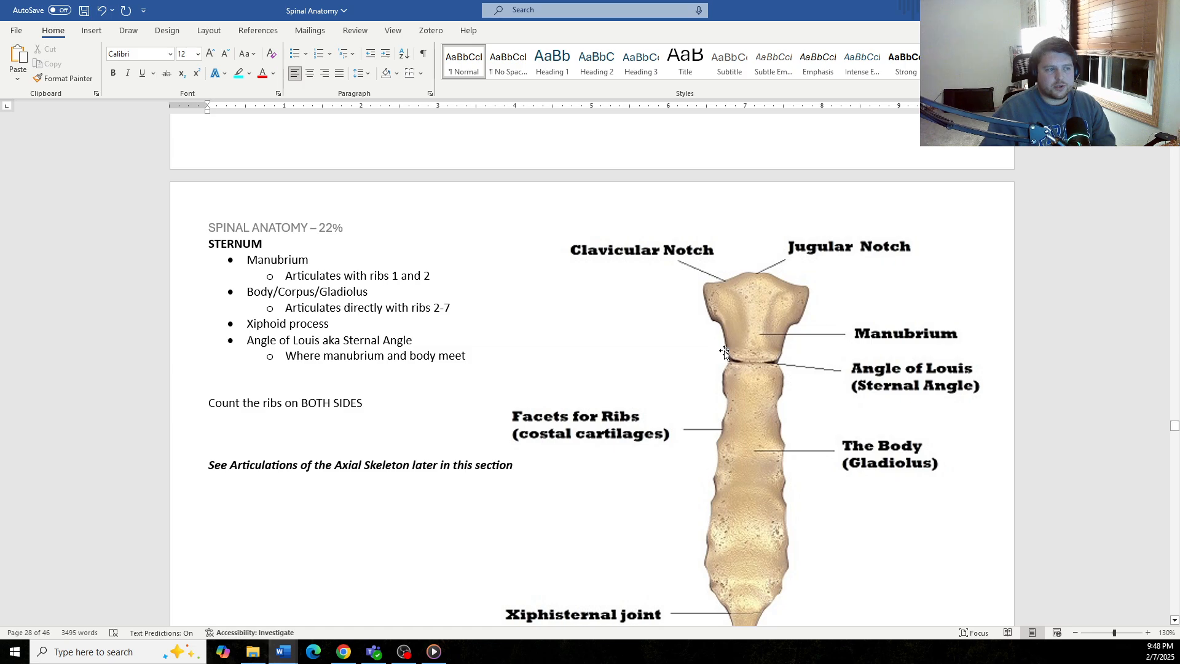
mouse_move(679, 393)
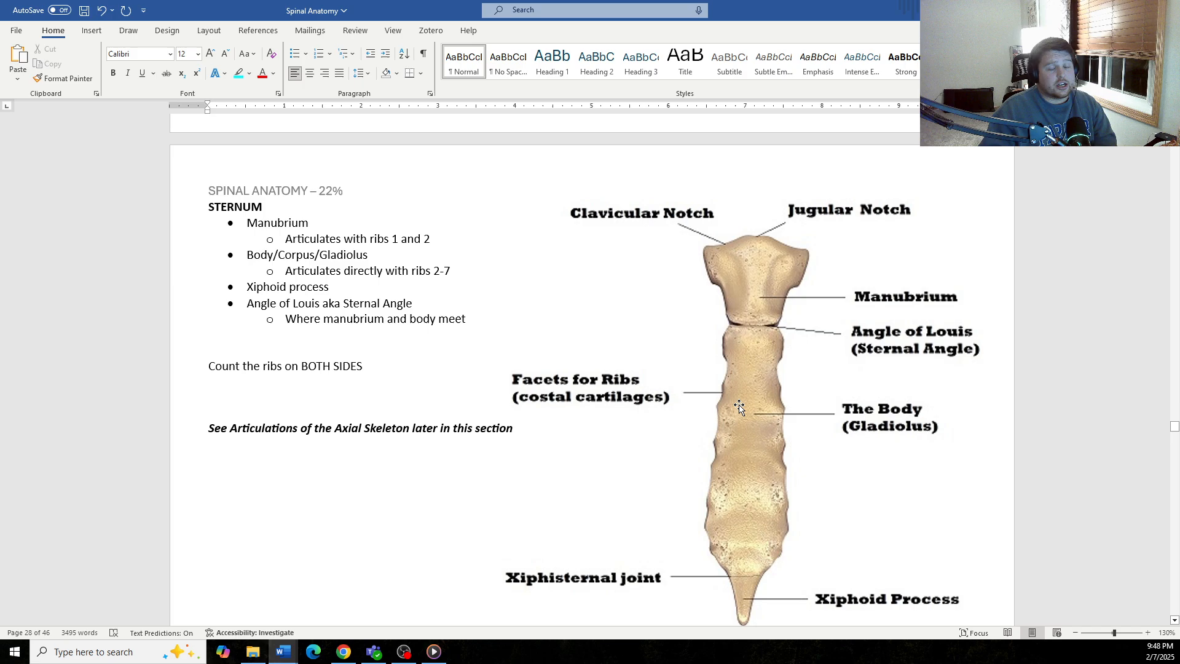
mouse_move(750, 537)
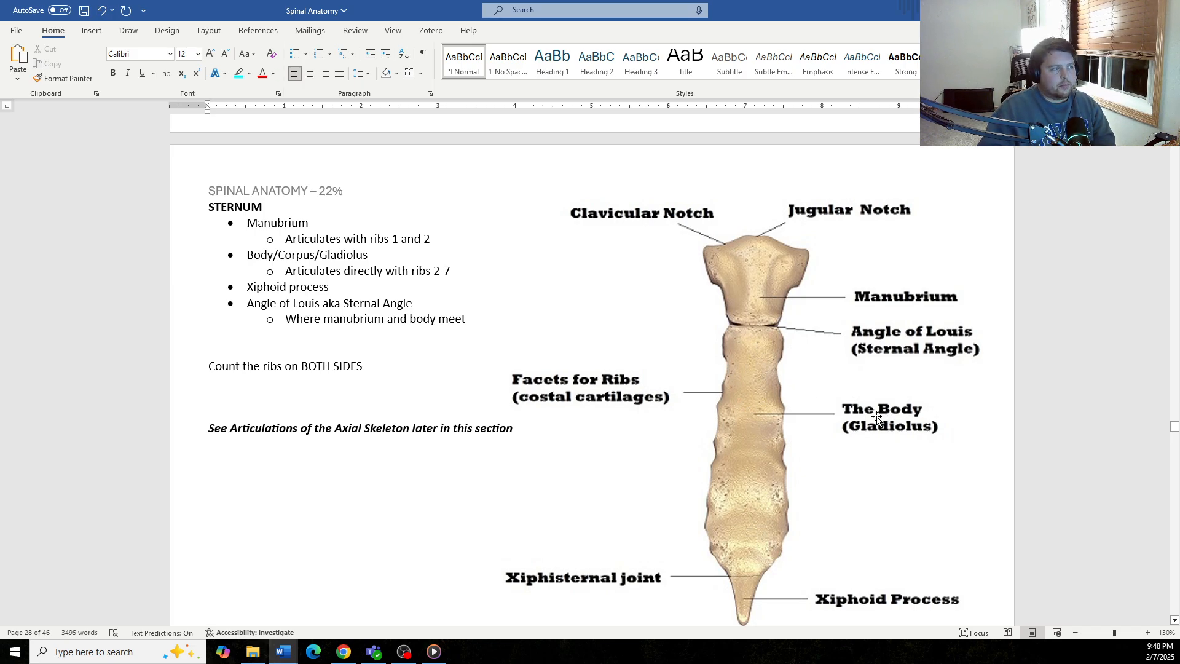
mouse_move(745, 433)
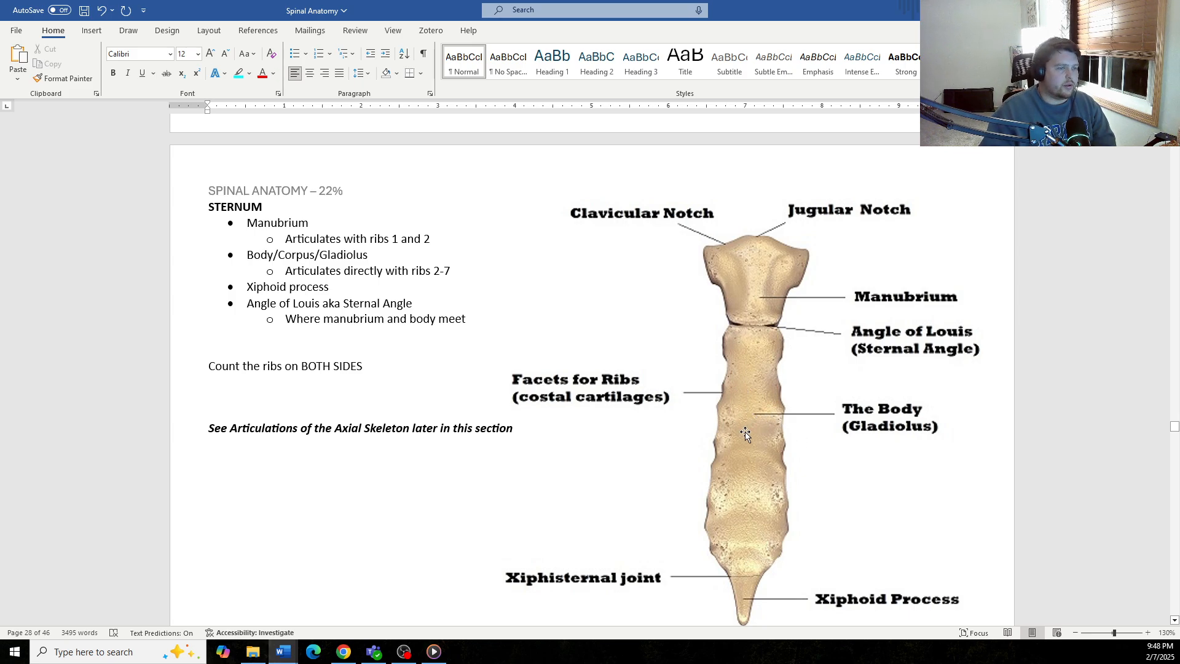
mouse_move(759, 355)
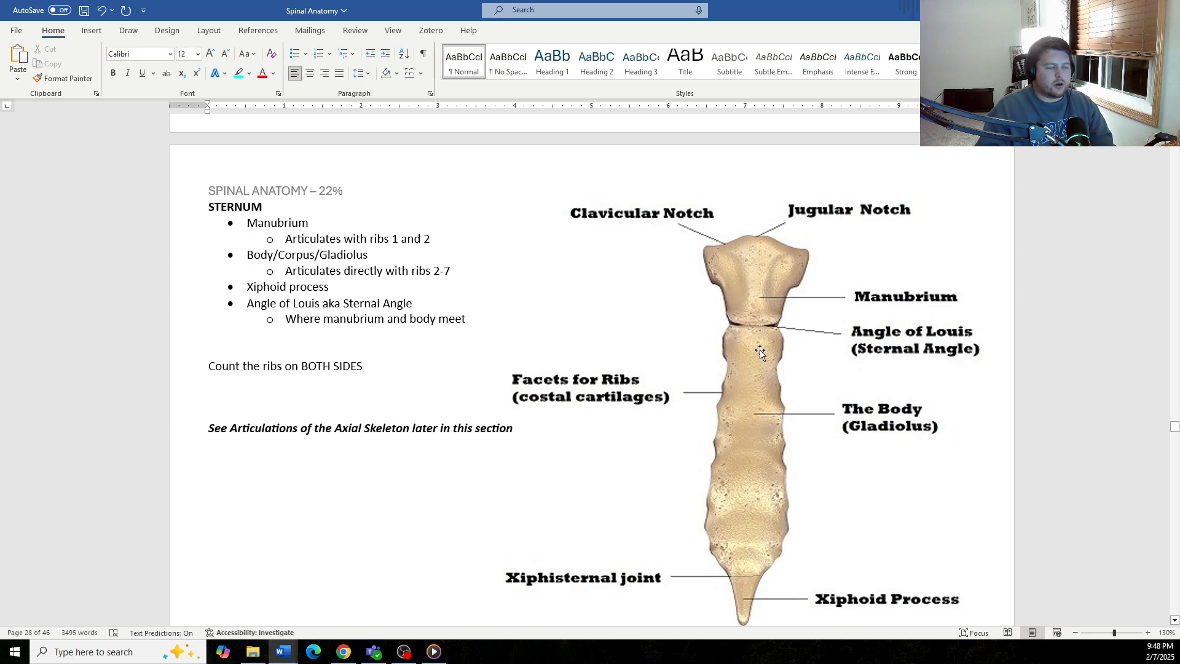
mouse_move(752, 536)
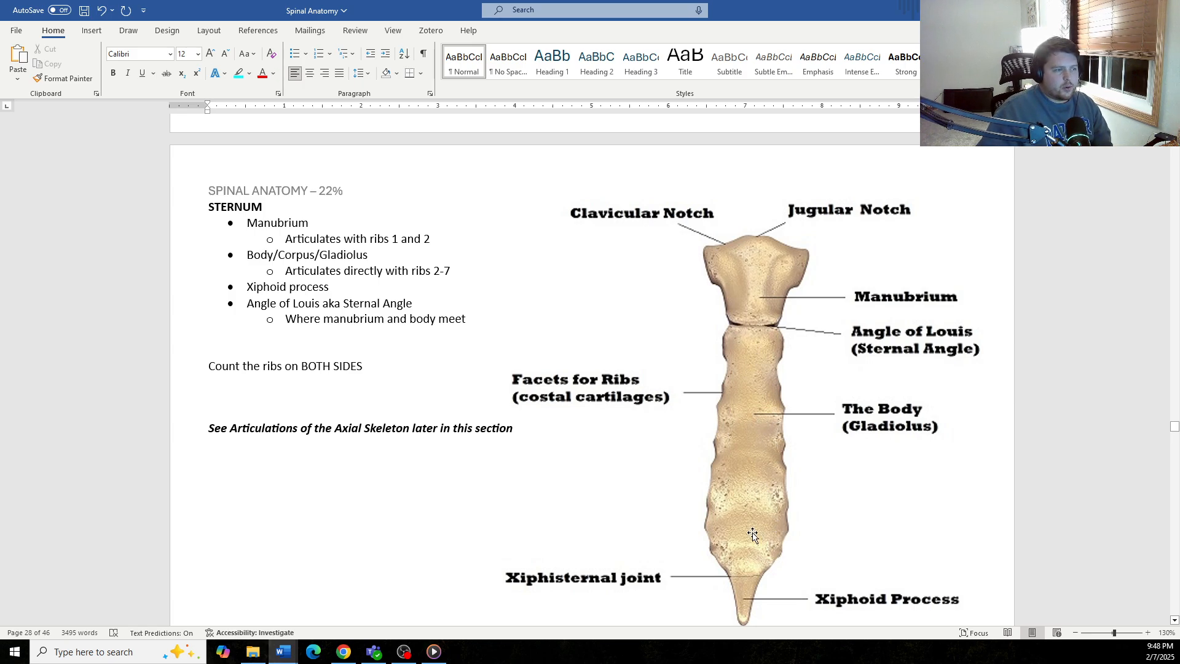
mouse_move(745, 403)
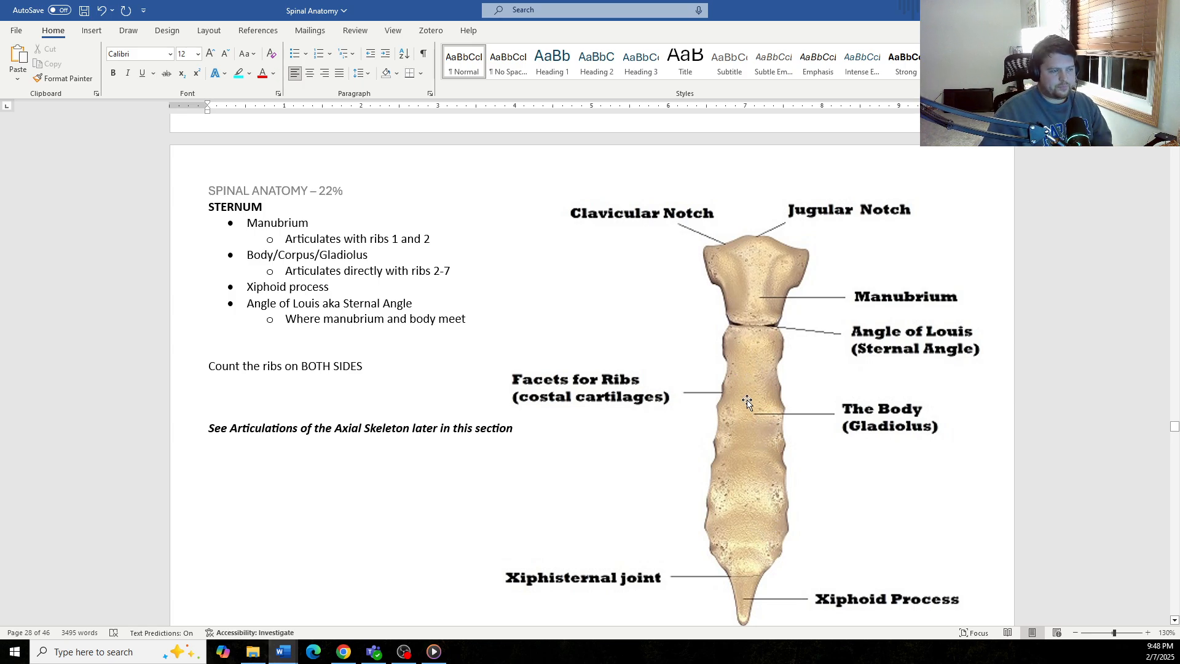
scroll("down", 3)
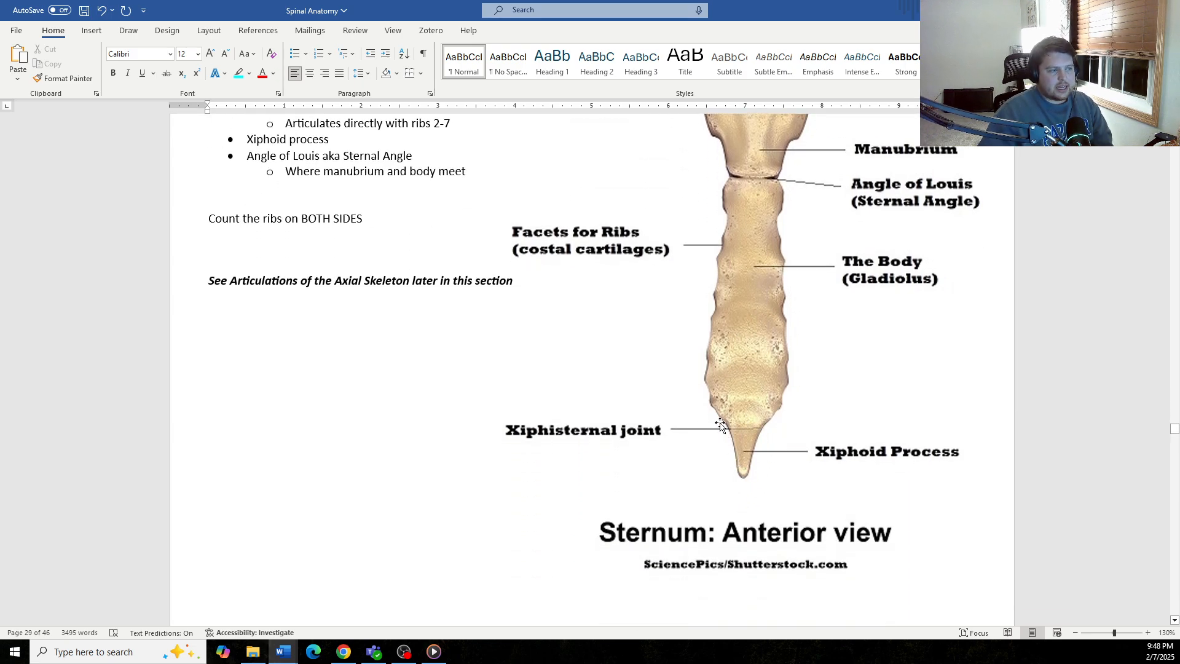
mouse_move(767, 493)
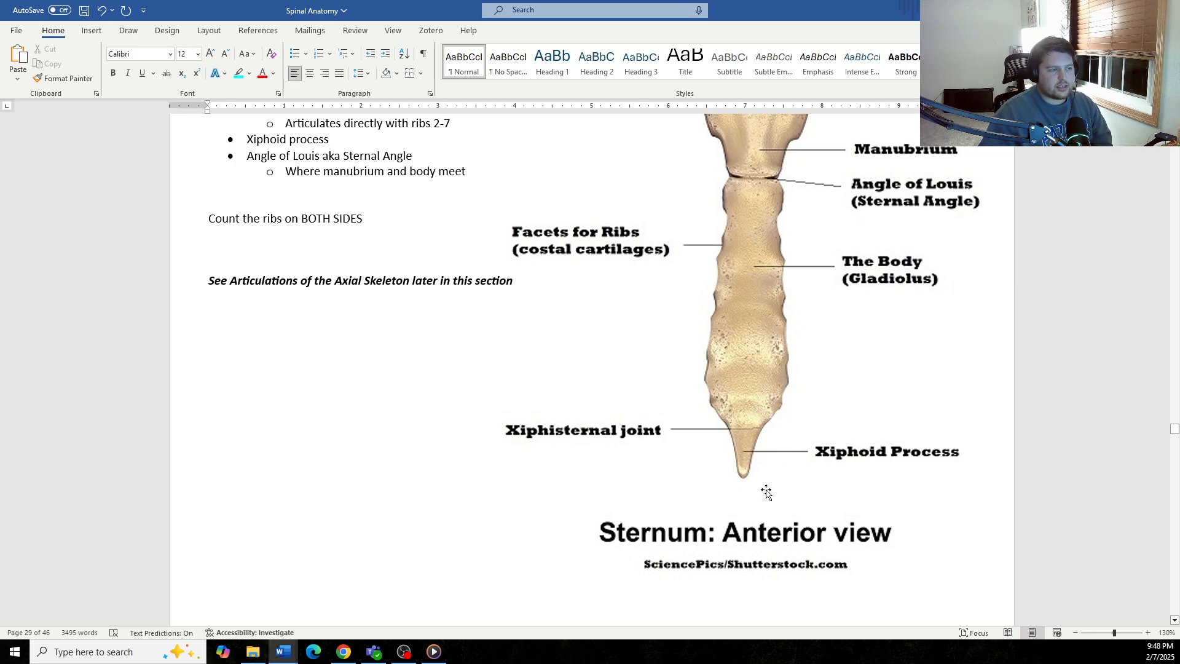
mouse_move(743, 423)
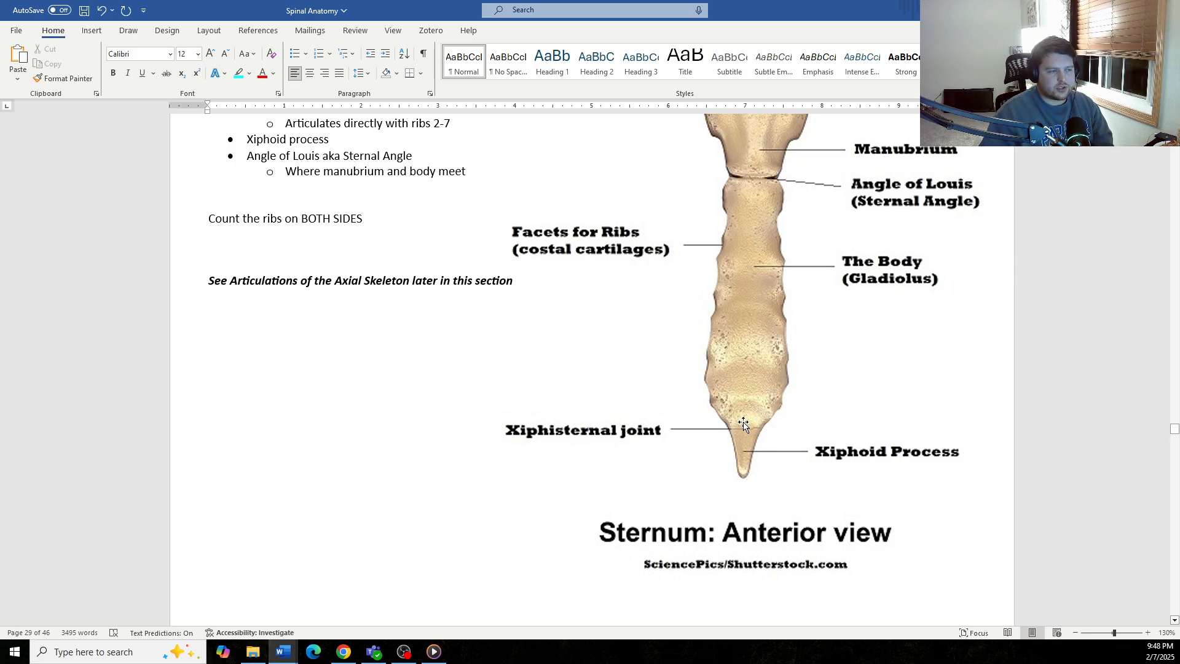
mouse_move(734, 432)
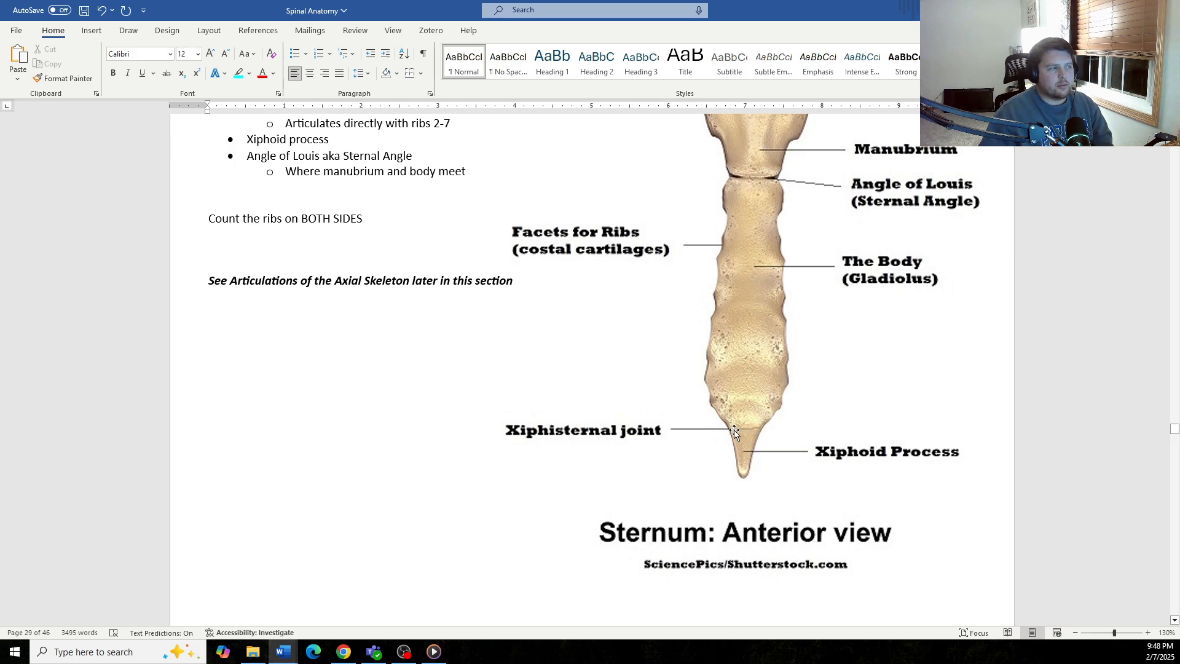
- Scroll past the Sternum anterior view image to the DEVELOPMENT germ layer table on page 29
scroll("up", 3)
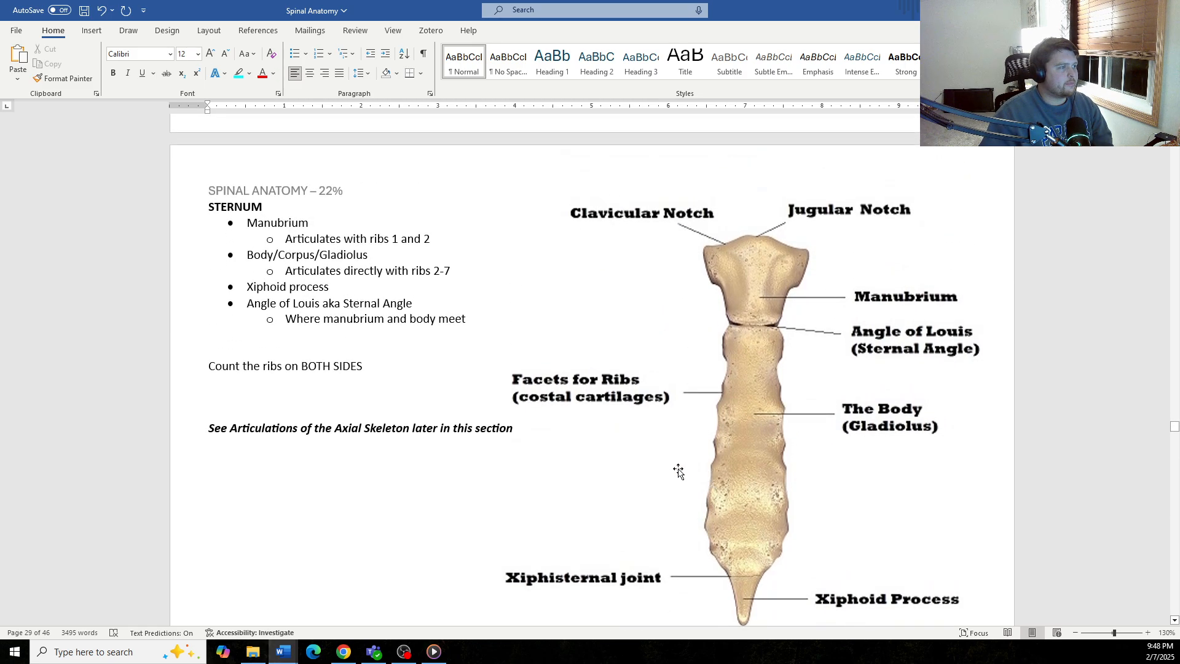
scroll("down", 3)
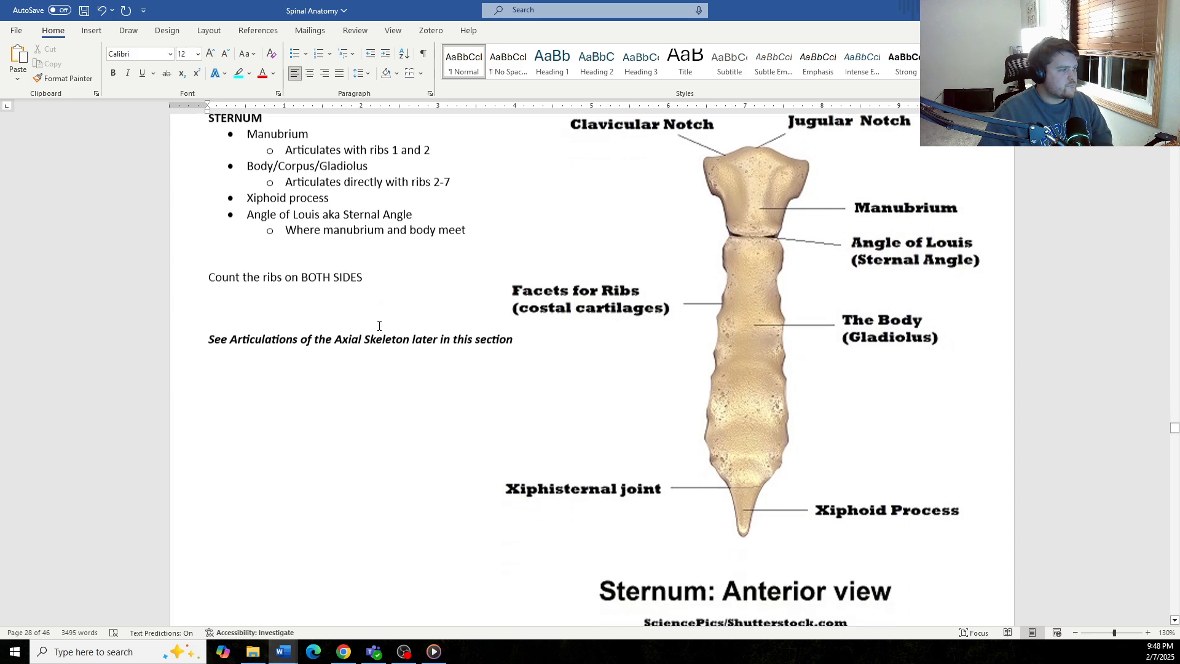
scroll("down", 3)
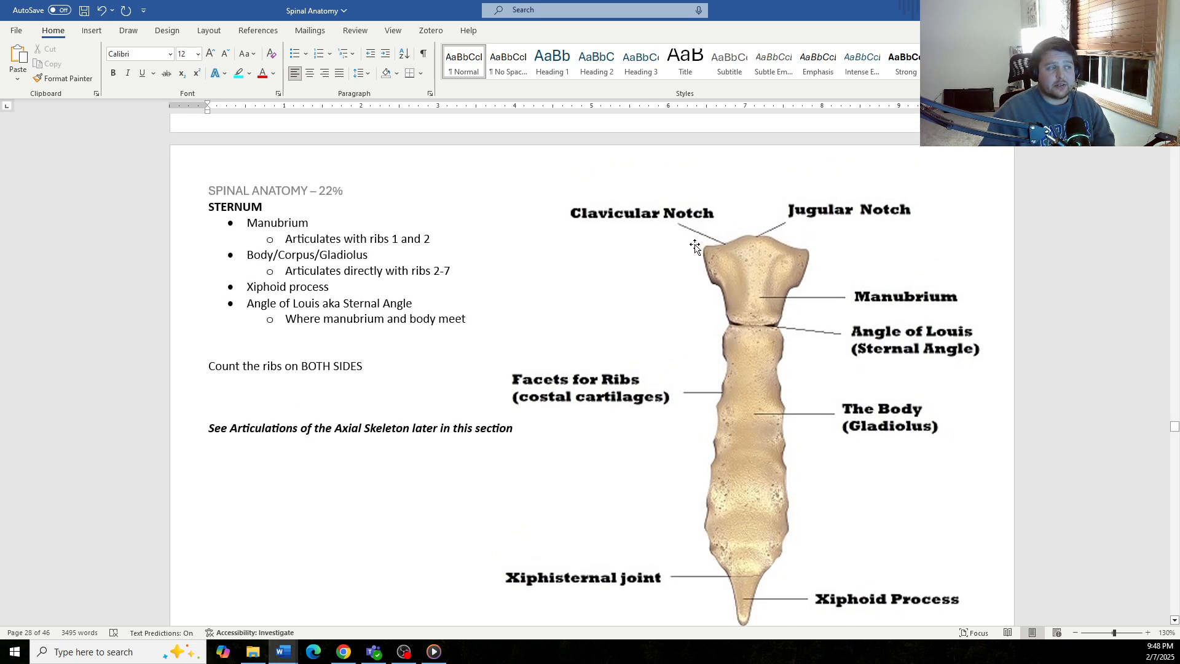
mouse_move(724, 265)
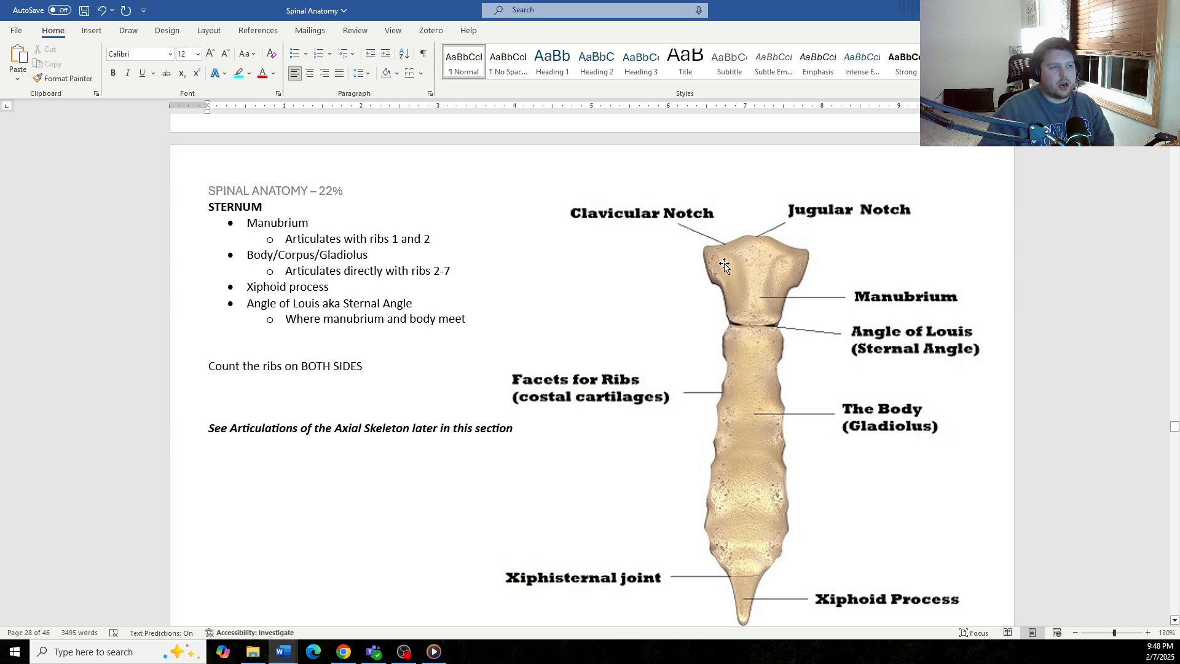
scroll("down", 3)
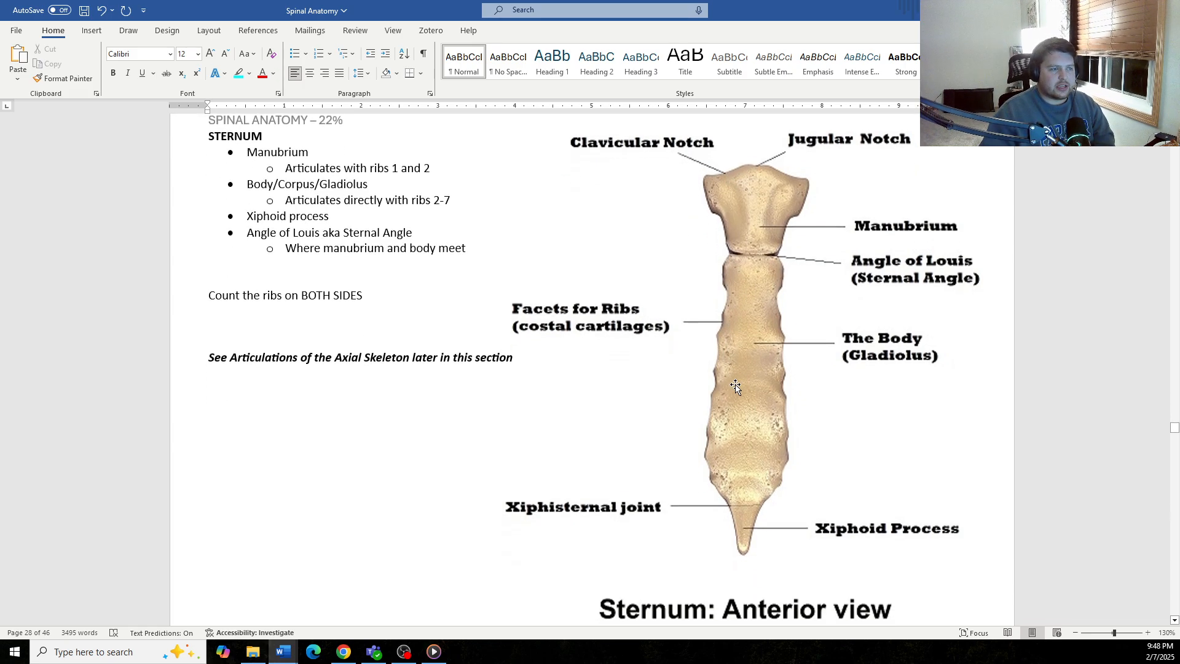
scroll("down", 3)
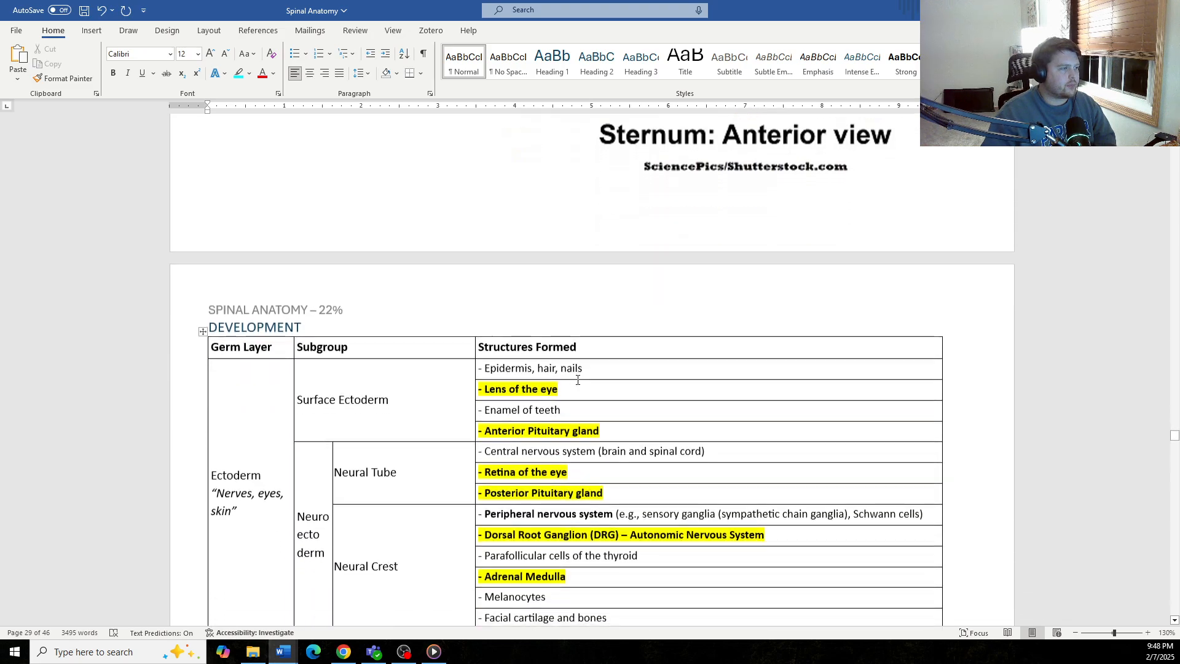
- Fit the whole germ layer table from Ectoderm to Endoderm in view and place the cursor inside it
scroll("down", 3)
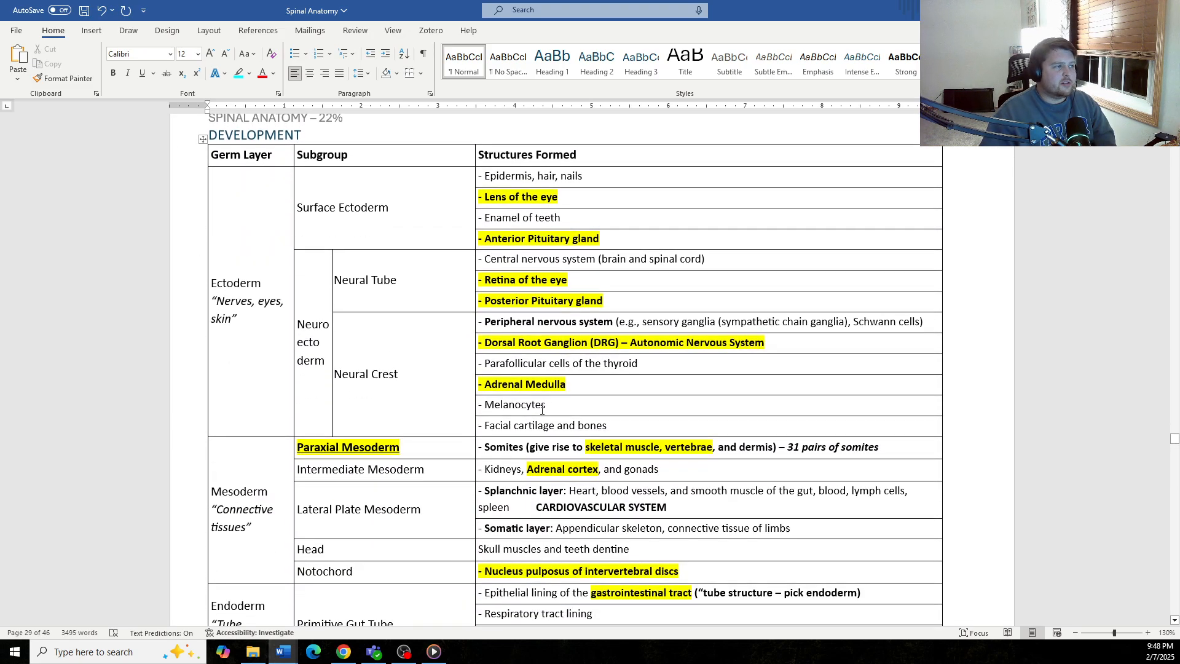
scroll("down", 3)
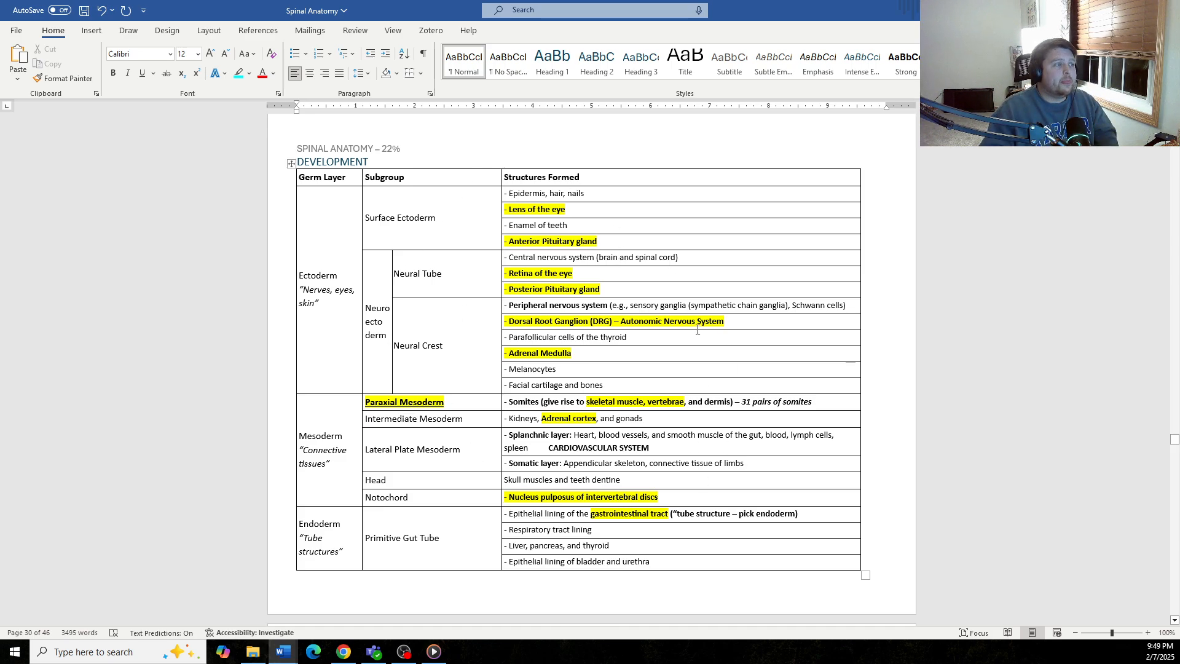
mouse_move(691, 445)
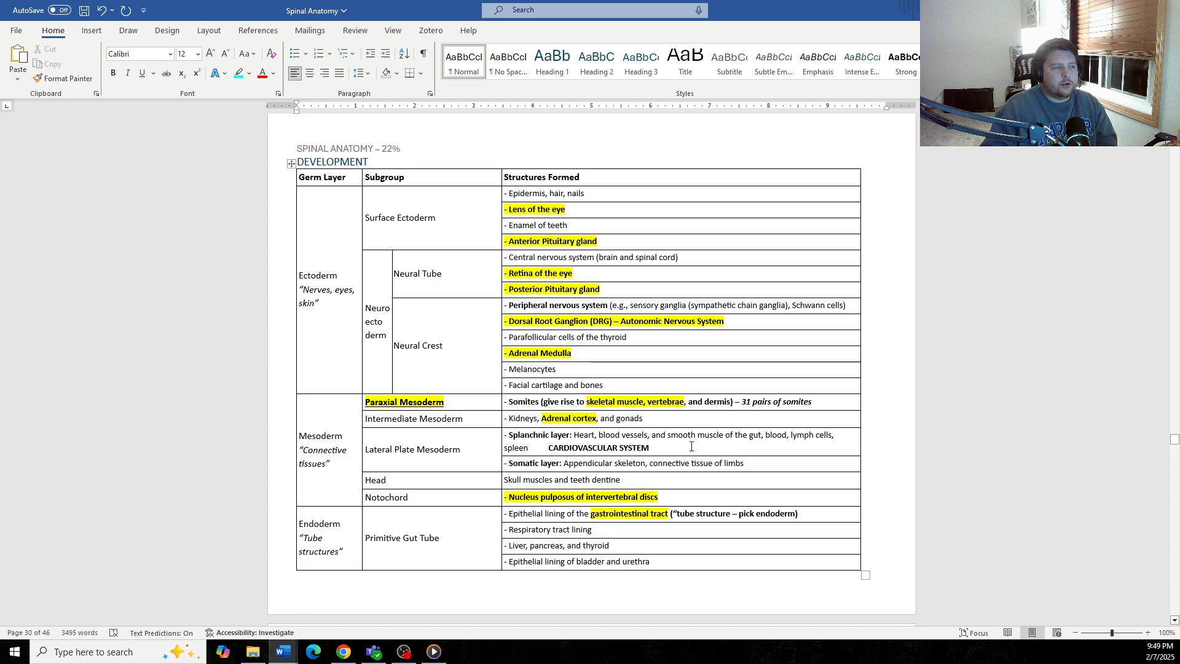
mouse_move(677, 455)
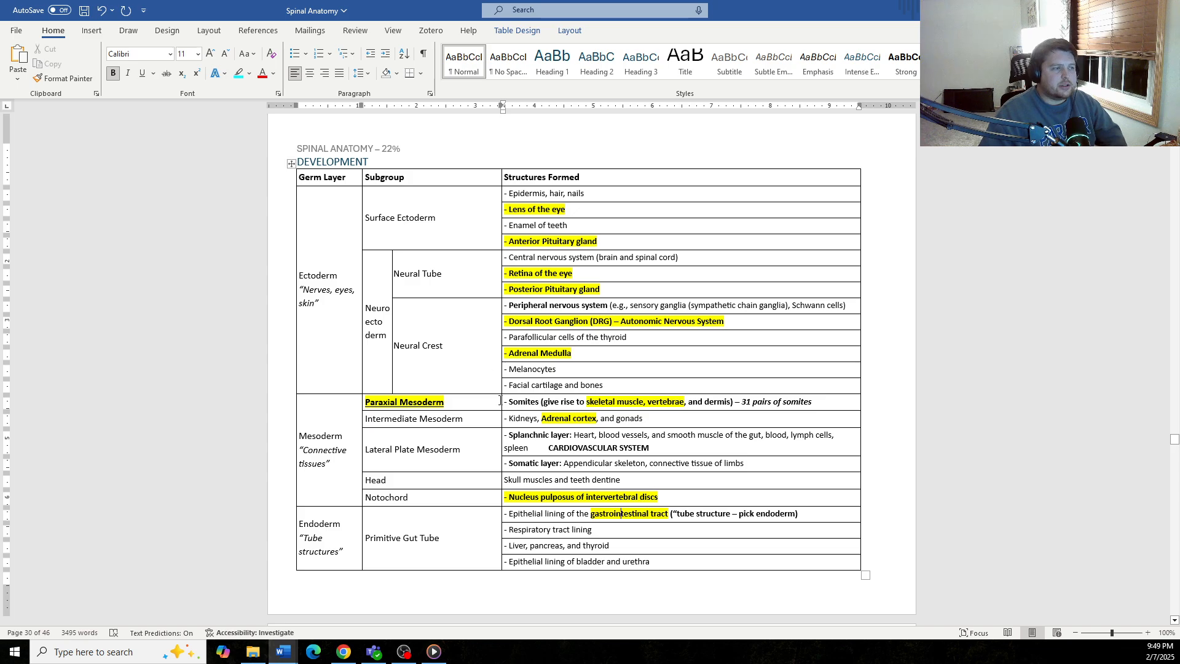
left_click(444, 345)
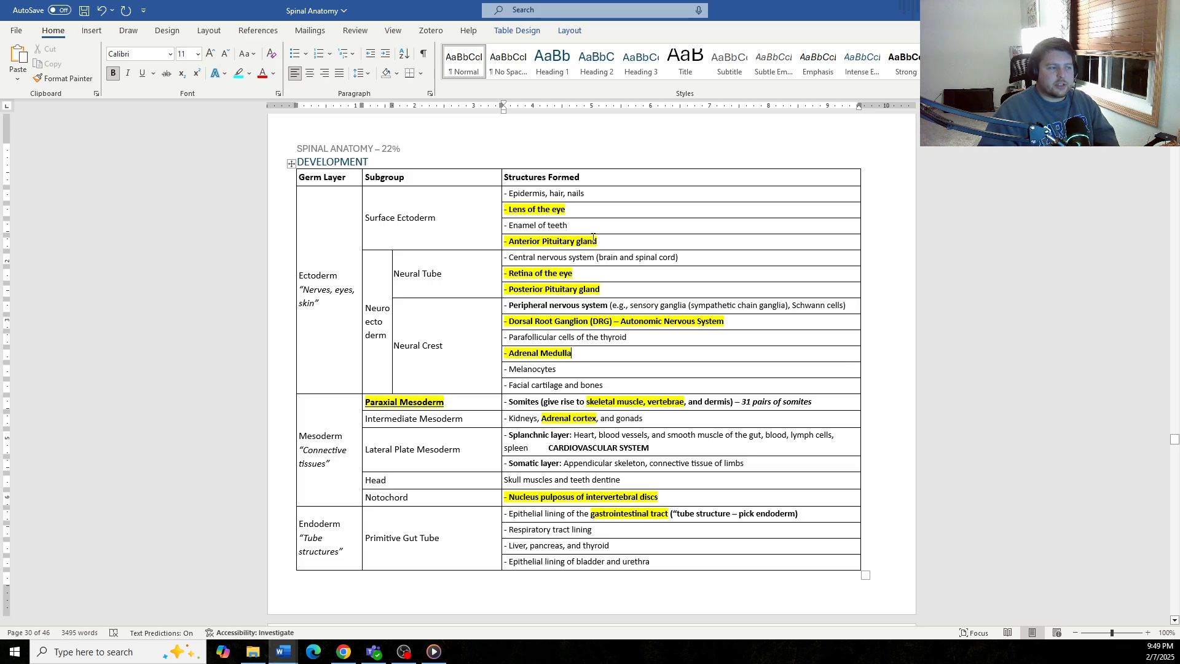
mouse_move(442, 538)
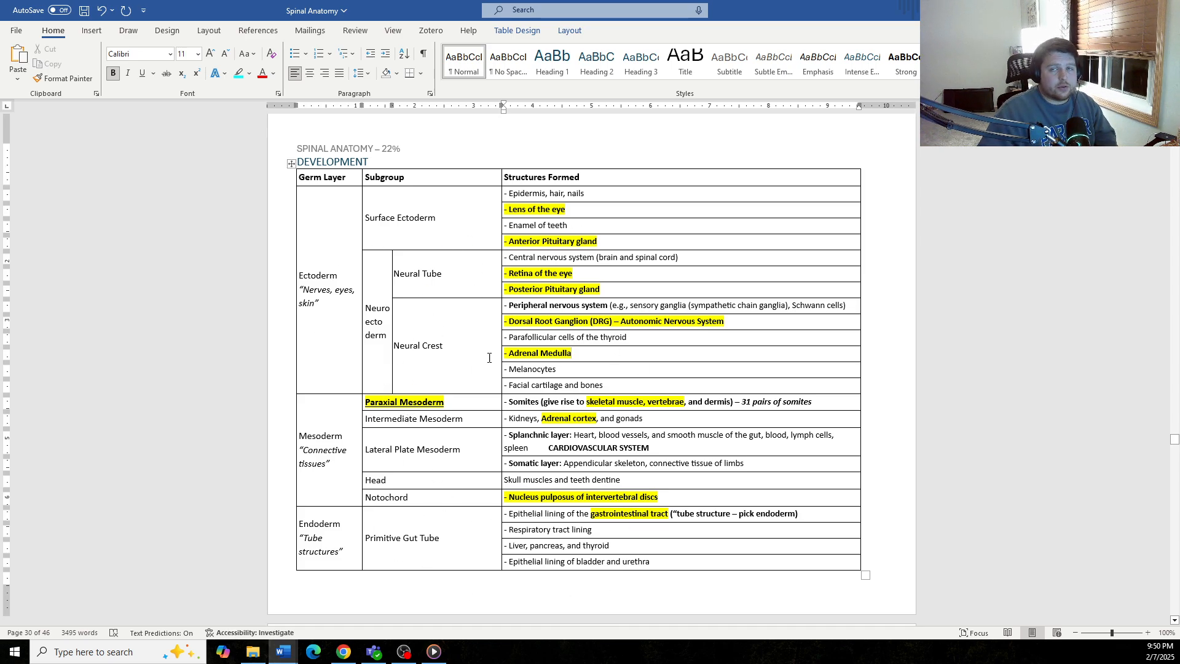
scroll("down", 3)
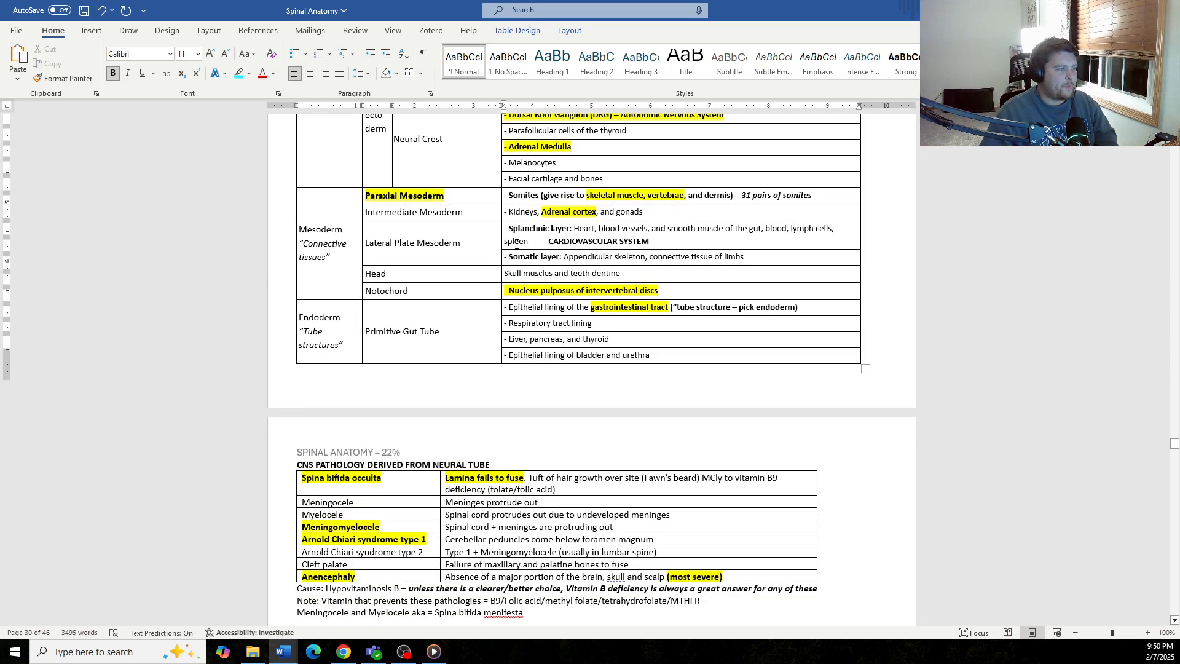
- Scroll to the CNS Pathology Derived from Neural Tube table and the spina bifida diagrams
scroll("down", 3)
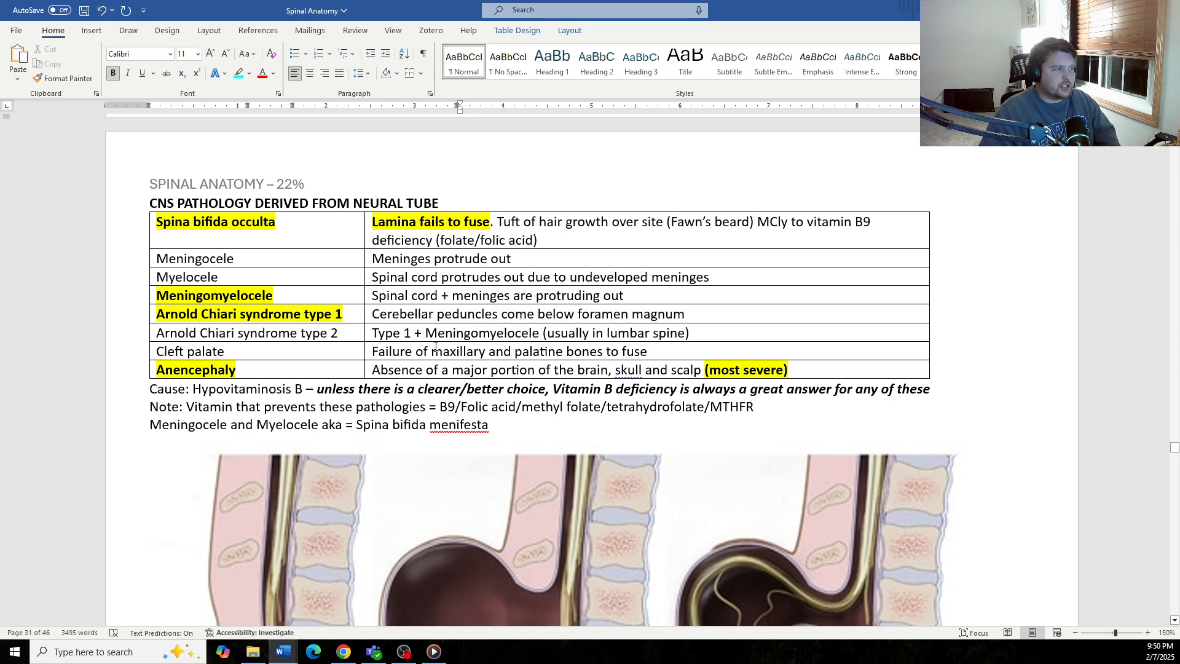
mouse_move(299, 209)
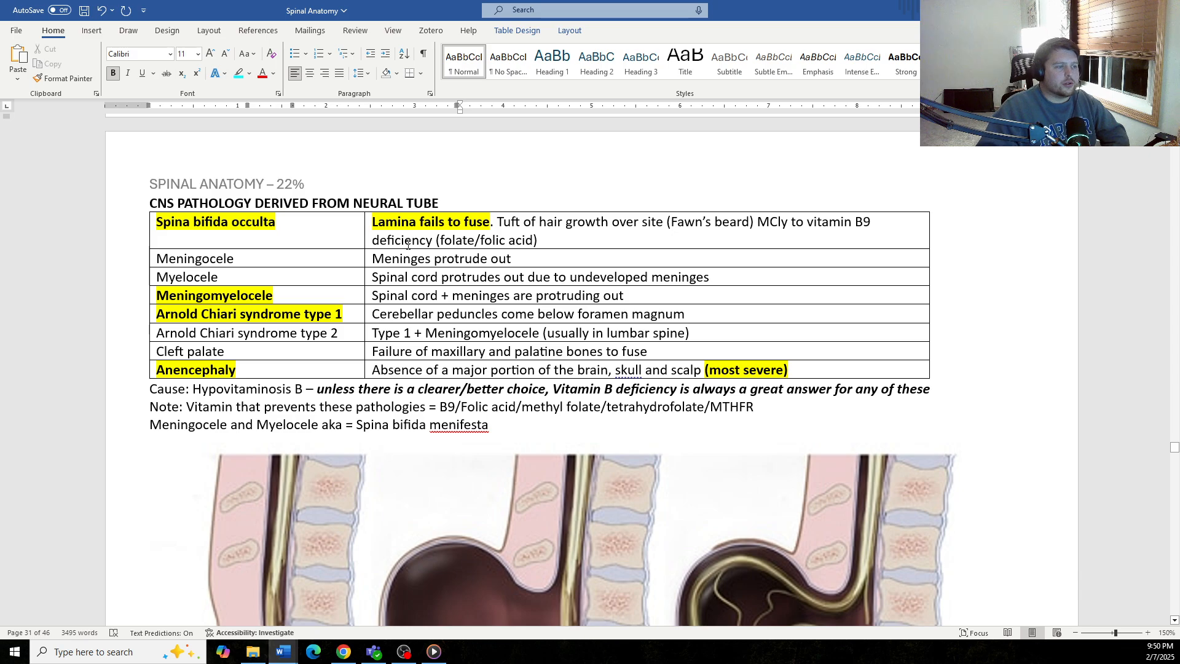
scroll("down", 3)
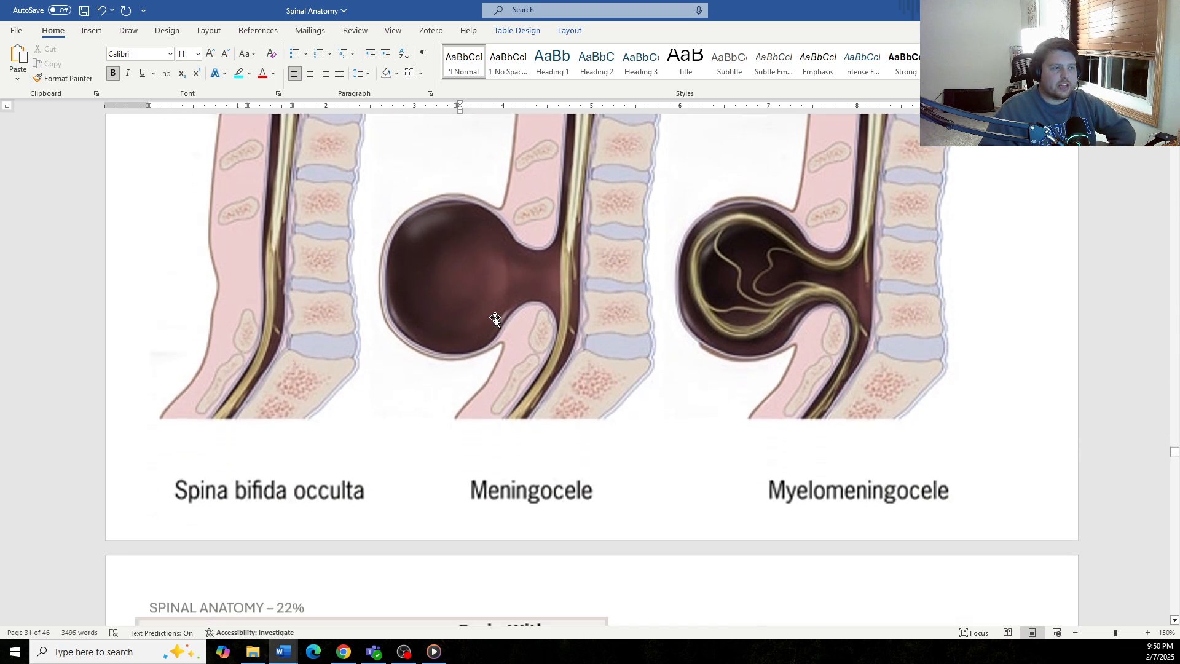
scroll("up", 3)
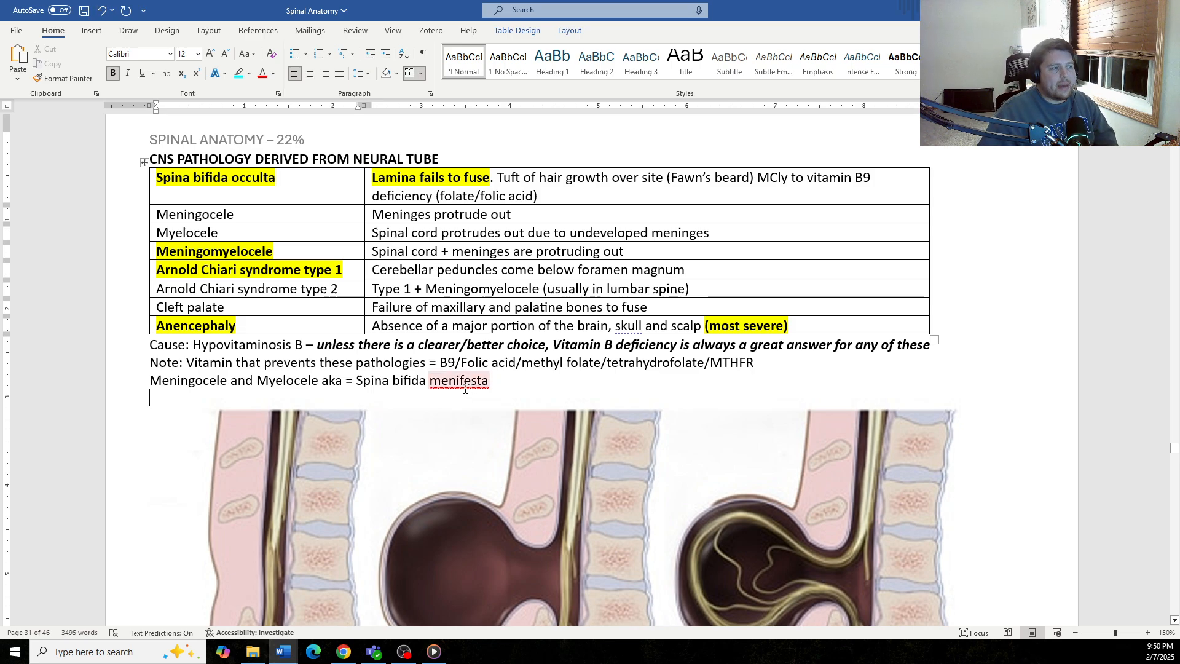
- Replace the misspelled 'menifesta' with the spelling suggestion 'manifesta' so the note reads Spina bifida manifesta
left_click(449, 380)
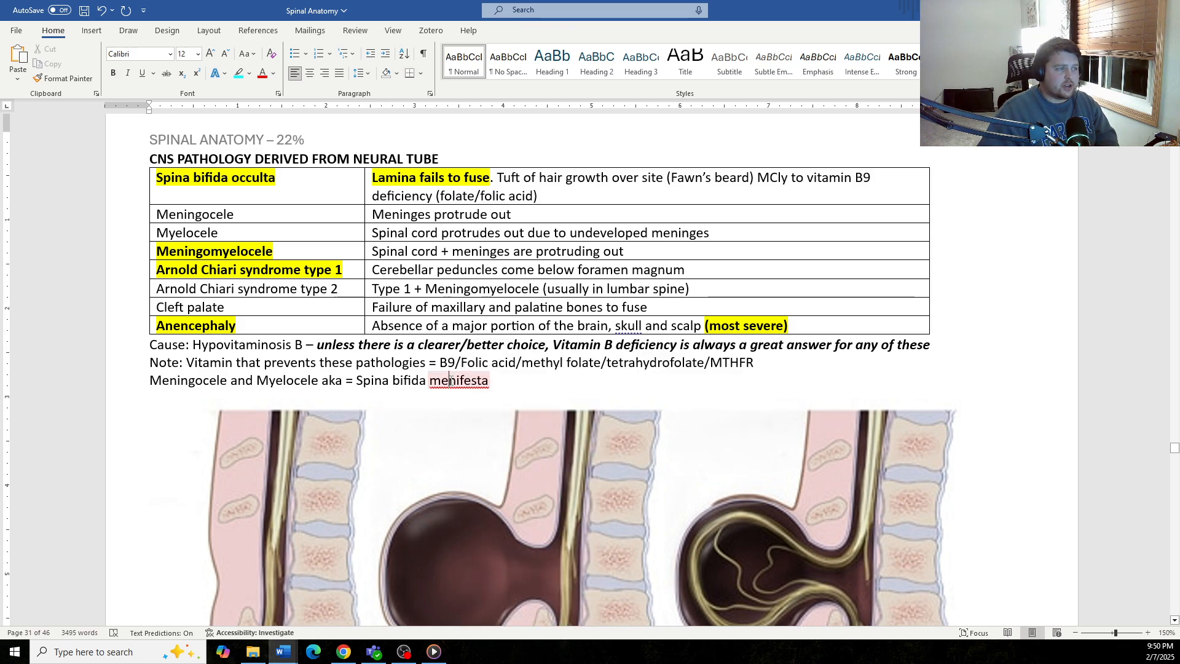
right_click(457, 380)
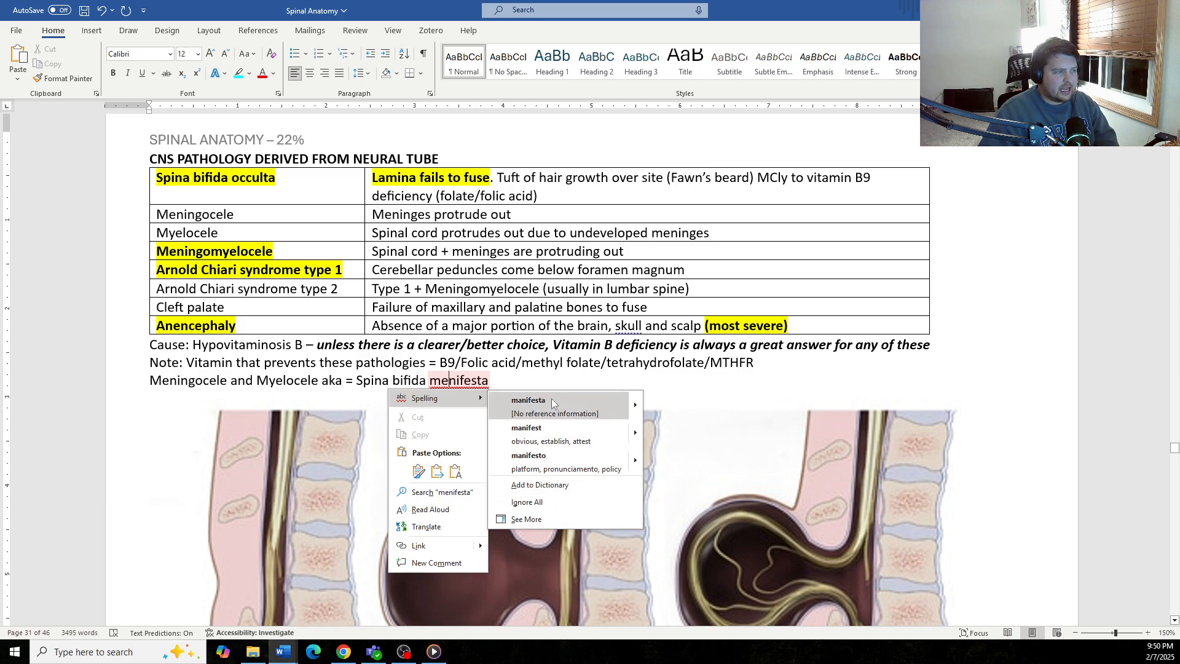
left_click(529, 400)
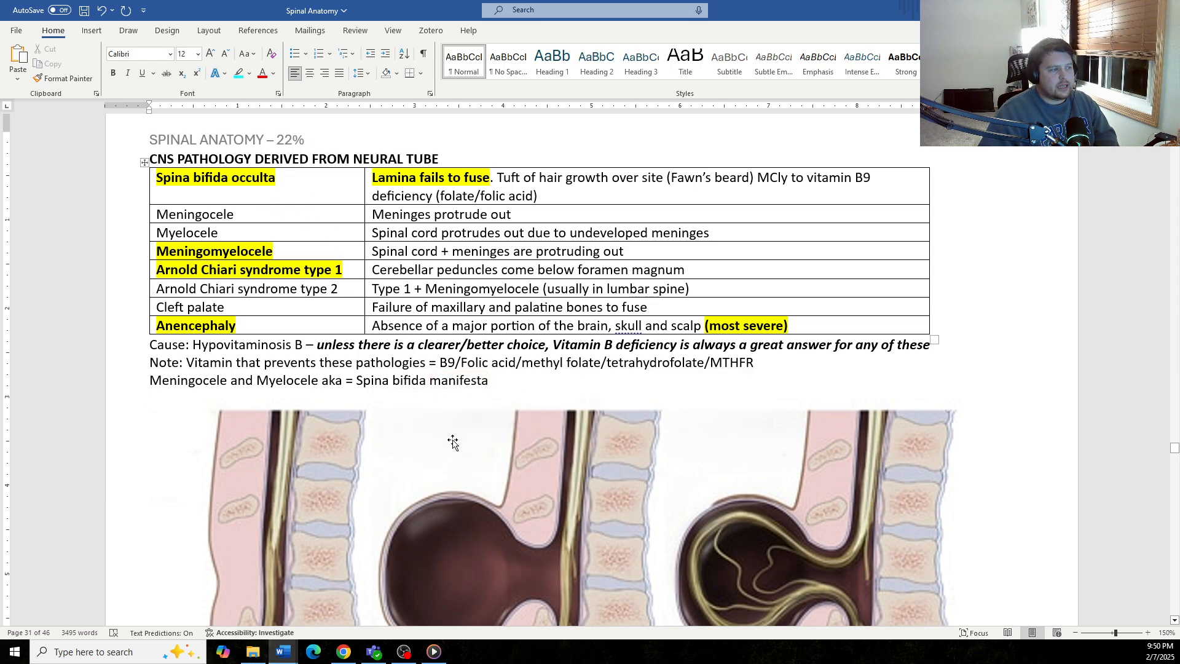
double_click(456, 380)
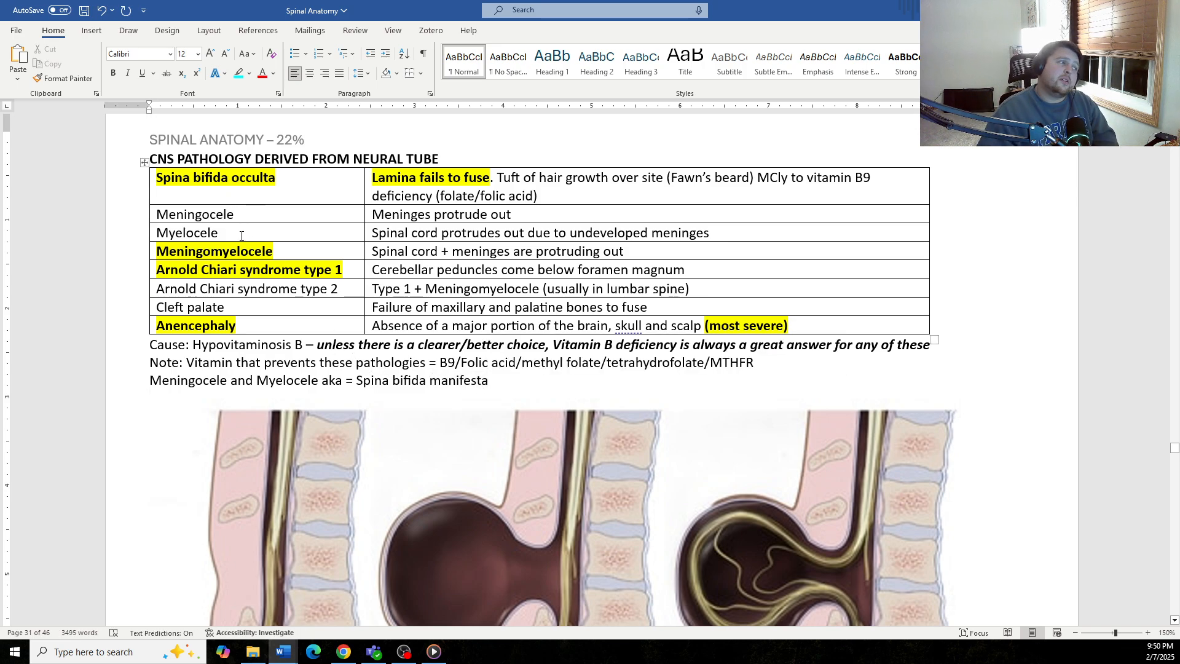
scroll("down", 3)
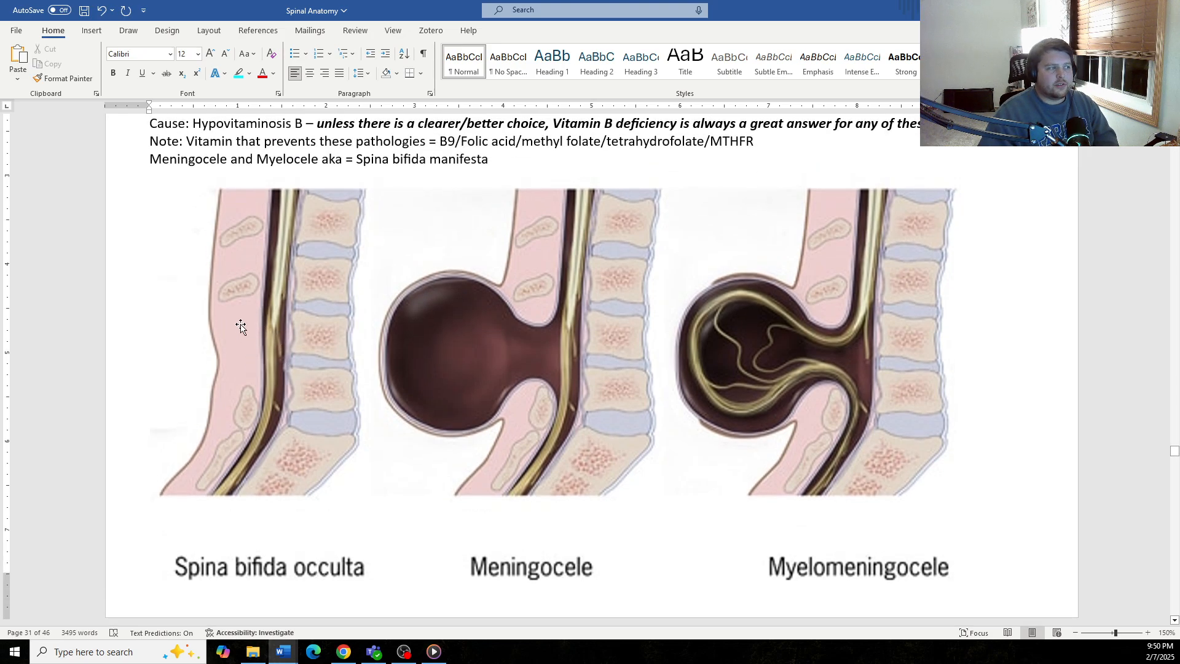
scroll("up", 3)
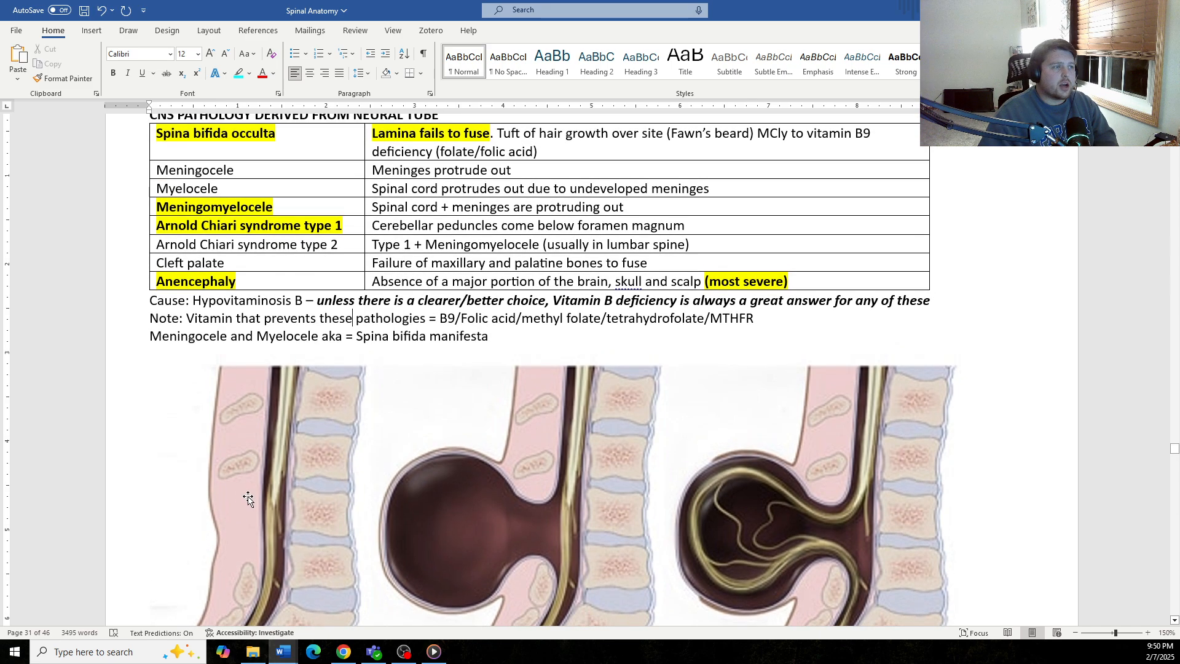
mouse_move(474, 290)
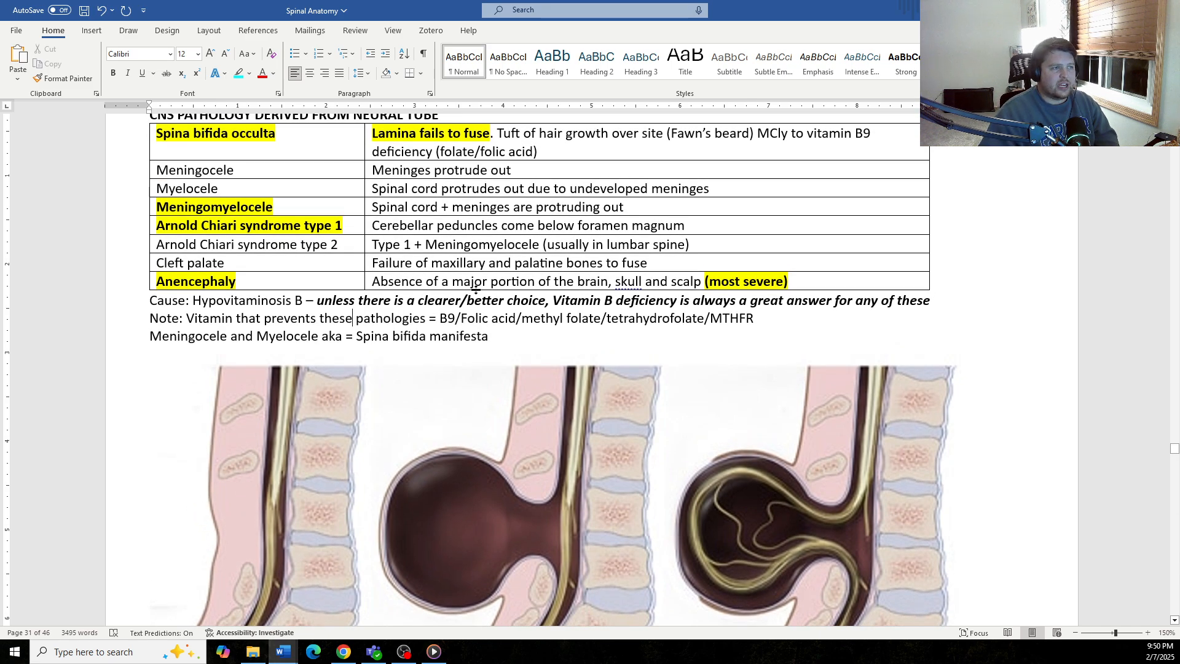
scroll("up", 3)
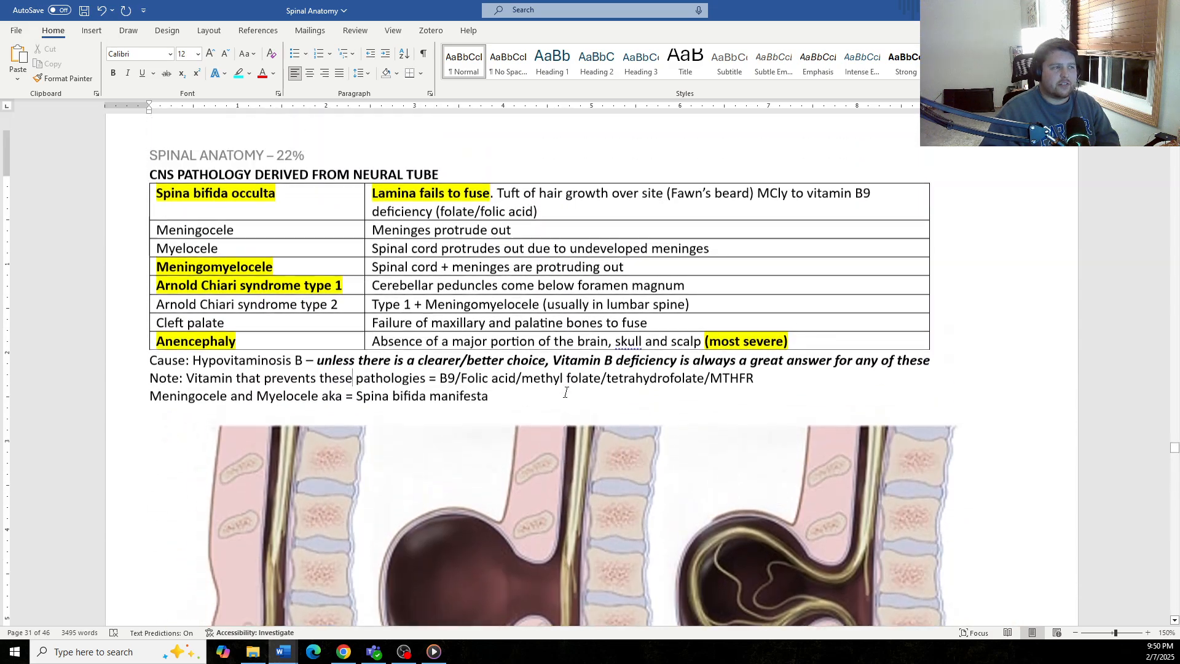
scroll("down", 3)
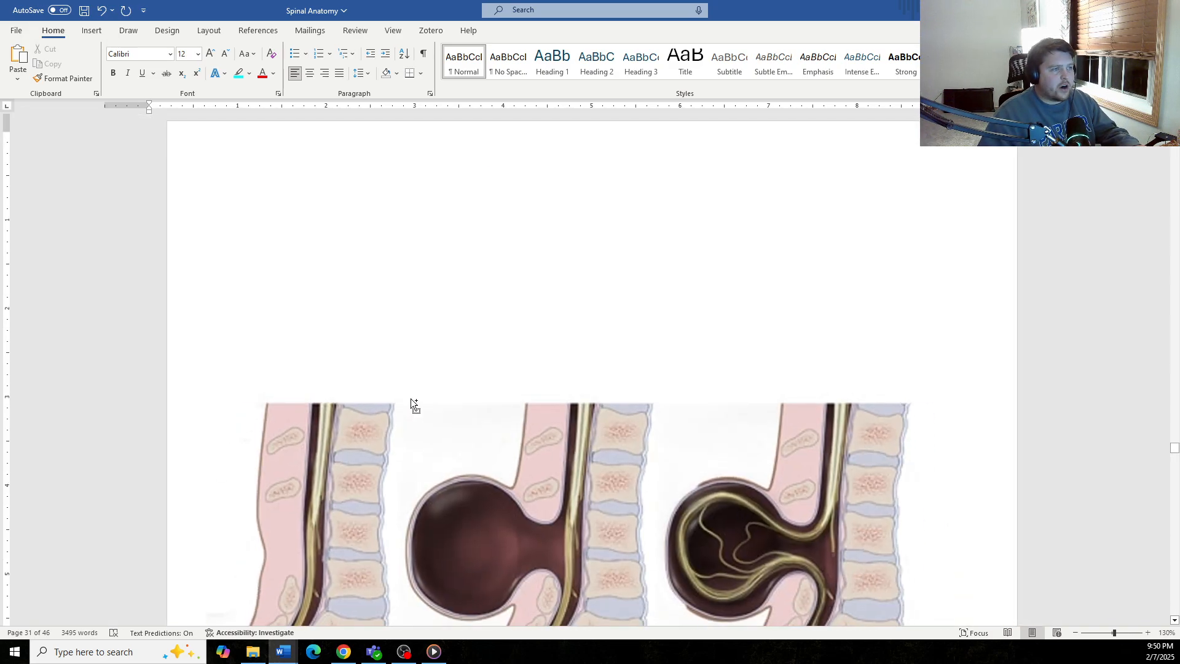
scroll("up", 3)
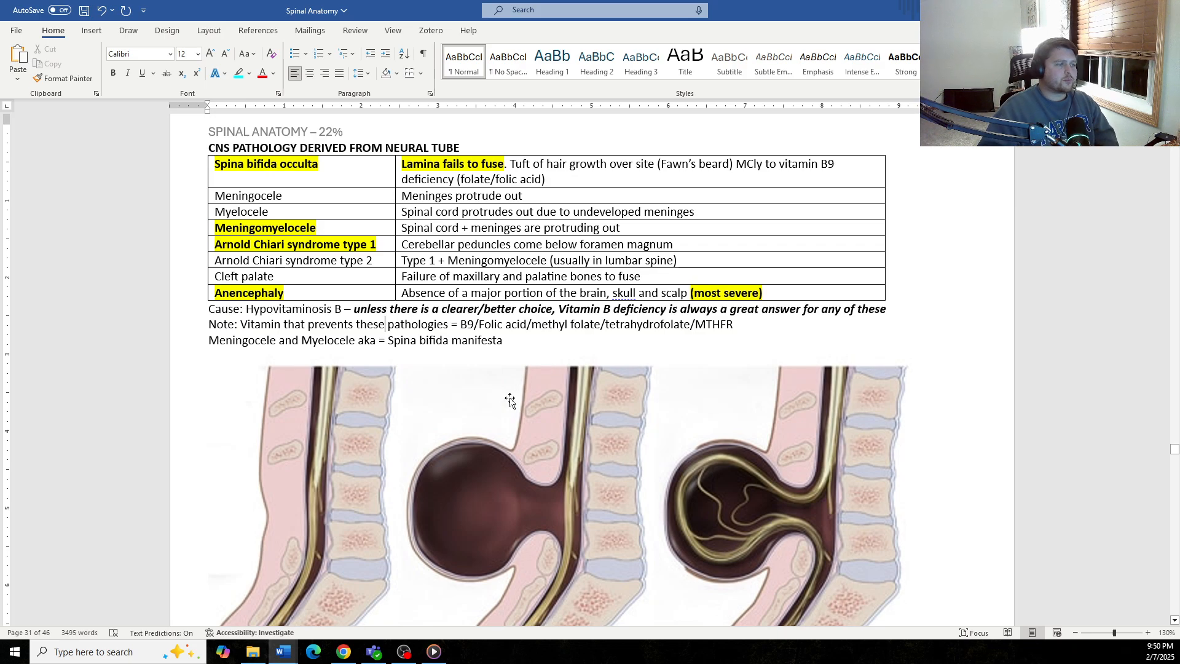
mouse_move(232, 520)
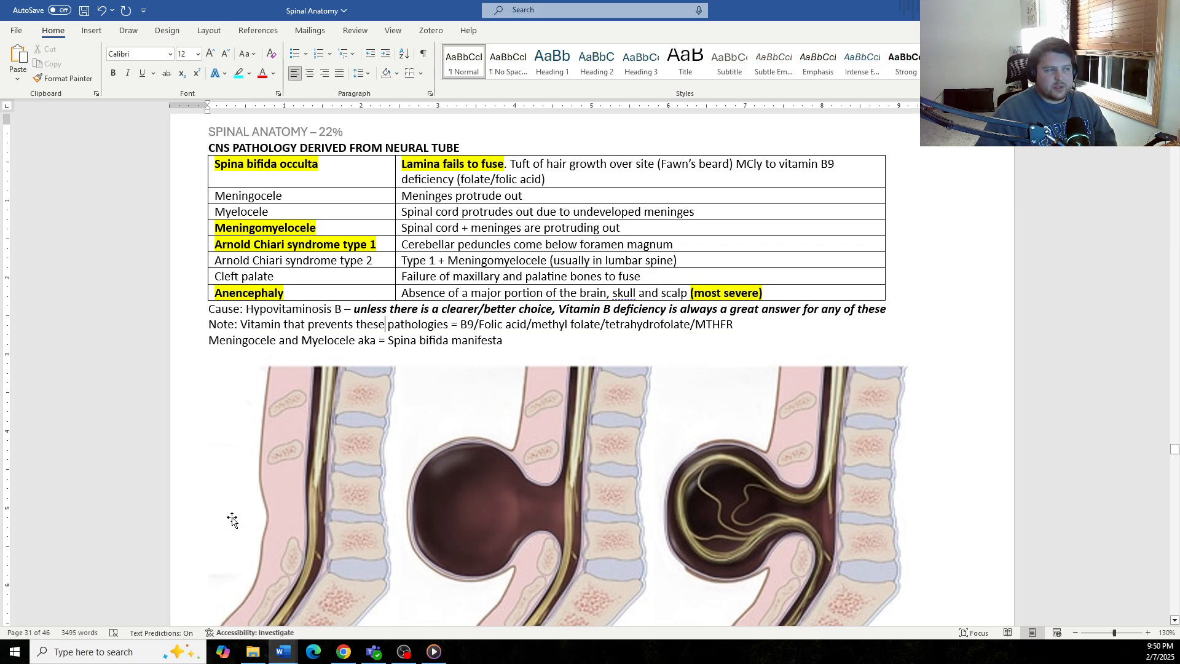
mouse_move(258, 512)
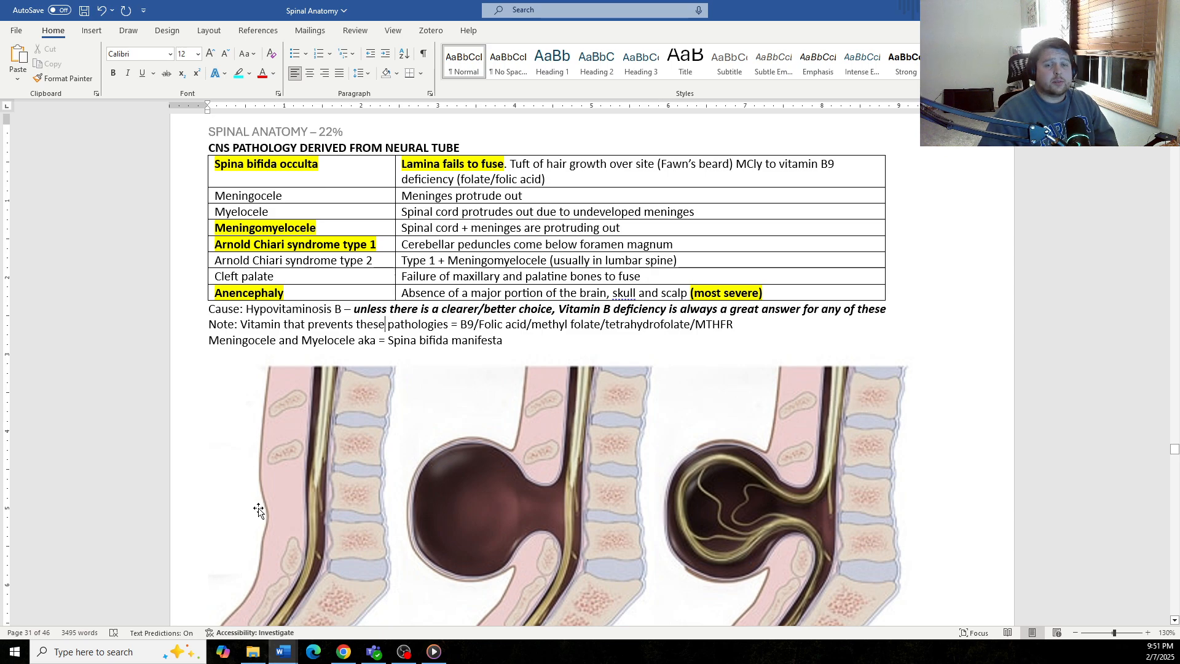
mouse_move(268, 502)
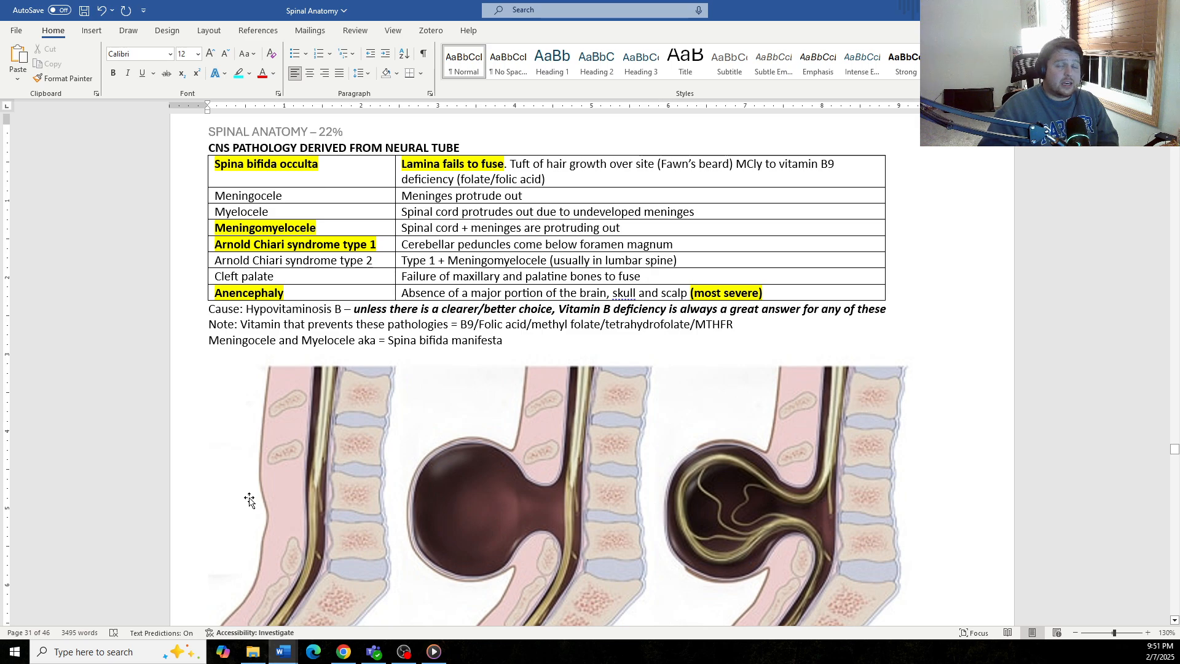
mouse_move(305, 500)
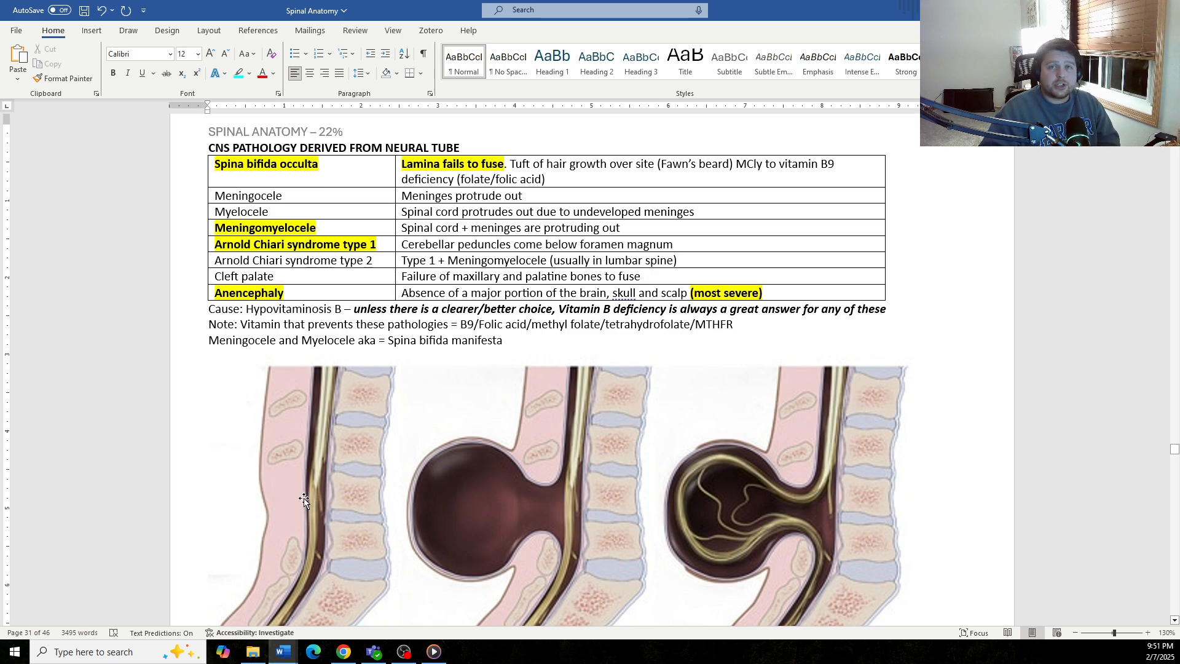
mouse_move(307, 551)
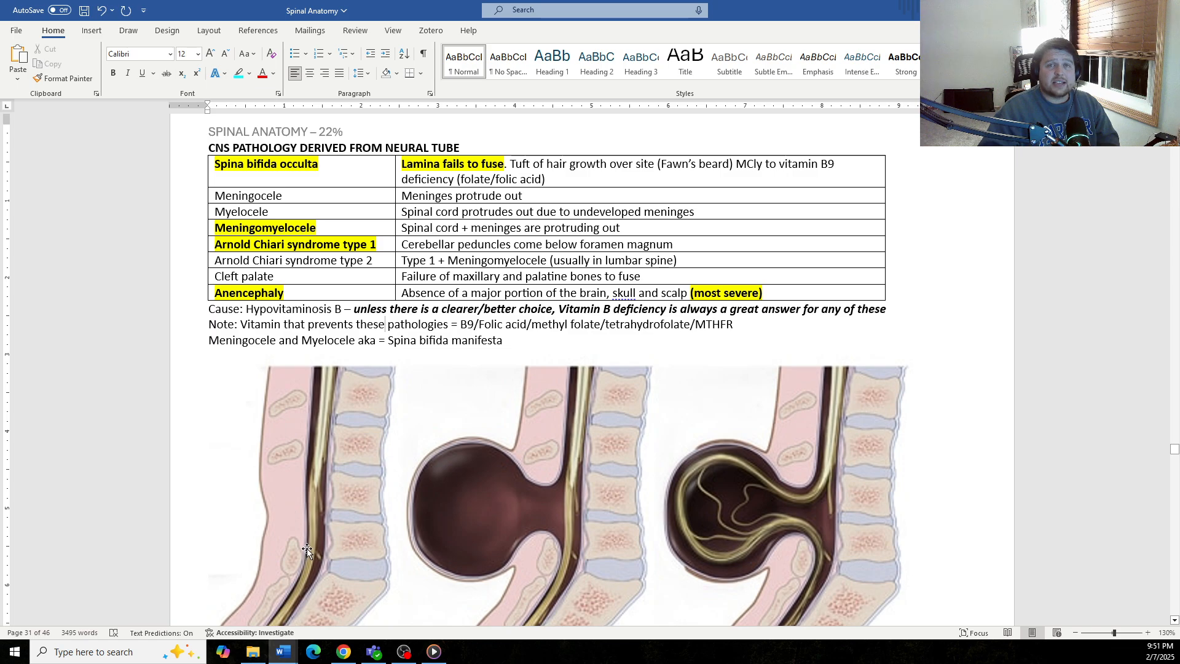
mouse_move(280, 494)
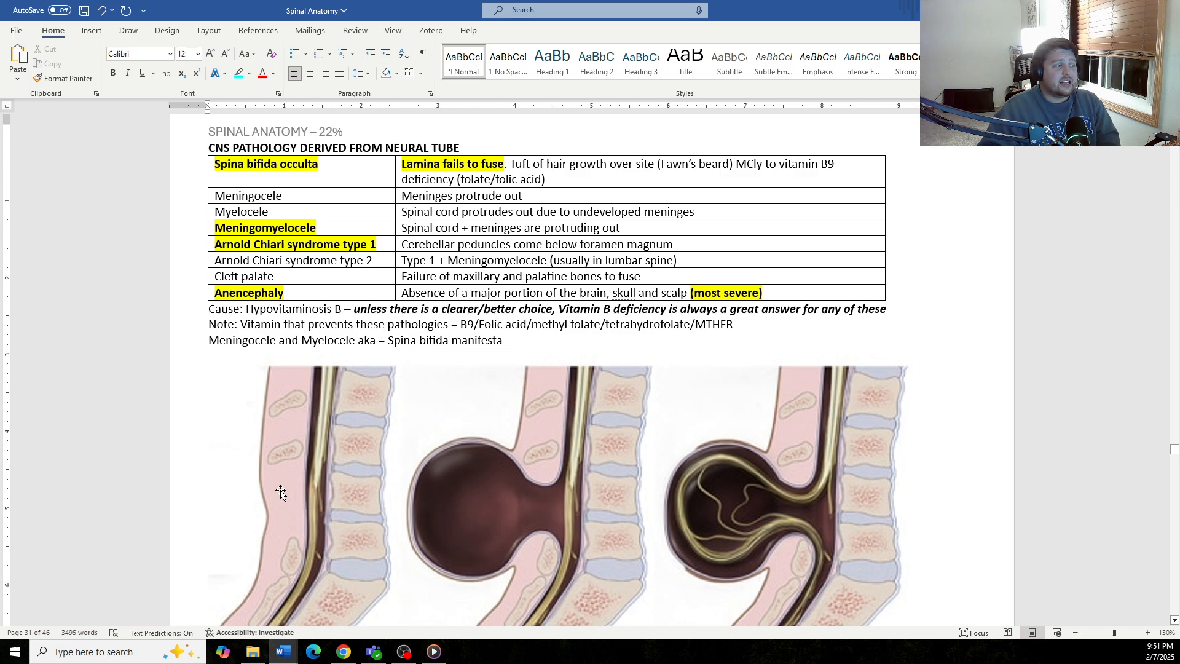
mouse_move(284, 498)
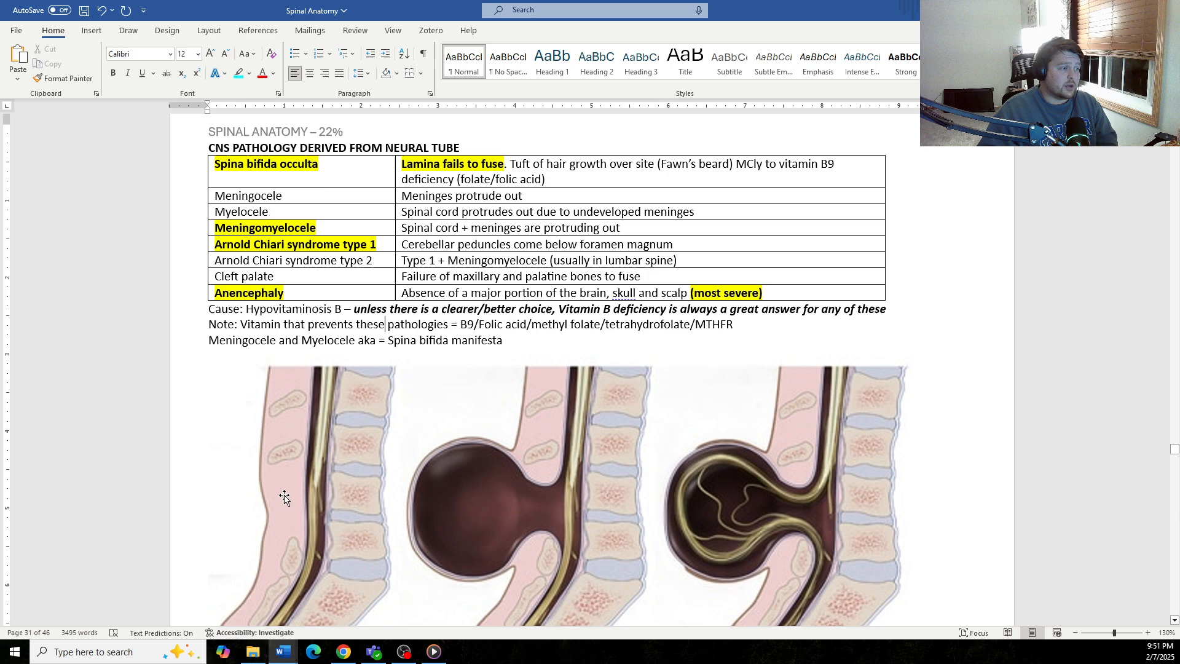
mouse_move(294, 482)
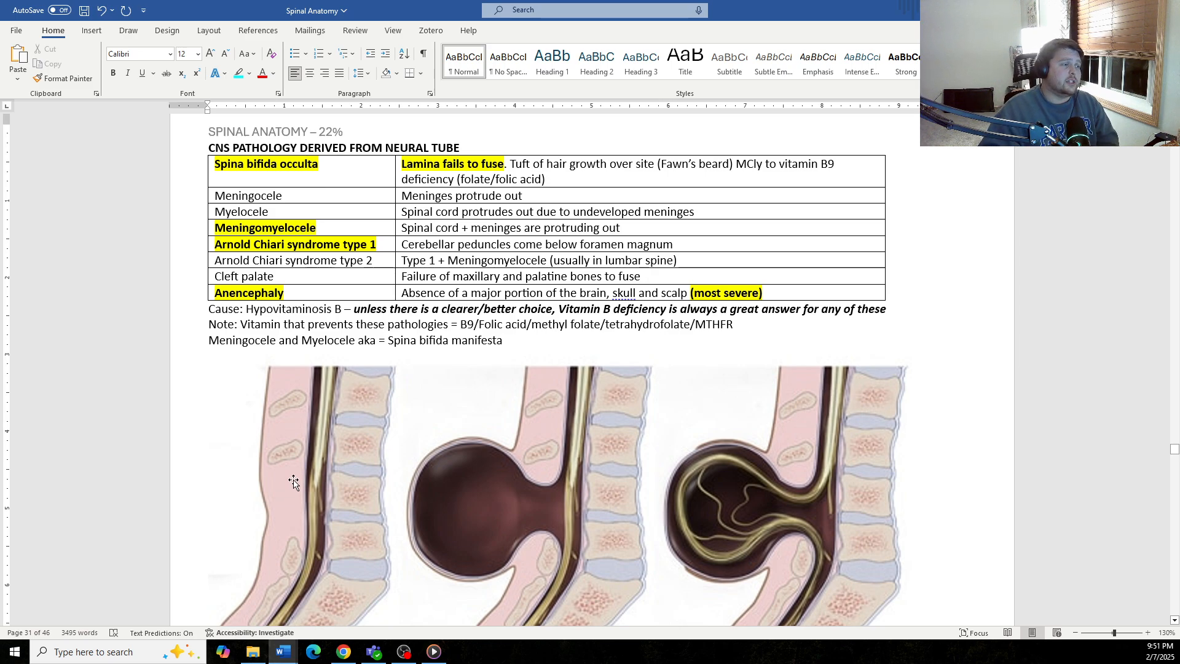
mouse_move(299, 509)
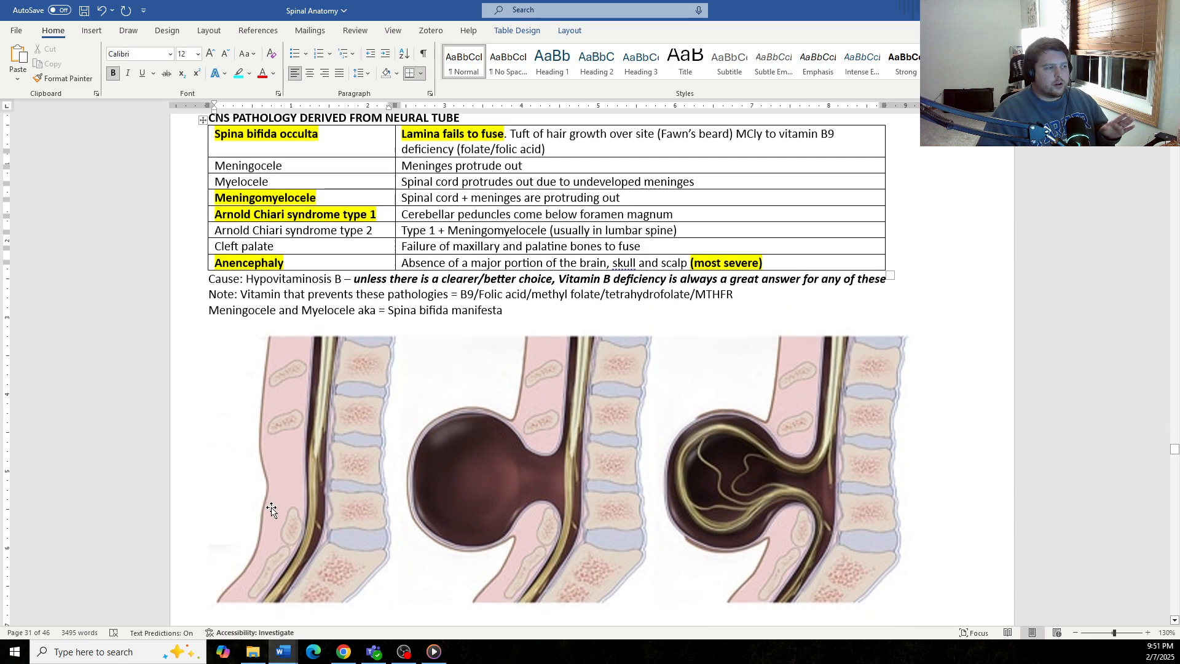
scroll("up", 3)
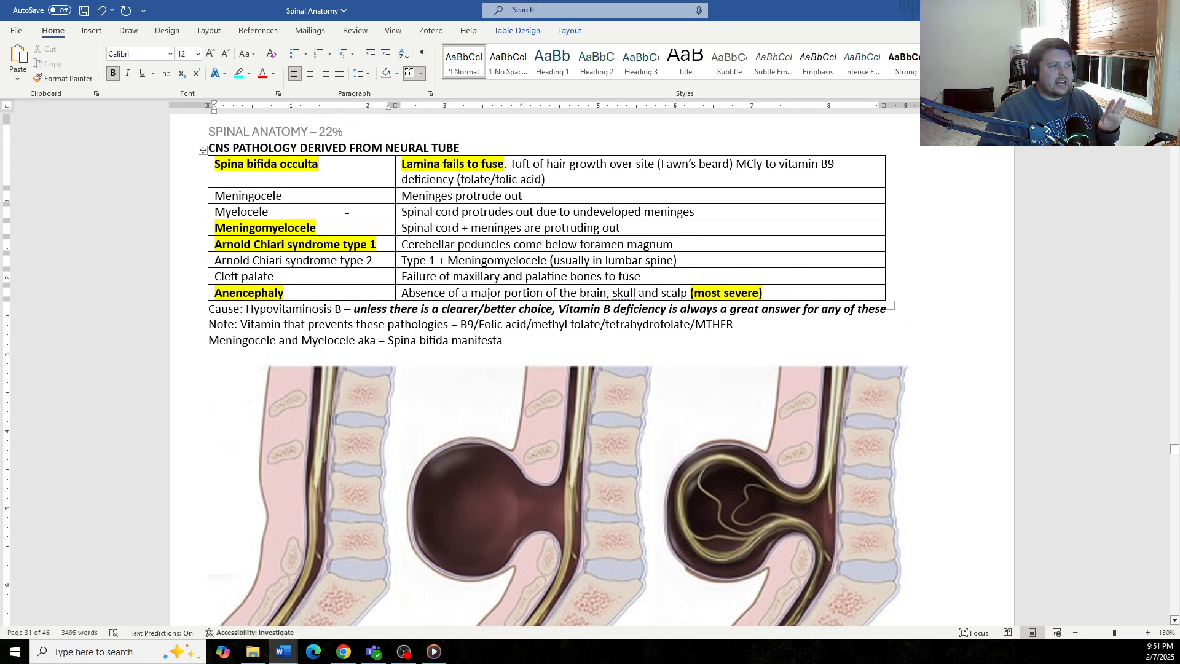
mouse_move(479, 440)
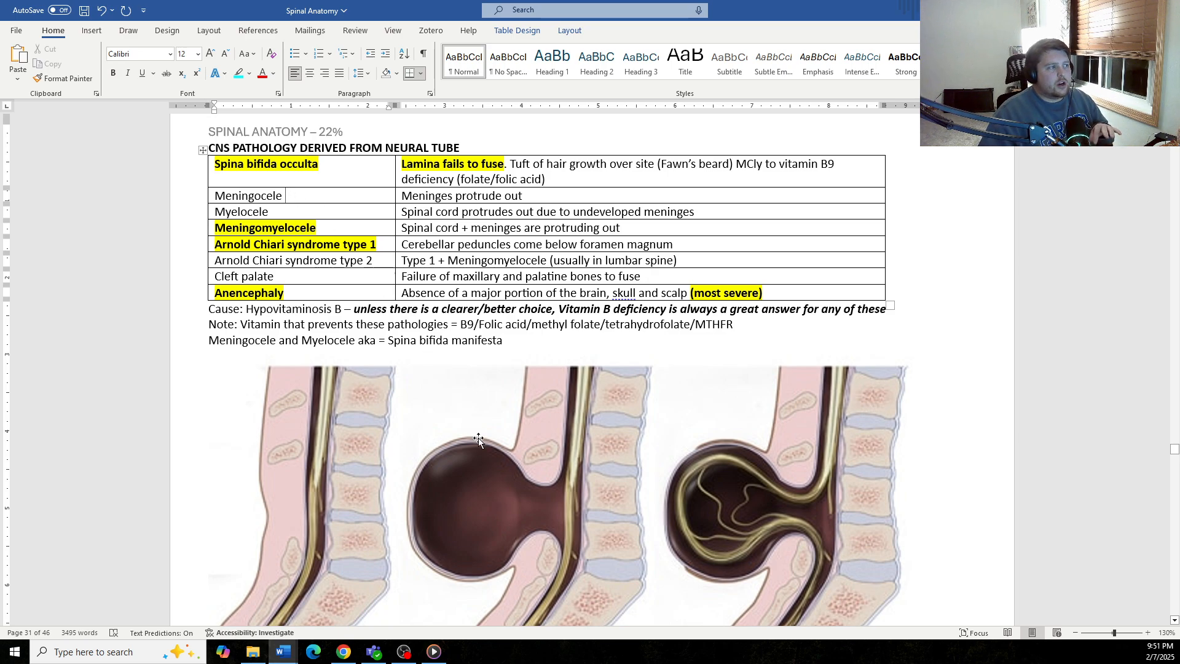
scroll("down", 3)
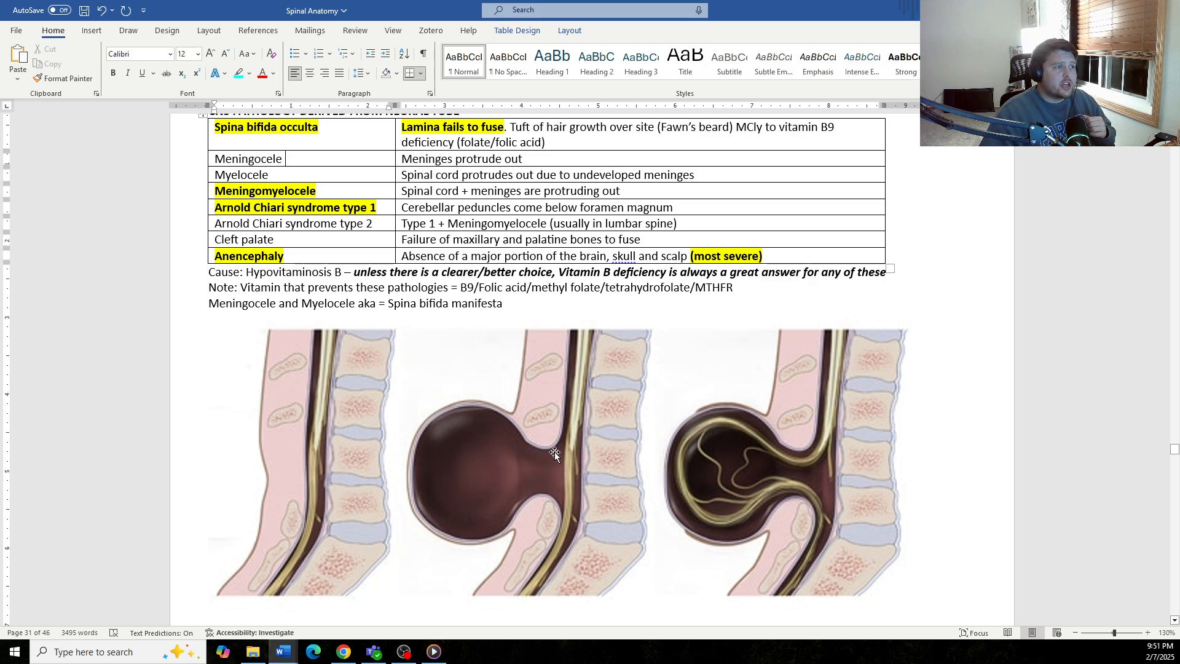
mouse_move(561, 391)
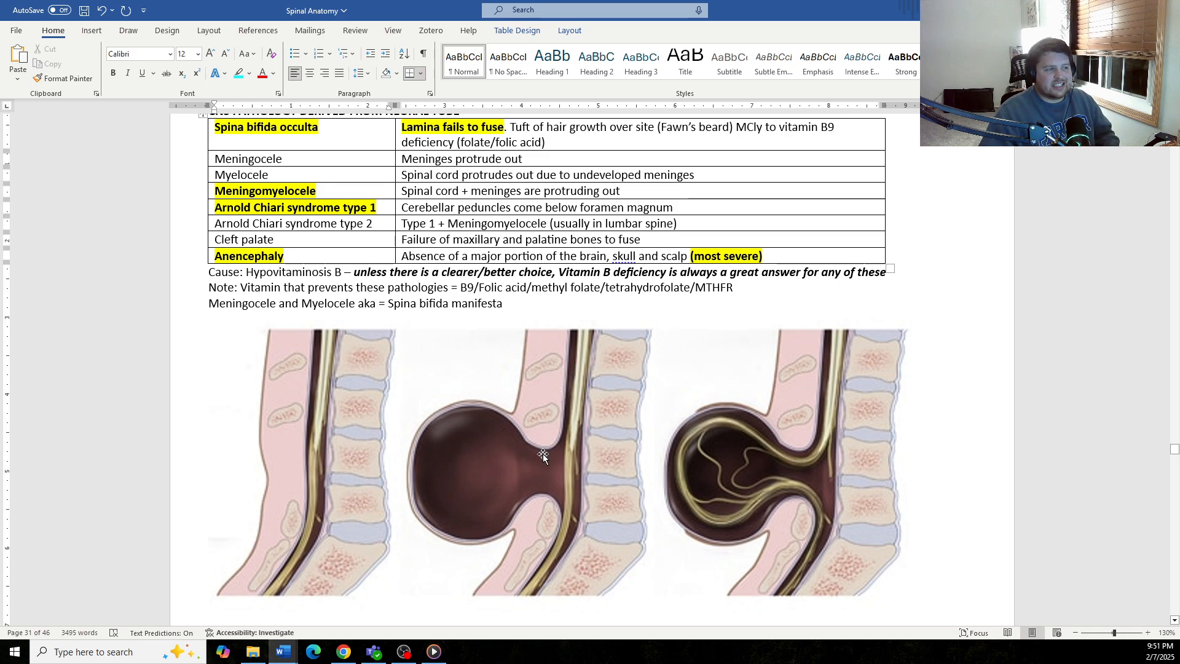
mouse_move(485, 550)
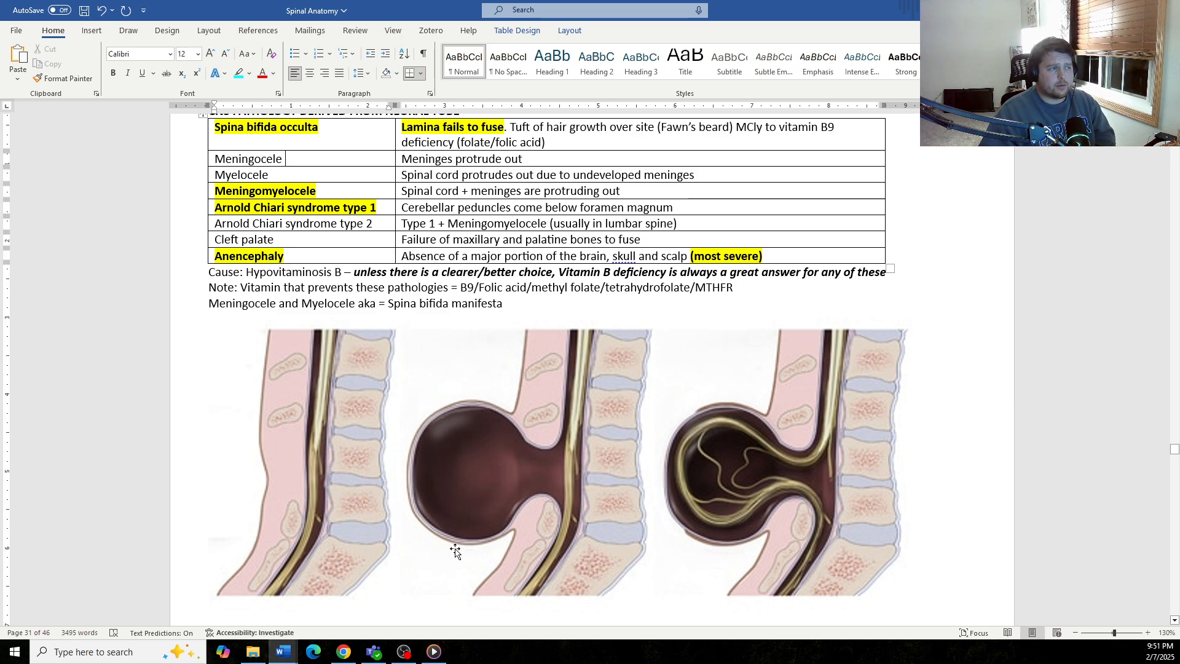
mouse_move(442, 457)
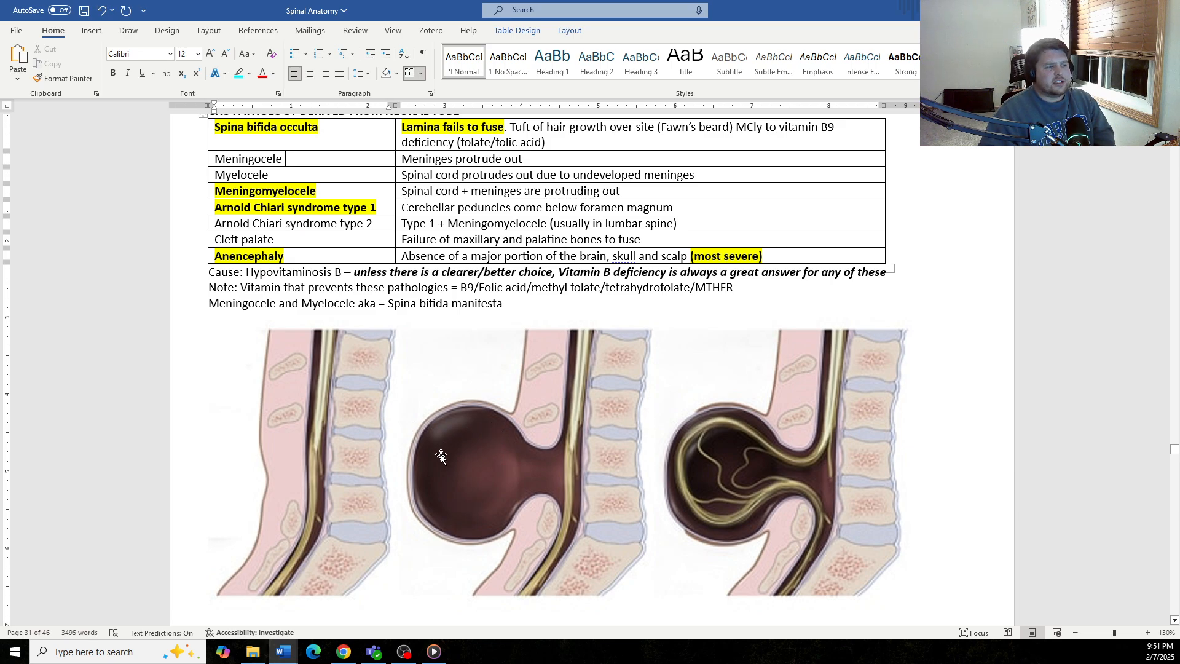
mouse_move(532, 450)
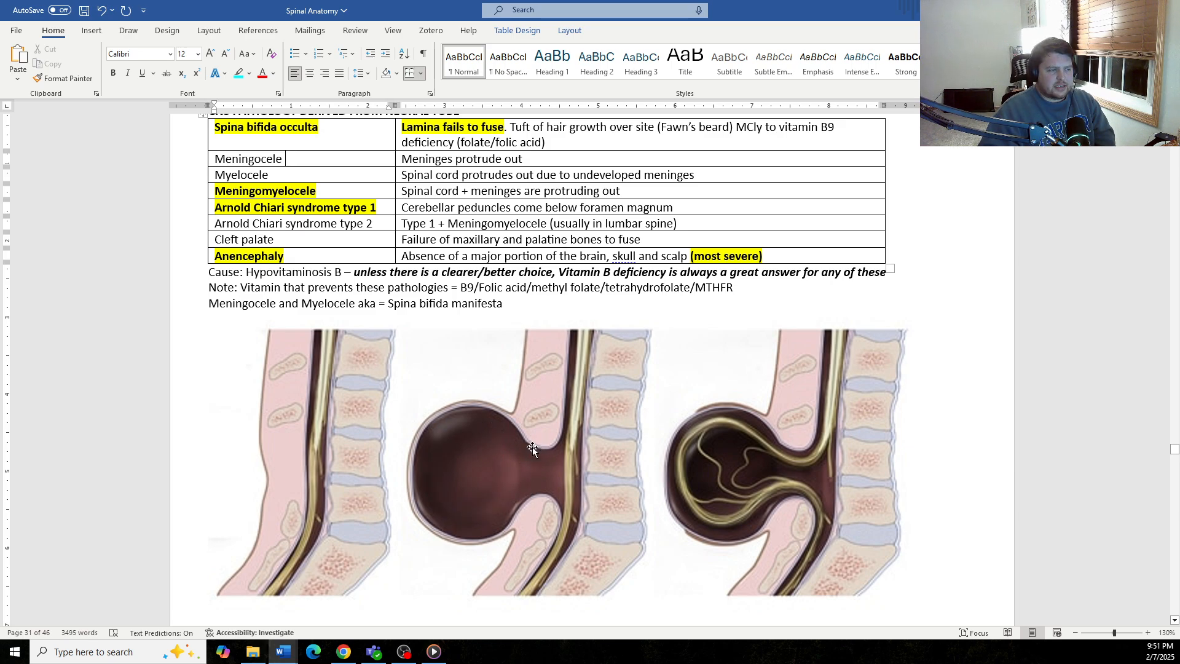
mouse_move(486, 423)
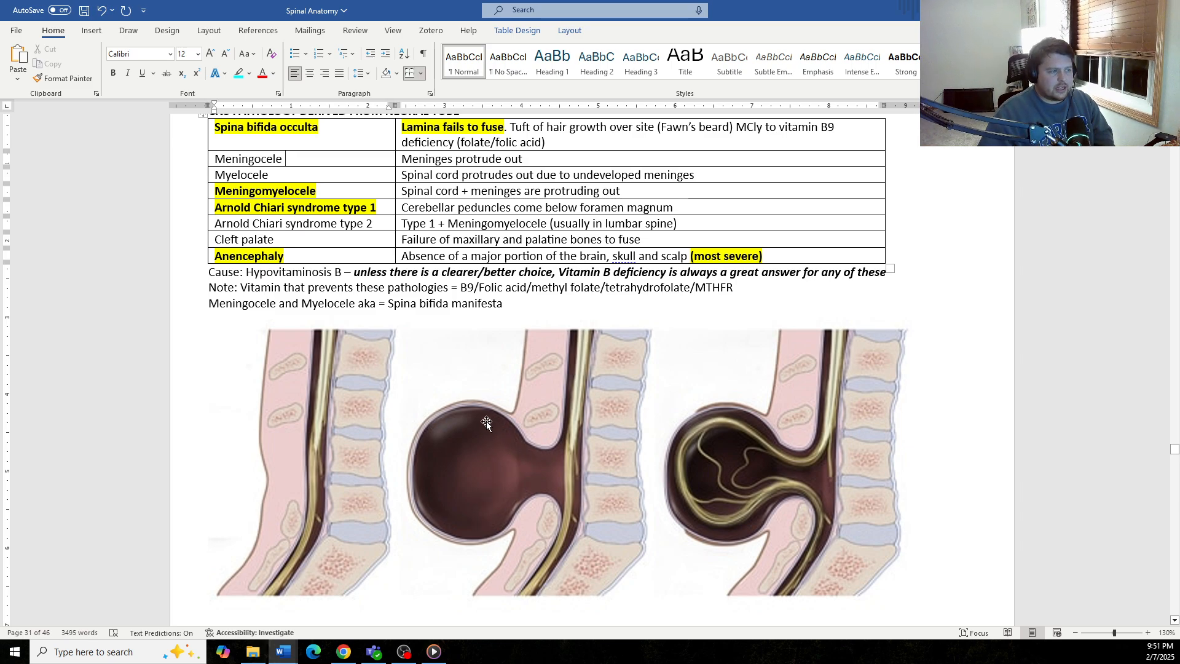
mouse_move(538, 506)
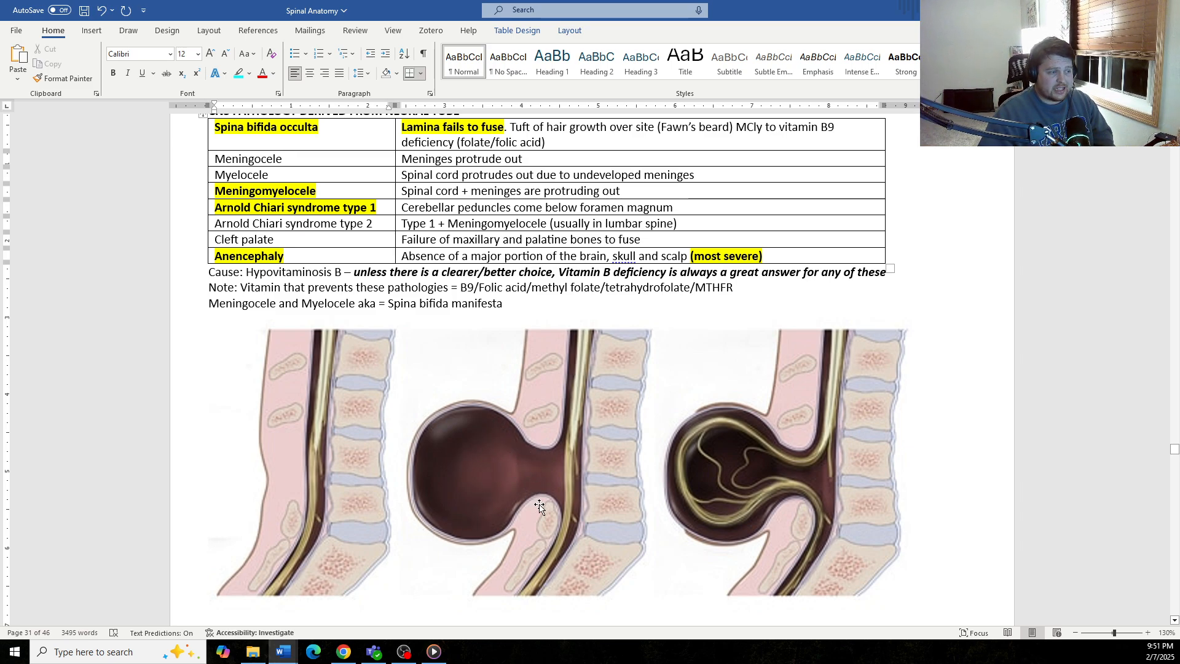
mouse_move(540, 435)
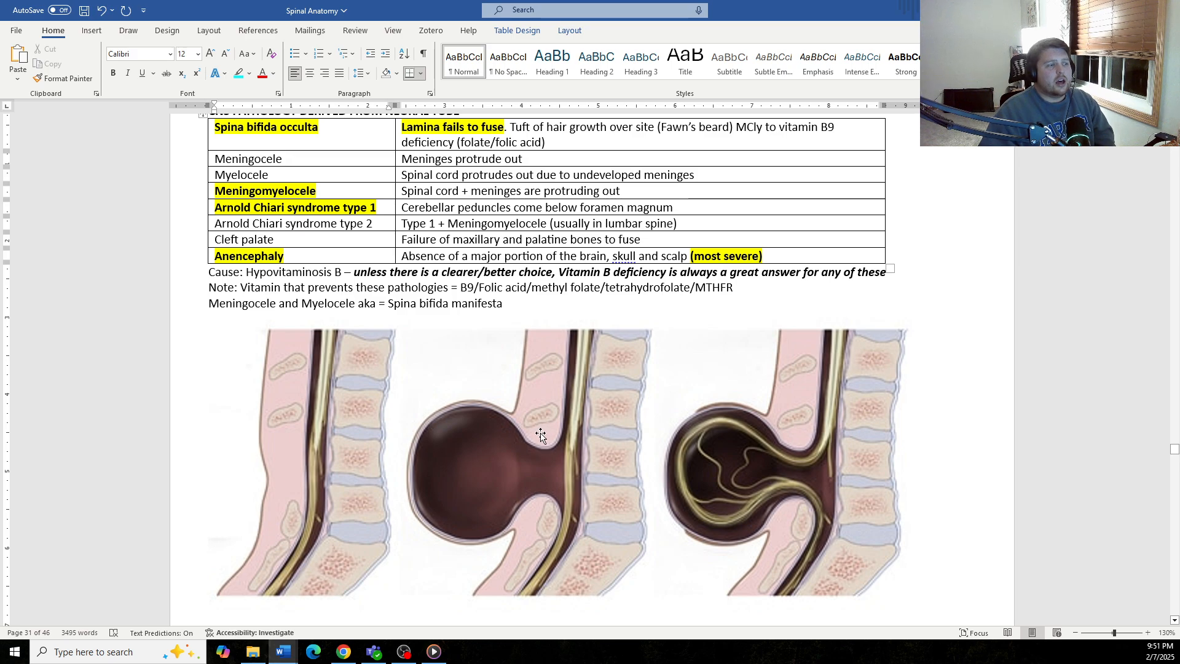
mouse_move(527, 514)
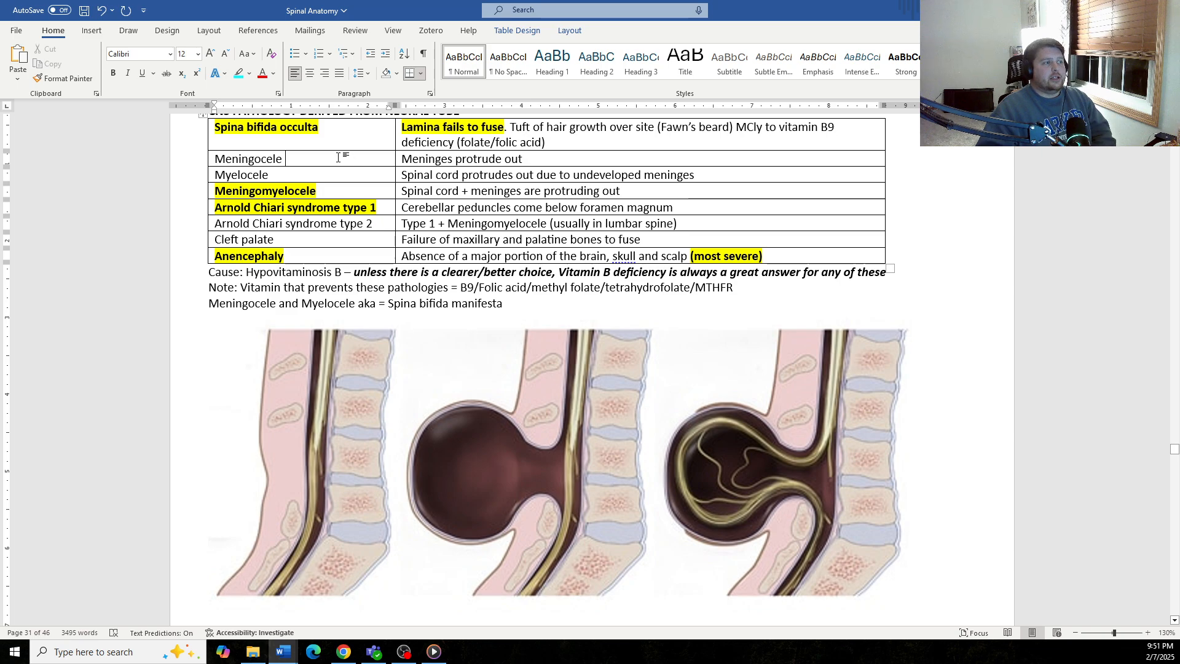
mouse_move(301, 184)
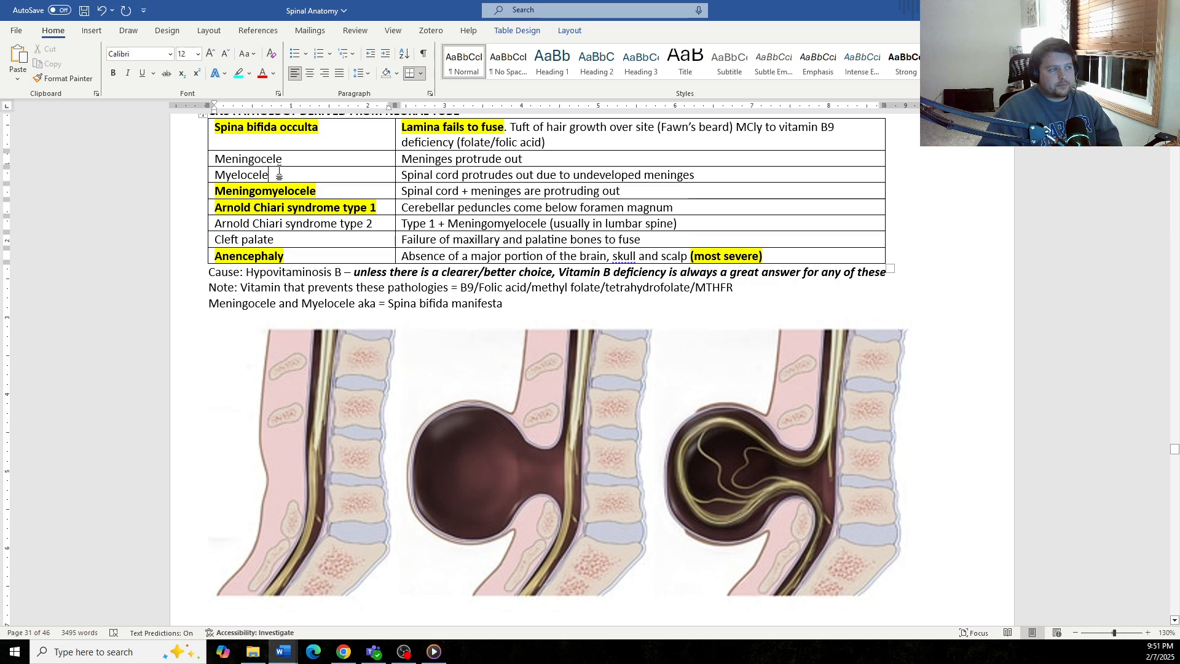
mouse_move(768, 462)
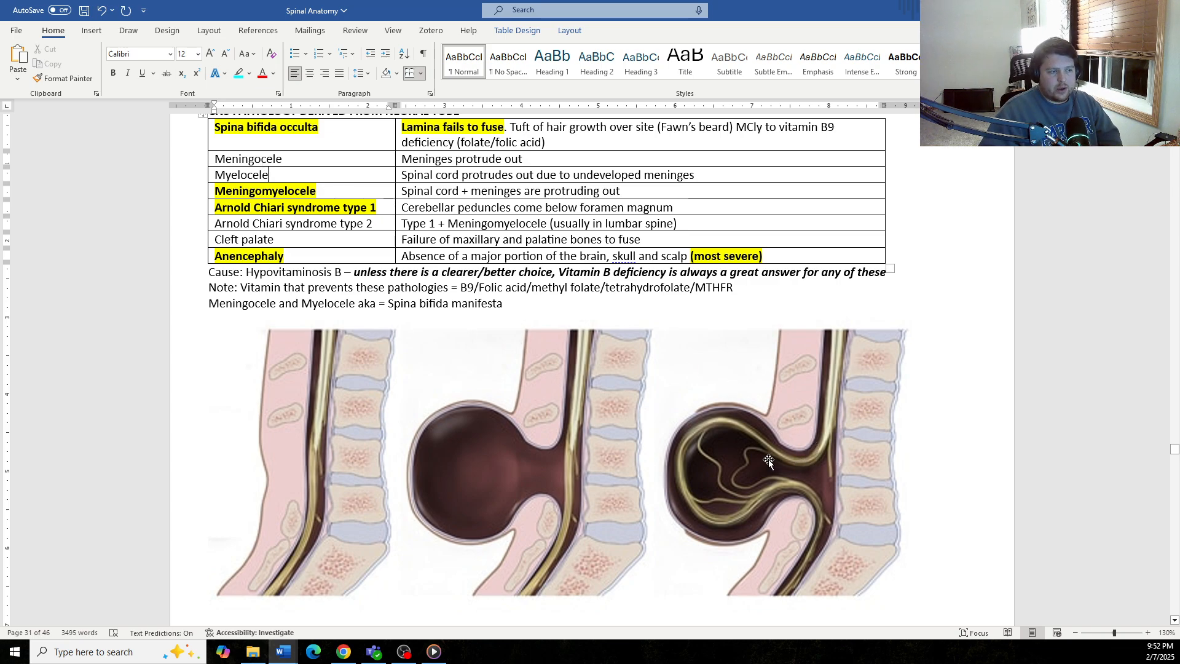
mouse_move(772, 504)
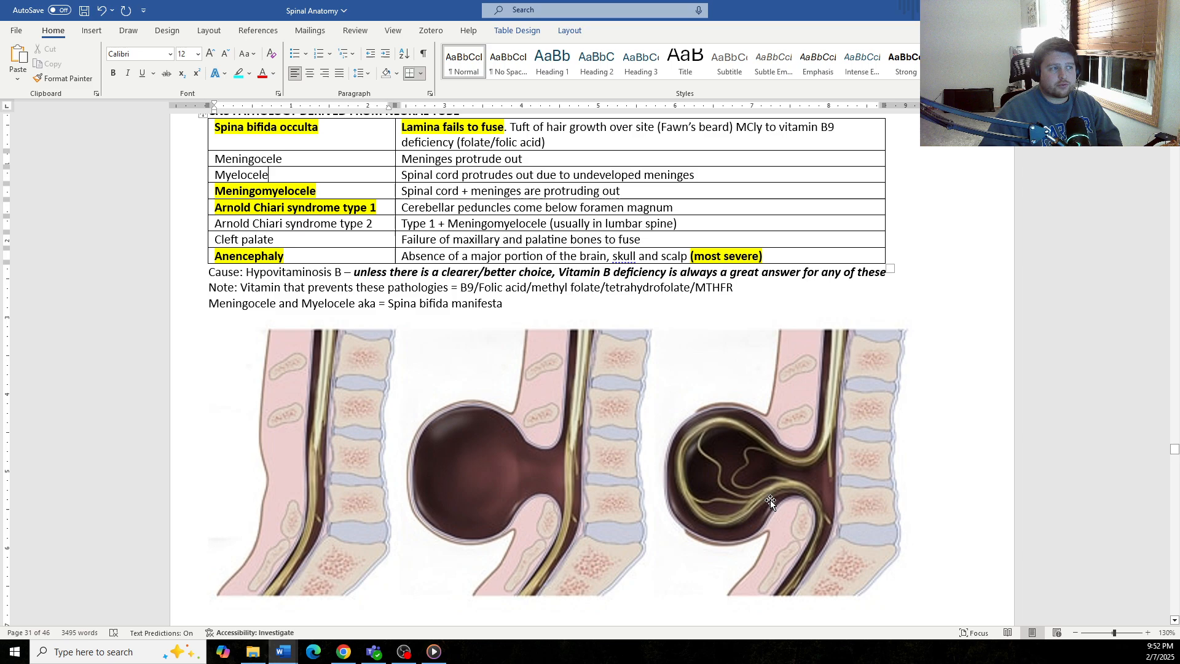
mouse_move(784, 412)
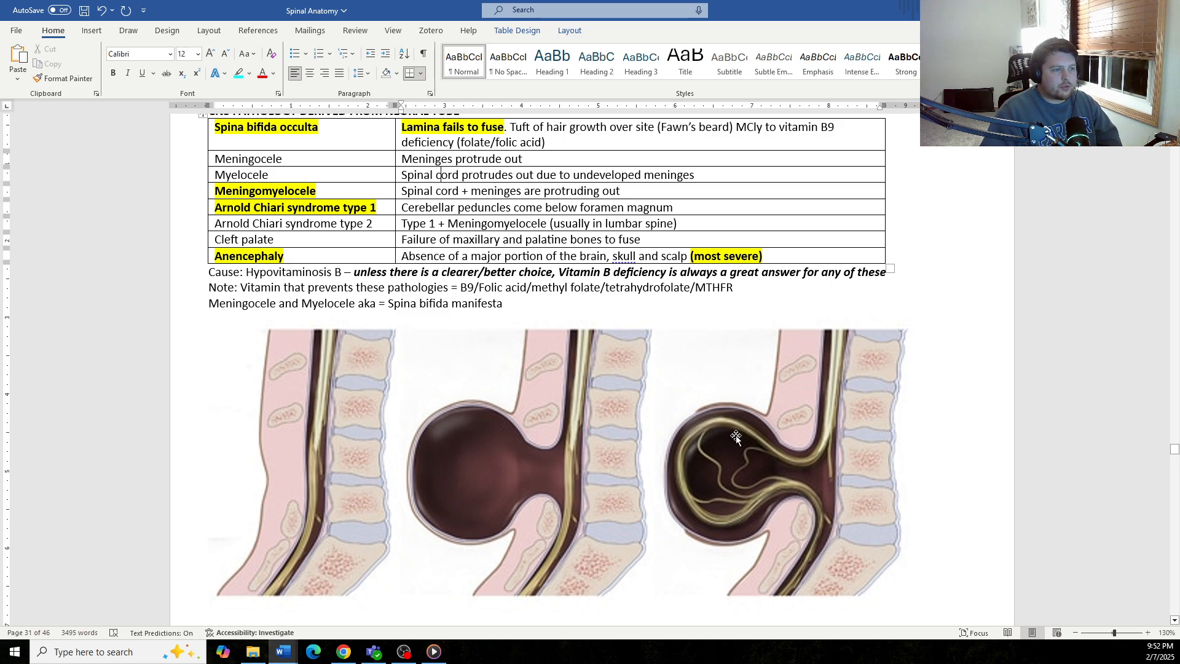
mouse_move(428, 207)
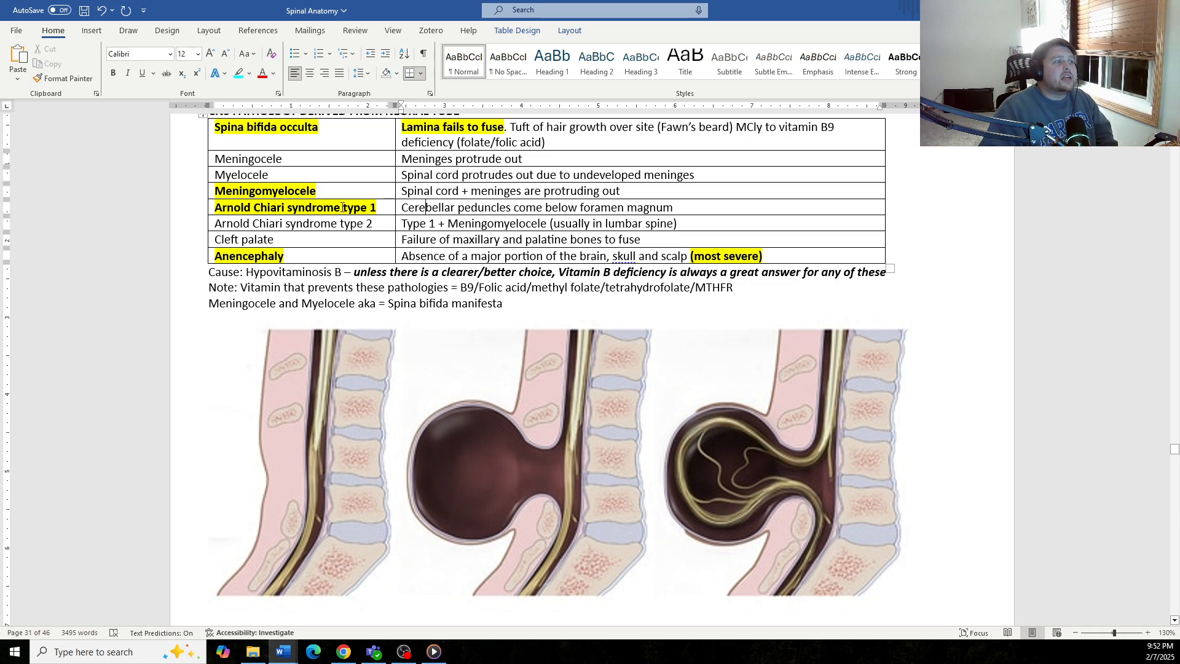
scroll("down", 3)
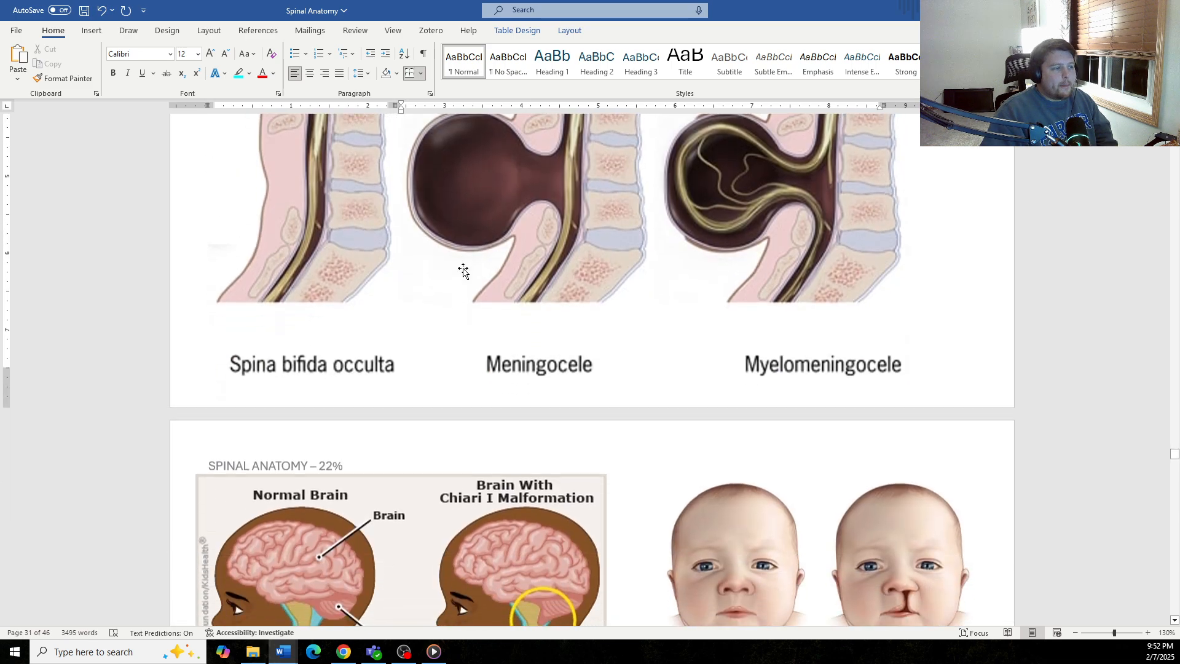
scroll("down", 3)
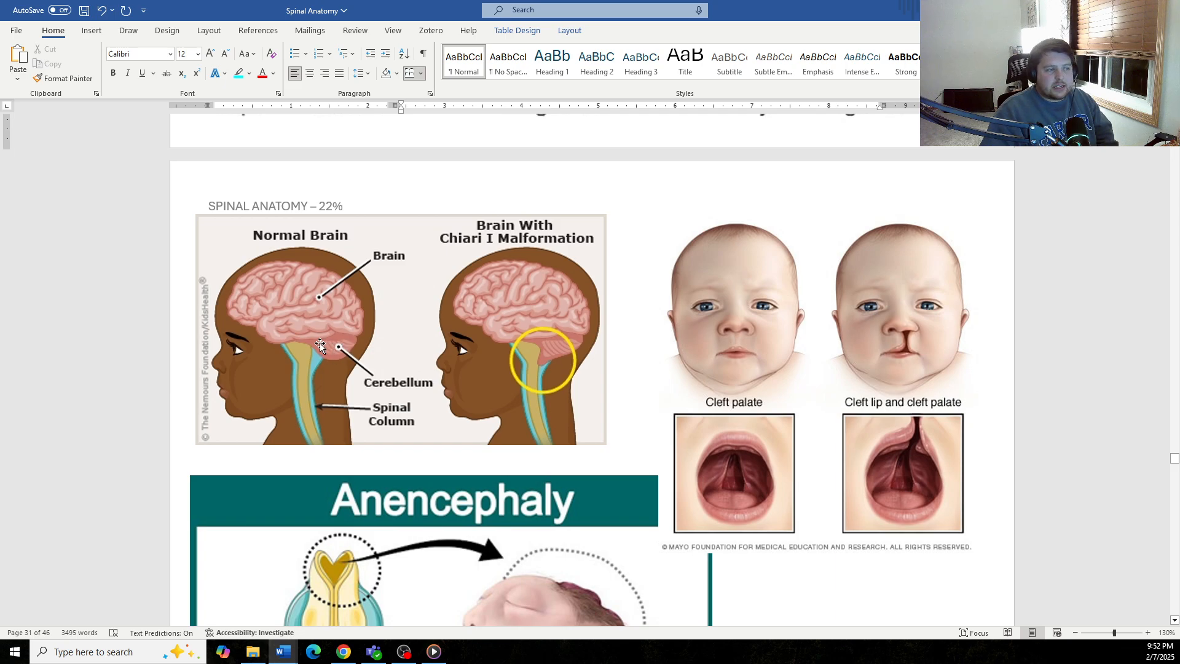
mouse_move(311, 356)
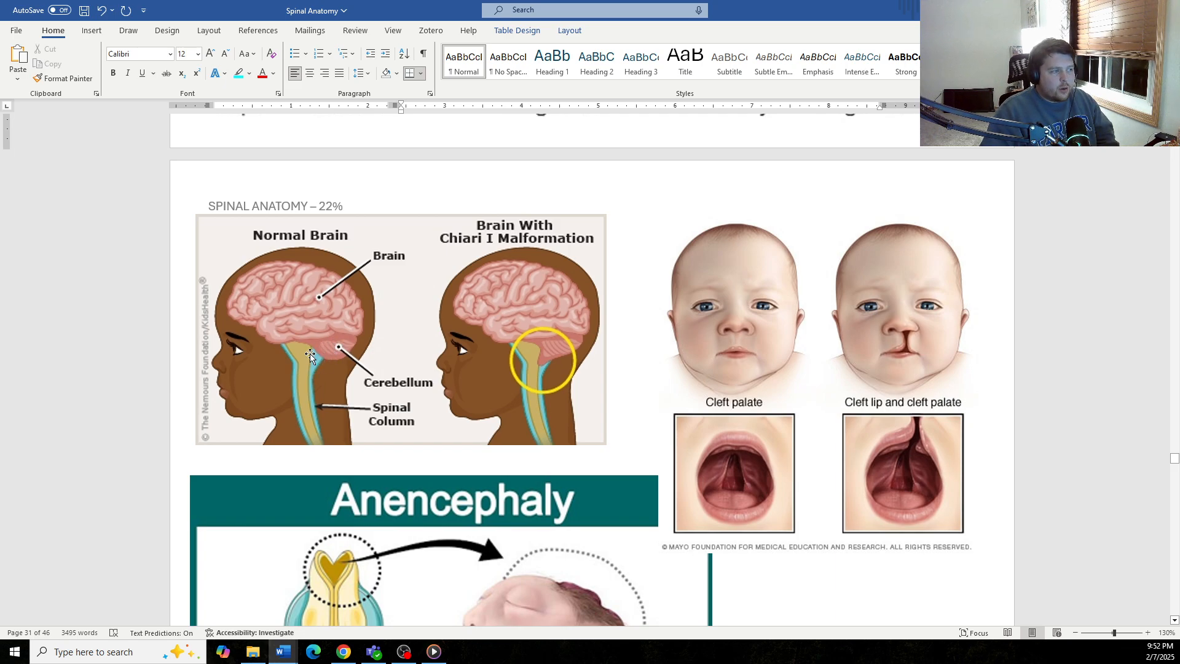
mouse_move(539, 358)
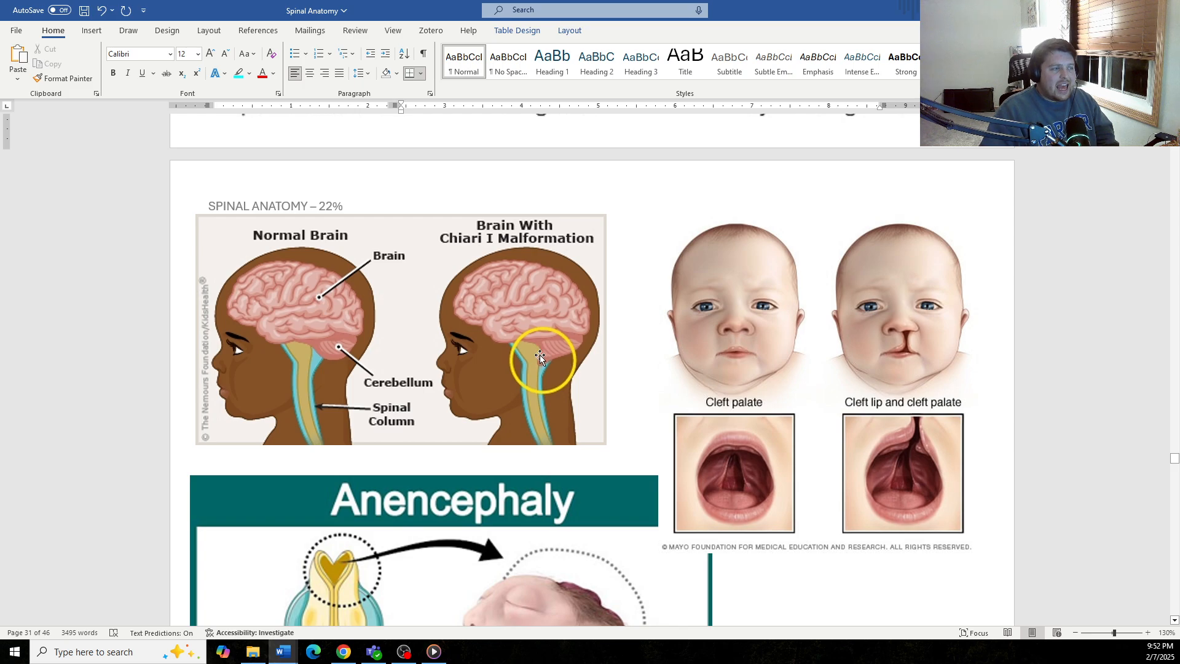
mouse_move(540, 367)
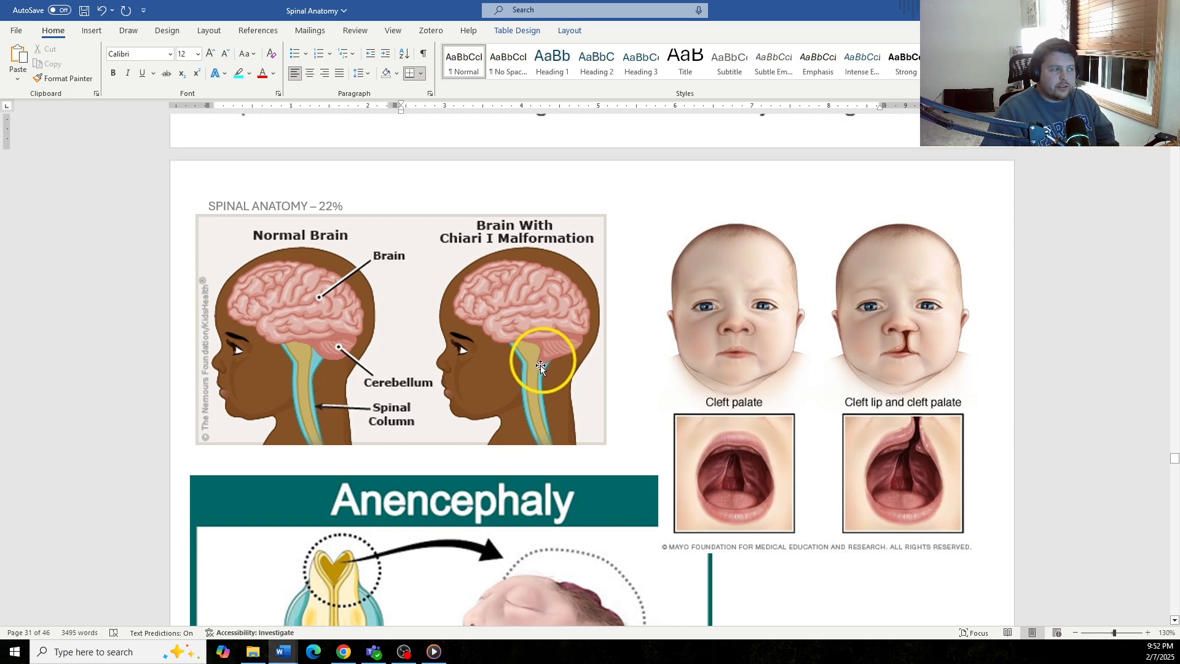
mouse_move(530, 245)
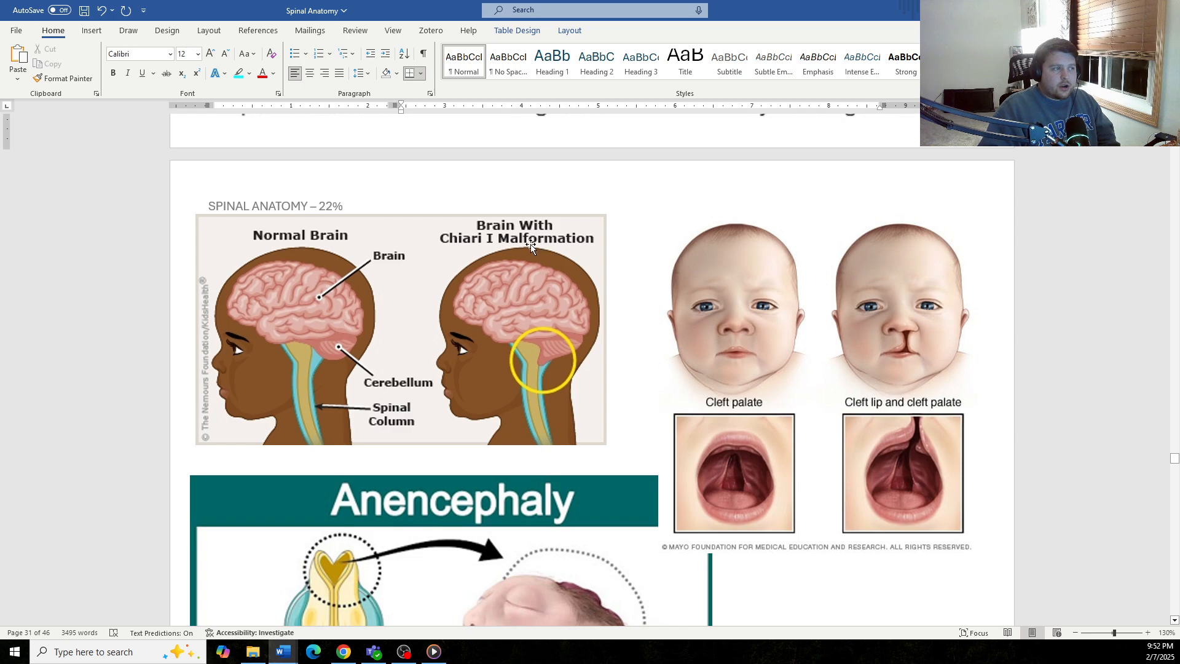
mouse_move(567, 351)
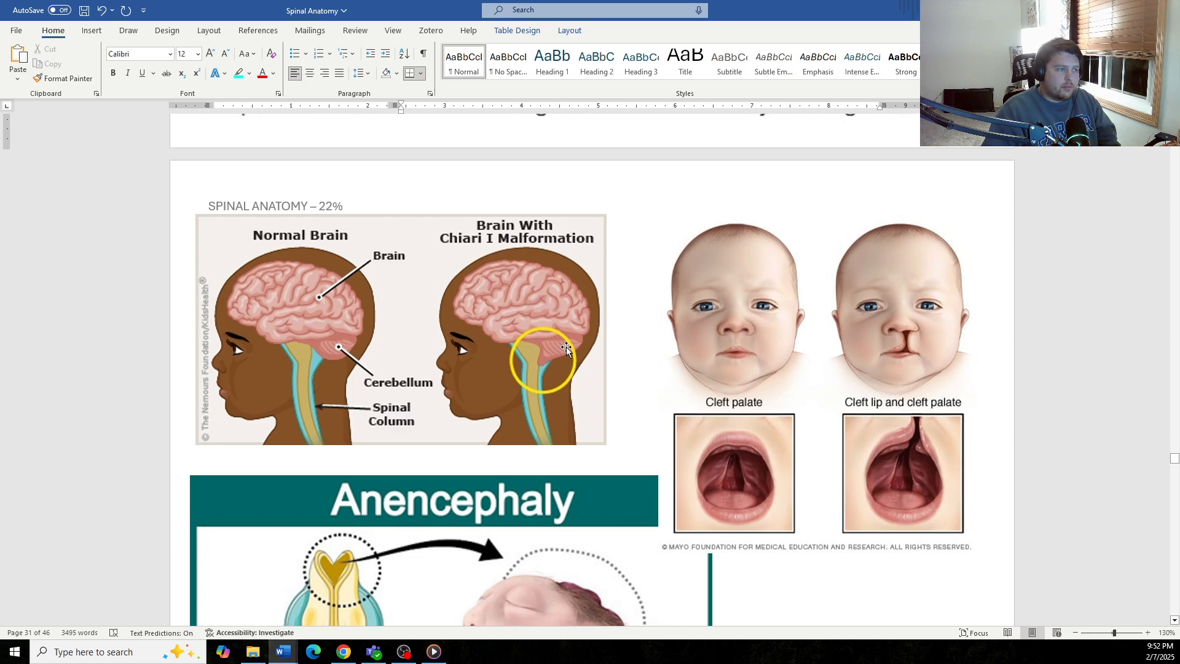
mouse_move(552, 379)
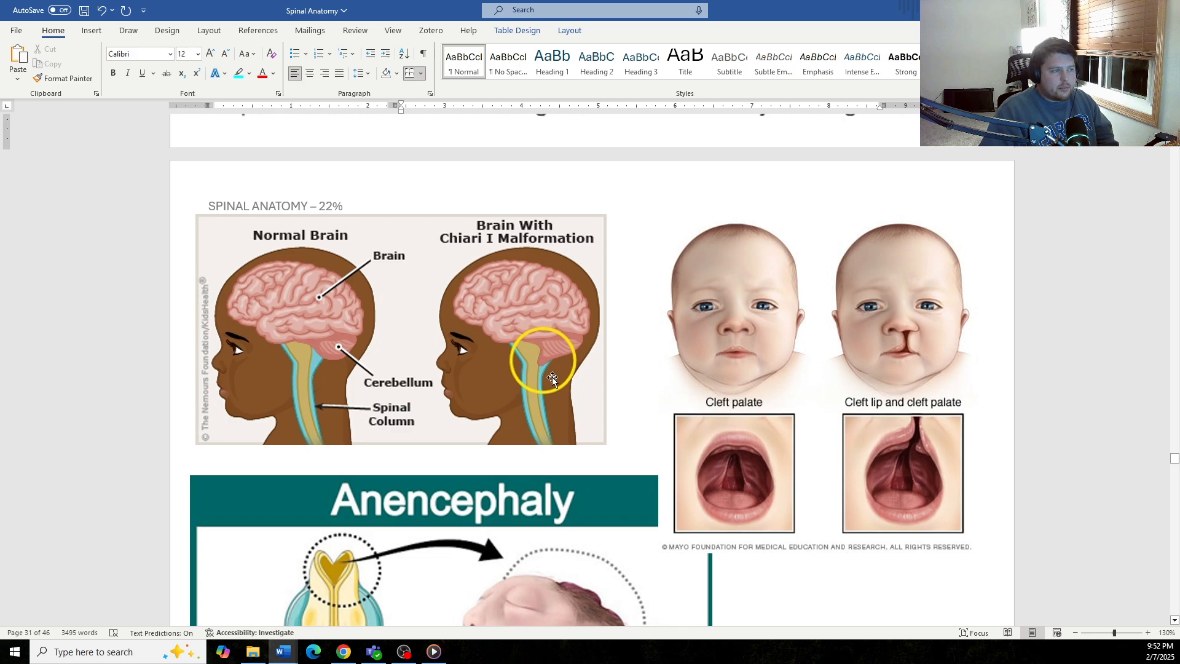
scroll("up", 3)
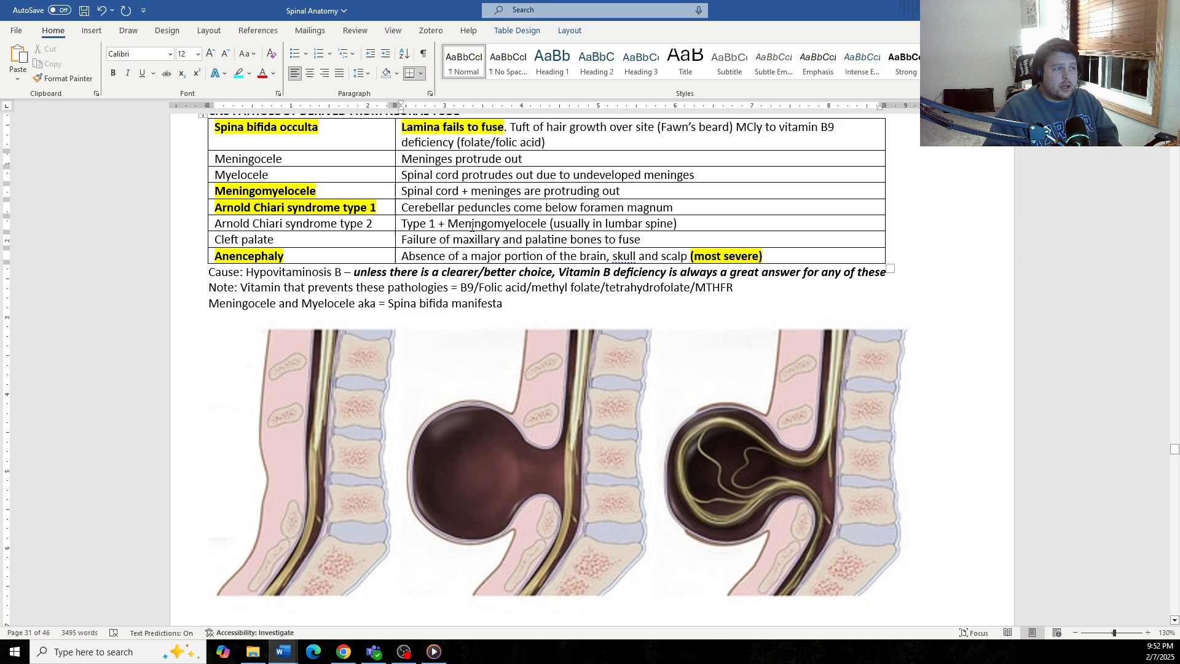
mouse_move(691, 500)
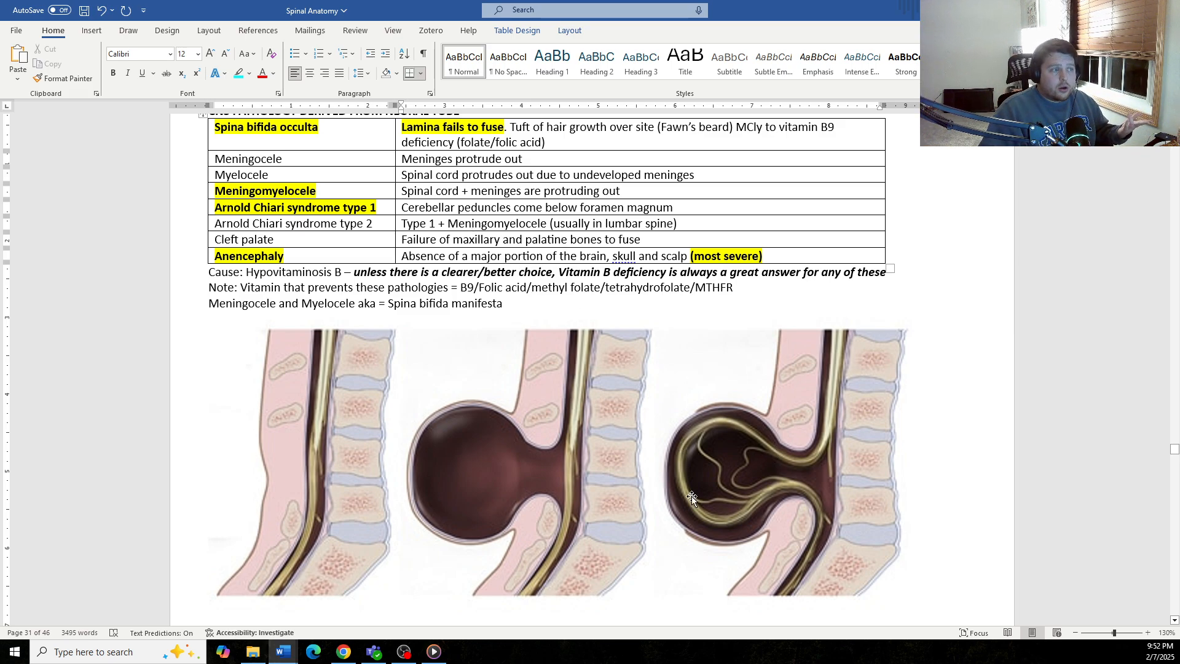
mouse_move(715, 534)
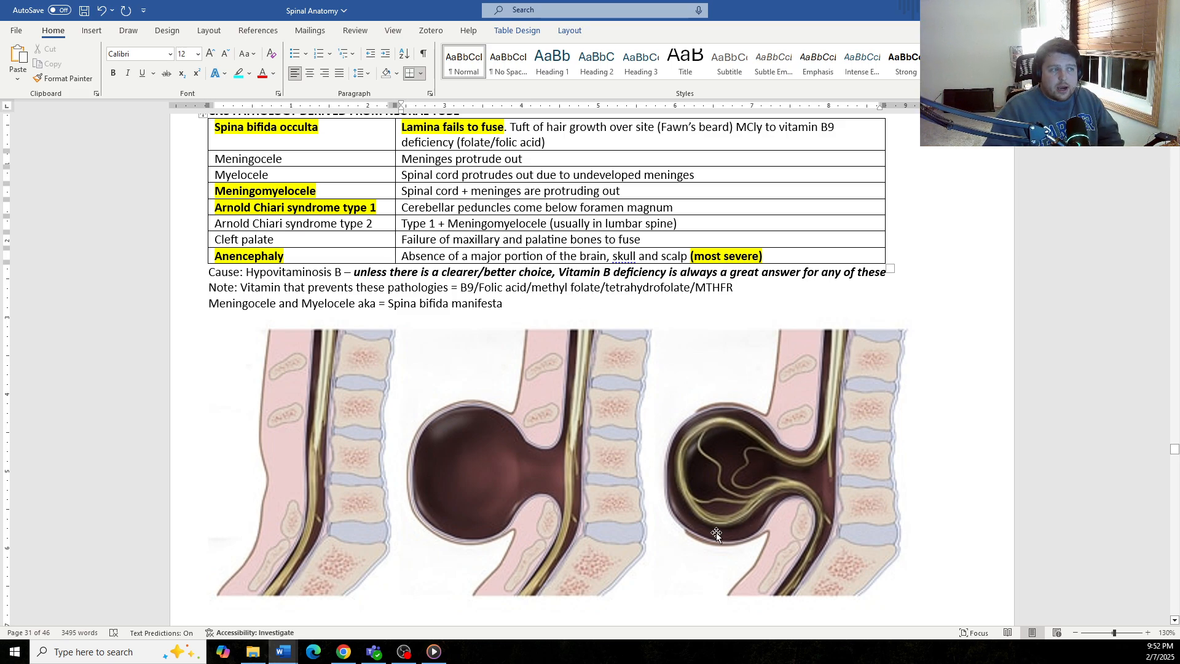
mouse_move(798, 513)
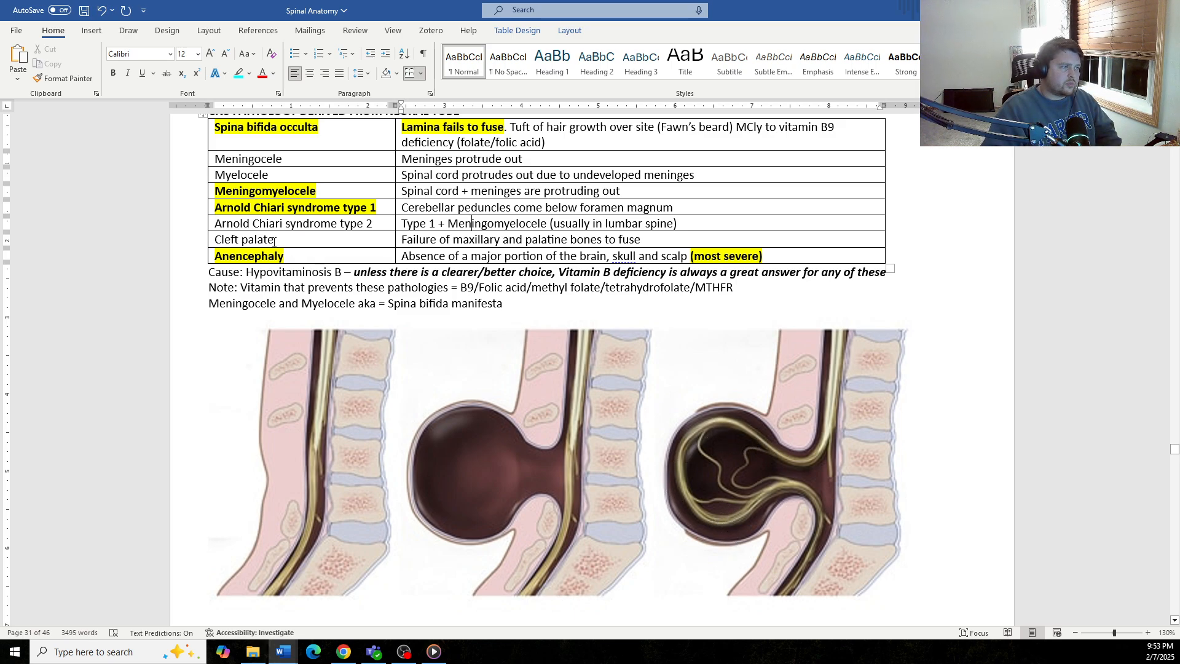
scroll("up", 3)
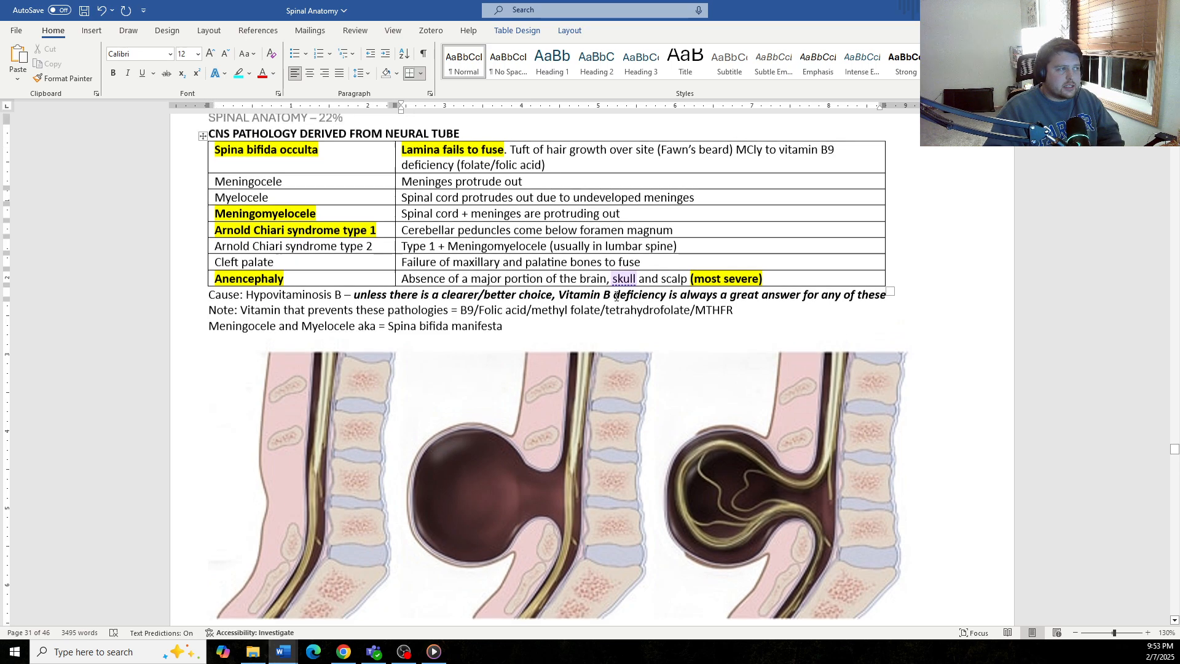
scroll("up", 3)
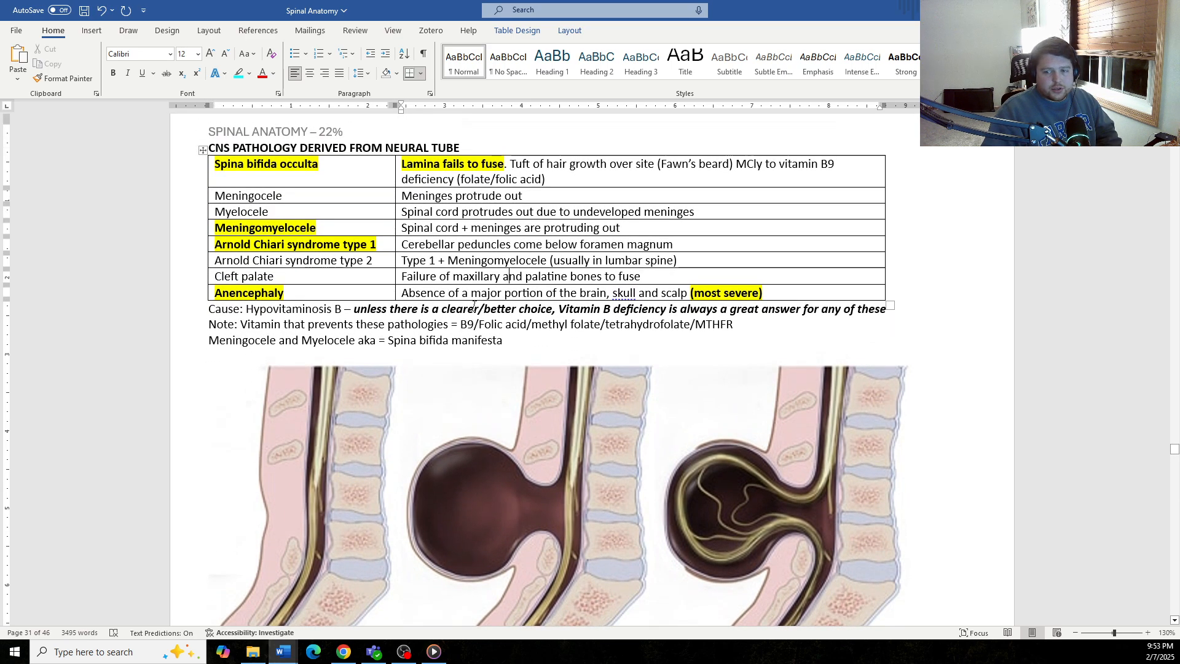
scroll("down", 3)
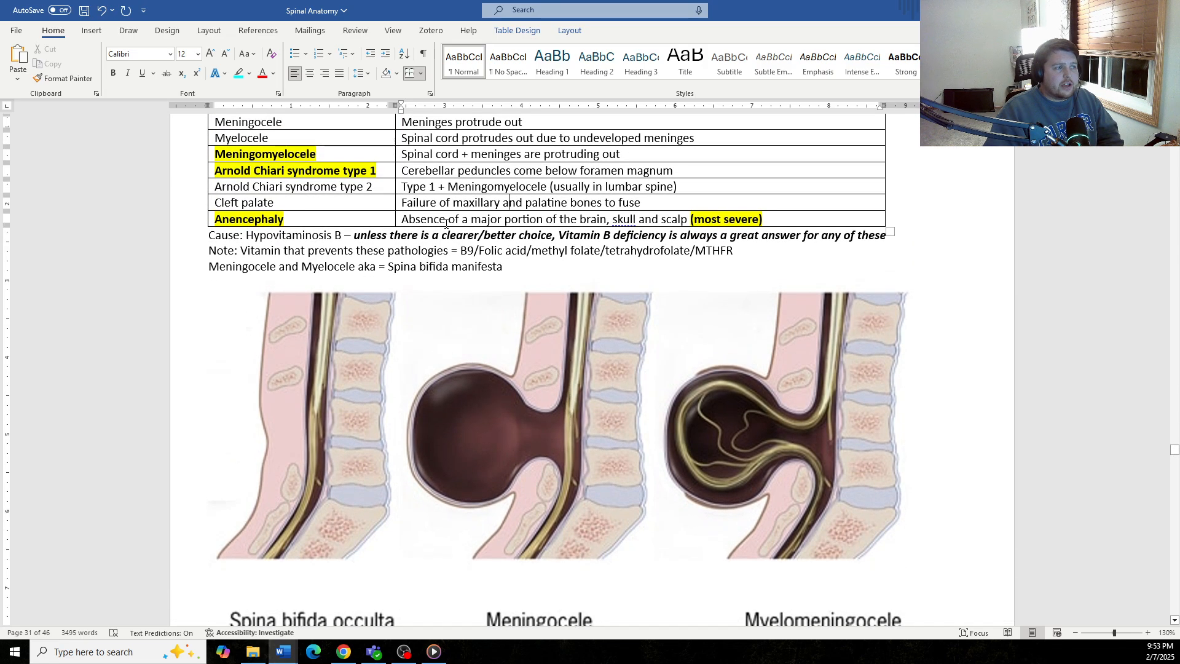
scroll("down", 3)
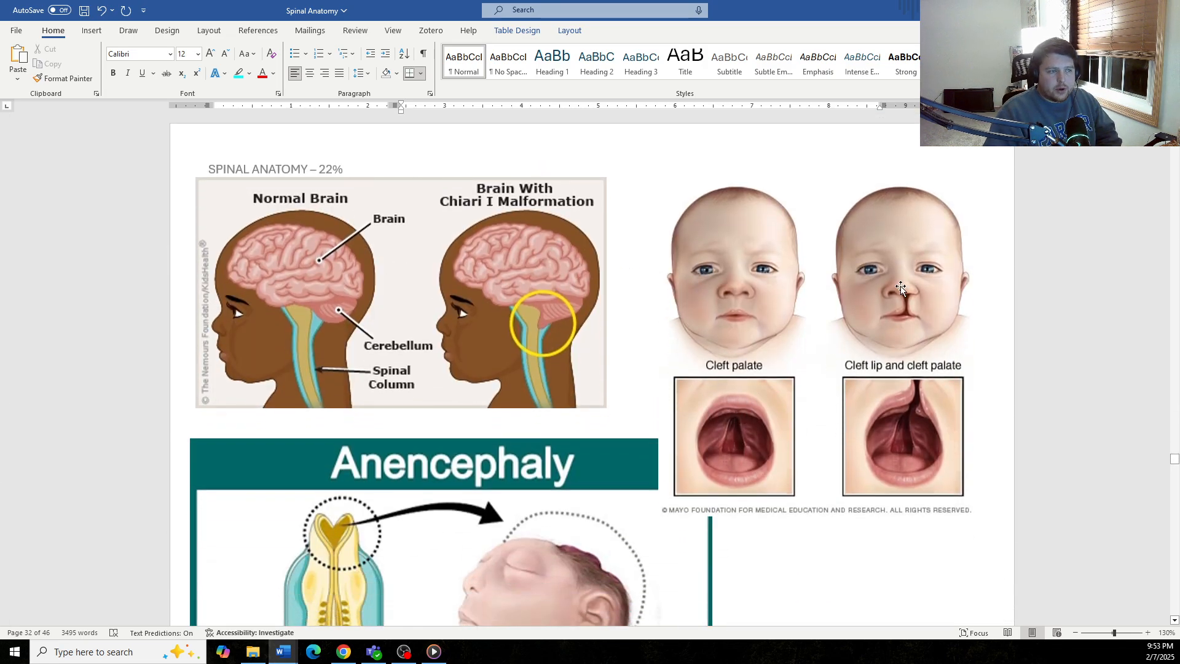
mouse_move(920, 402)
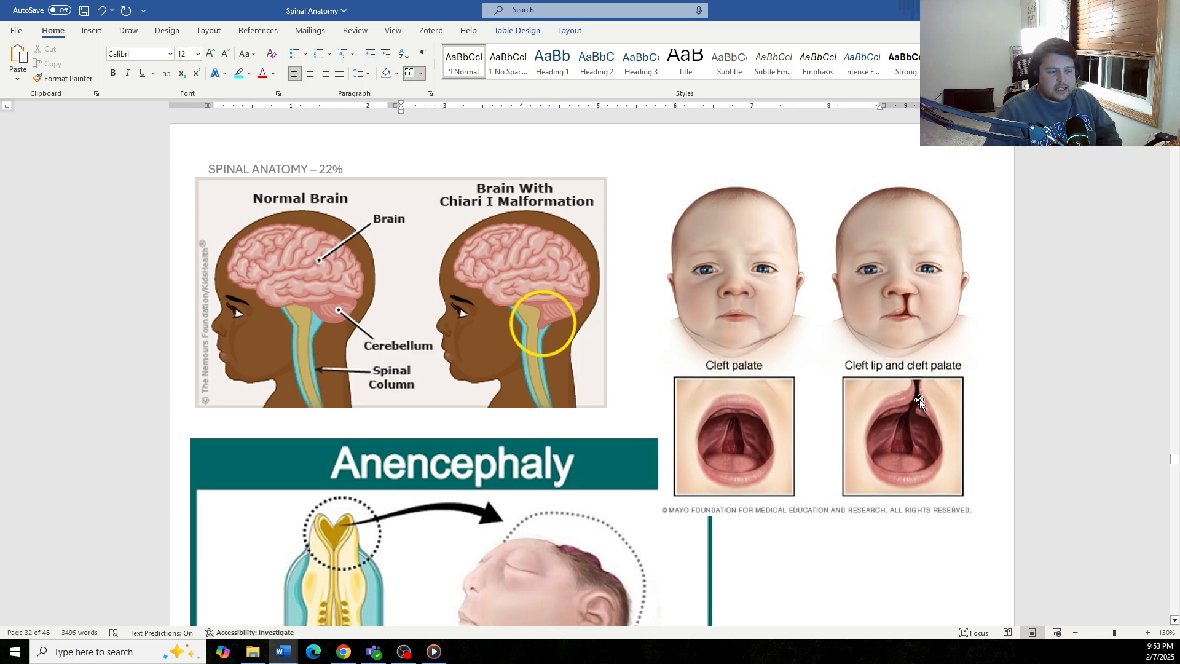
mouse_move(898, 262)
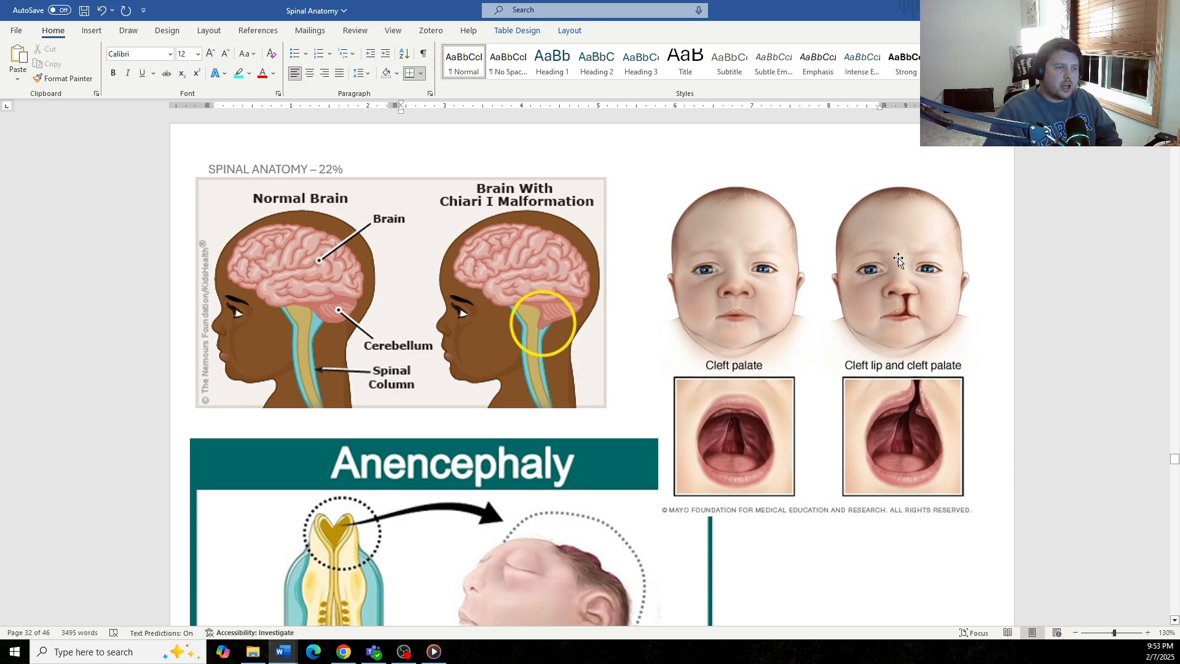
mouse_move(804, 358)
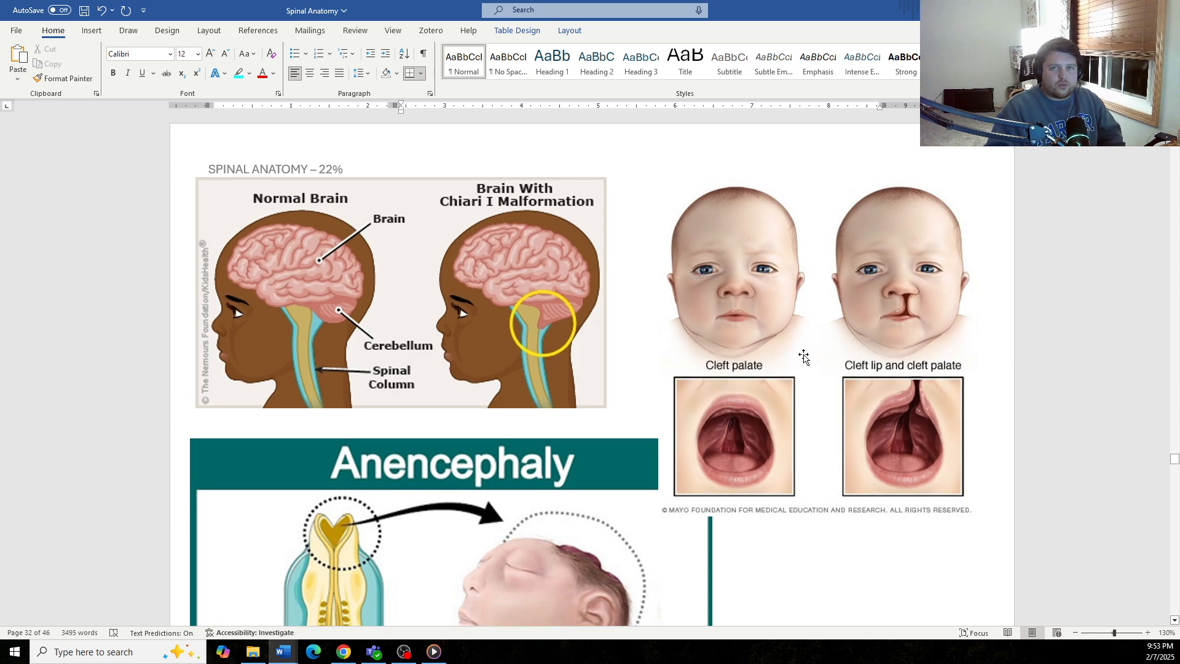
mouse_move(783, 386)
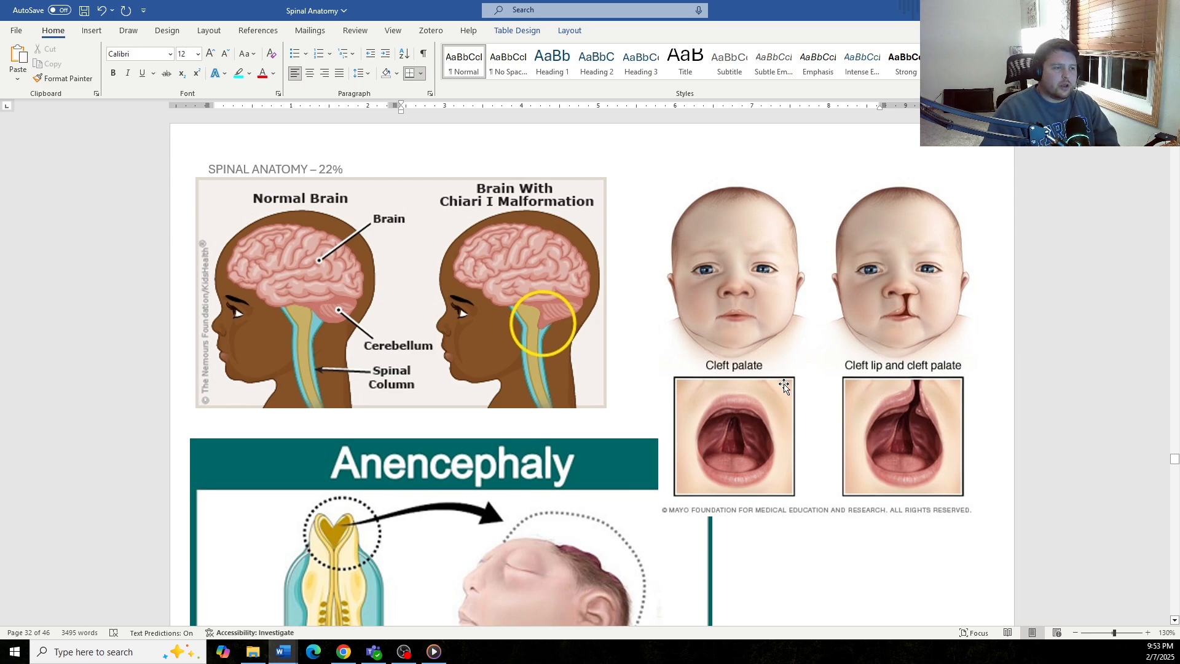
mouse_move(776, 422)
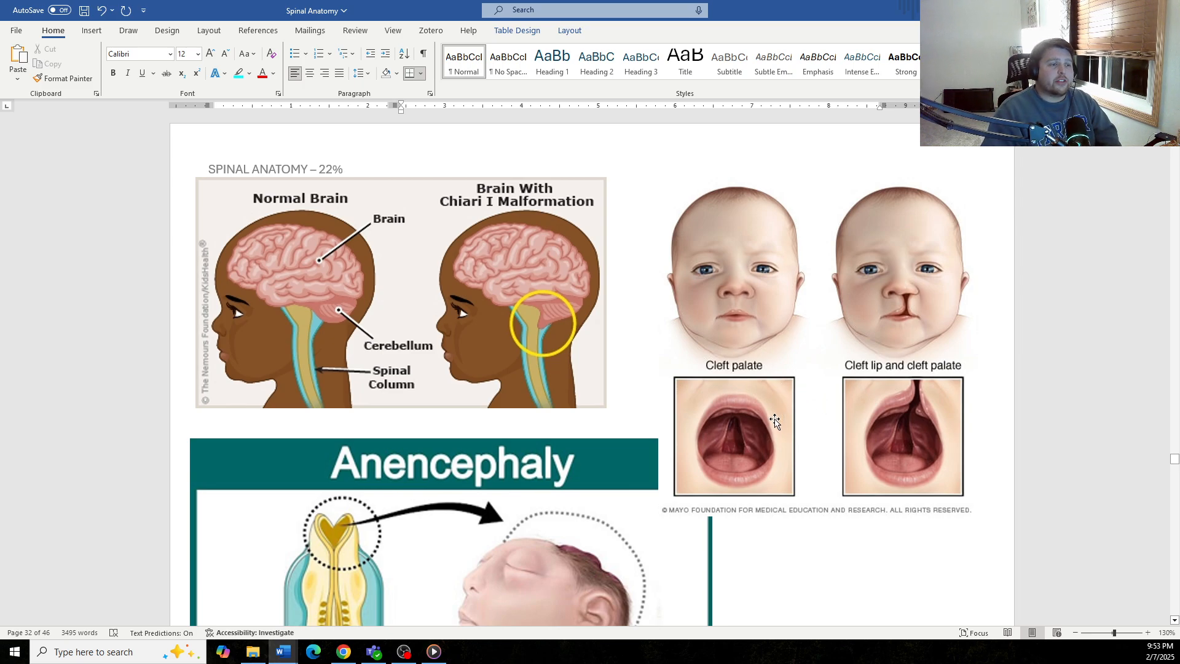
mouse_move(908, 359)
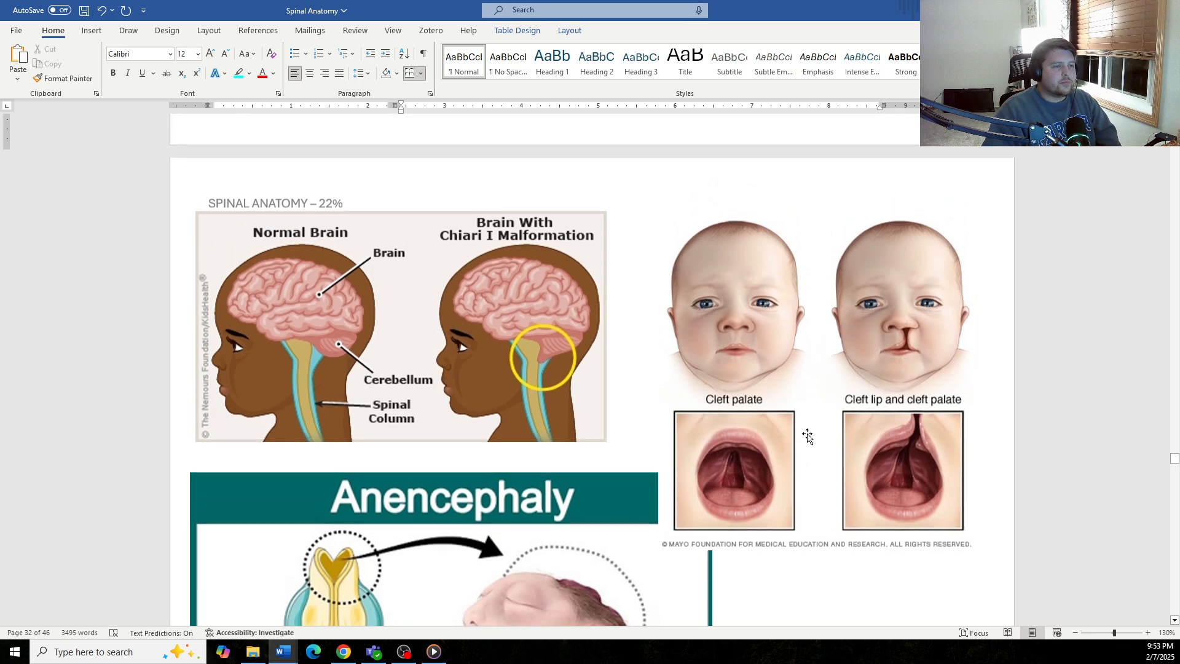
scroll("up", 3)
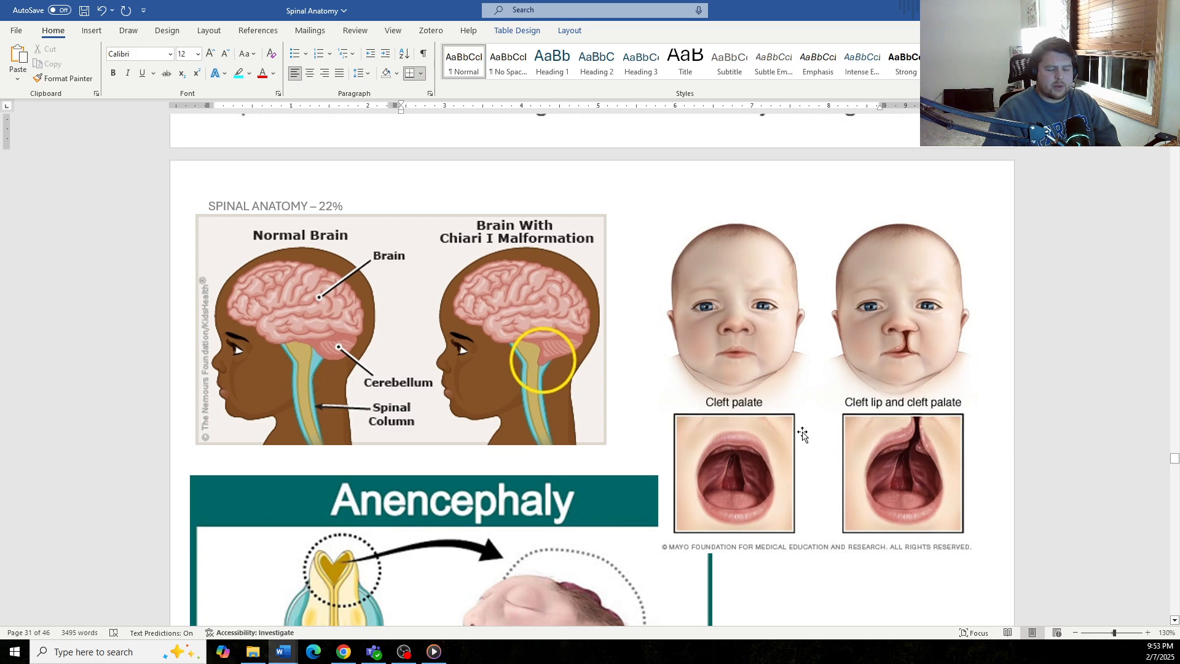
mouse_move(798, 470)
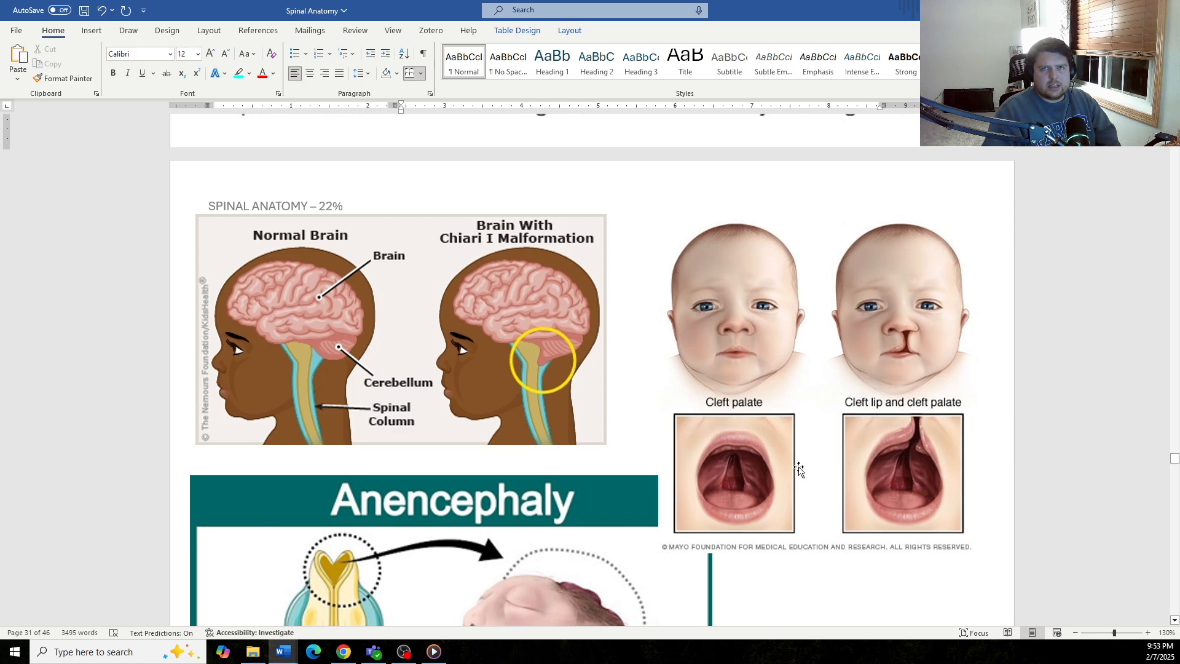
mouse_move(936, 429)
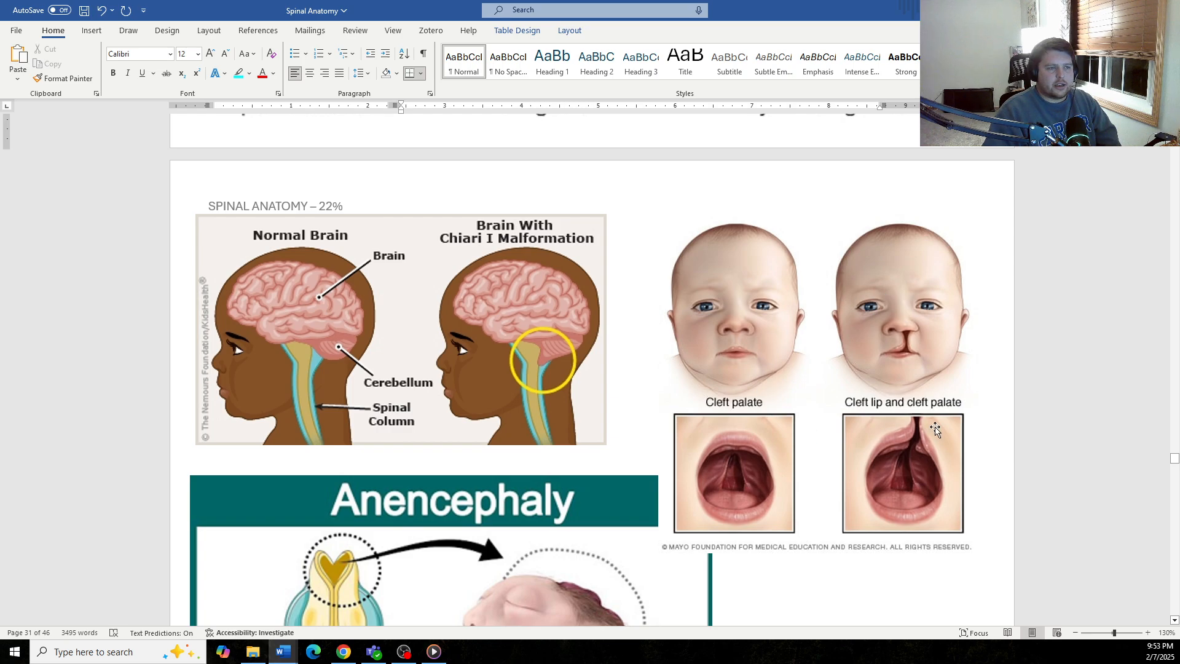
mouse_move(924, 318)
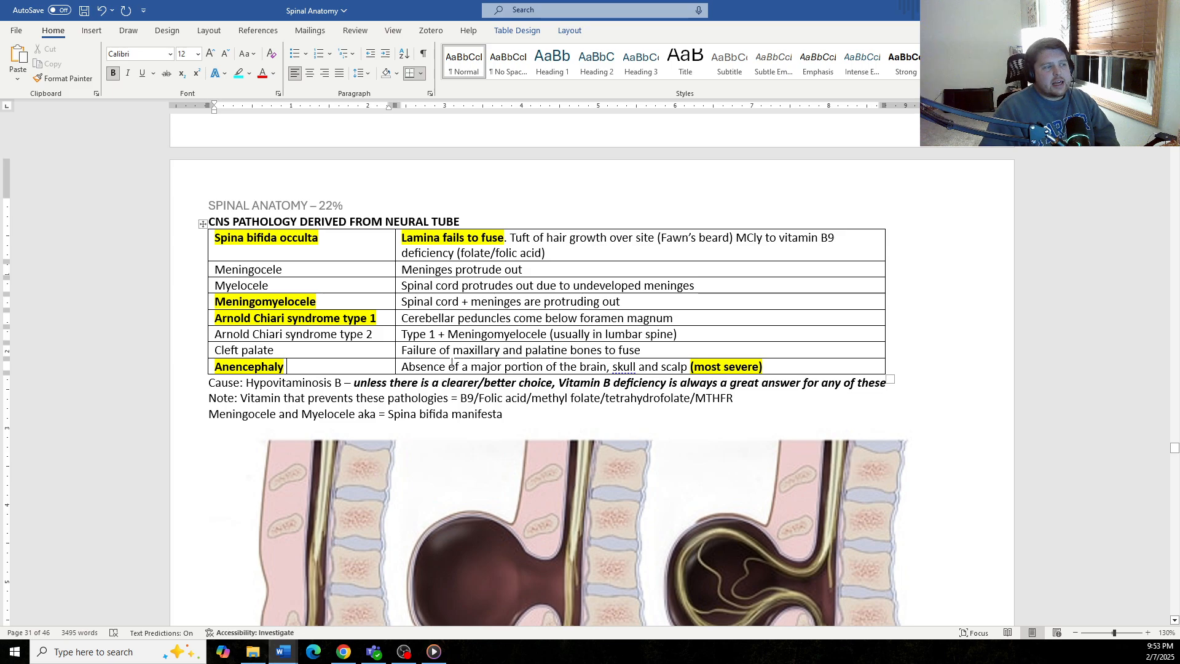
mouse_move(545, 343)
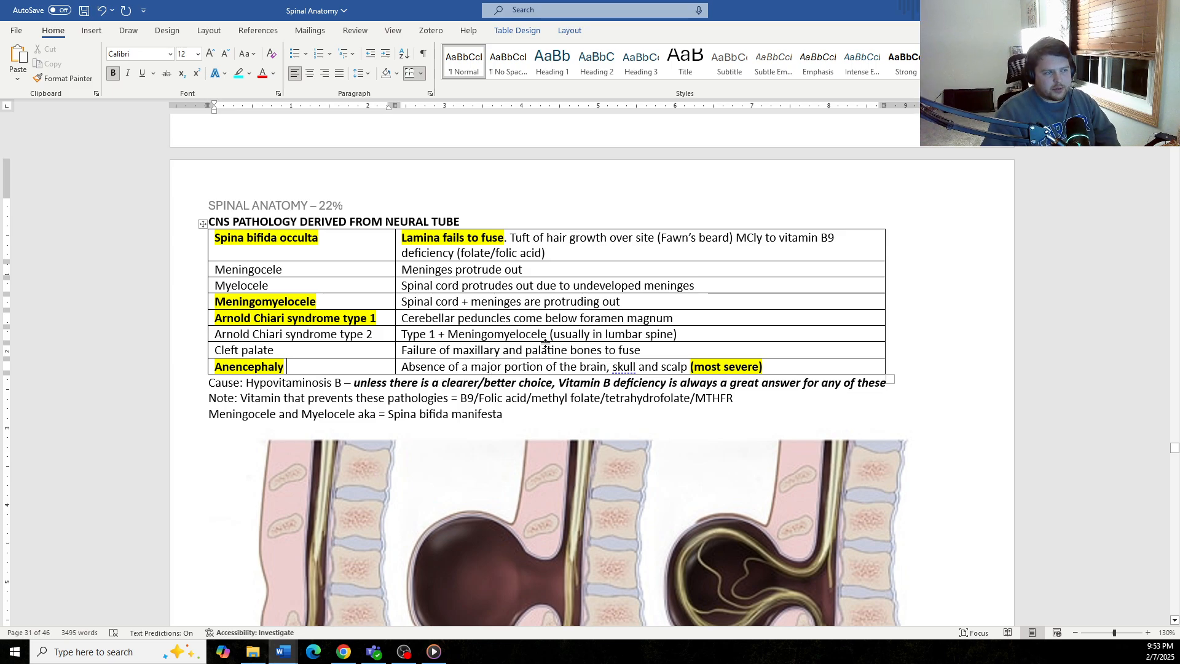
- Scroll past the spina bifida diagrams to the Chiari I, cleft palate and anencephaly images, revisiting them across the page
scroll("down", 3)
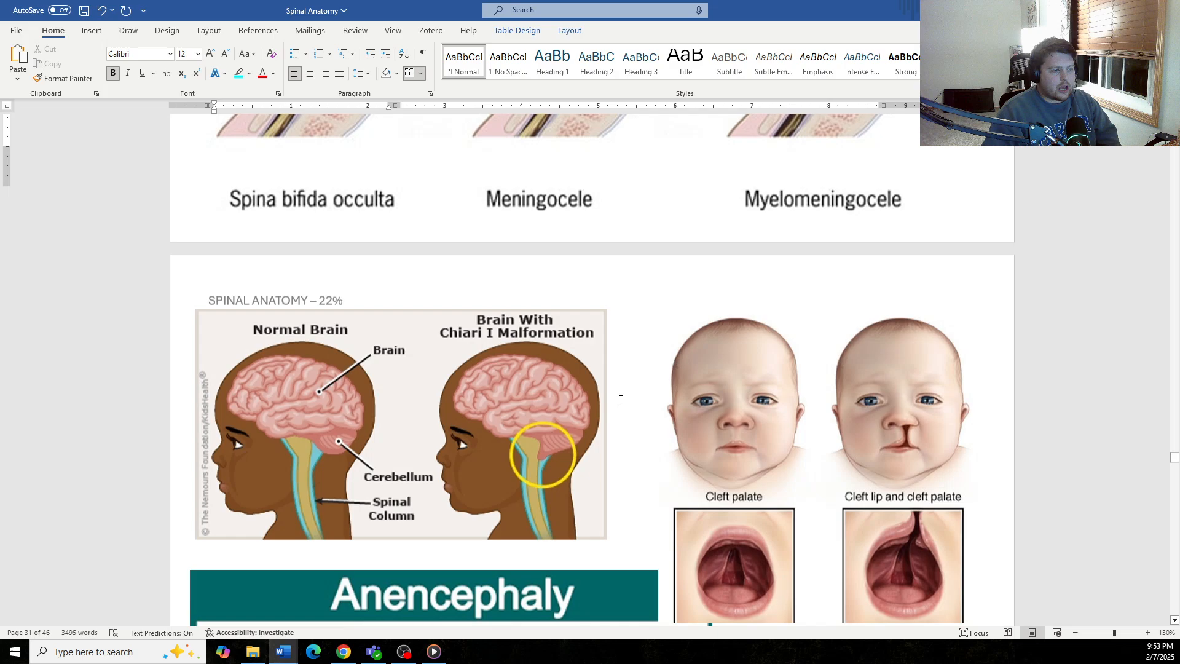
scroll("down", 3)
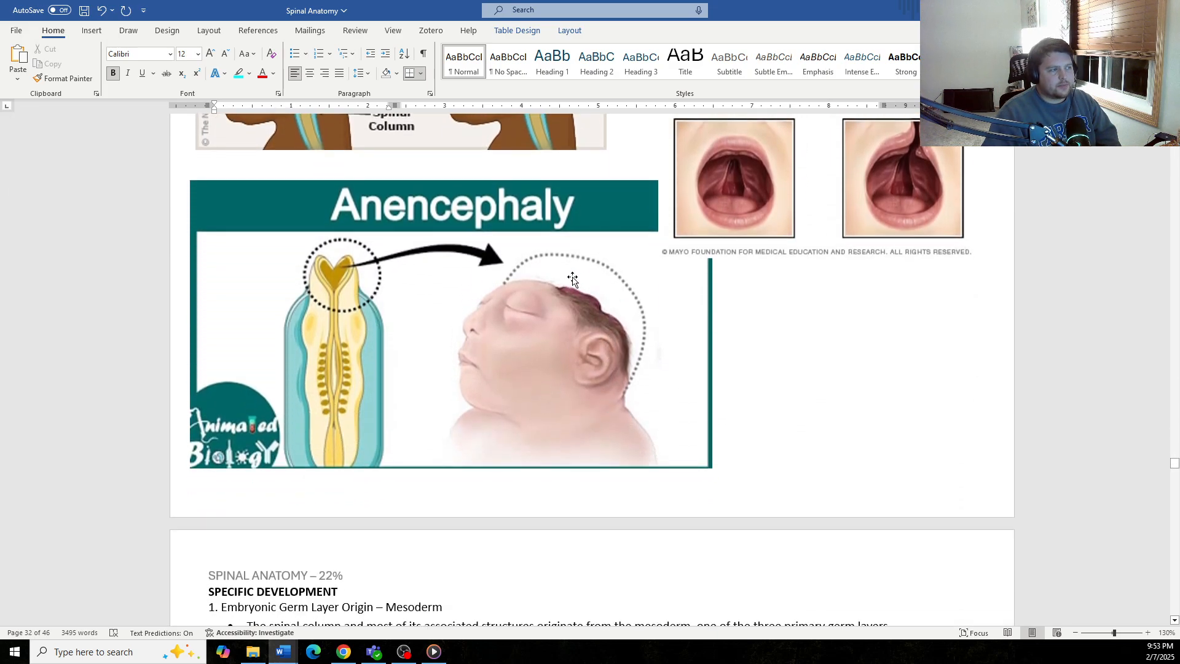
mouse_move(556, 295)
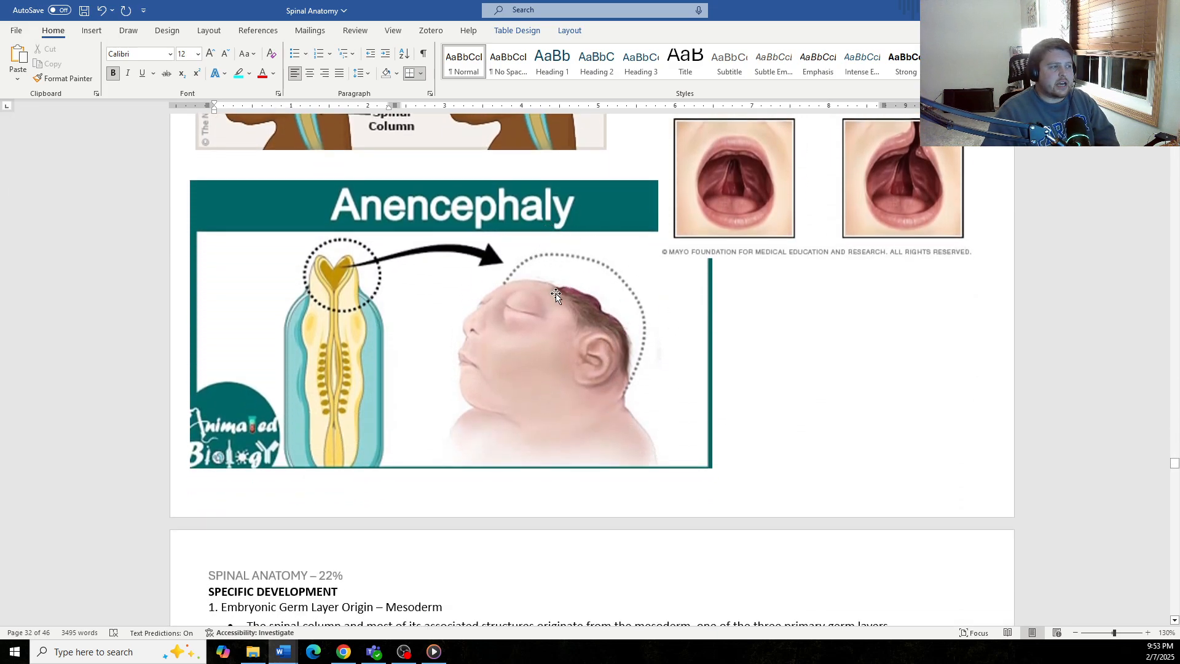
scroll("up", 3)
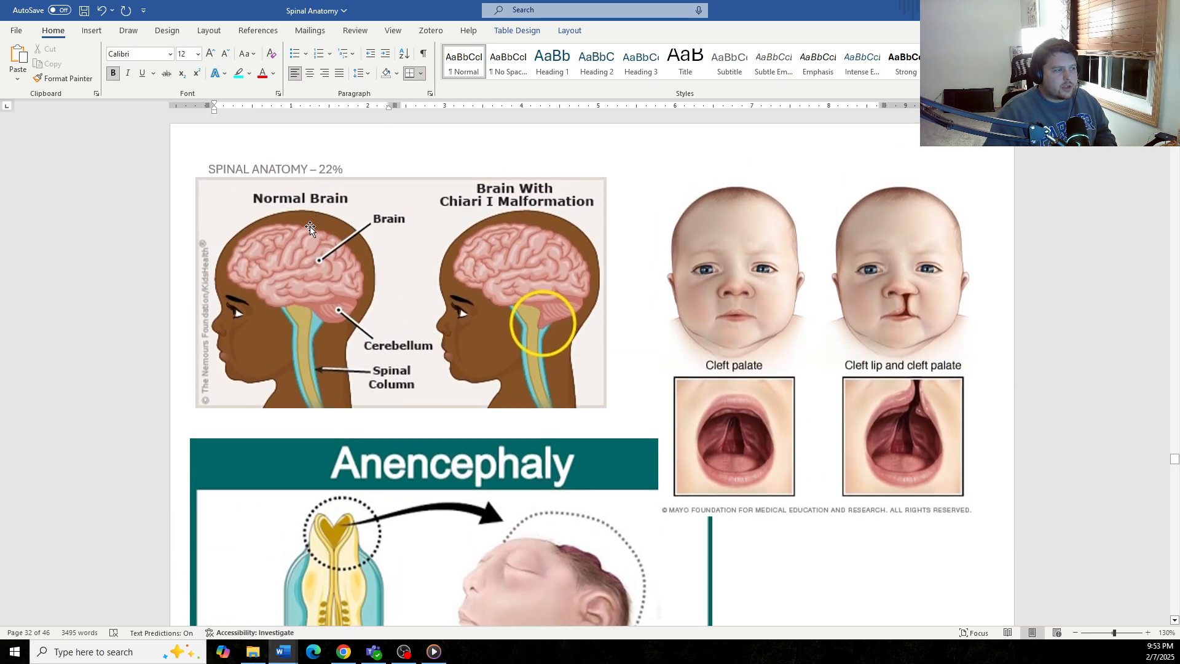
mouse_move(284, 252)
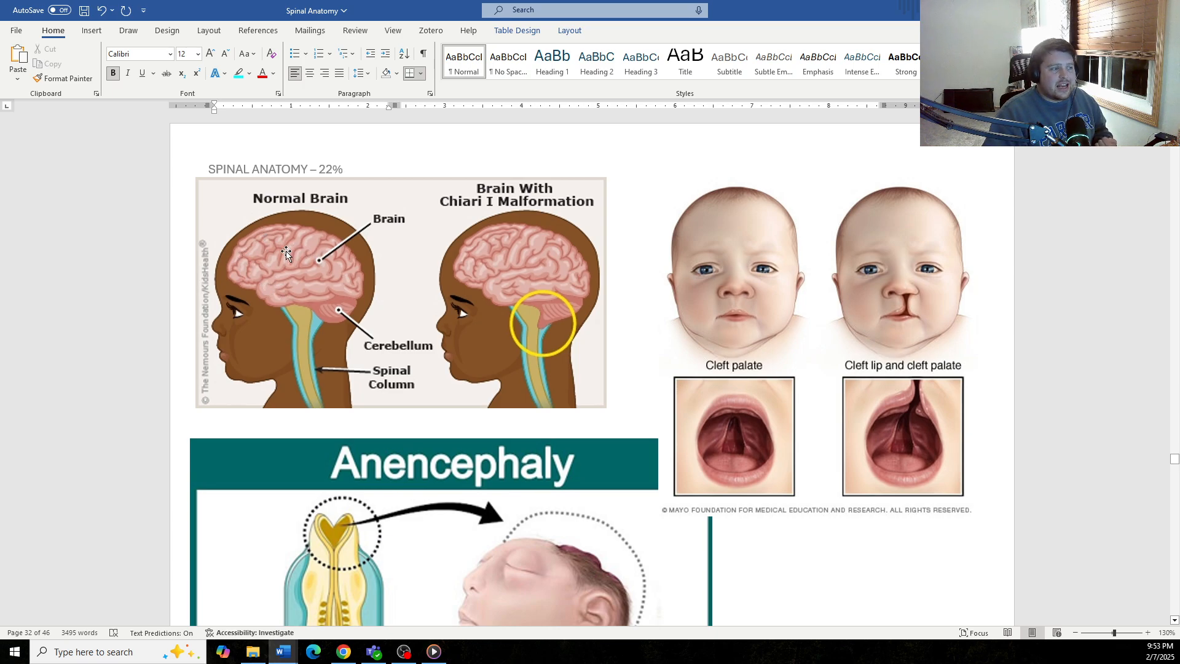
mouse_move(317, 269)
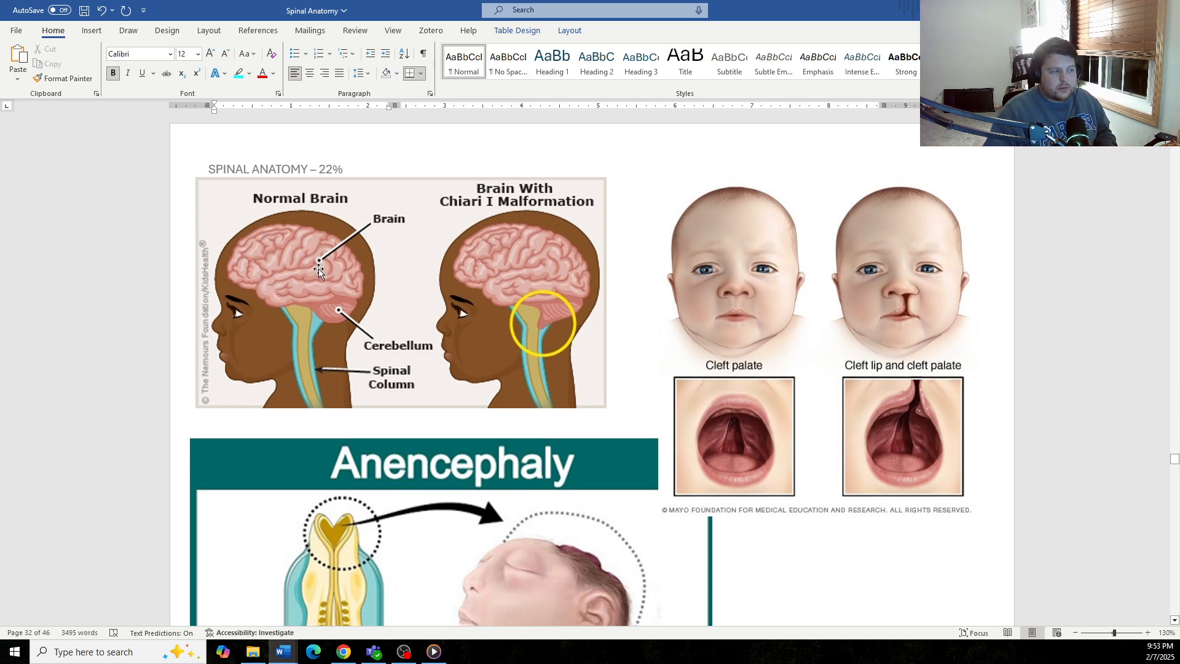
scroll("down", 3)
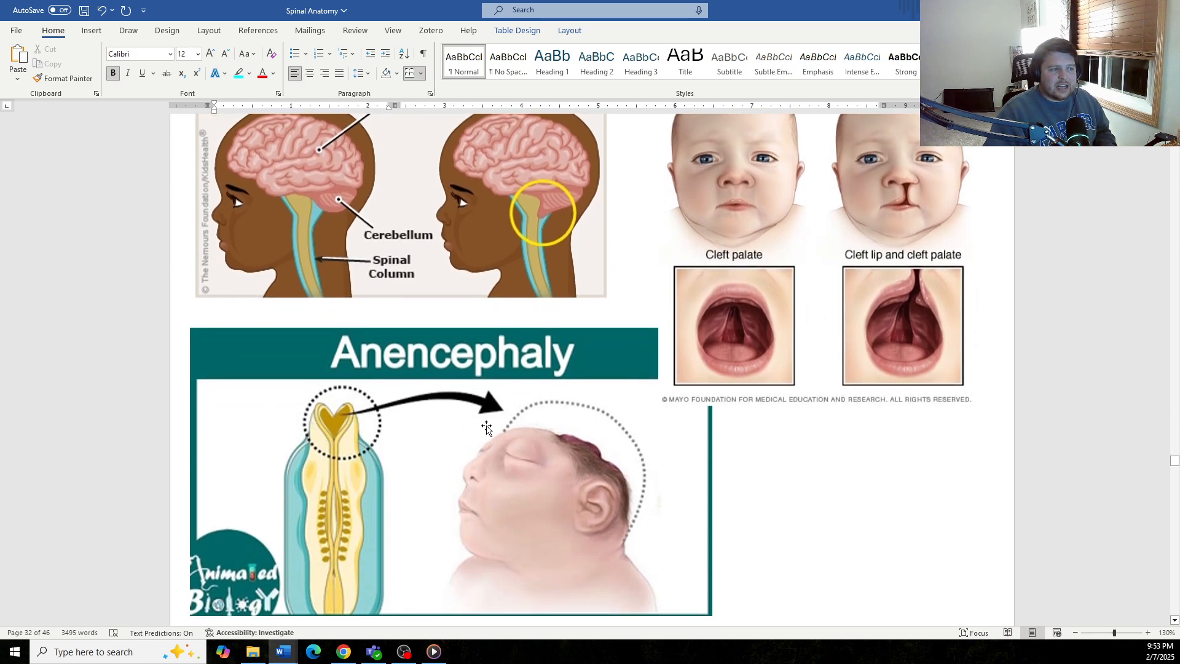
scroll("down", 3)
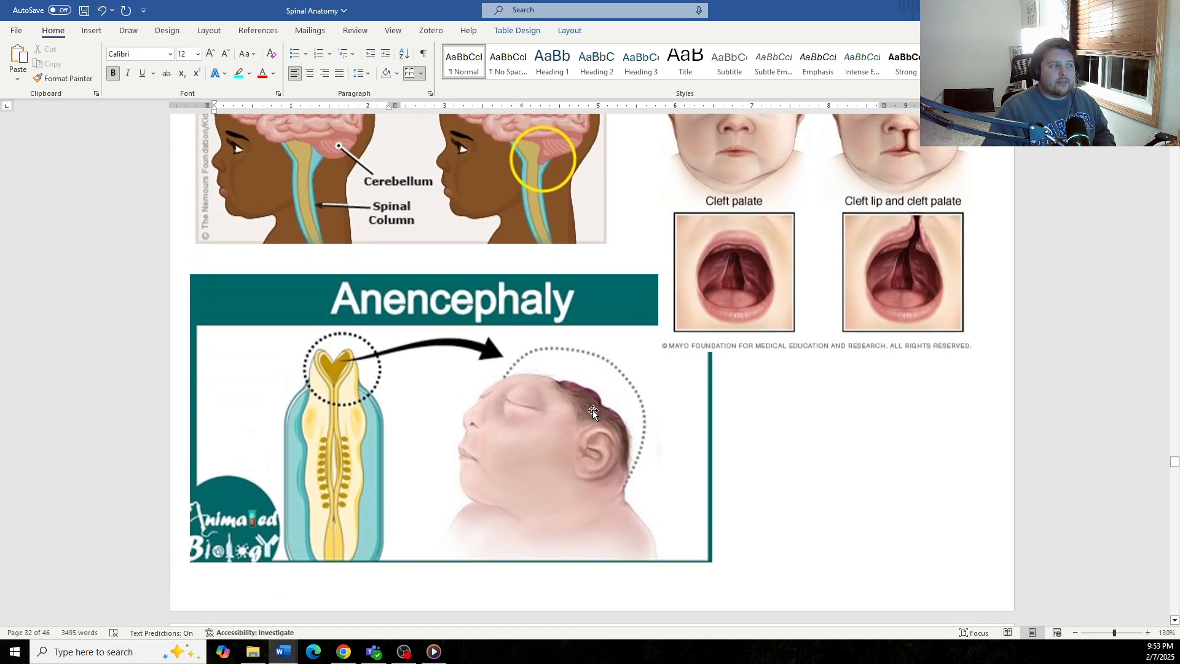
scroll("up", 3)
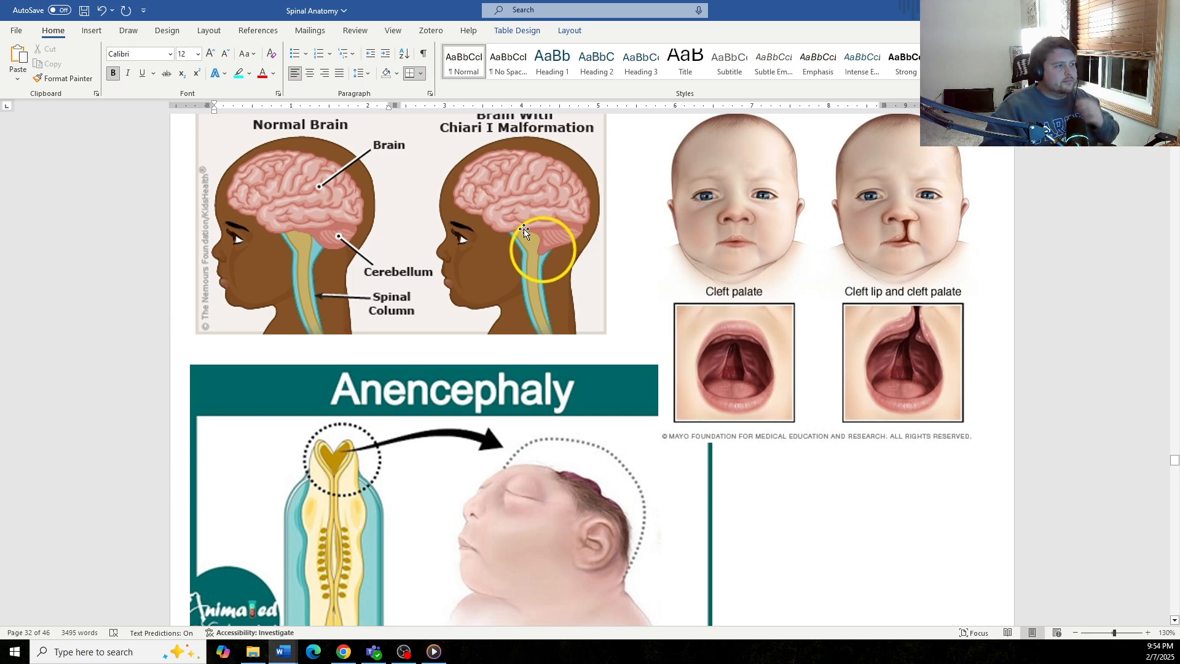
scroll("down", 3)
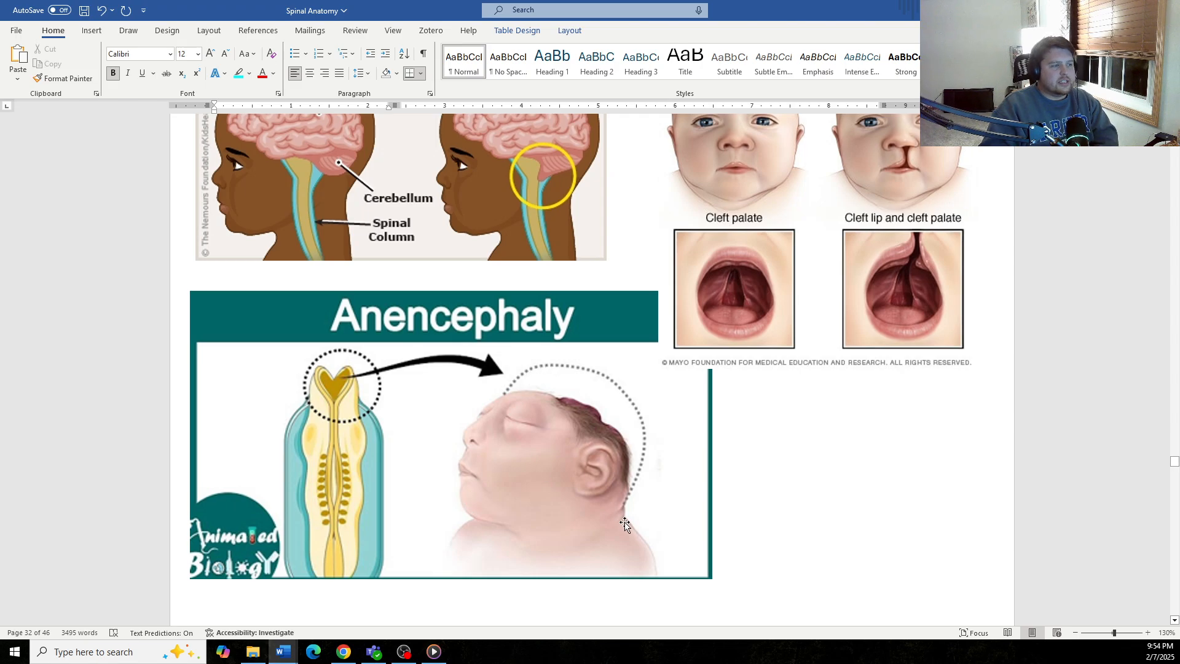
mouse_move(591, 512)
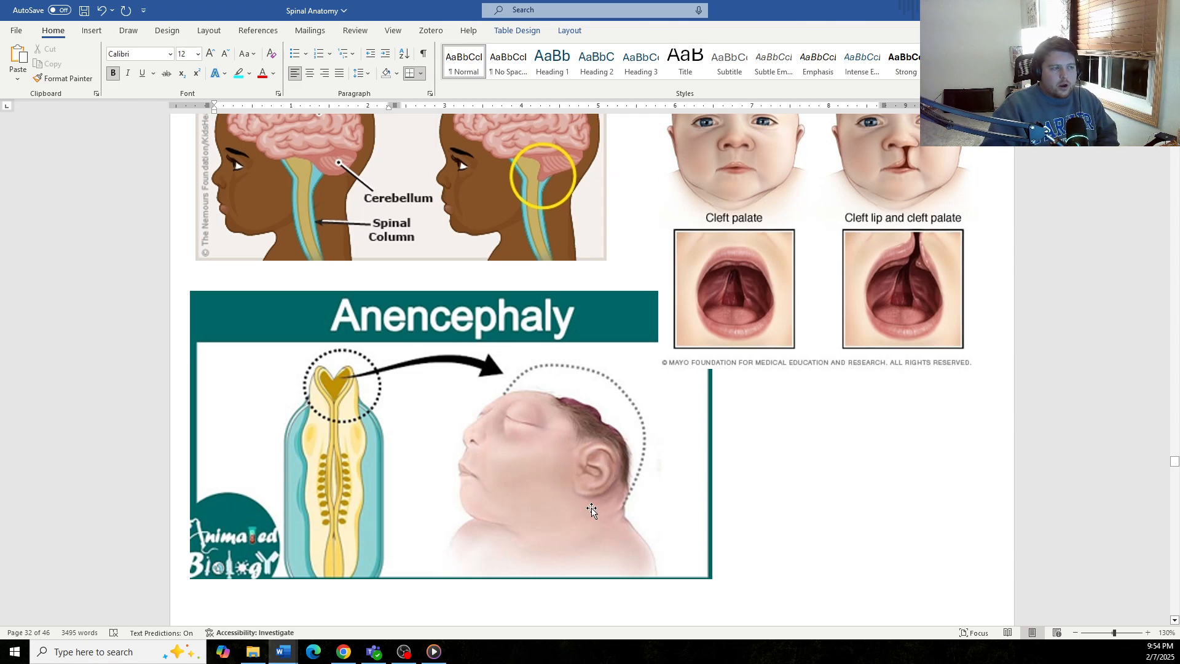
scroll("up", 3)
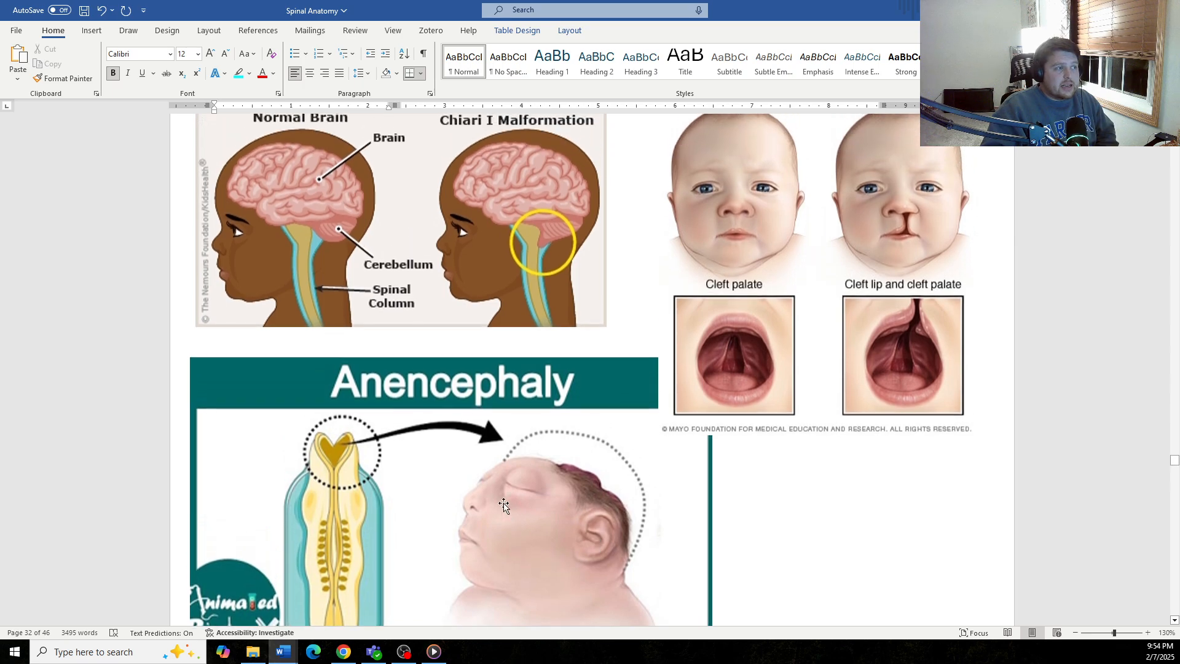
- Scroll back to the CNS Pathology table and select the 'Hypovitaminosis B' cause note
scroll("down", 3)
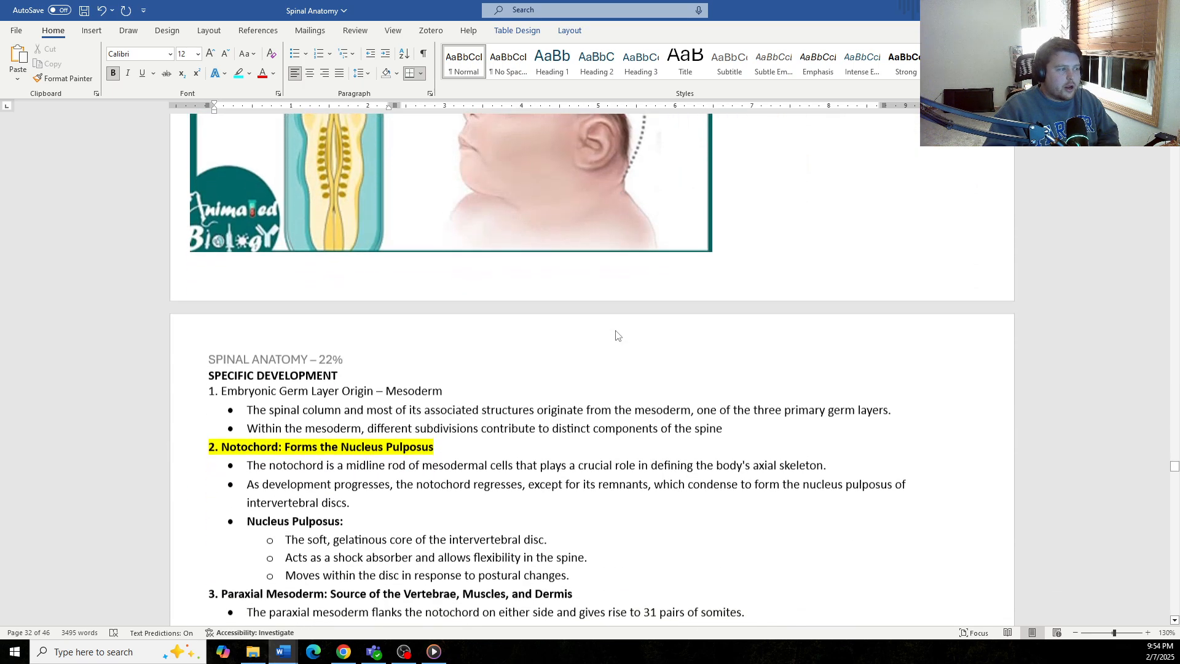
scroll("up", 3)
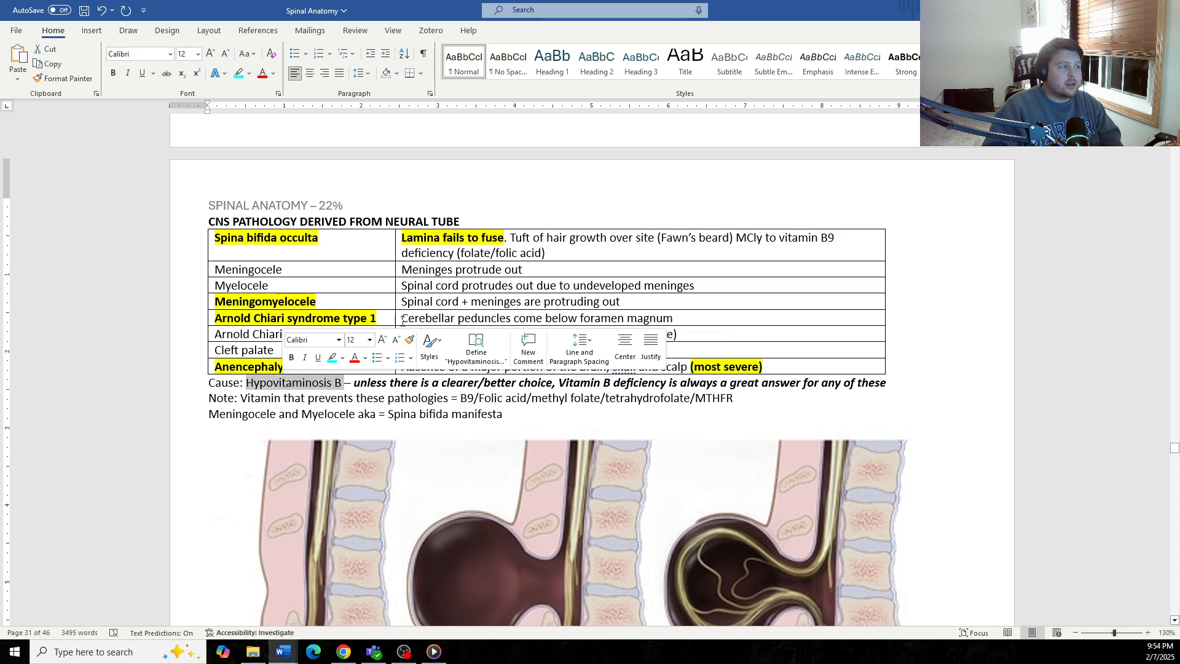
left_click(447, 308)
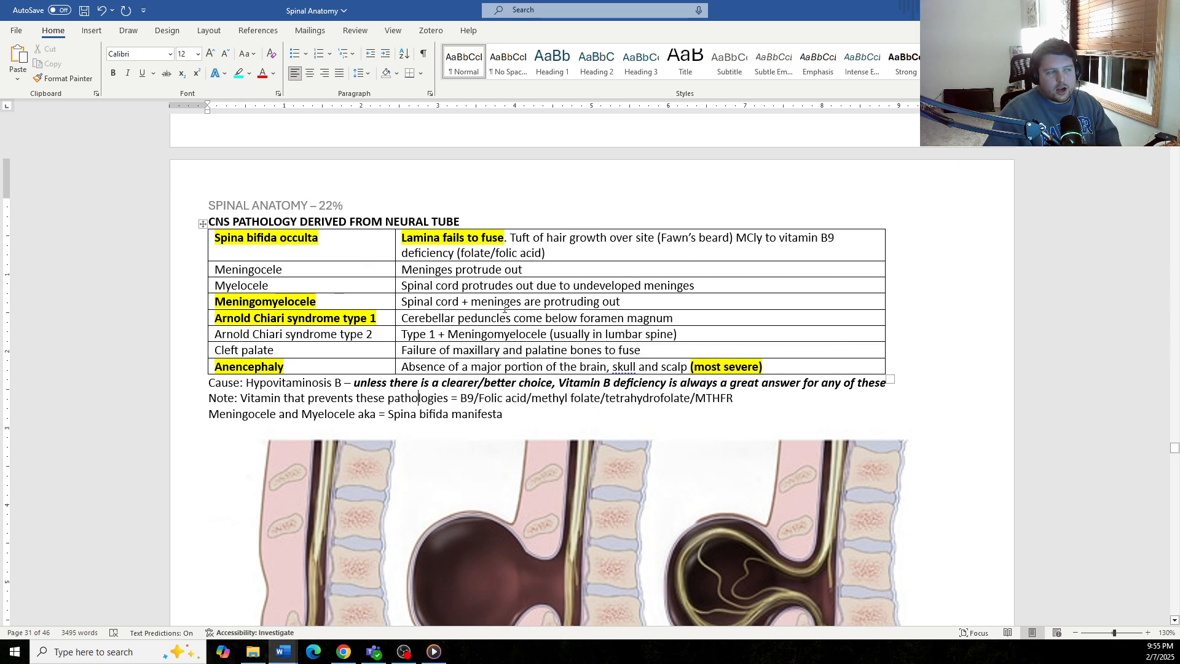
- Scroll past the diagrams and summary table to the Specific Development page on mesoderm origin, notochord and sclerotome
scroll("down", 3)
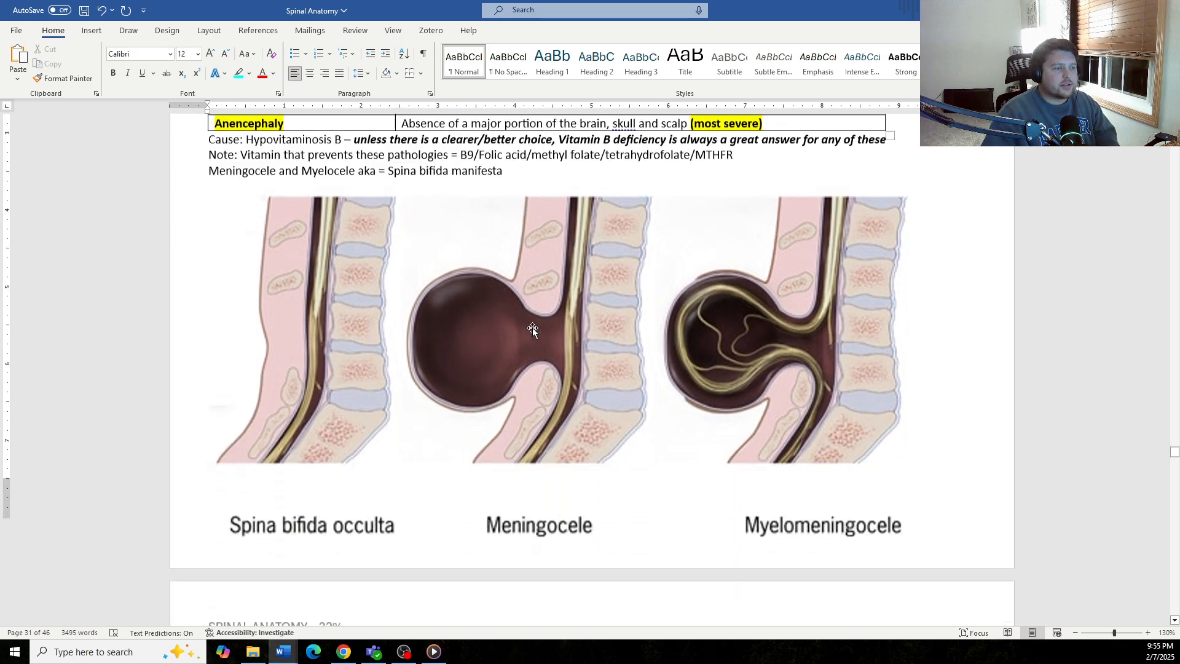
scroll("down", 3)
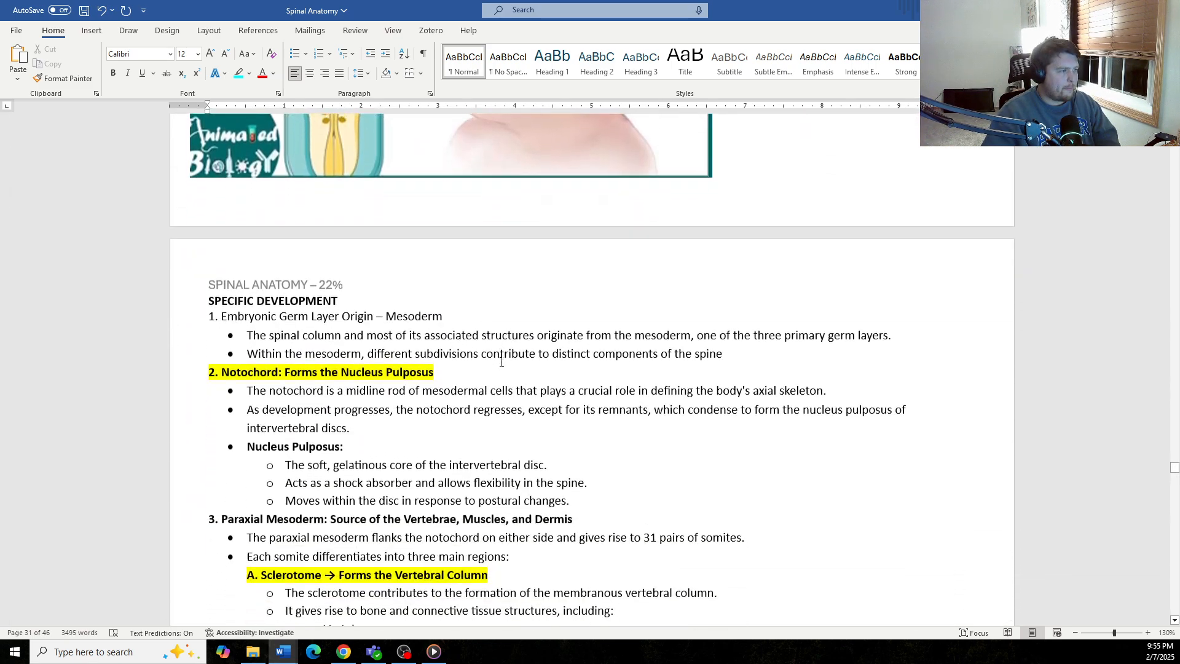
scroll("down", 3)
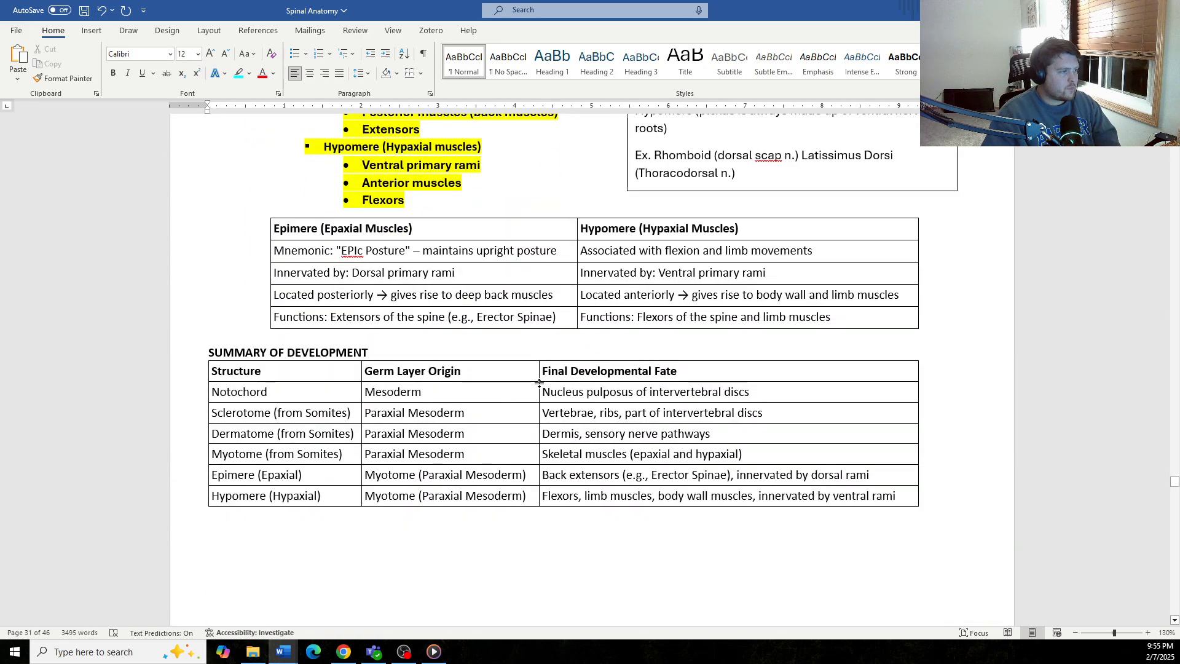
scroll("up", 3)
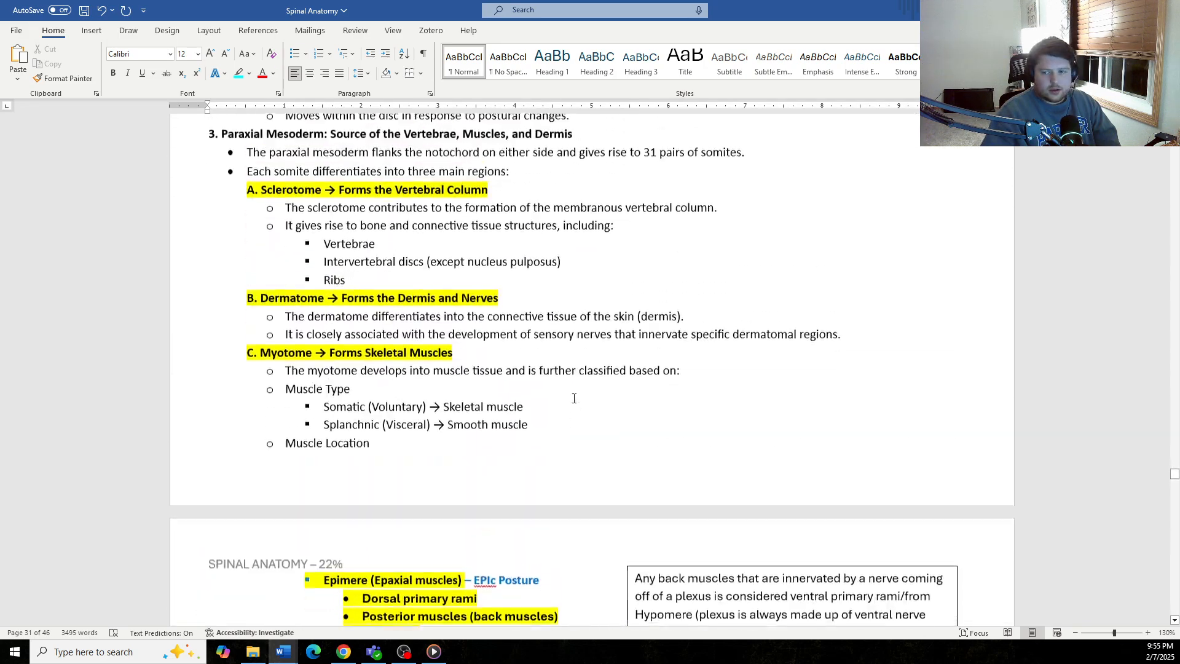
scroll("up", 3)
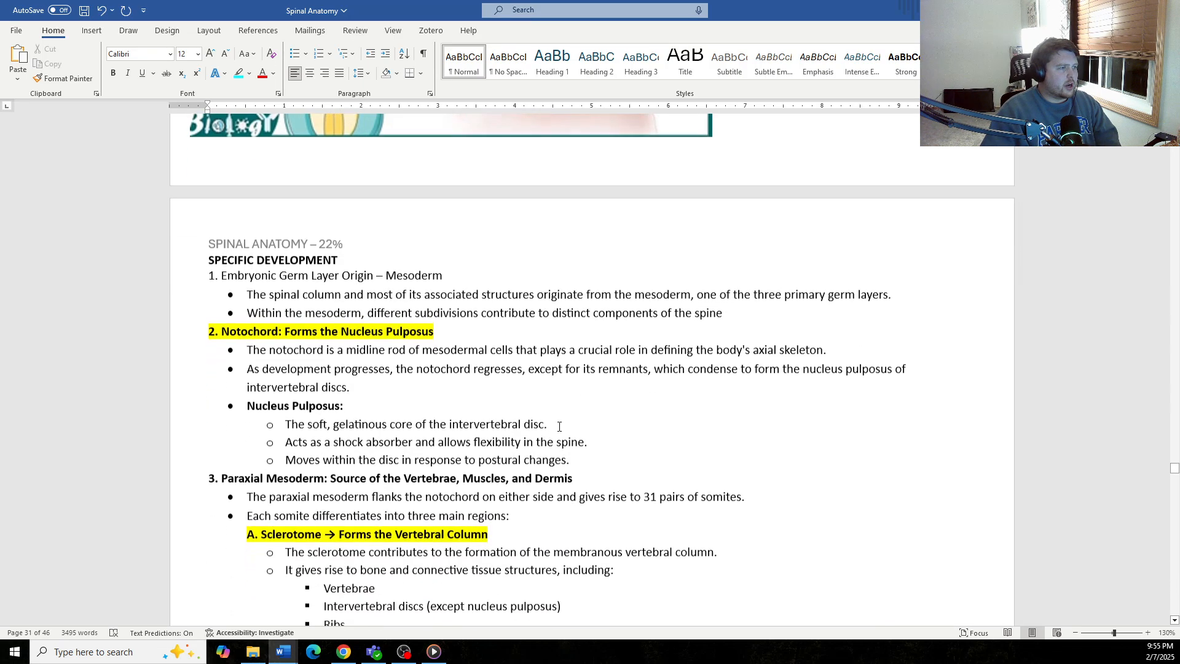
scroll("down", 3)
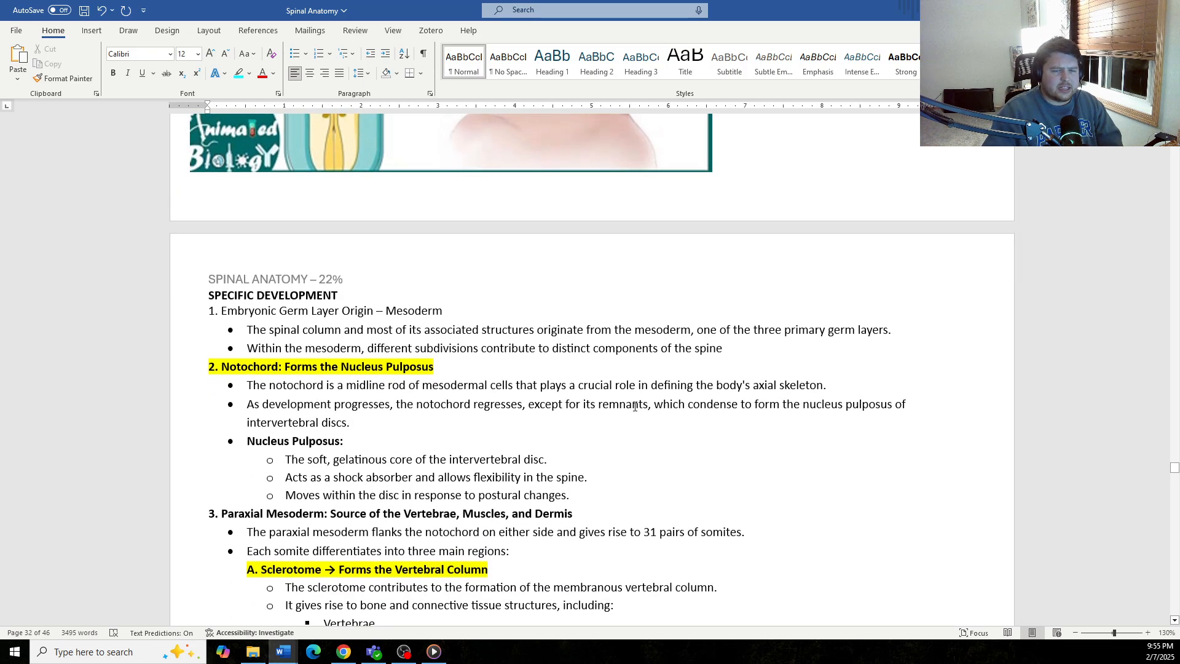